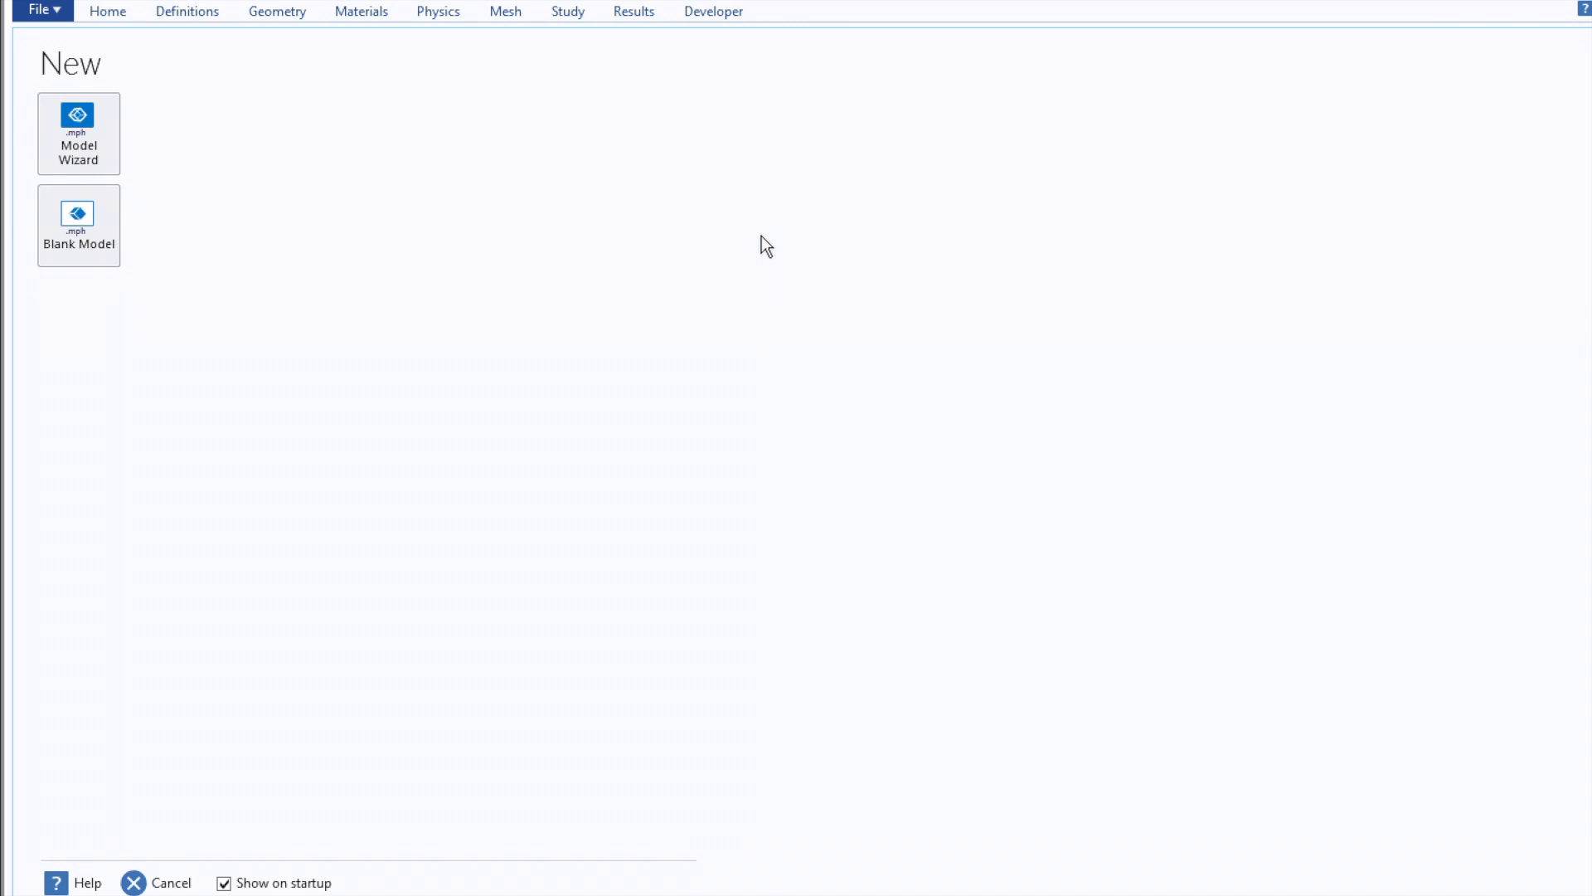
Start the Model Wizard and add Laminar Flow and Transport of Diluted Species physics
{"action": "left_click", "coordinate": [78, 133]}
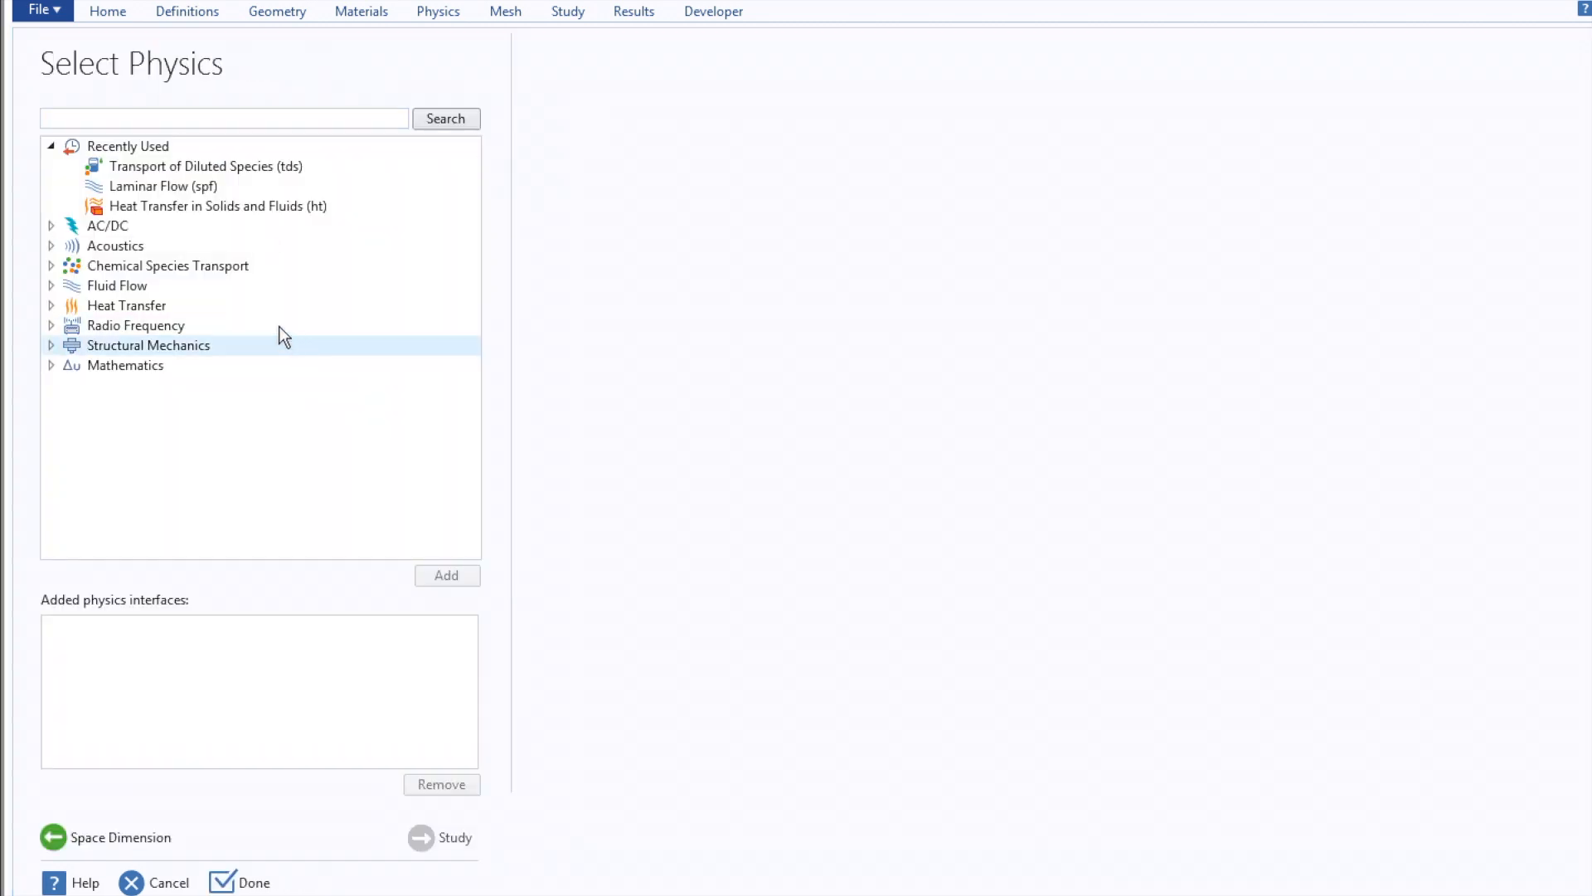
{"action": "left_click", "coordinate": [116, 285]}
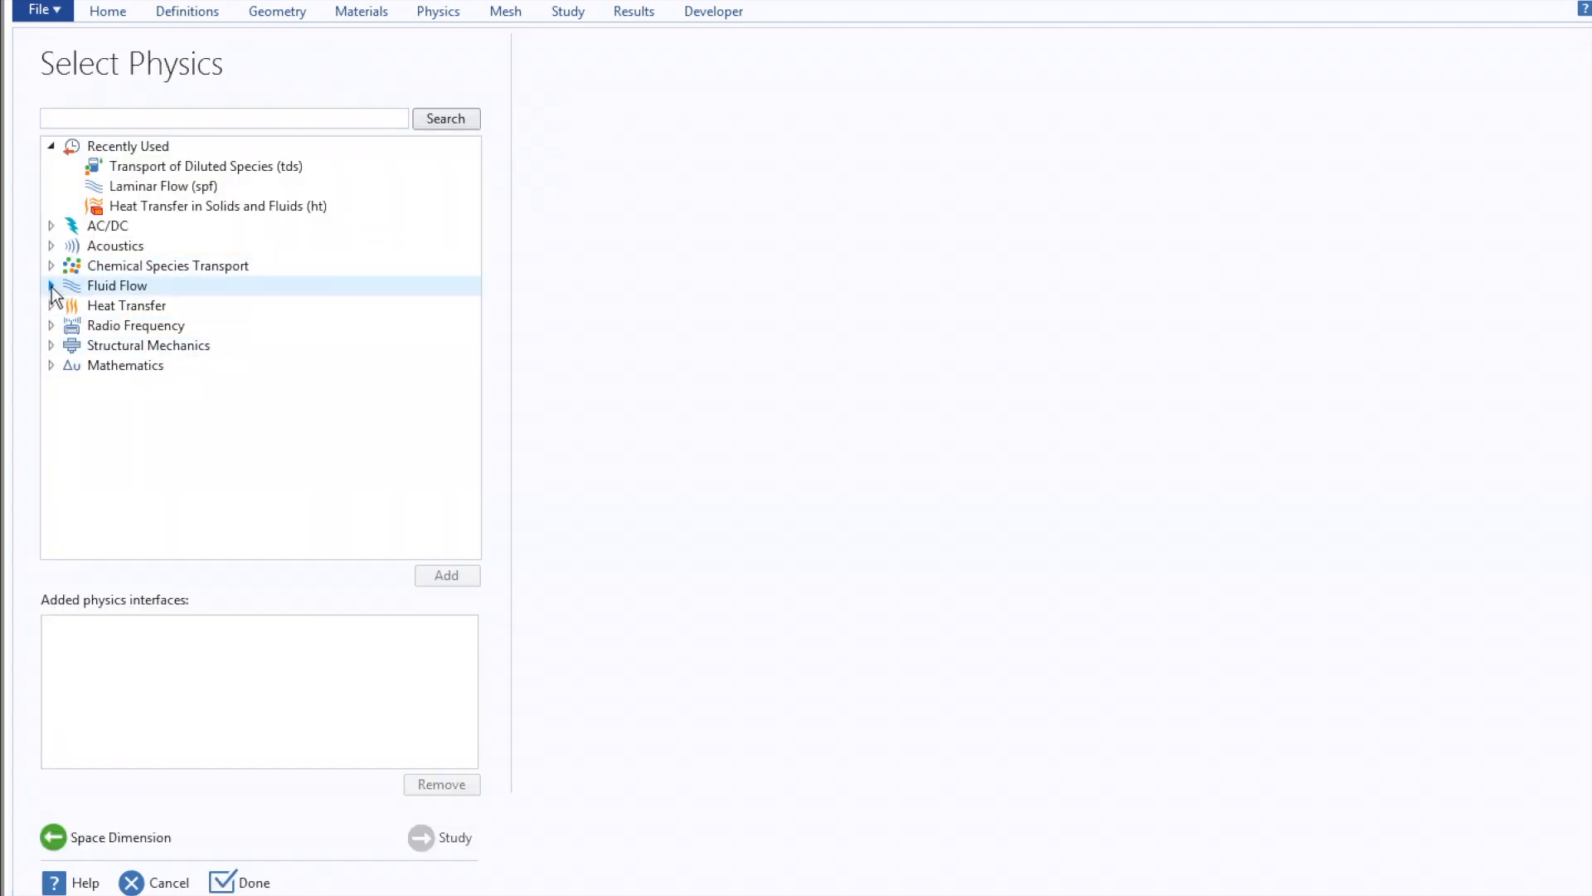
{"action": "left_click", "coordinate": [52, 286]}
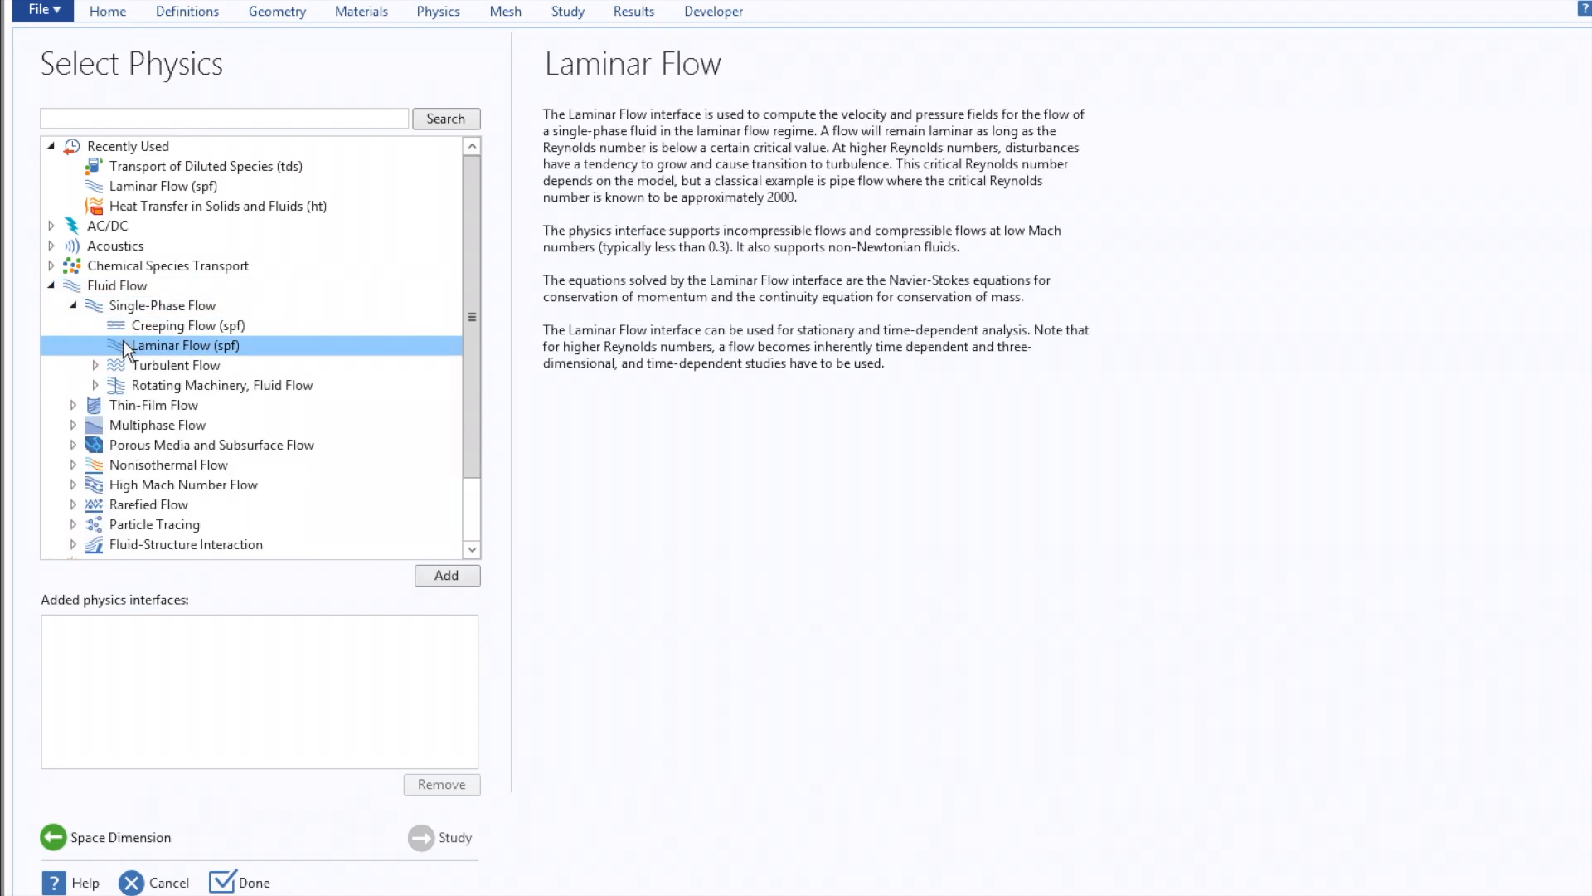
{"action": "left_click", "coordinate": [445, 575]}
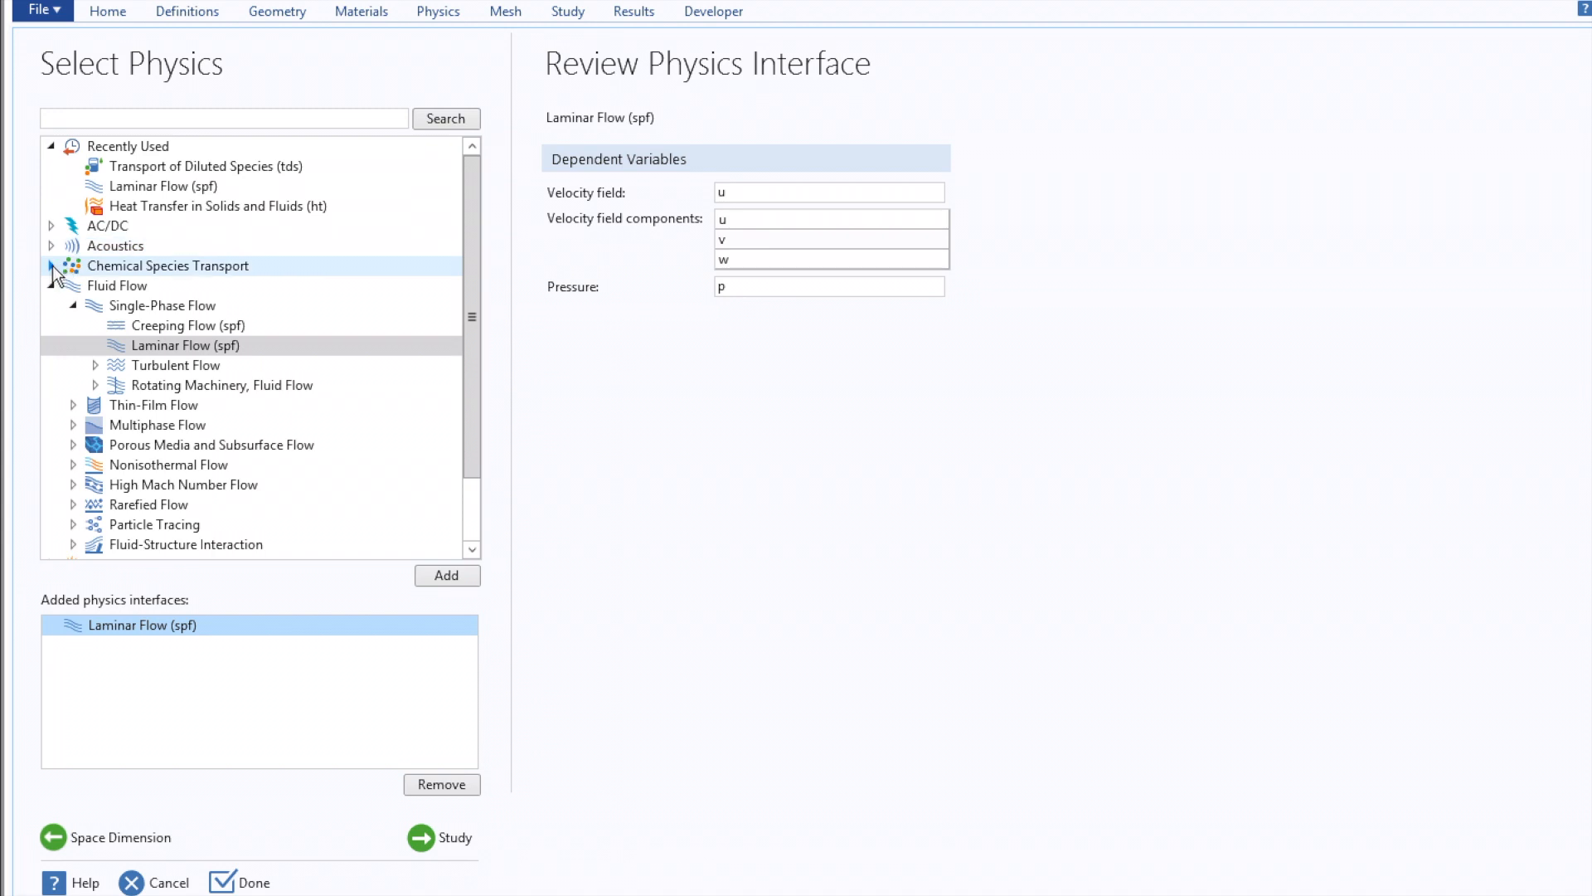
{"action": "left_click", "coordinate": [51, 265]}
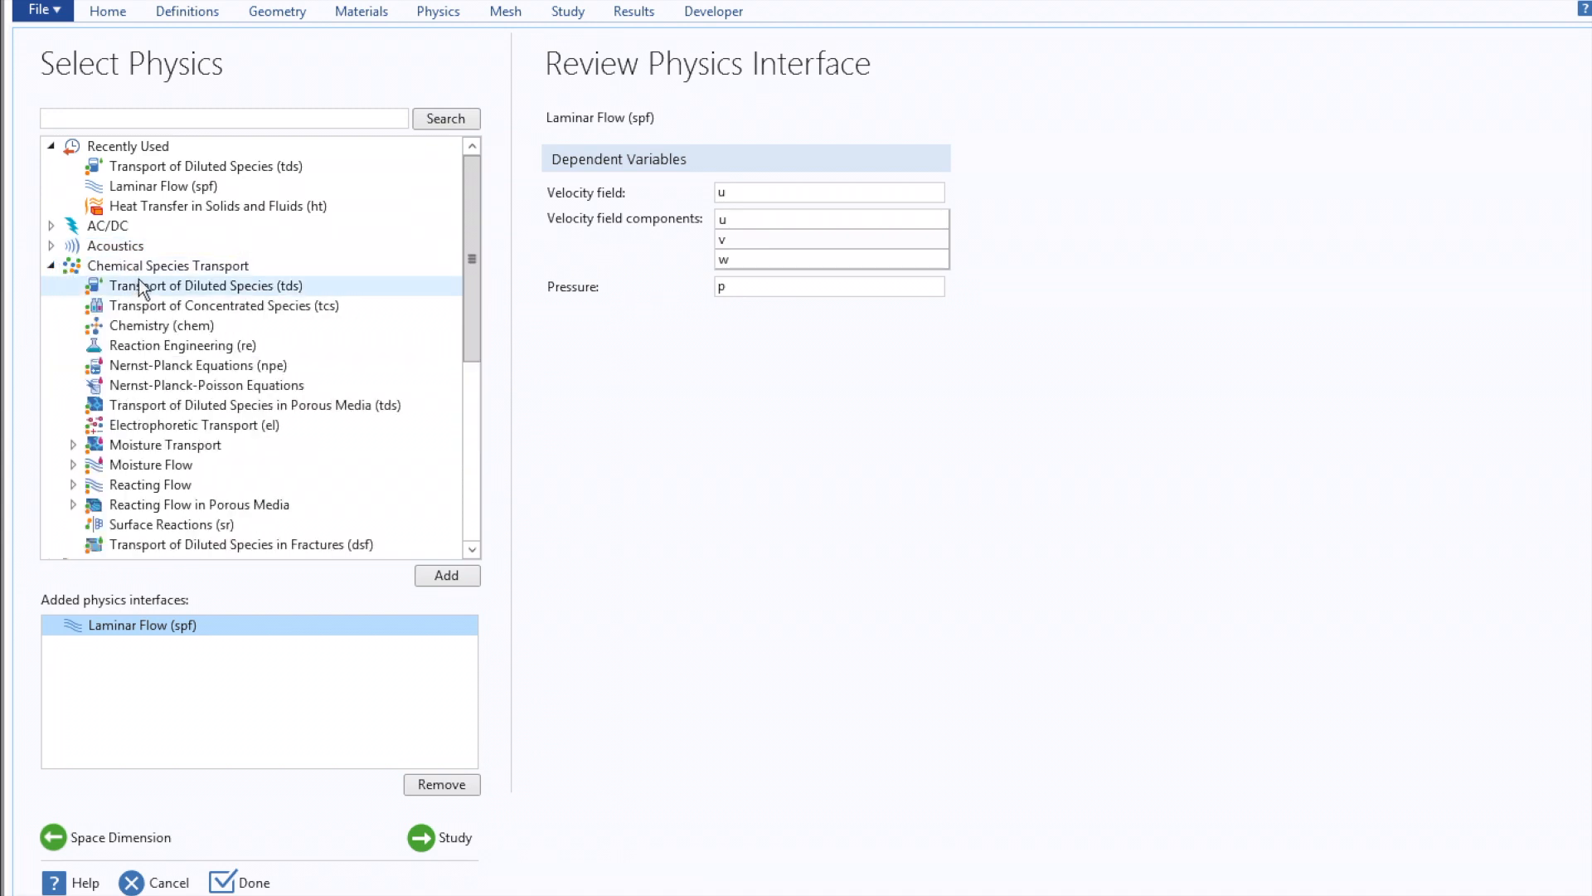
{"action": "left_click", "coordinate": [446, 575]}
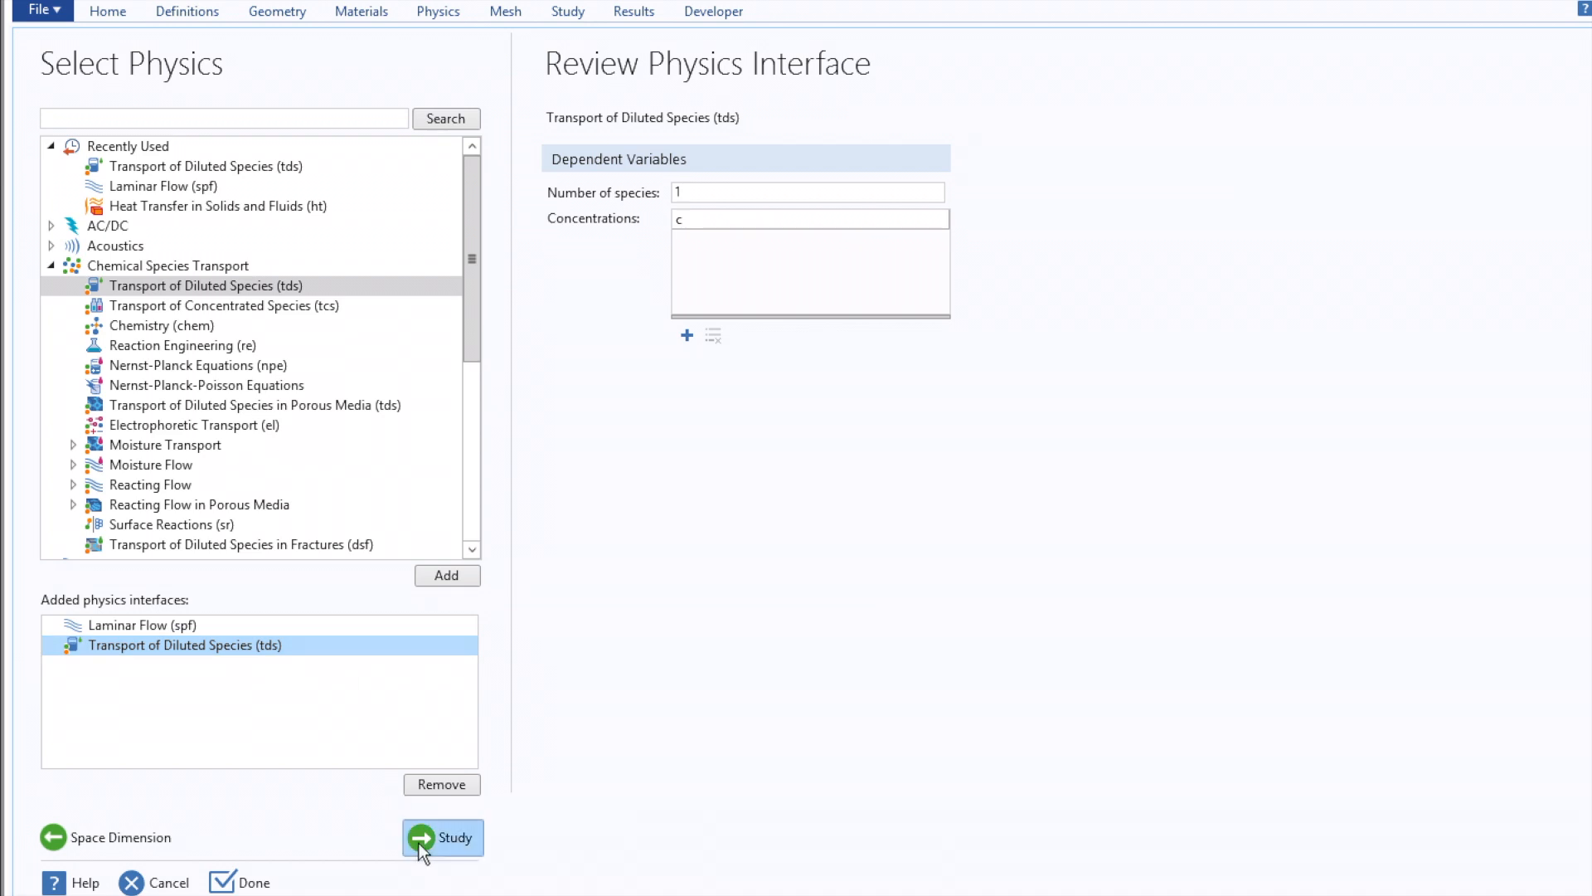
Choose a Time Dependent study and discard the untitled model without saving
{"action": "left_click", "coordinate": [443, 836]}
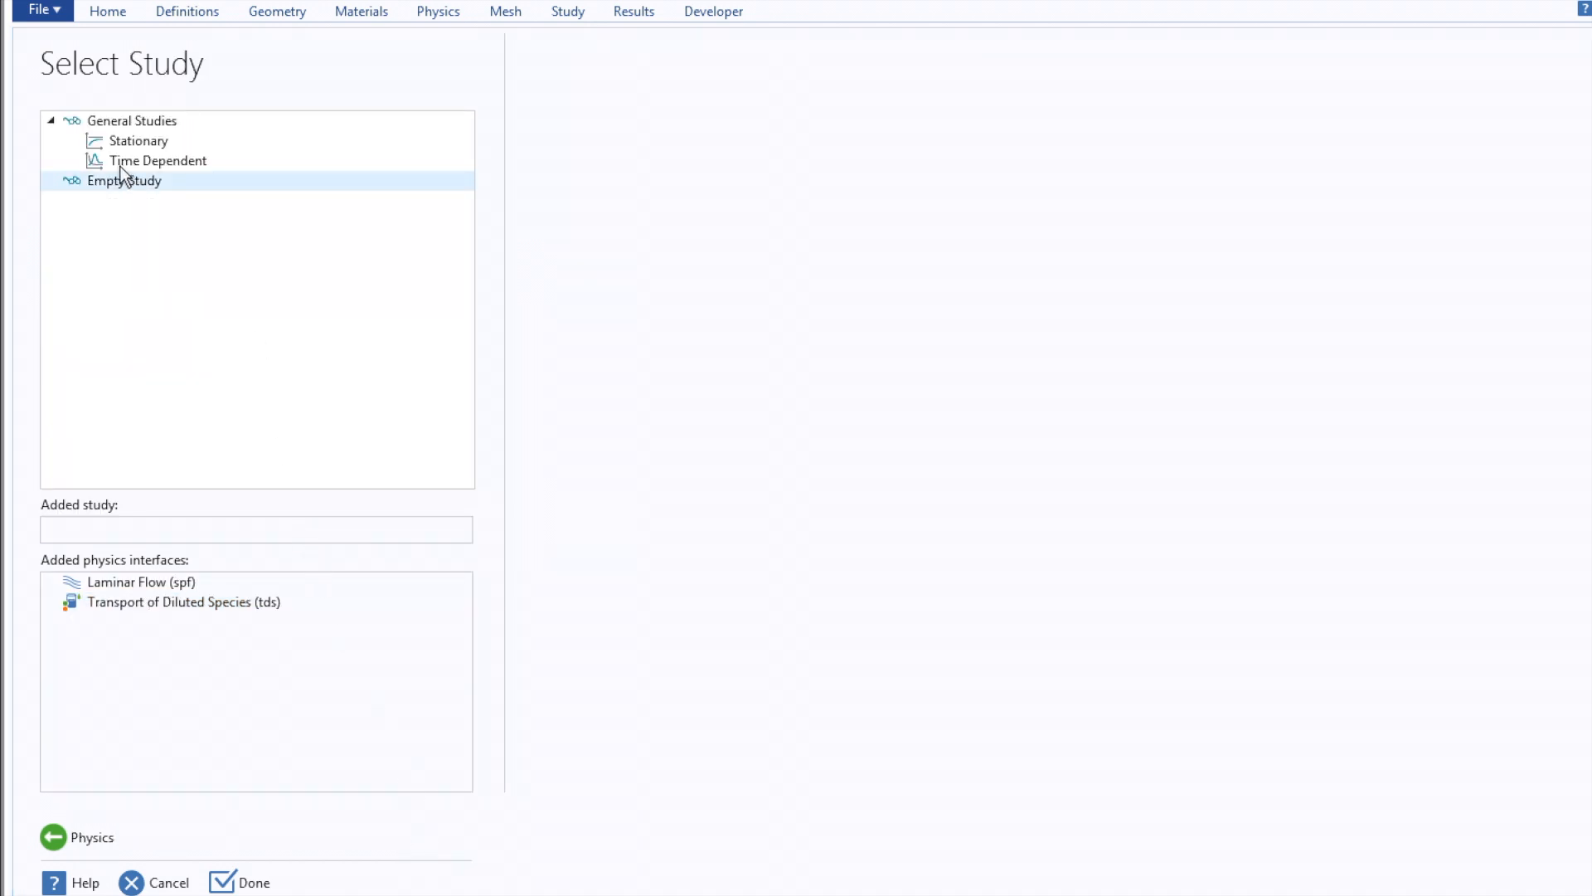
{"action": "left_click", "coordinate": [157, 161]}
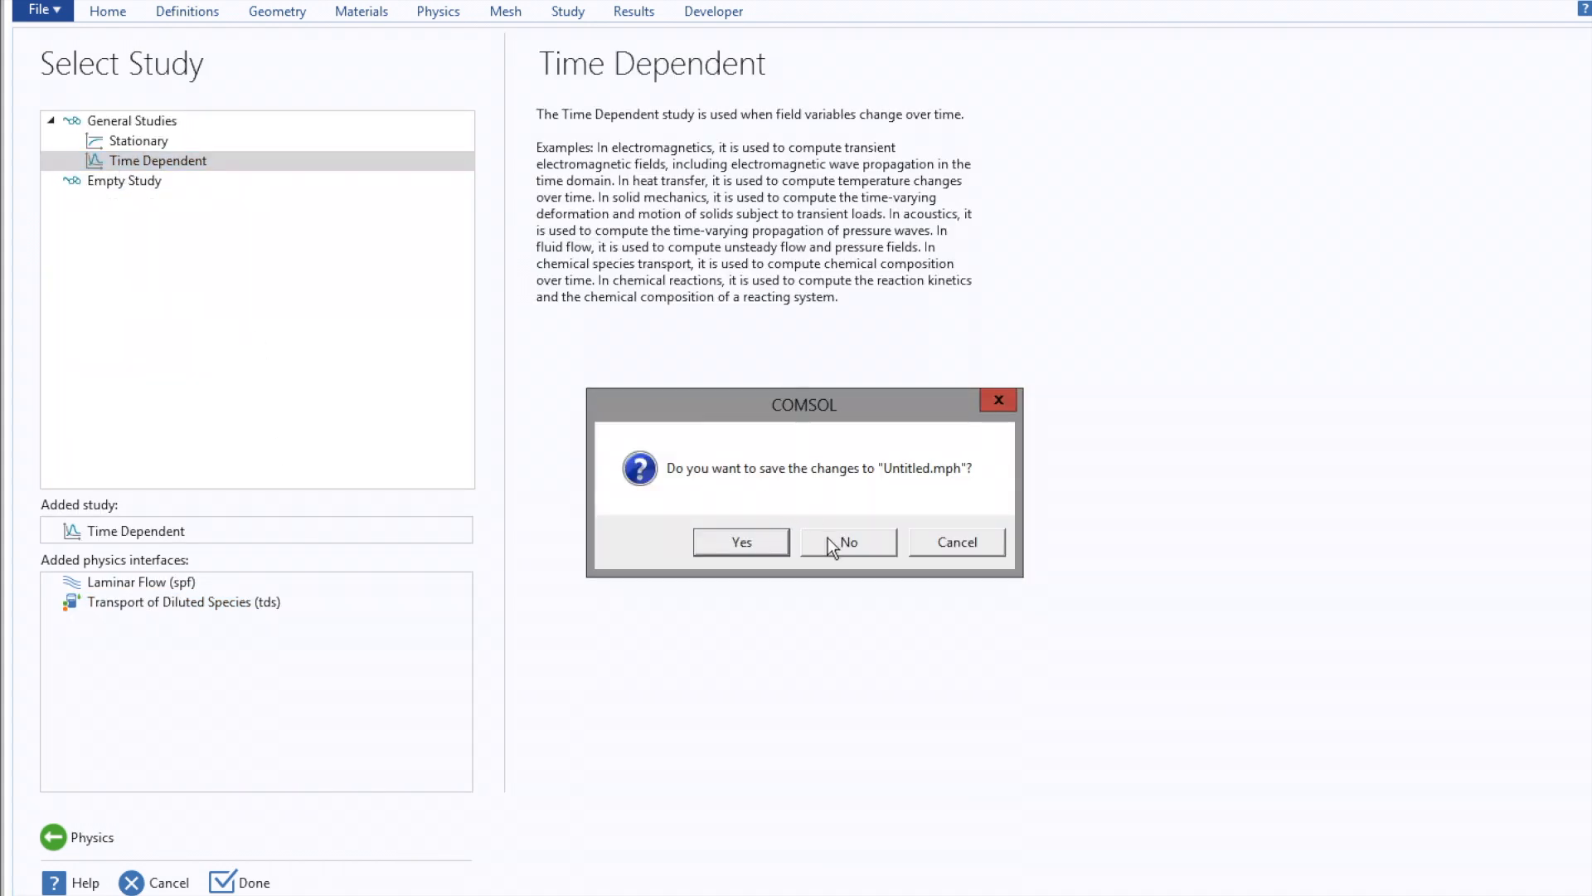
{"action": "left_click", "coordinate": [848, 541]}
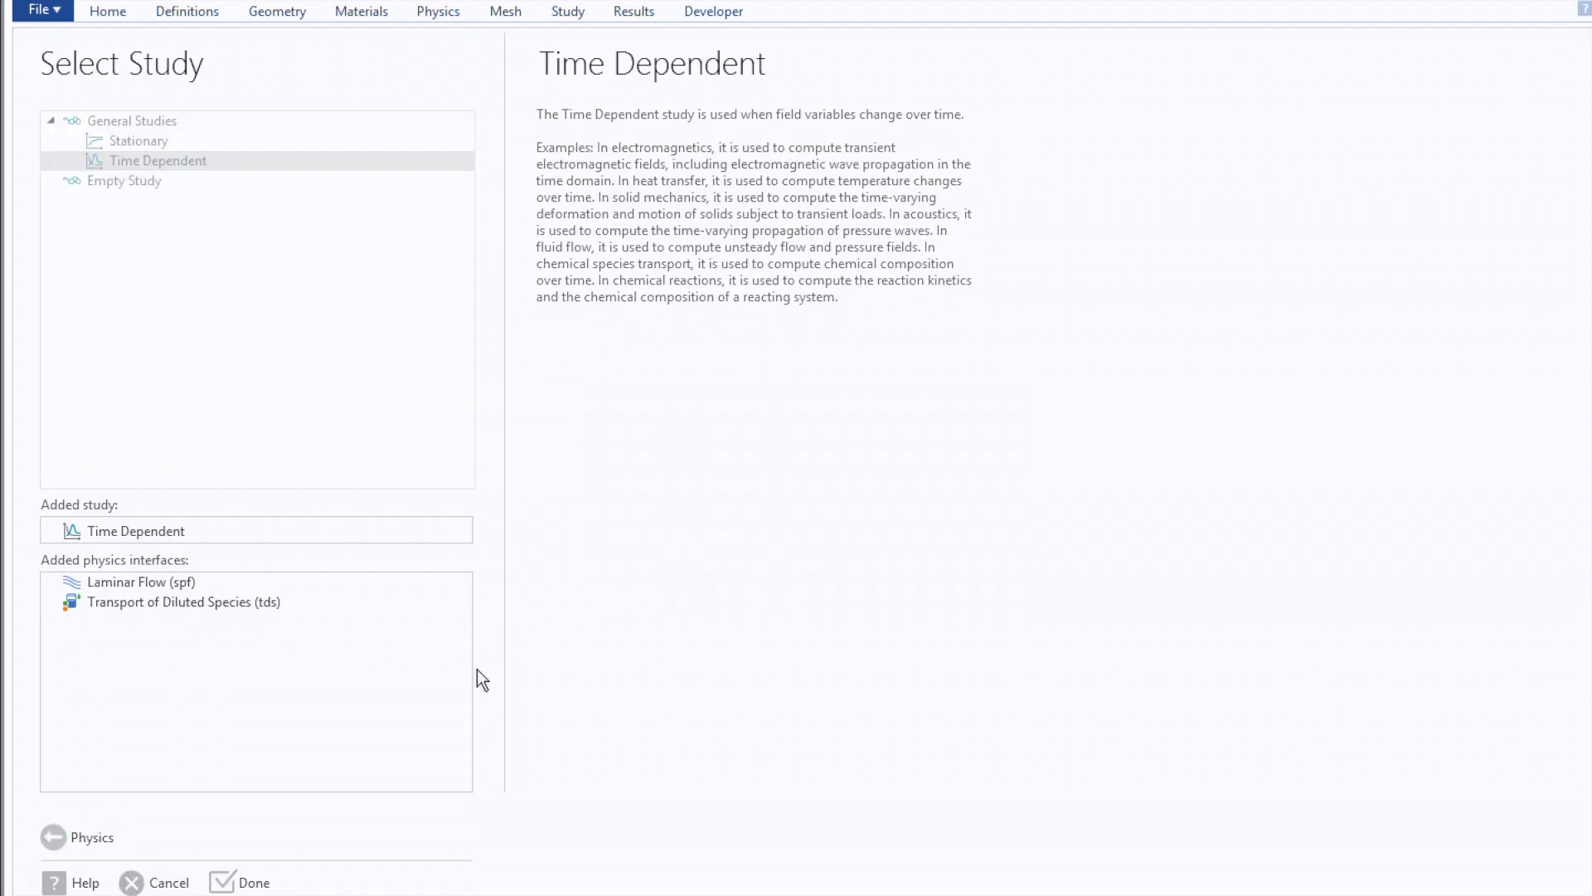
Finish setup, set geometry length unit to cm, and add two rectangles forming the T-channel
{"action": "left_click", "coordinate": [255, 881]}
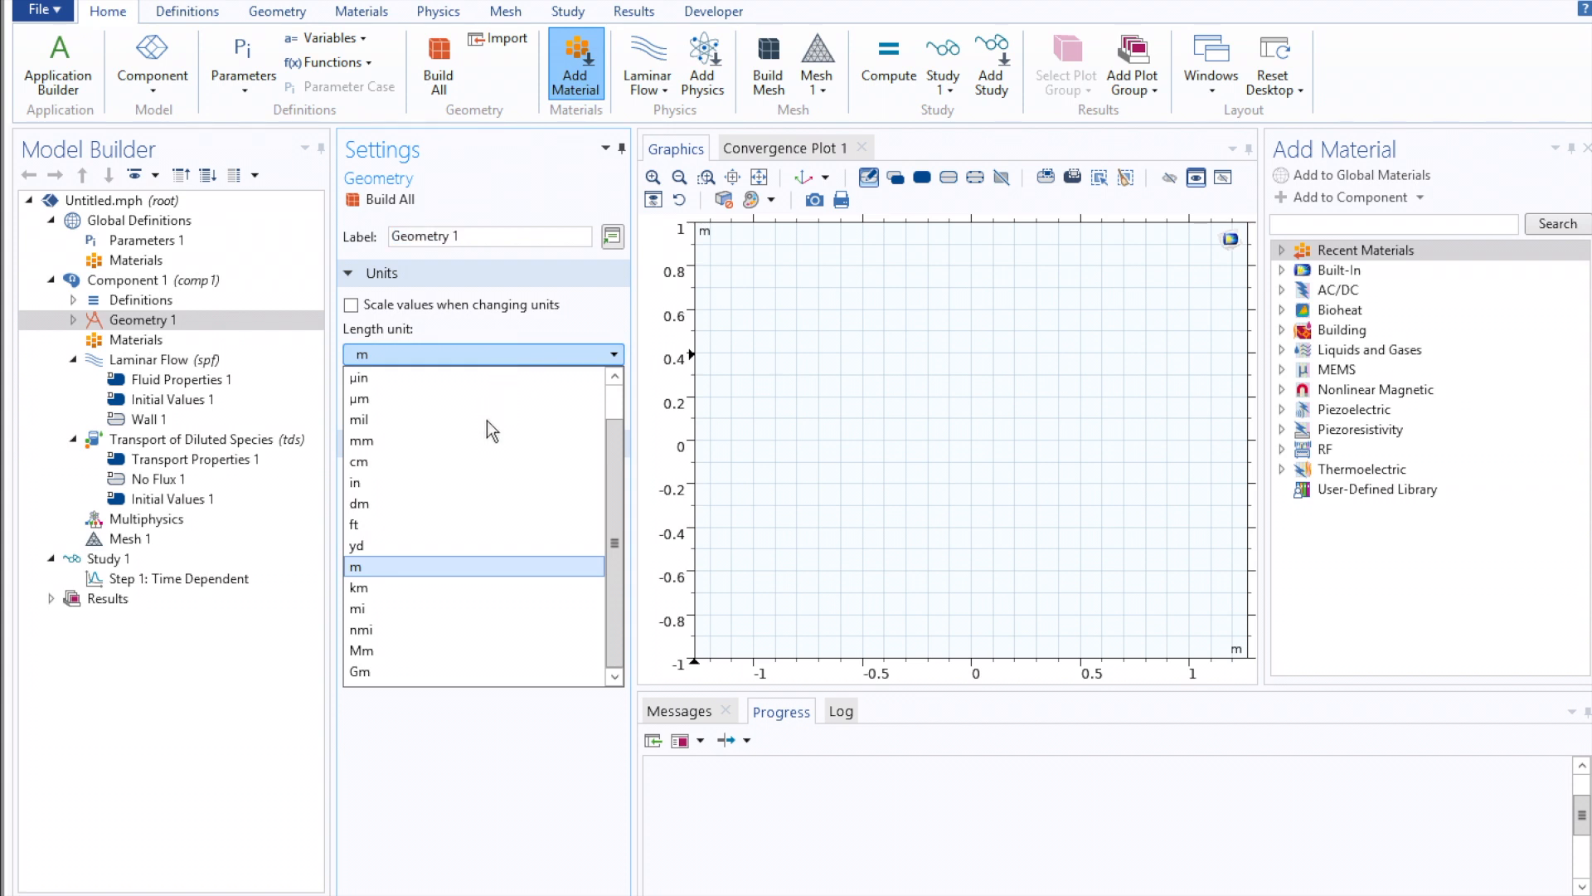
{"action": "left_click", "coordinate": [359, 461]}
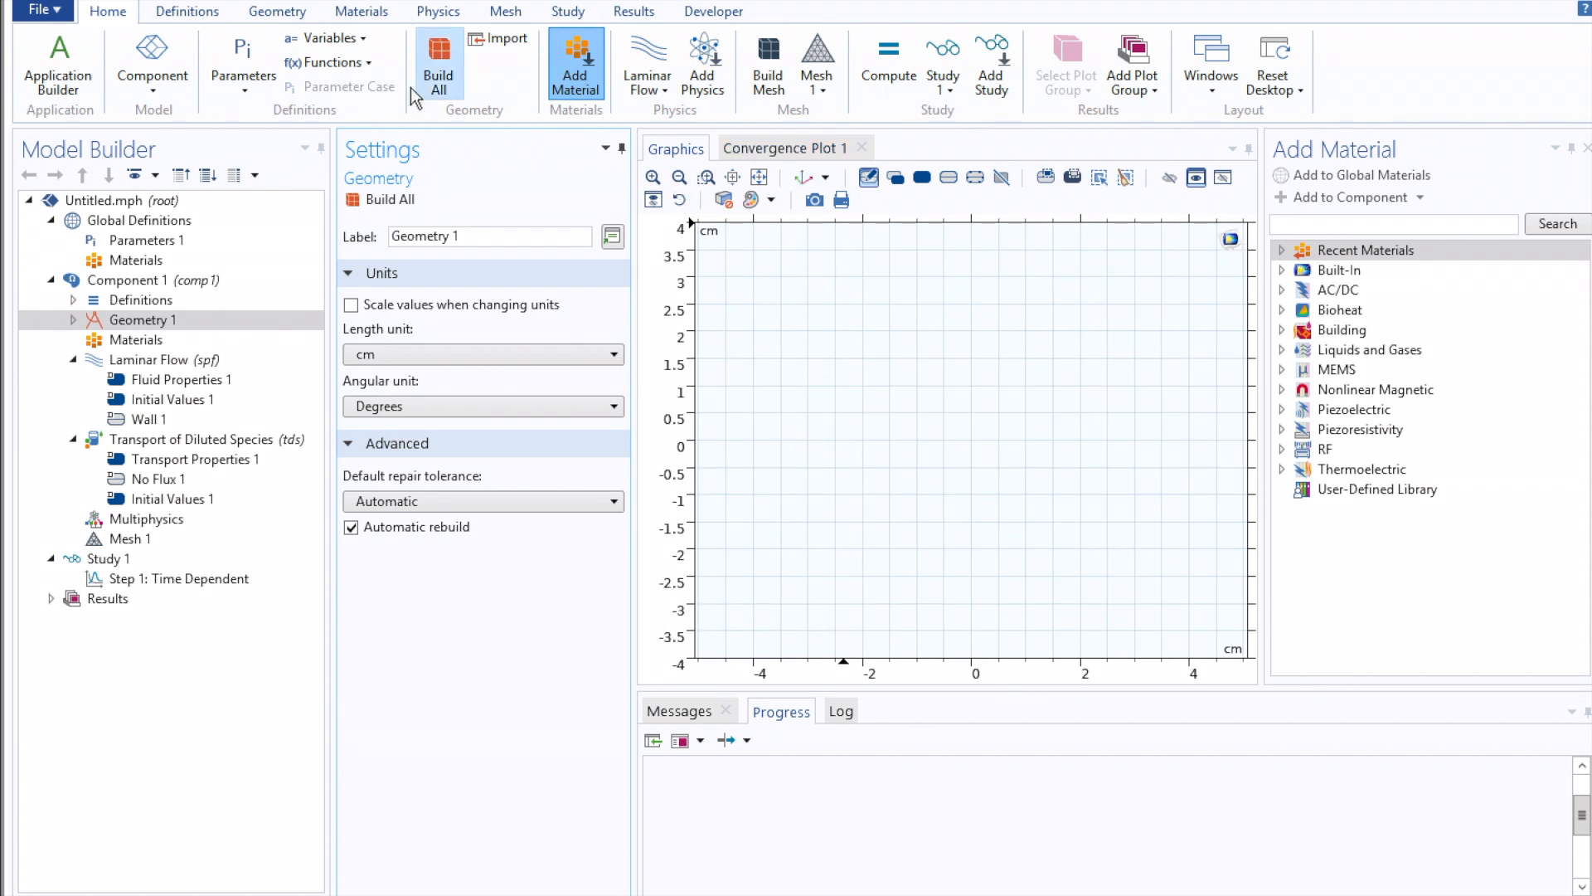
{"action": "left_click", "coordinate": [277, 12]}
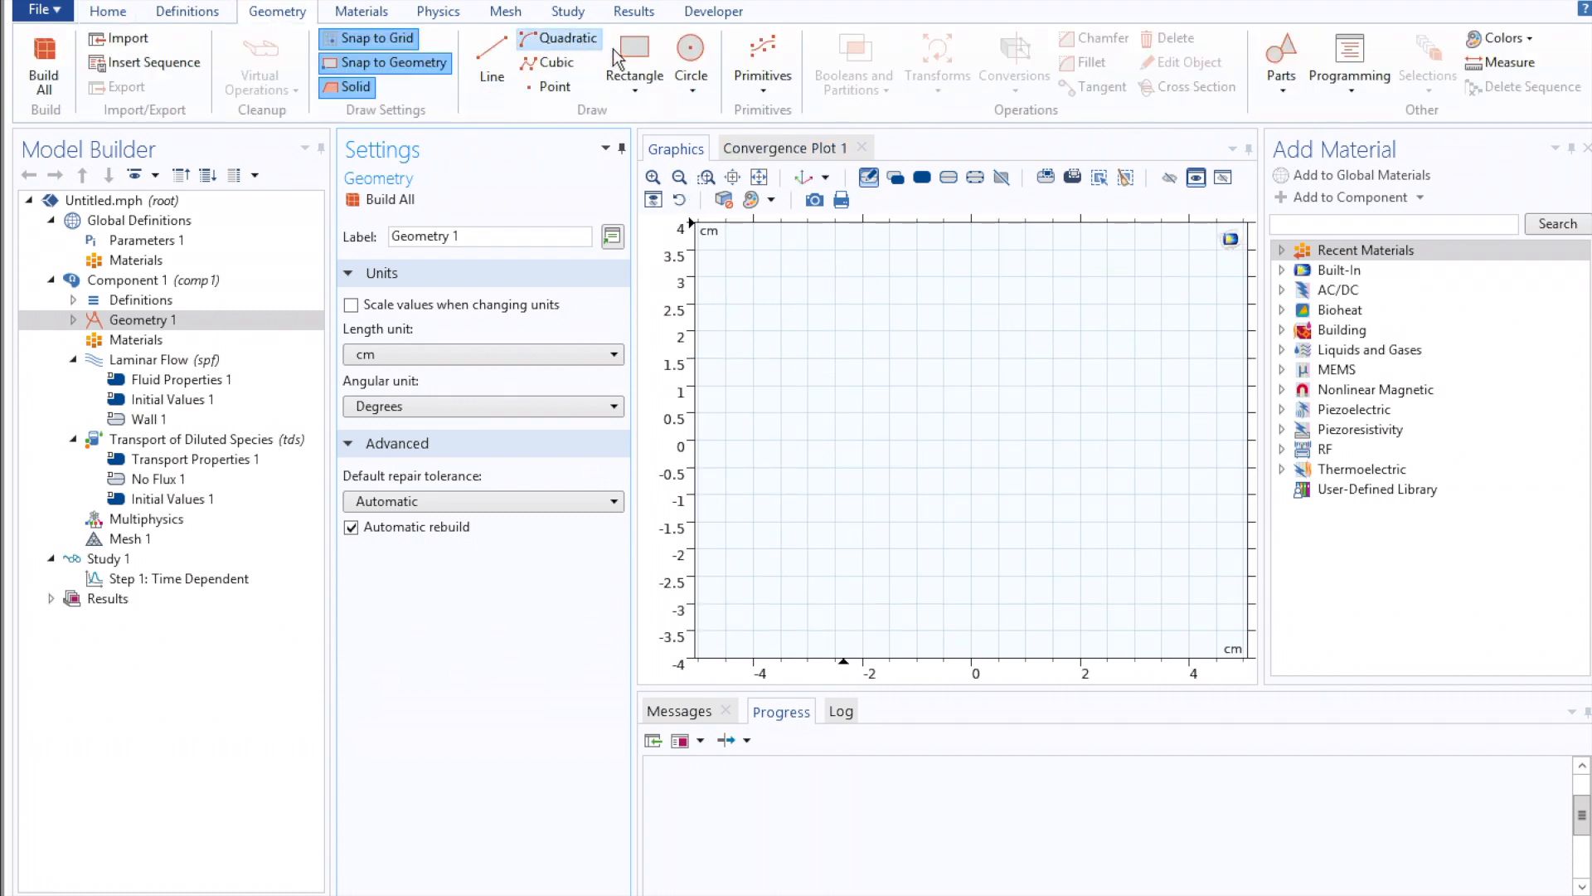
{"action": "left_click", "coordinate": [635, 61]}
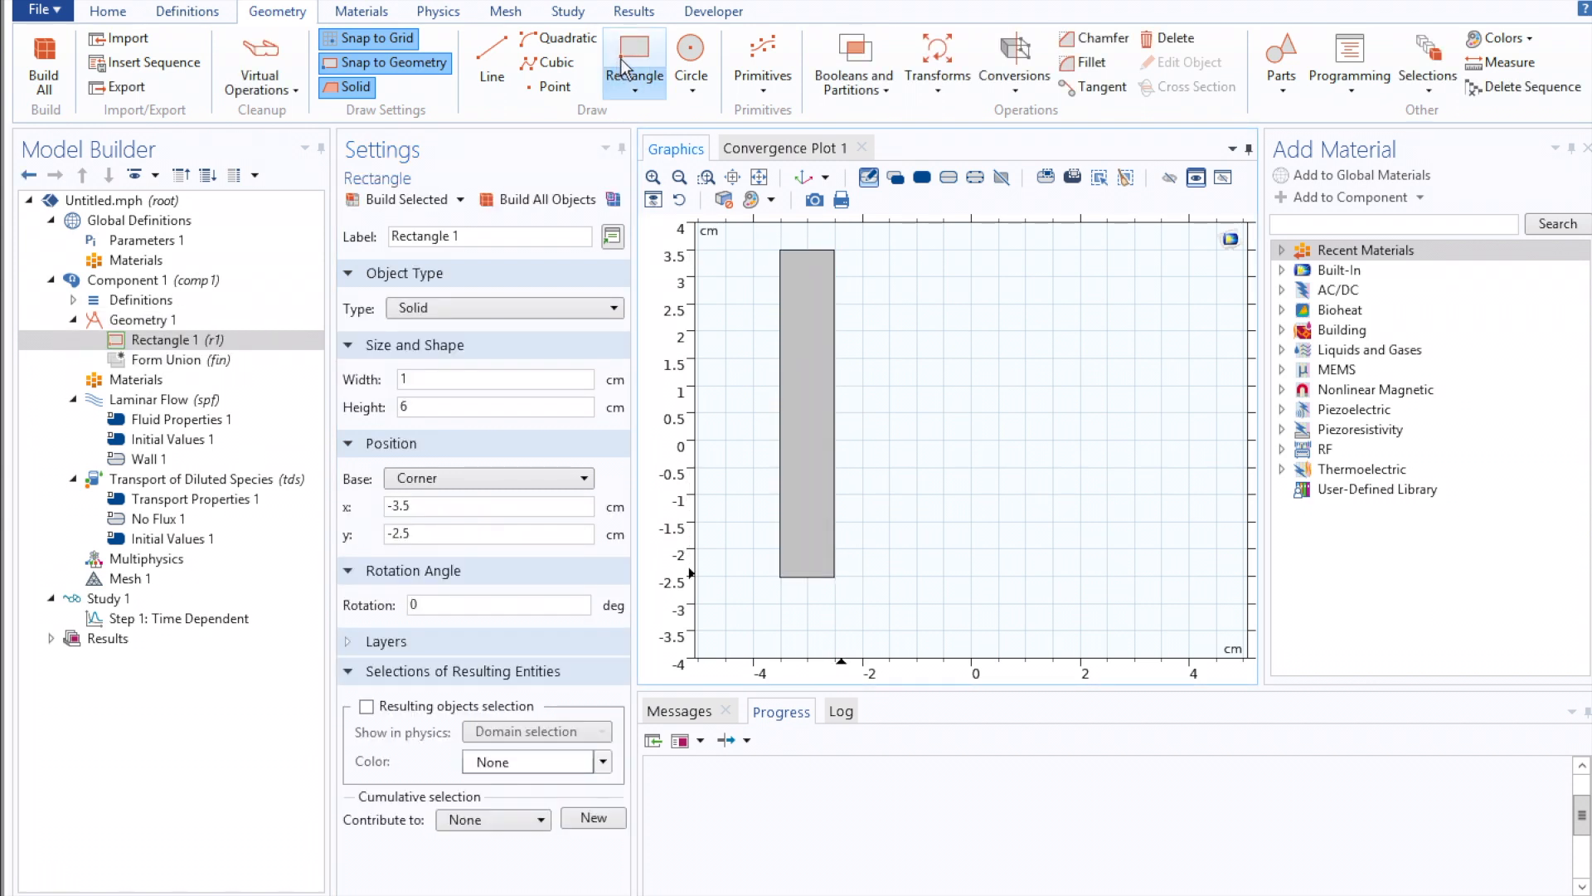
{"action": "left_click", "coordinate": [634, 62]}
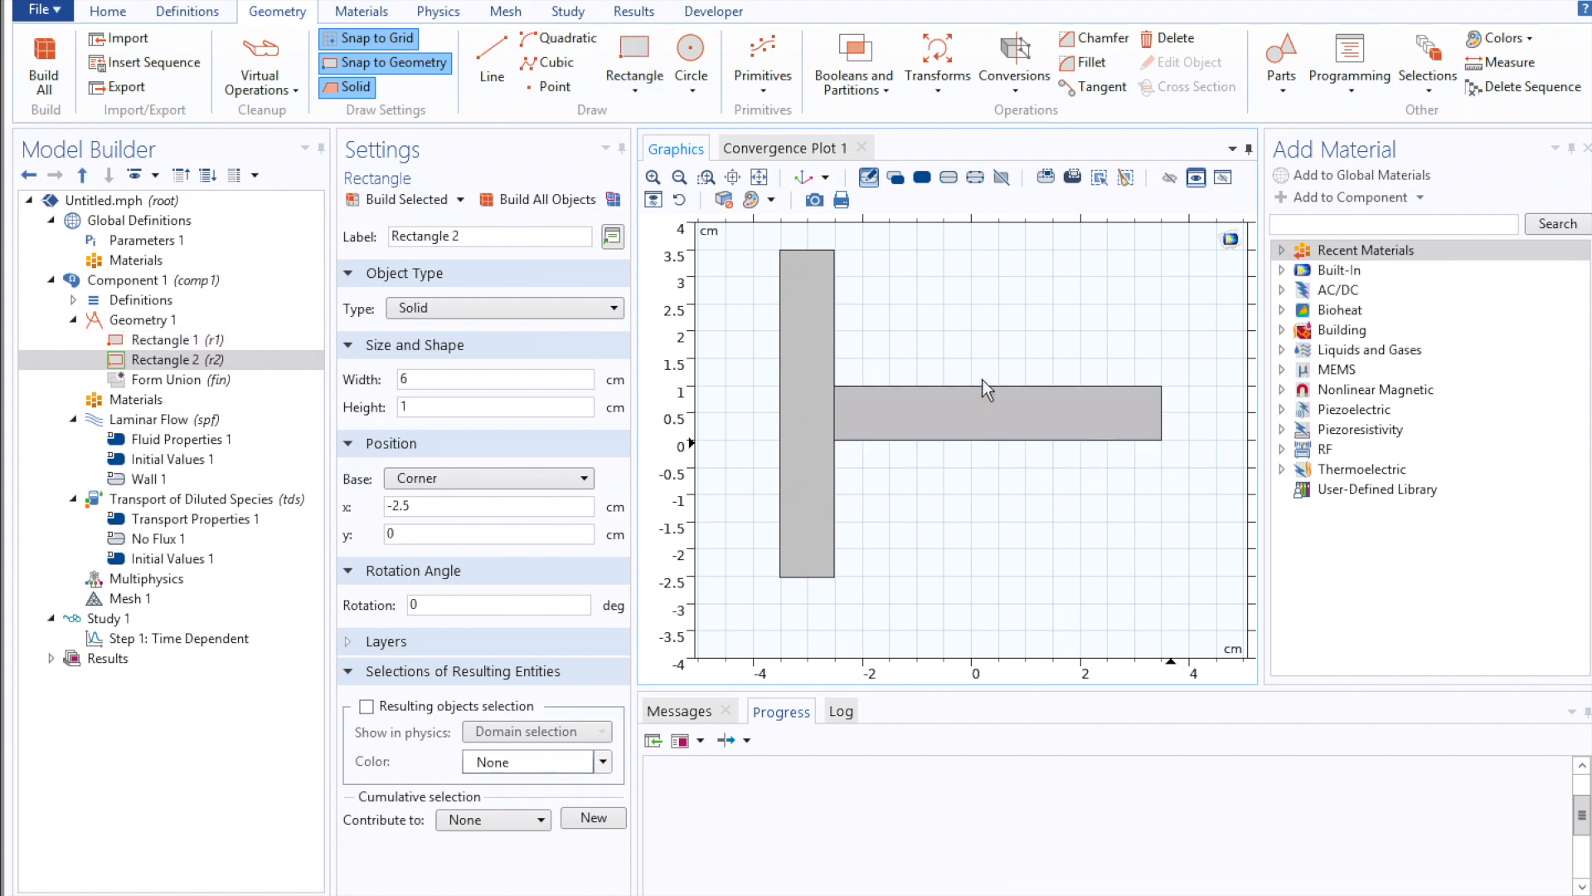
{"action": "mouse_move", "coordinate": [813, 300]}
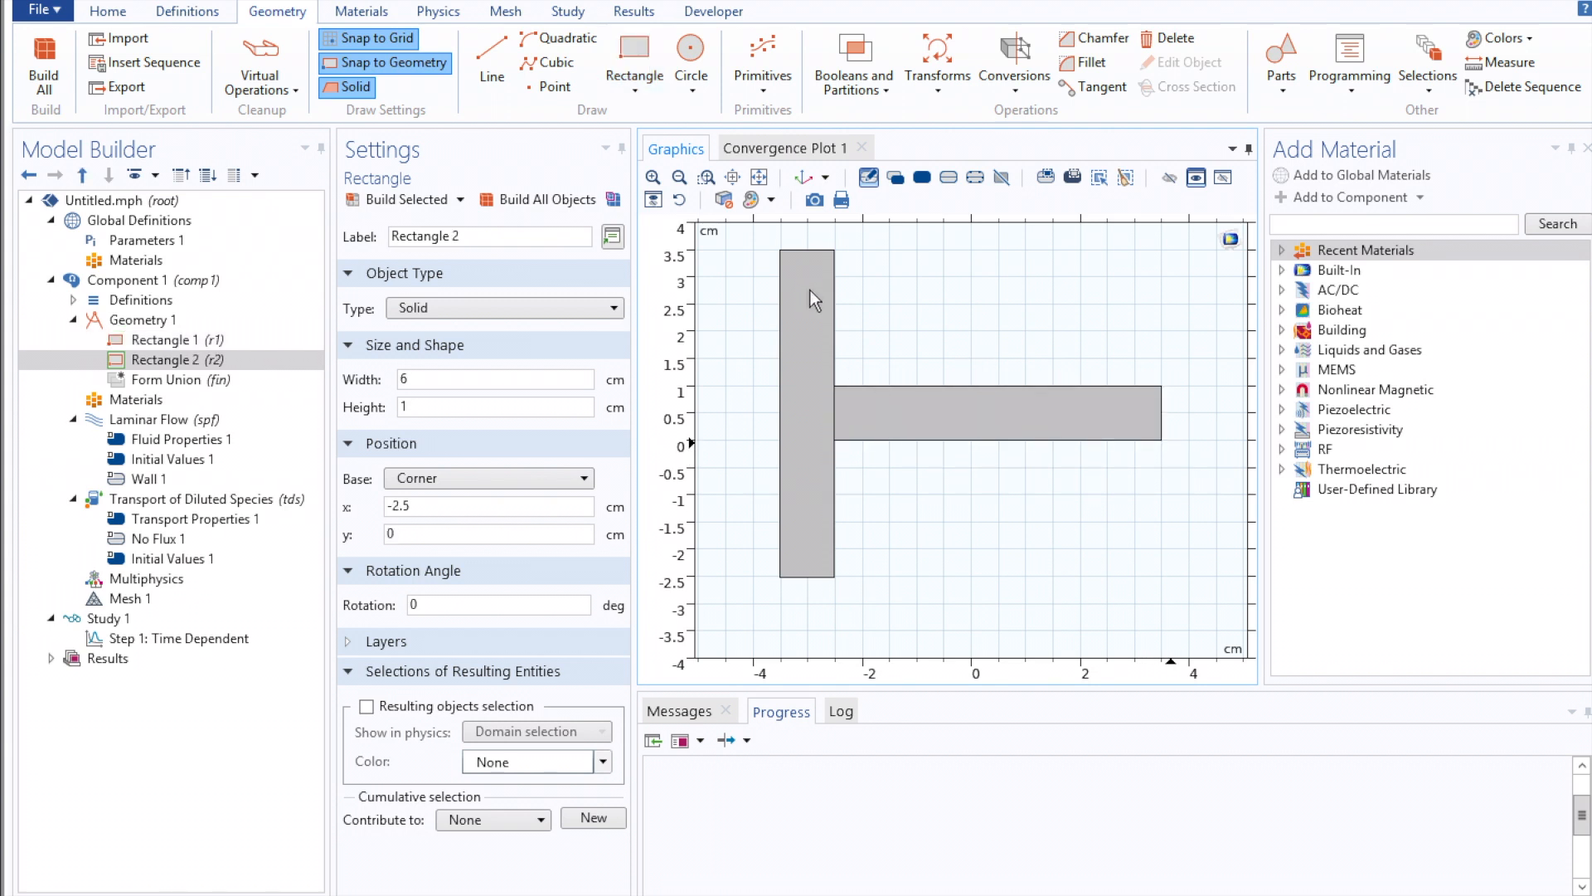
{"action": "mouse_move", "coordinate": [565, 495]}
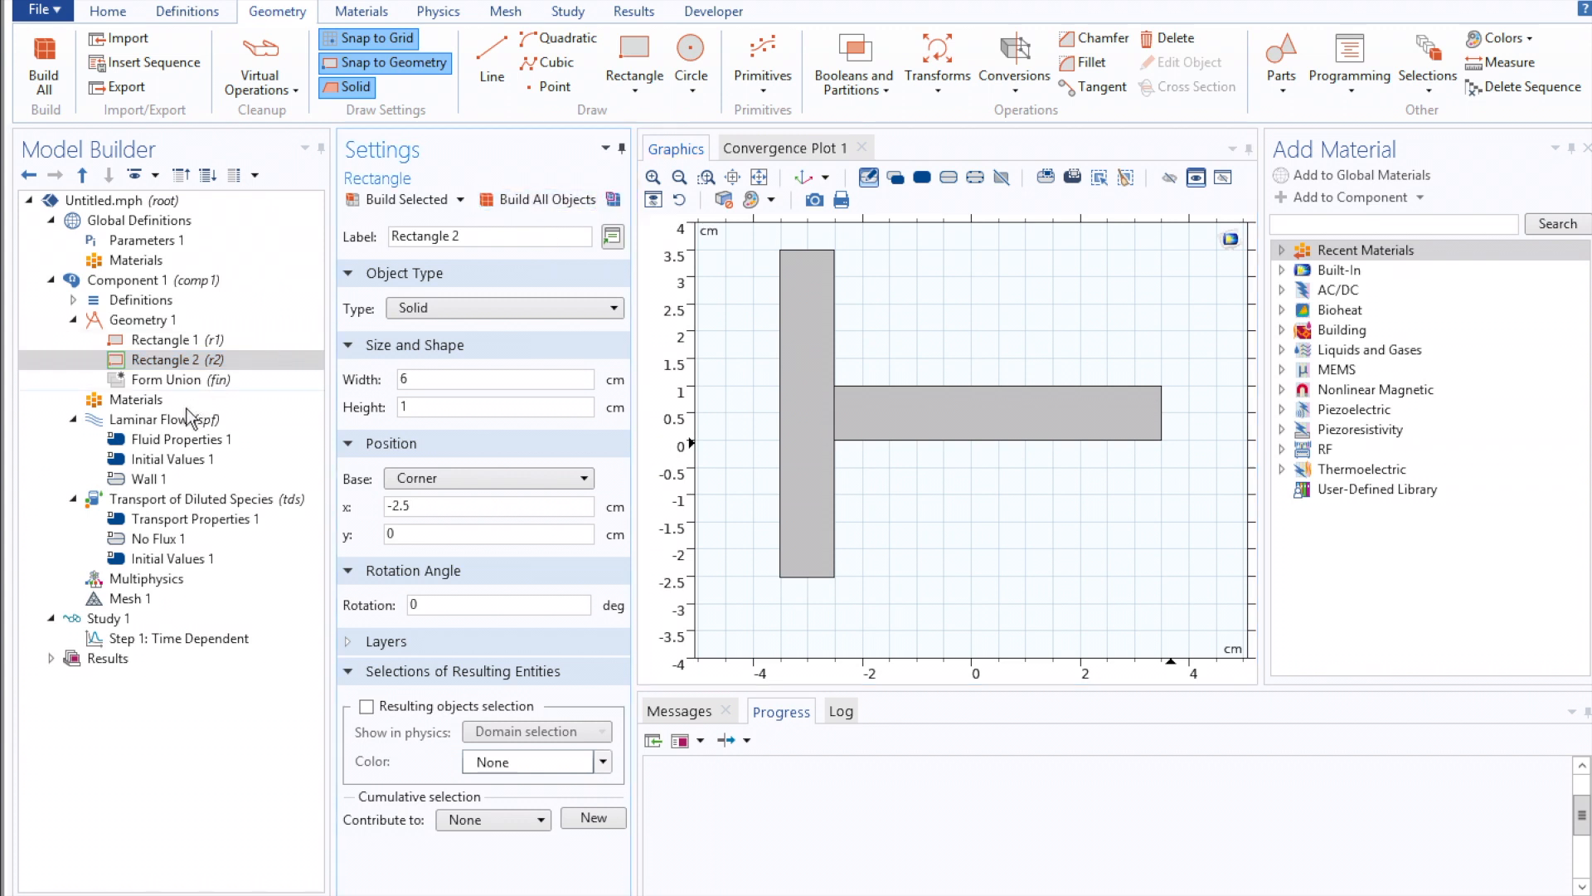
Add Water and PDMS from the material library to the component
{"action": "left_click", "coordinate": [136, 400]}
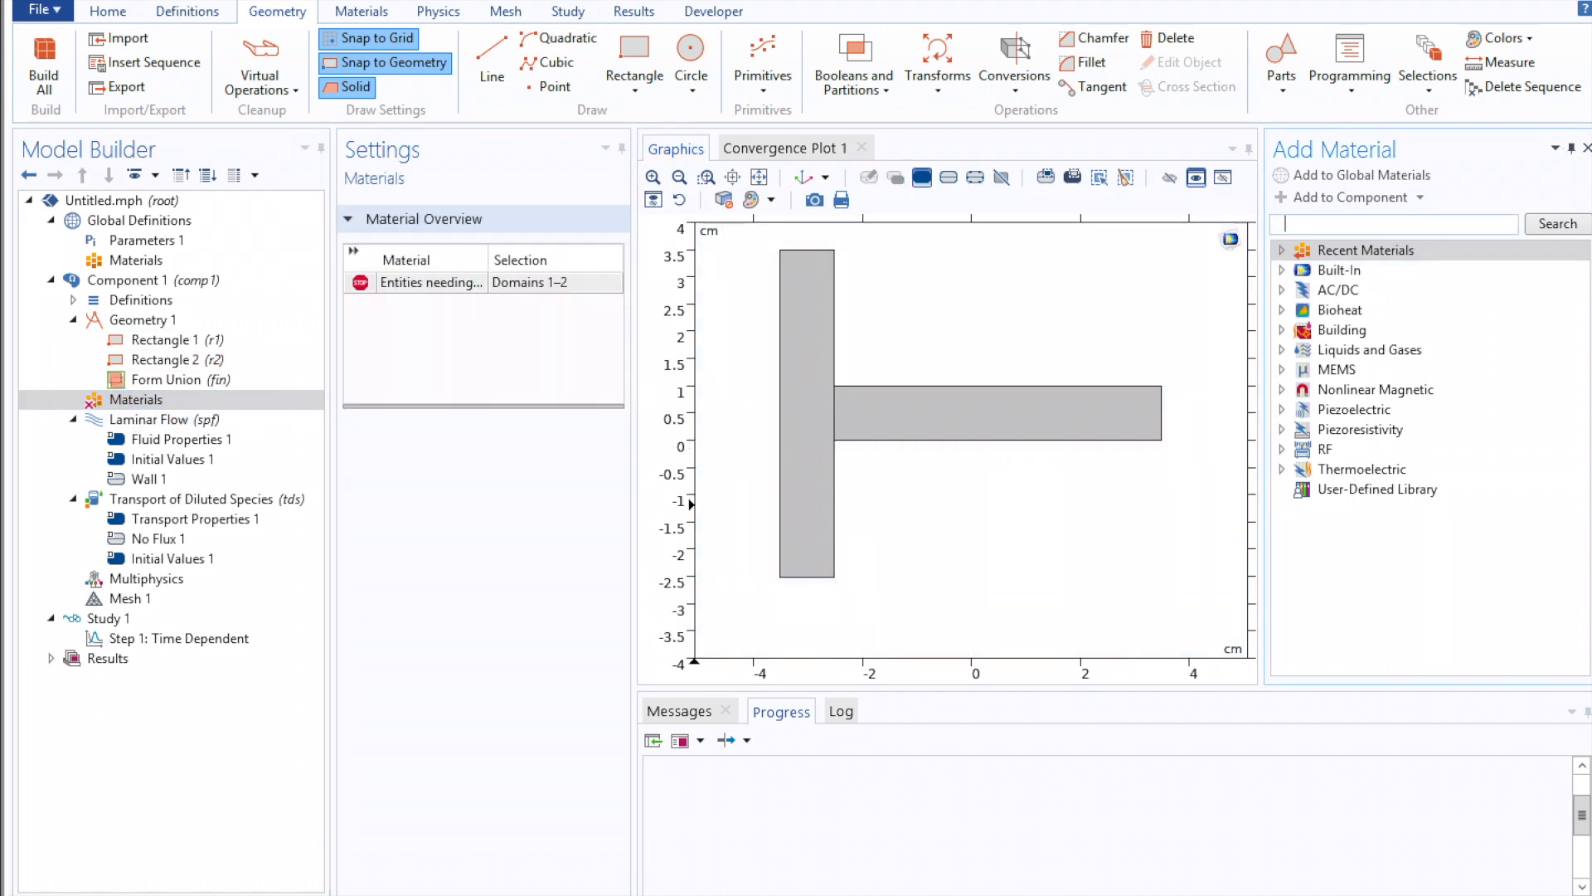
{"action": "type", "text": "water"}
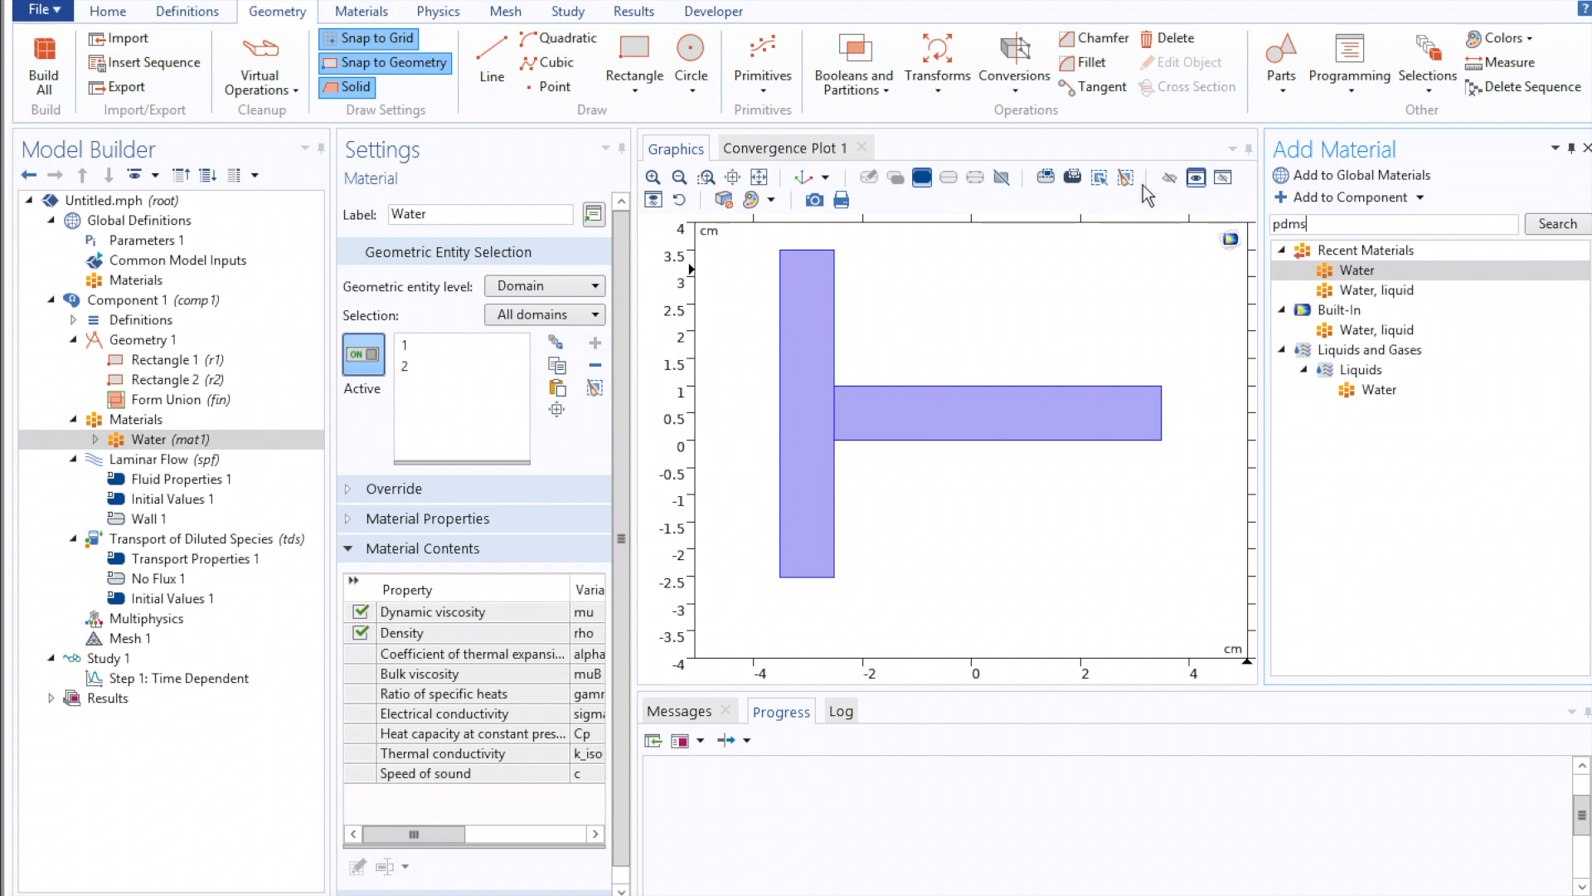
{"action": "left_click", "coordinate": [1550, 224]}
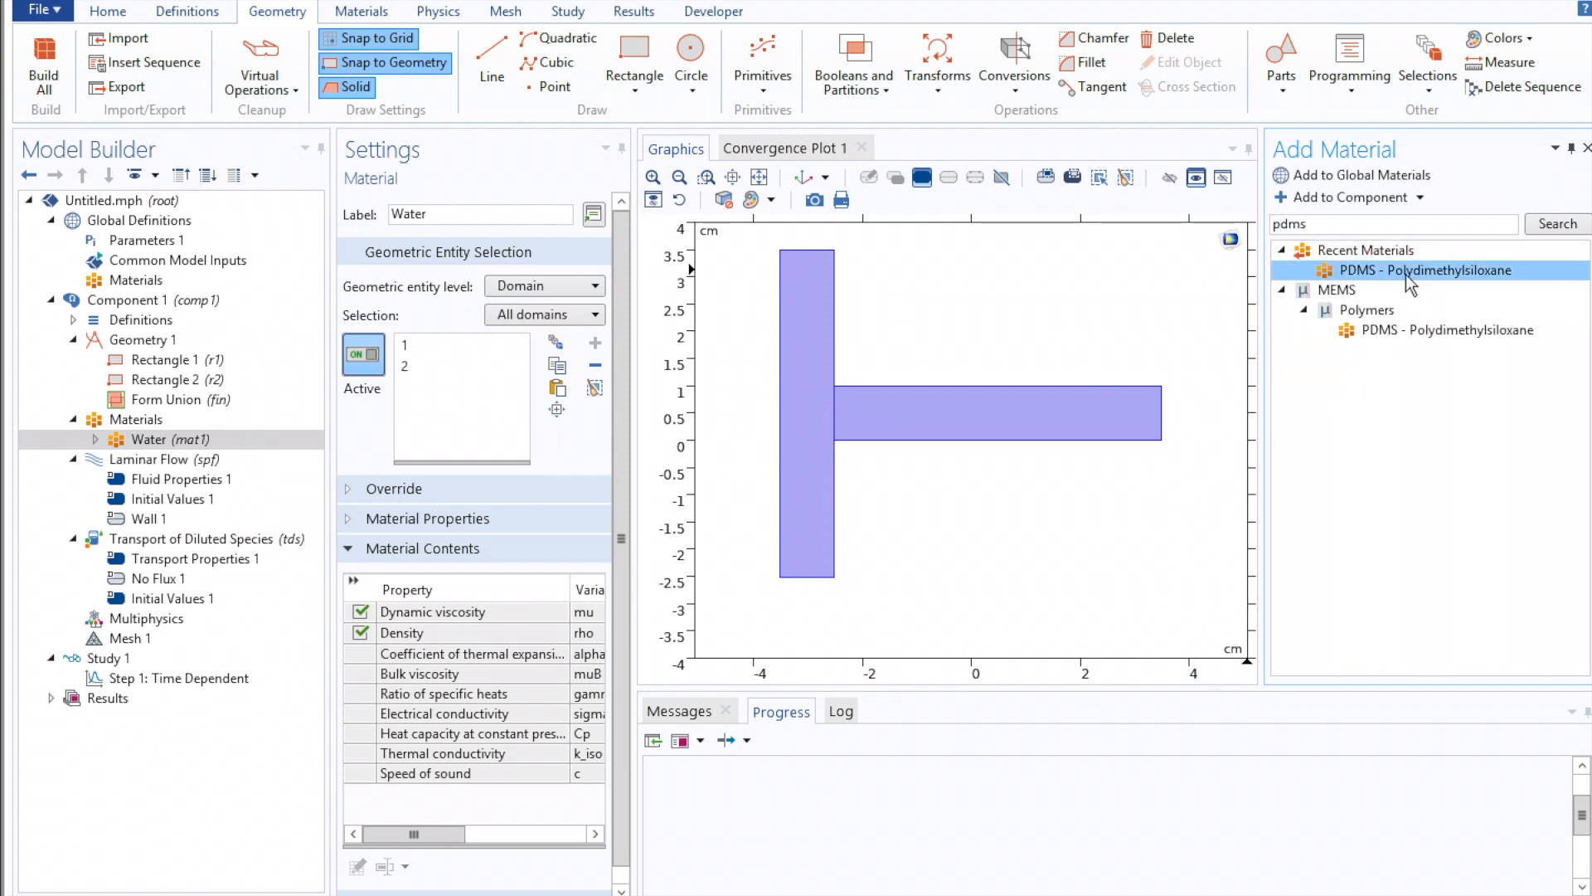
{"action": "double_click", "coordinate": [1428, 270]}
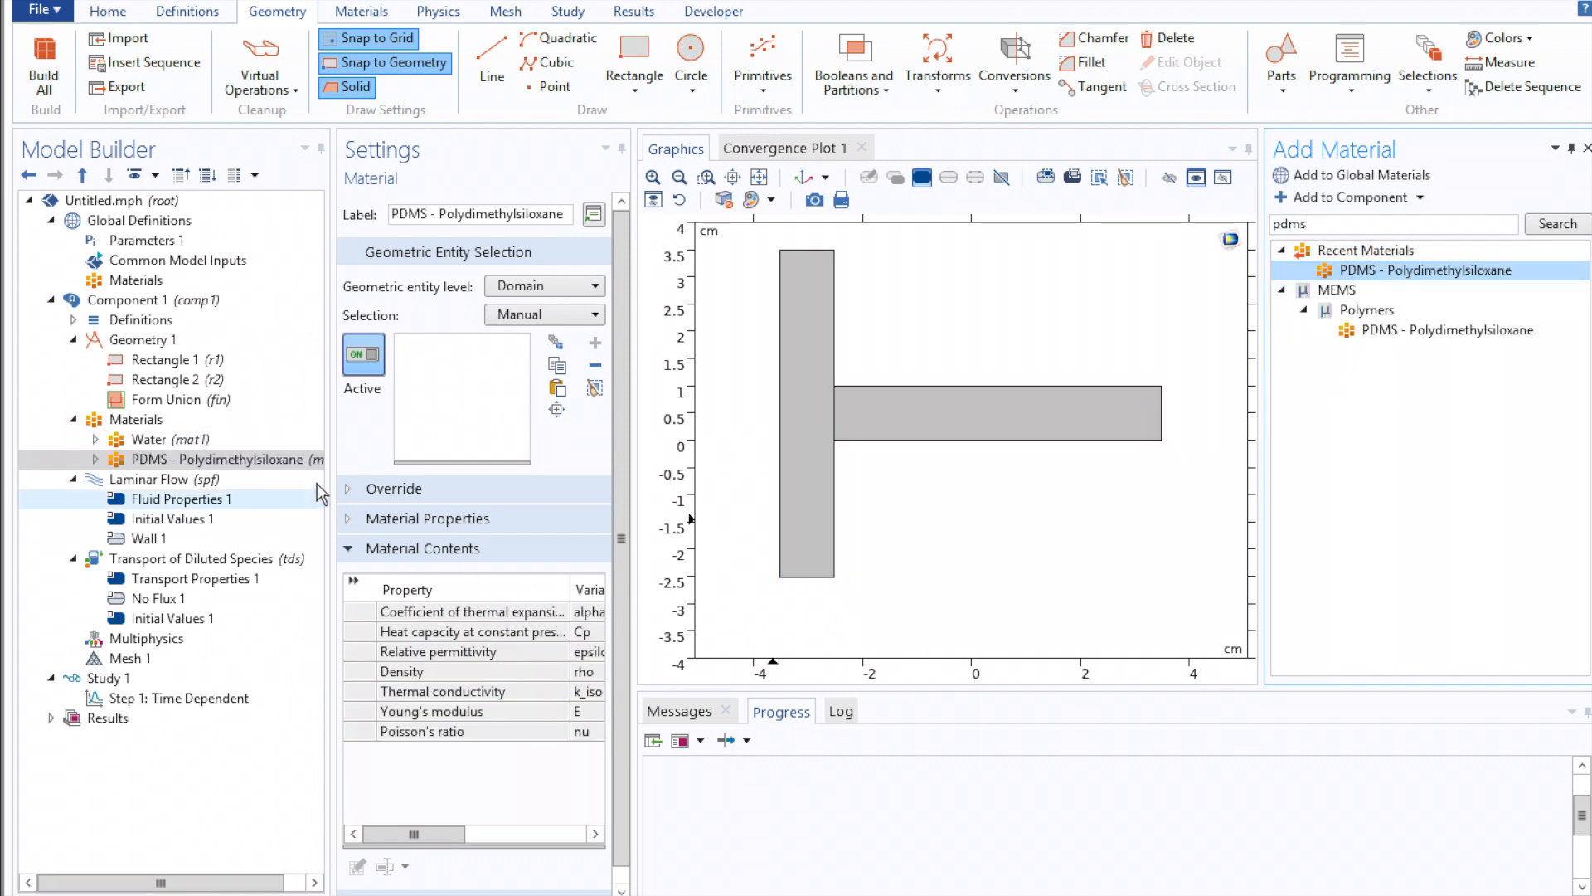
Keep Water on all domains and switch PDMS to boundary level for wall selection
{"action": "left_click", "coordinate": [149, 437]}
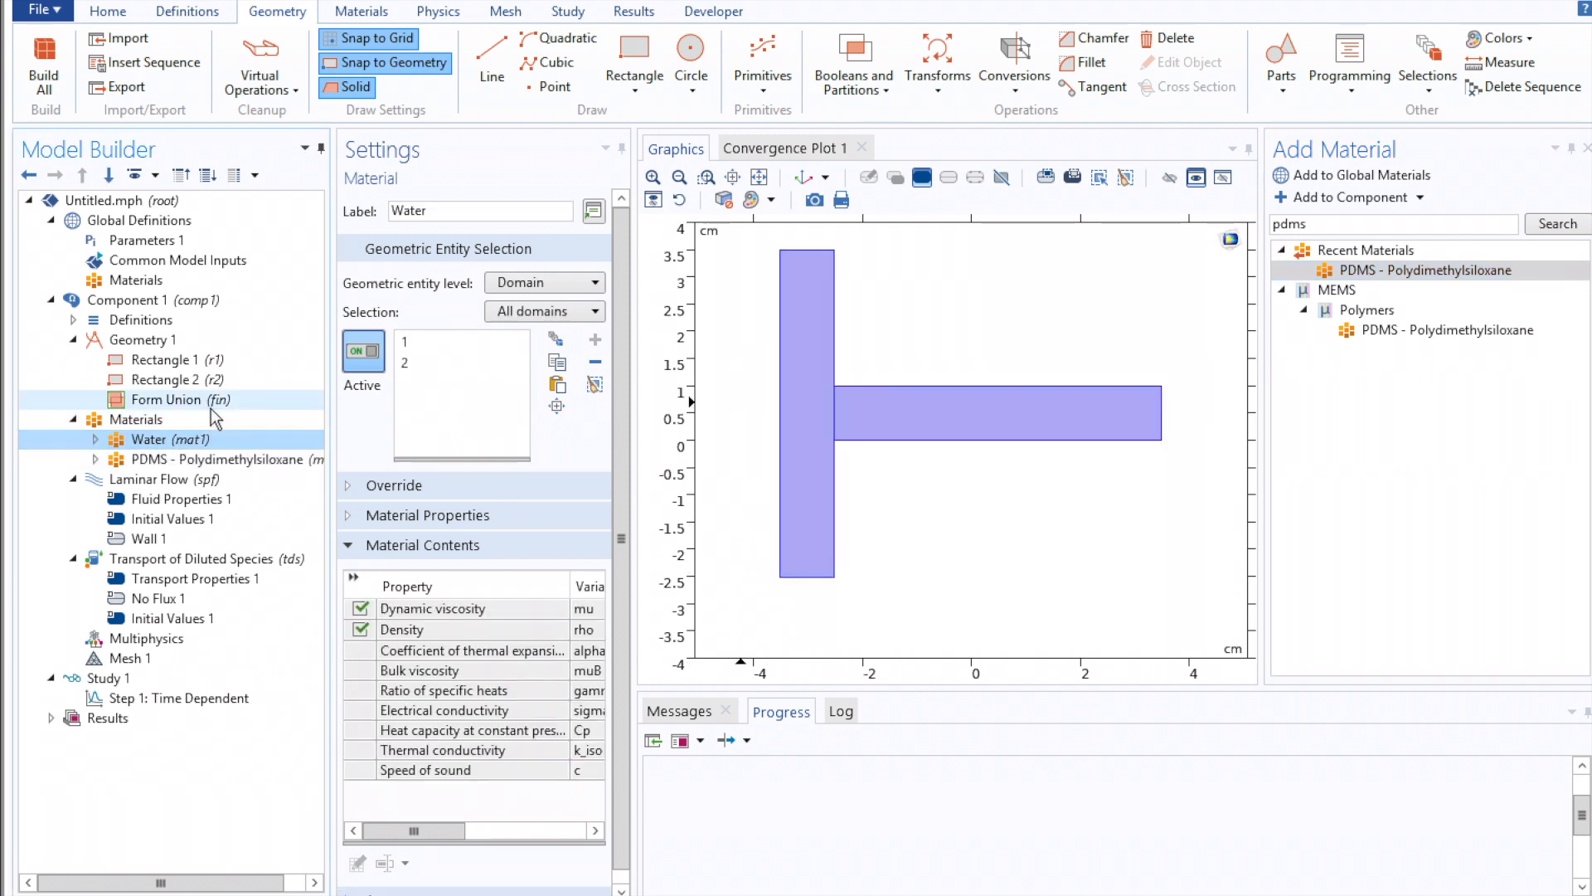
{"action": "left_click", "coordinate": [224, 460]}
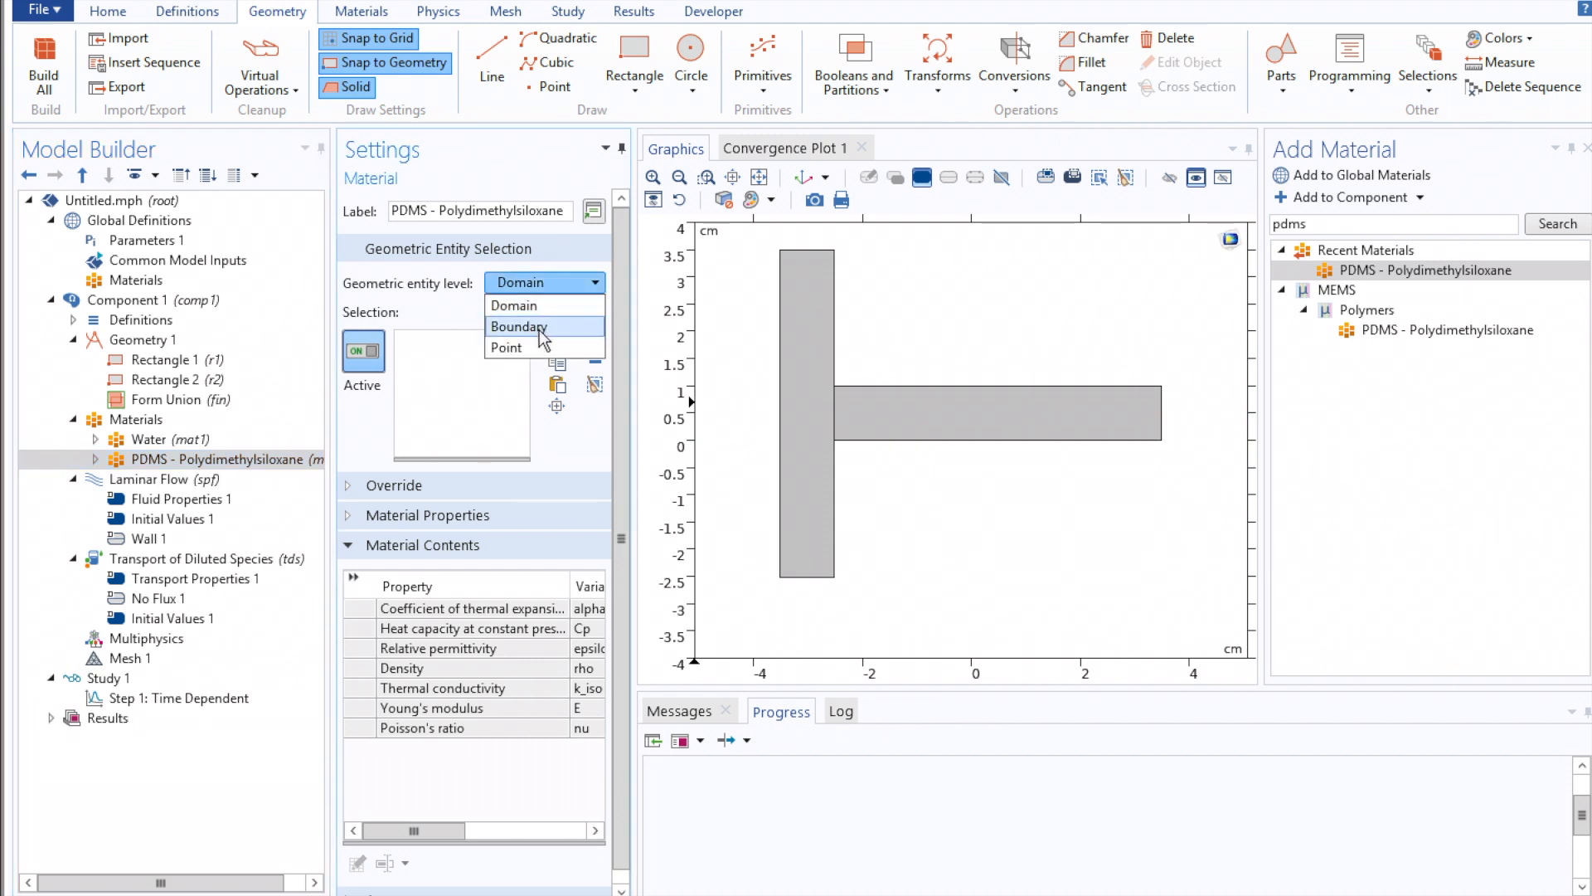
{"action": "left_click", "coordinate": [519, 327]}
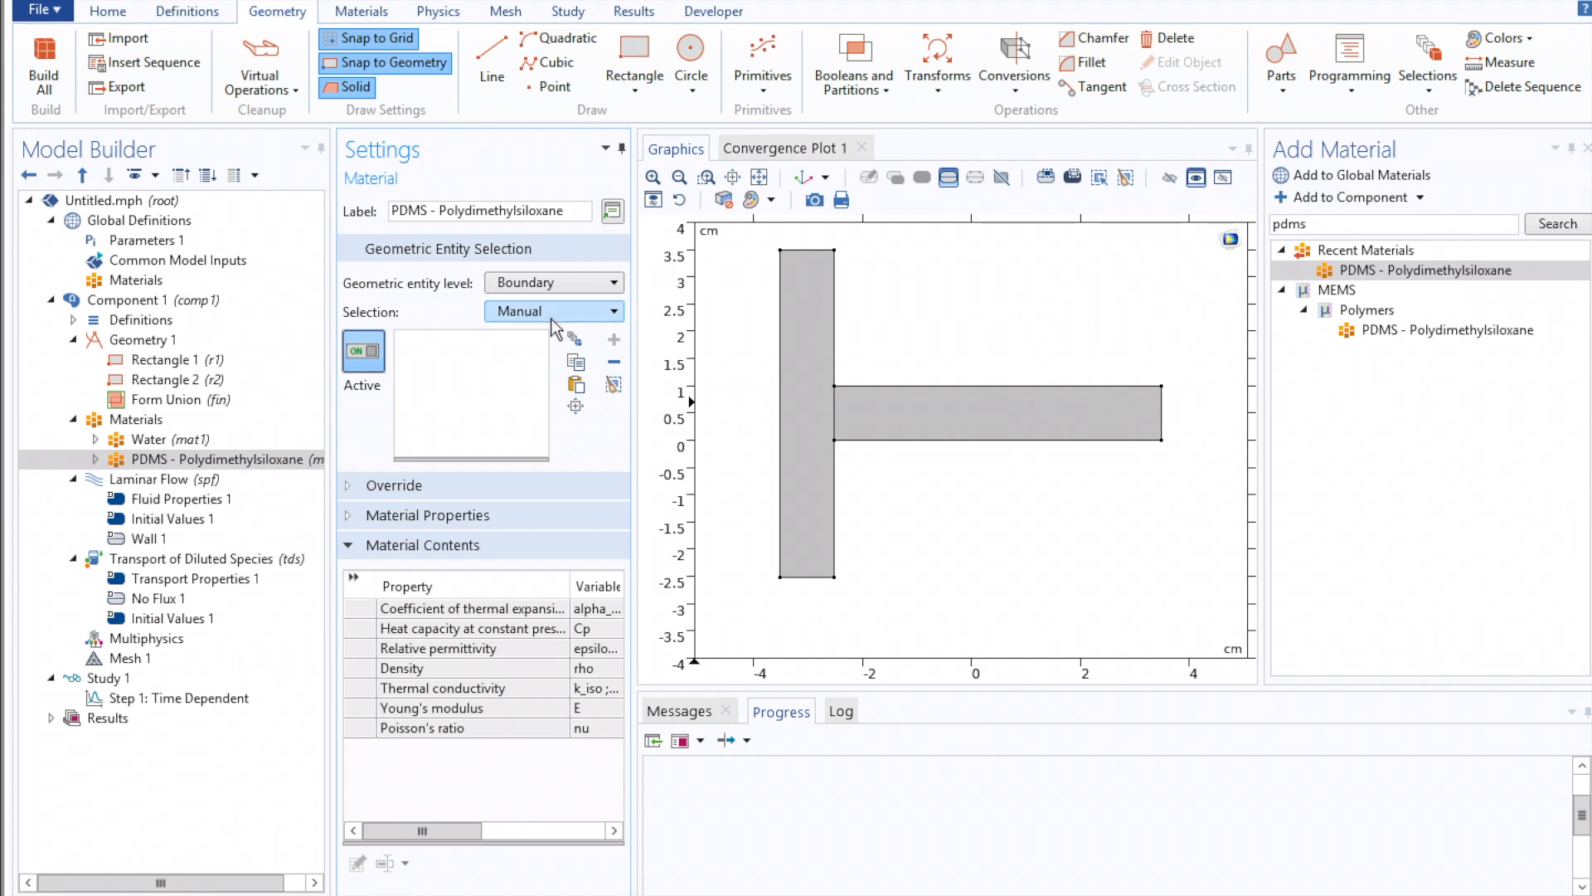
{"action": "left_click", "coordinate": [554, 310]}
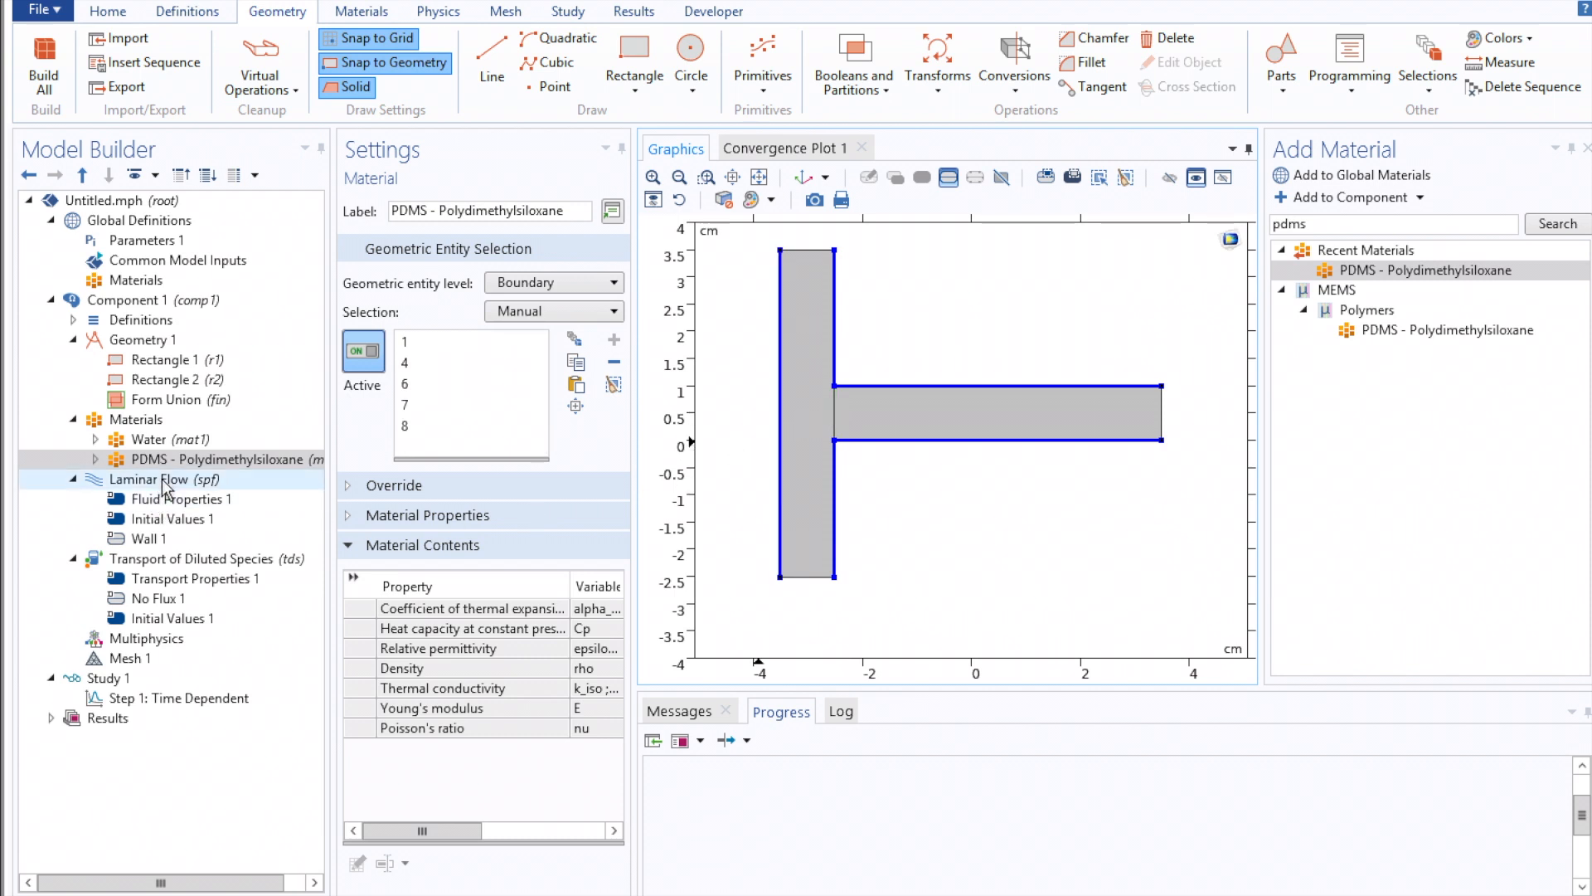
Add two Inlet conditions and one Outlet condition to Laminar Flow
{"action": "left_click", "coordinate": [152, 477]}
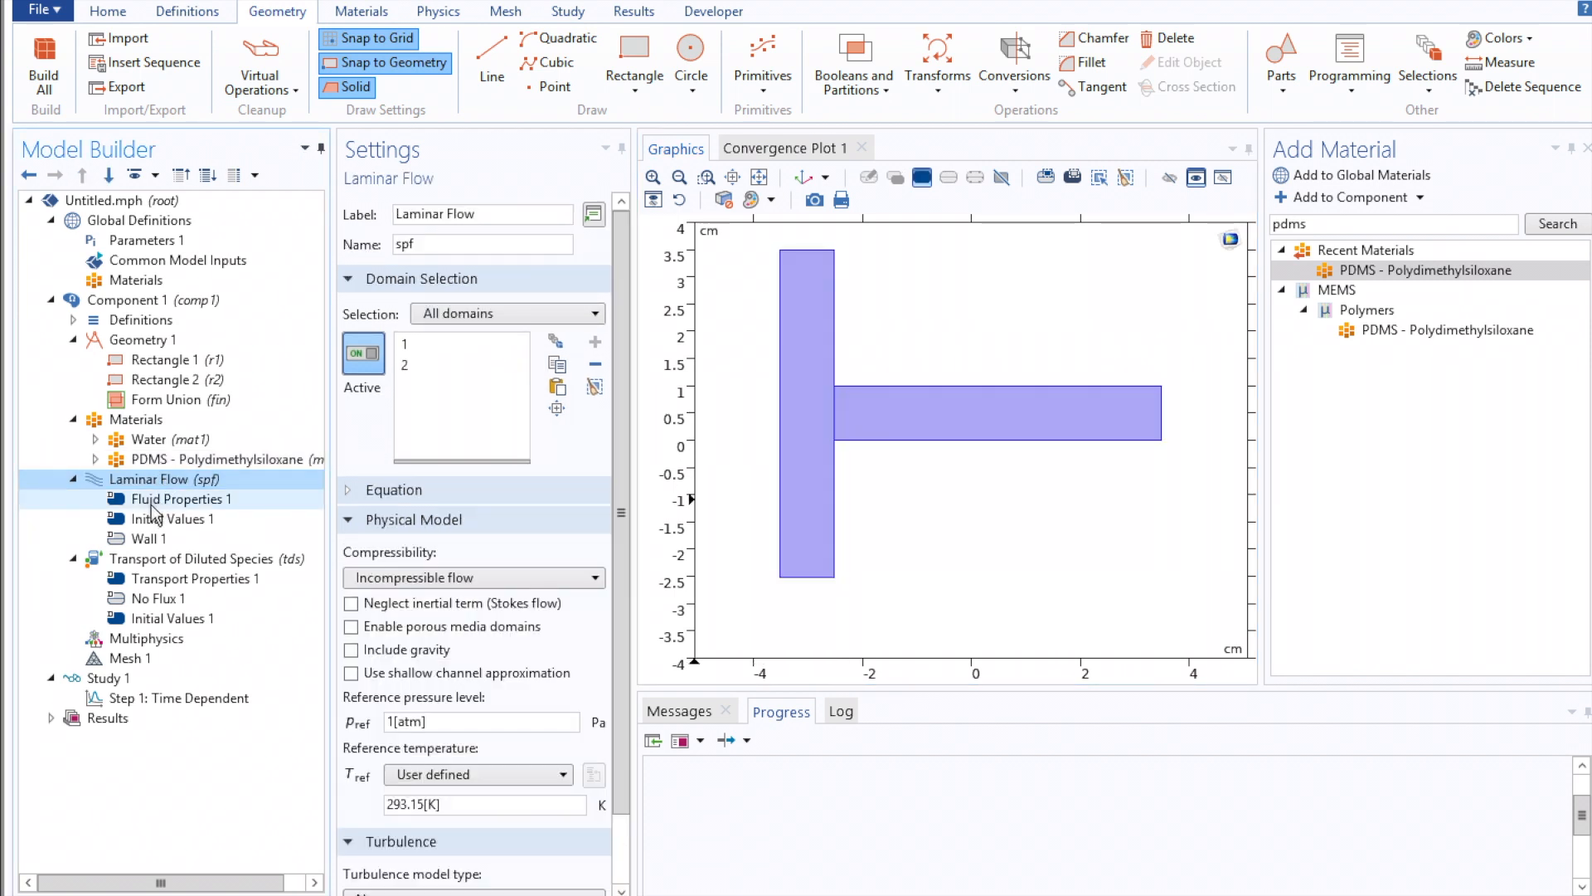
{"action": "left_click", "coordinate": [181, 499]}
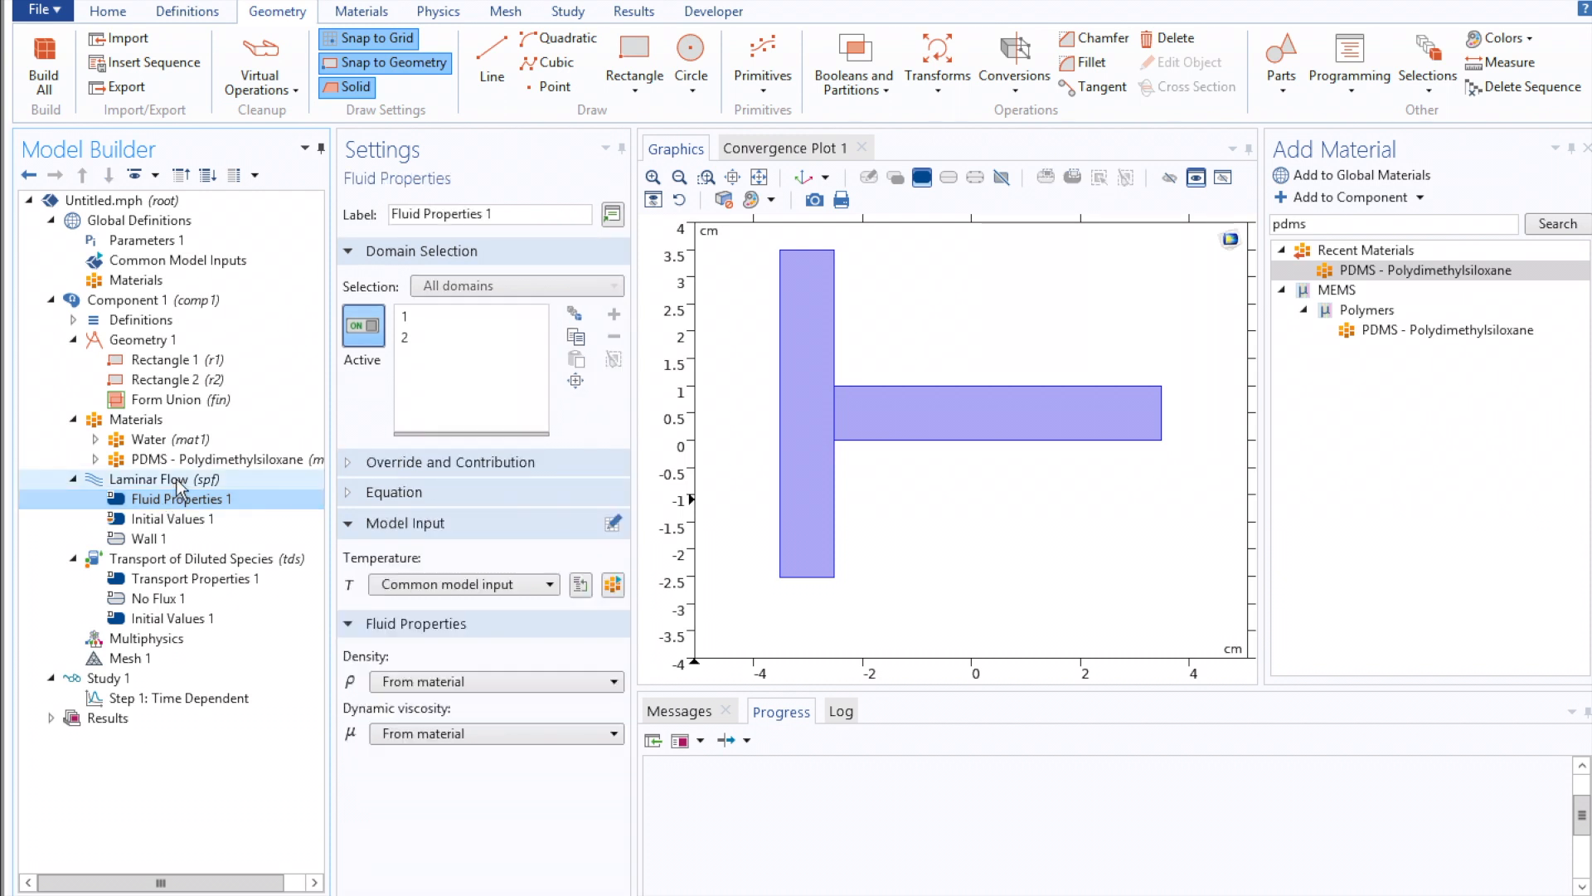
{"action": "right_click", "coordinate": [158, 478]}
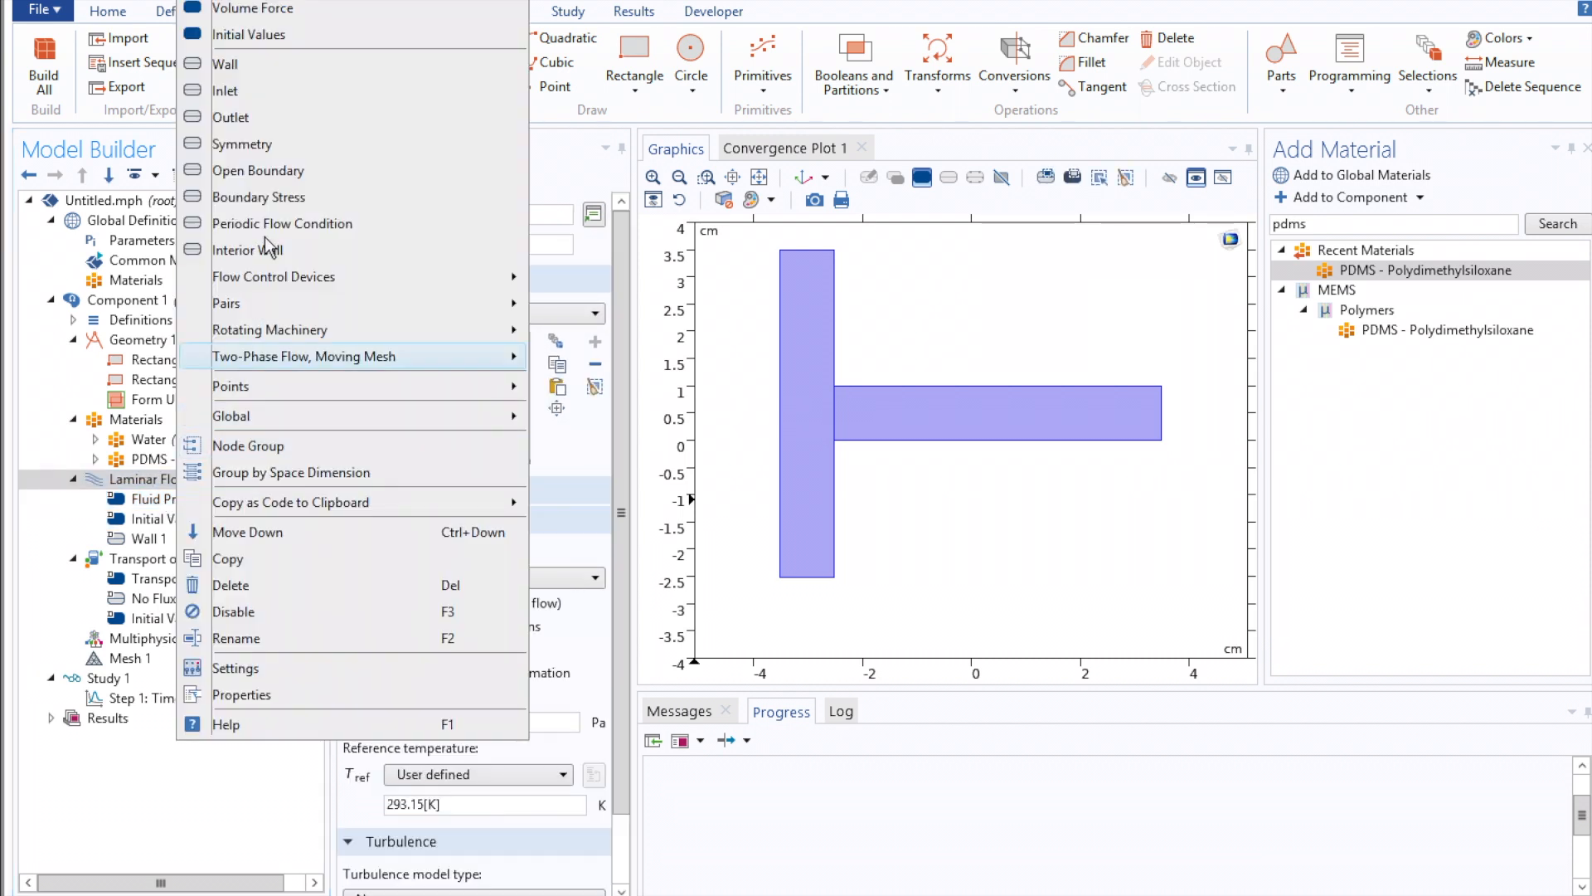
{"action": "left_click", "coordinate": [224, 90]}
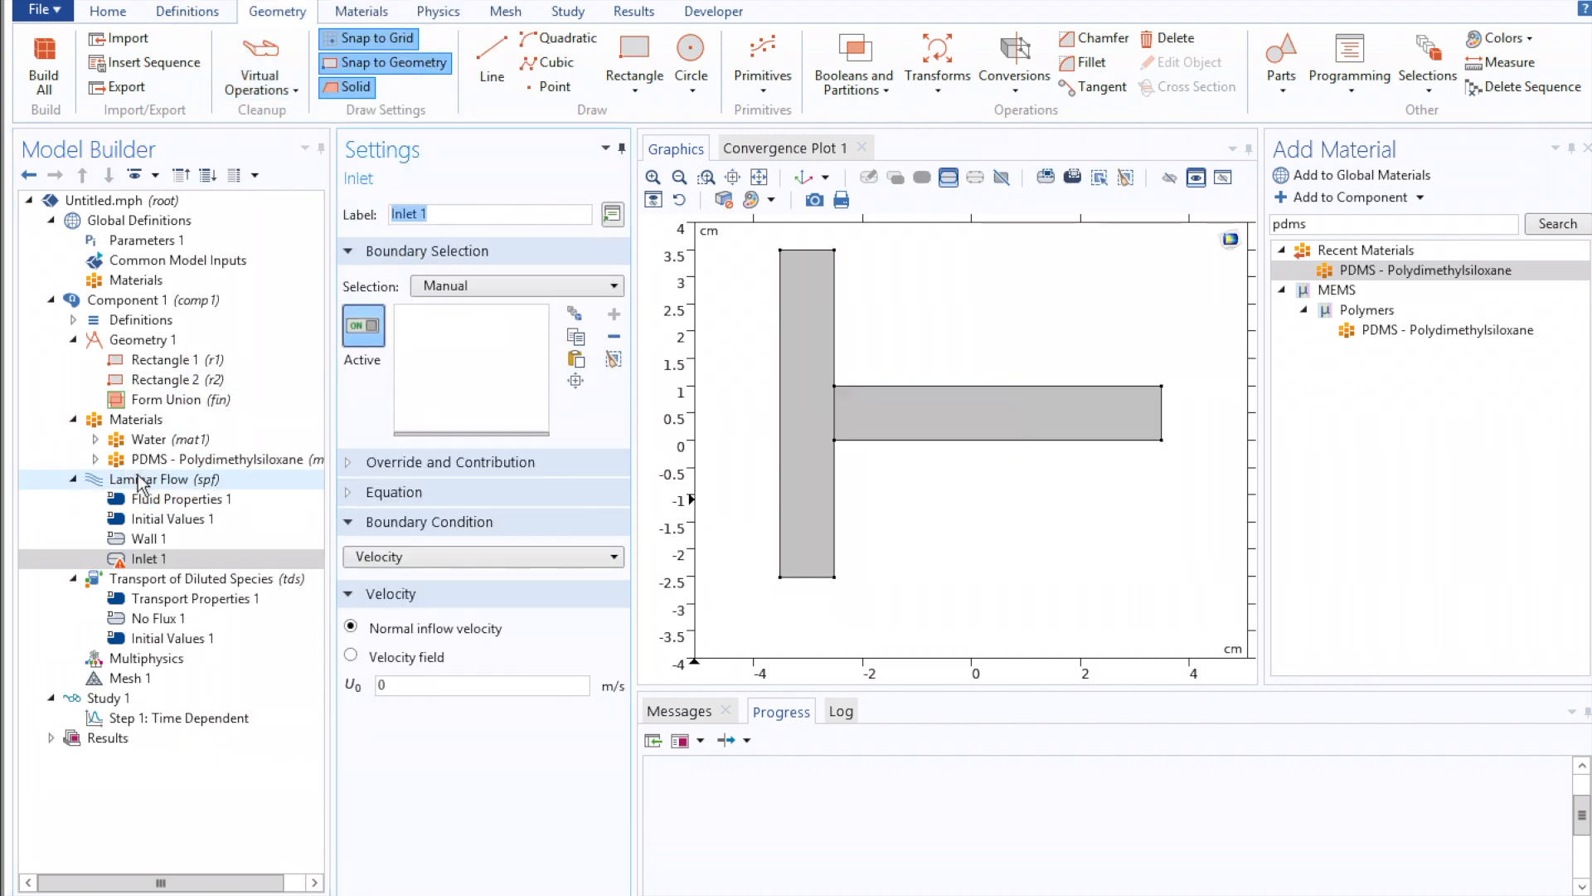
{"action": "right_click", "coordinate": [158, 480]}
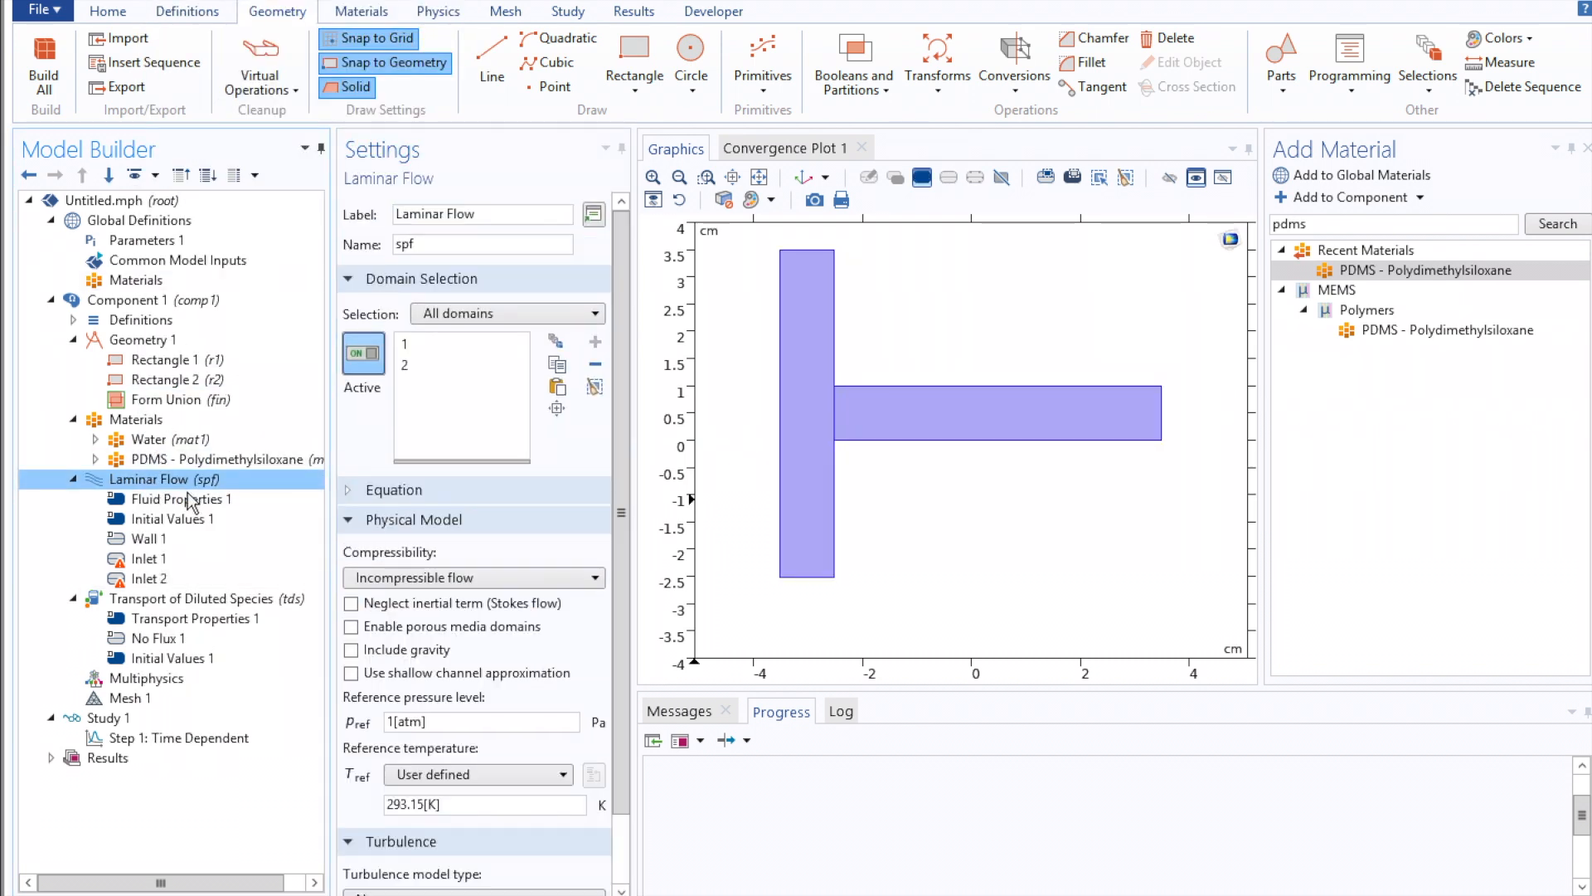
{"action": "right_click", "coordinate": [163, 478]}
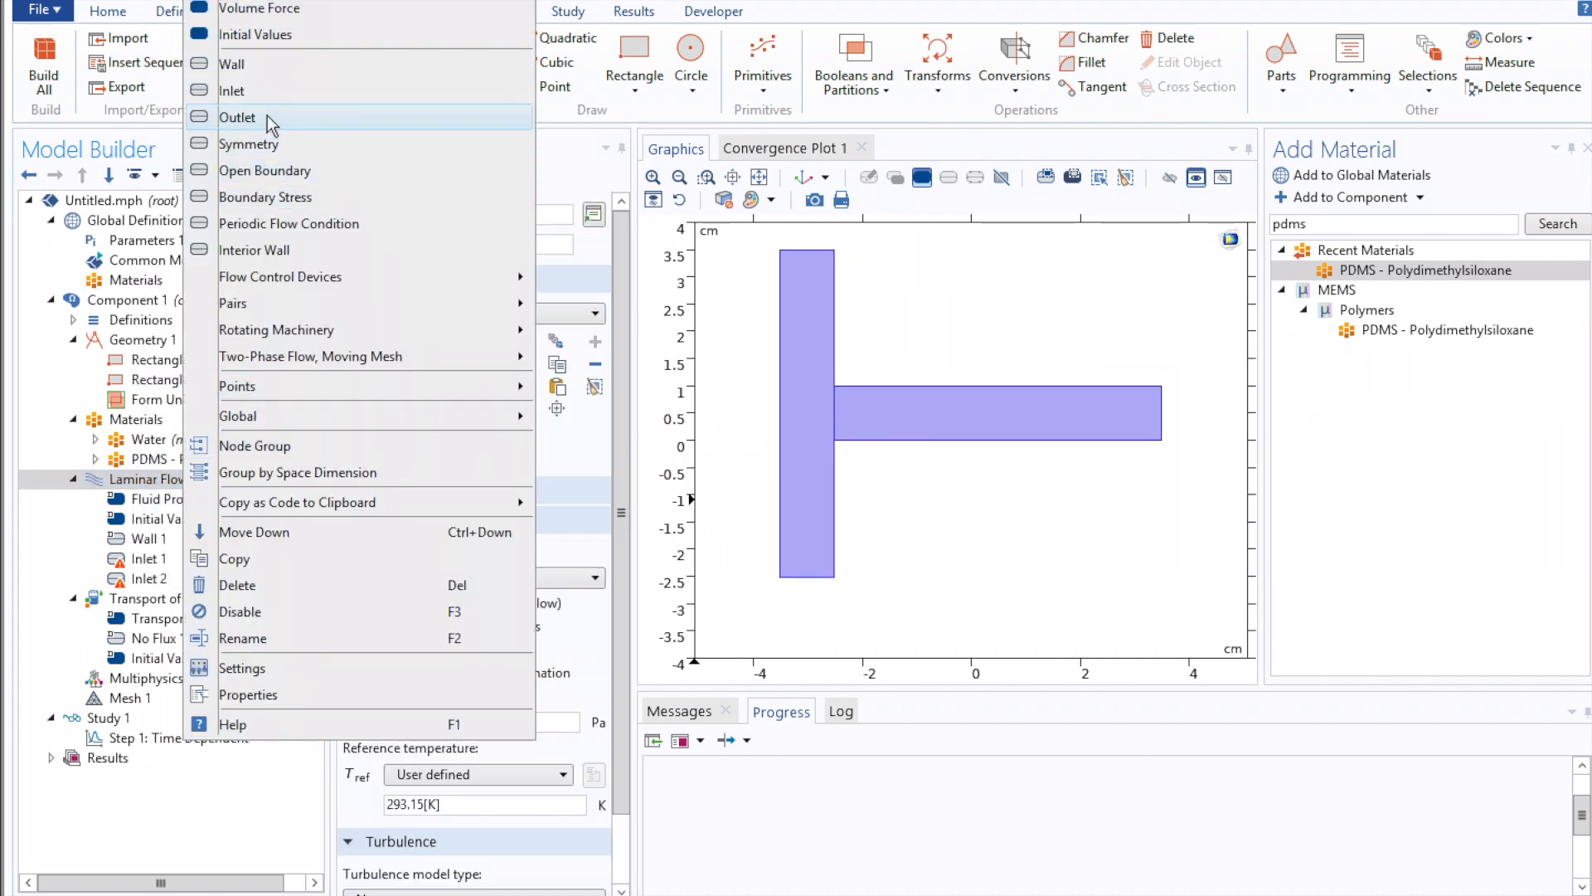
{"action": "left_click", "coordinate": [242, 666]}
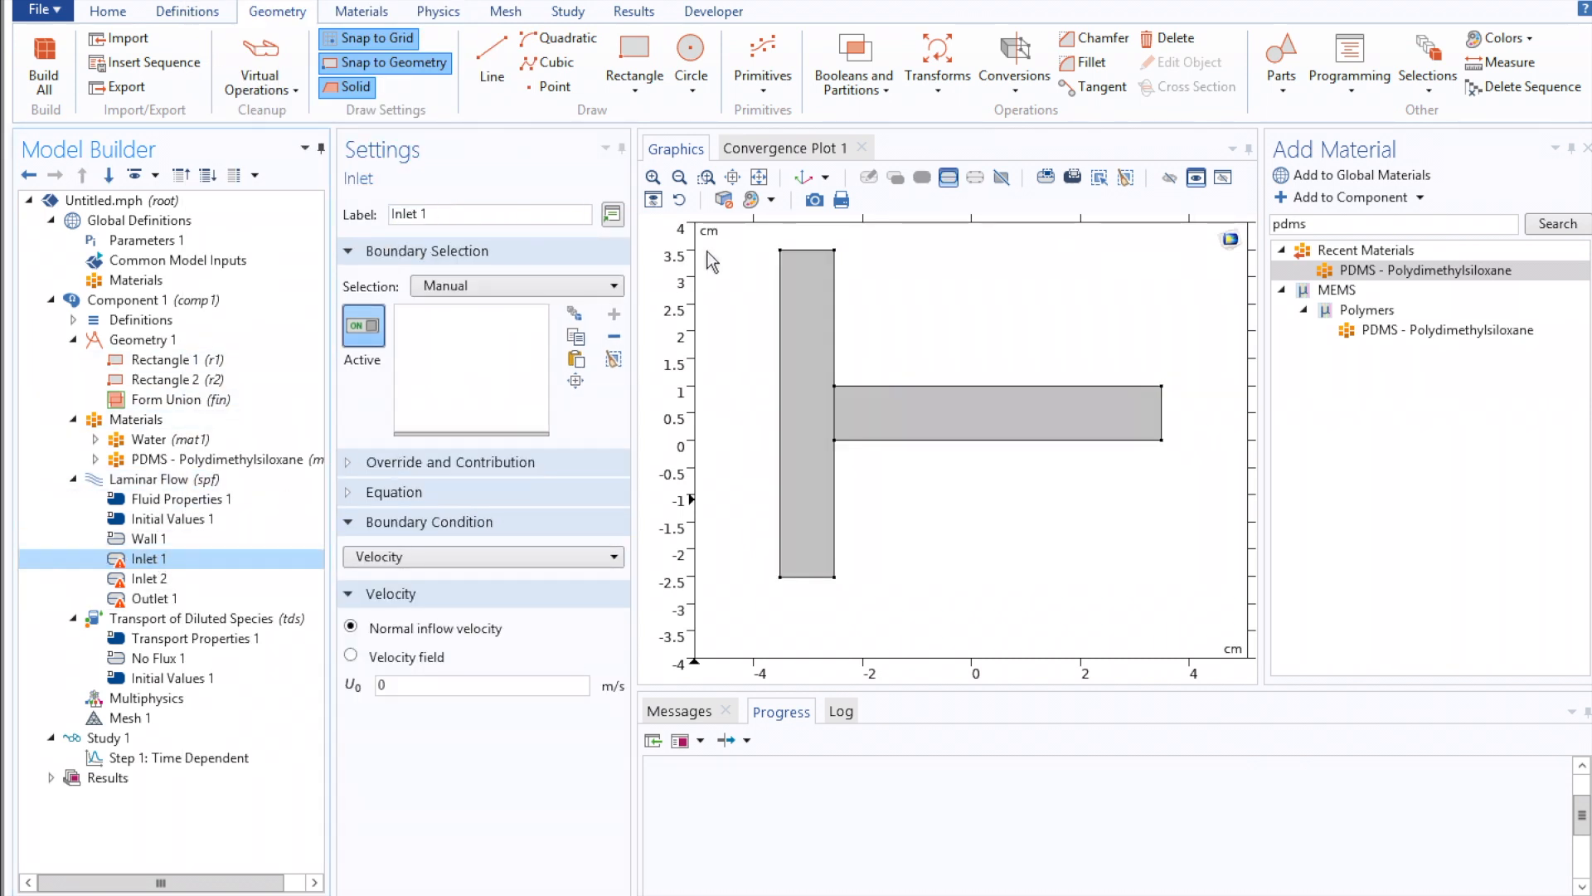
Assign Inlet 1 to the top boundary at 0.01 m/s, Inlet 2 to the bottom, Outlet to the right end
{"action": "left_click", "coordinate": [806, 250]}
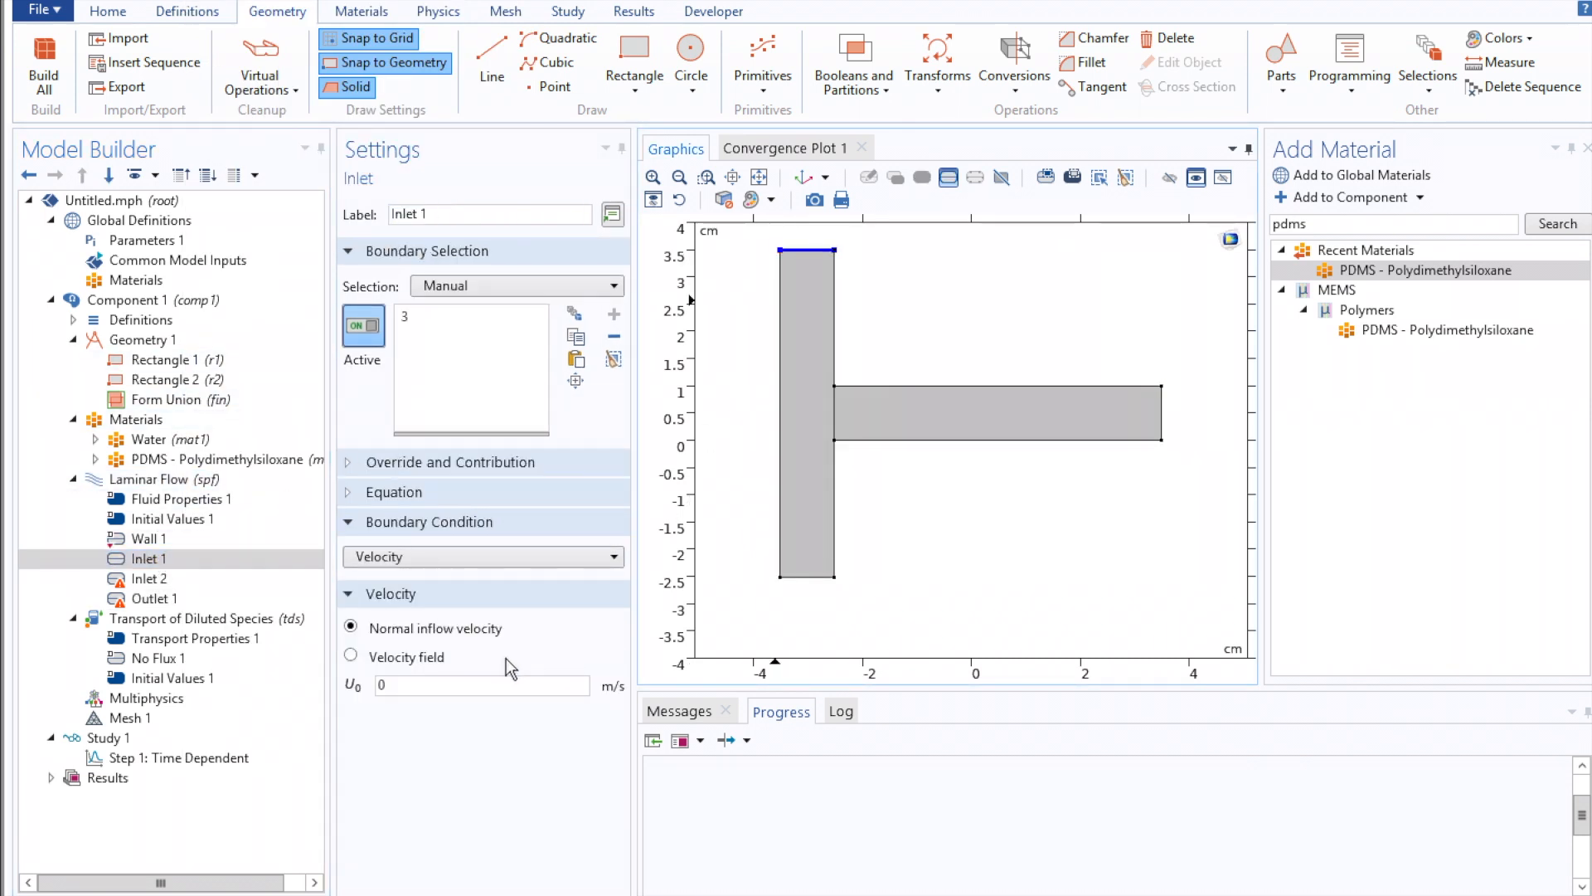
{"action": "type", "text": "0.01"}
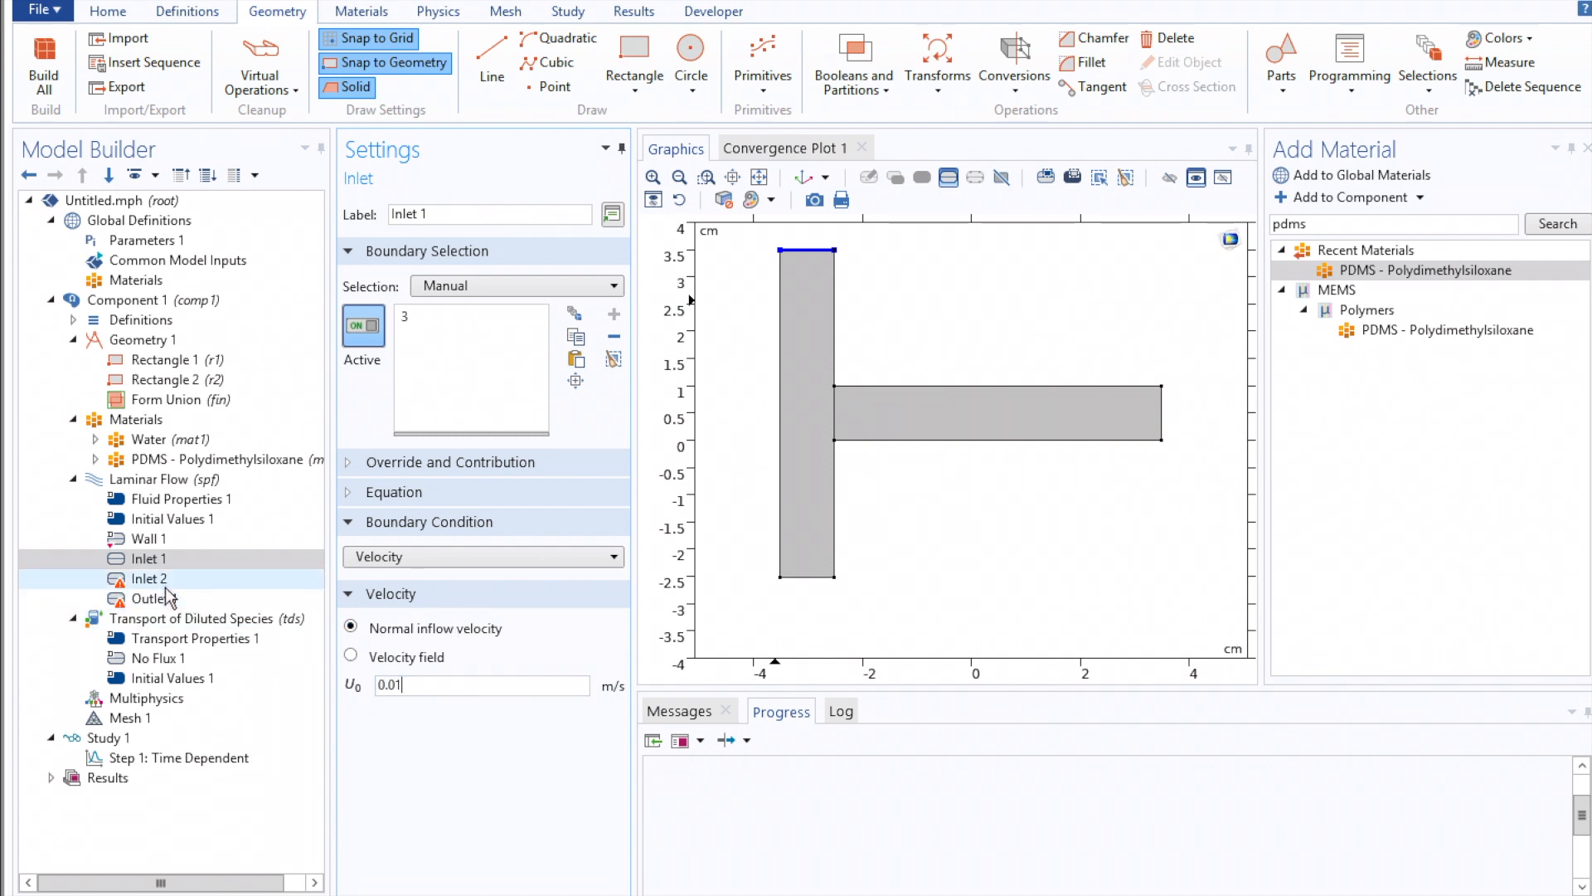
{"action": "left_click", "coordinate": [148, 577]}
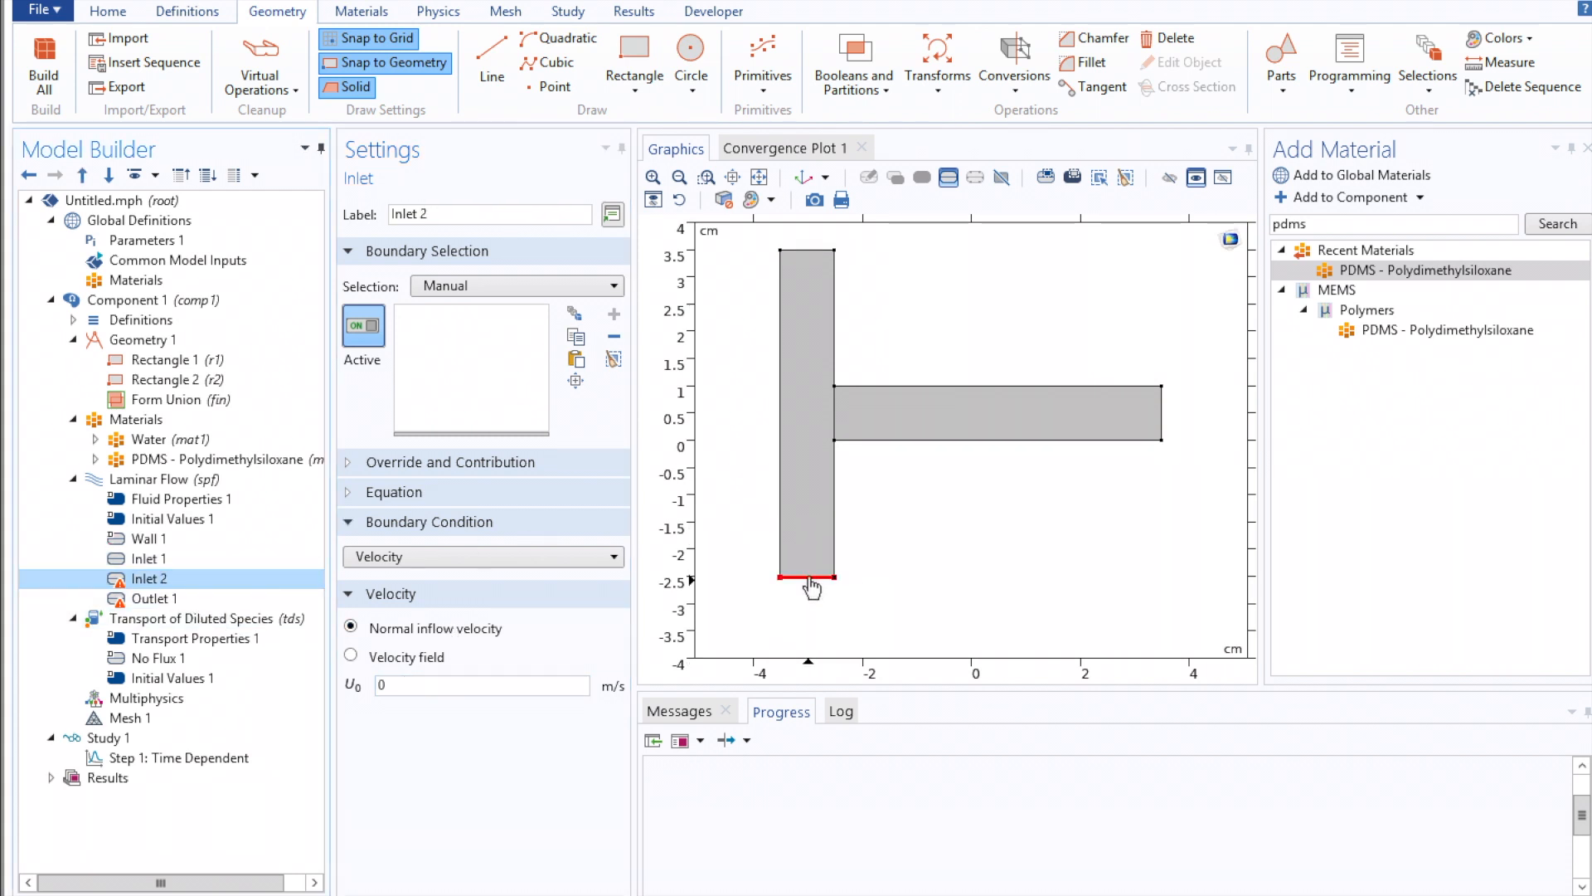
{"action": "left_click", "coordinate": [808, 577]}
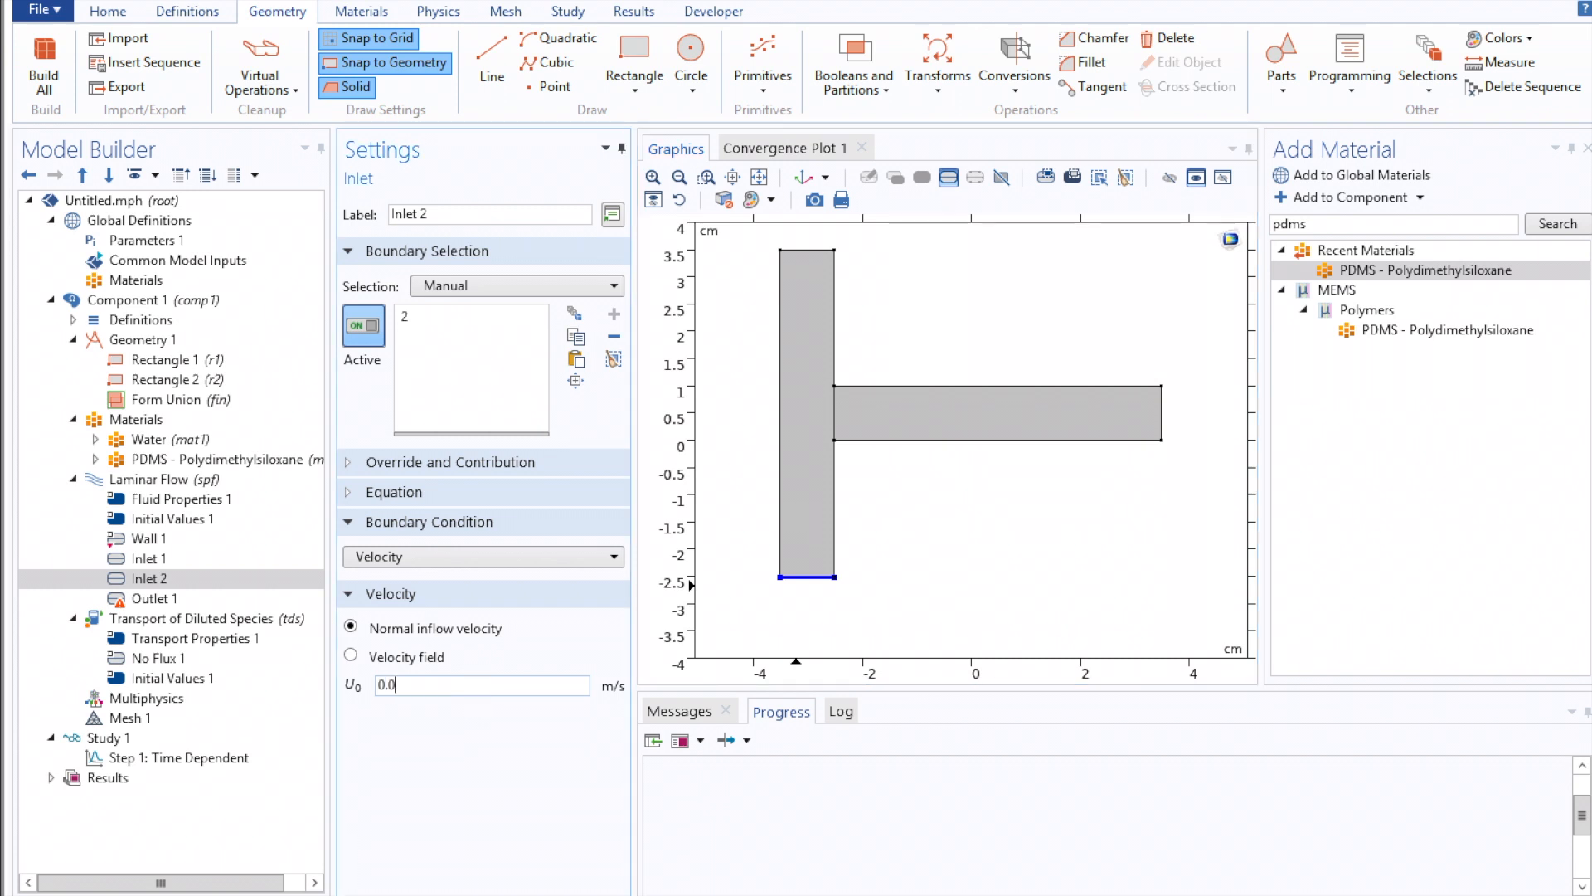
{"action": "left_click", "coordinate": [151, 598]}
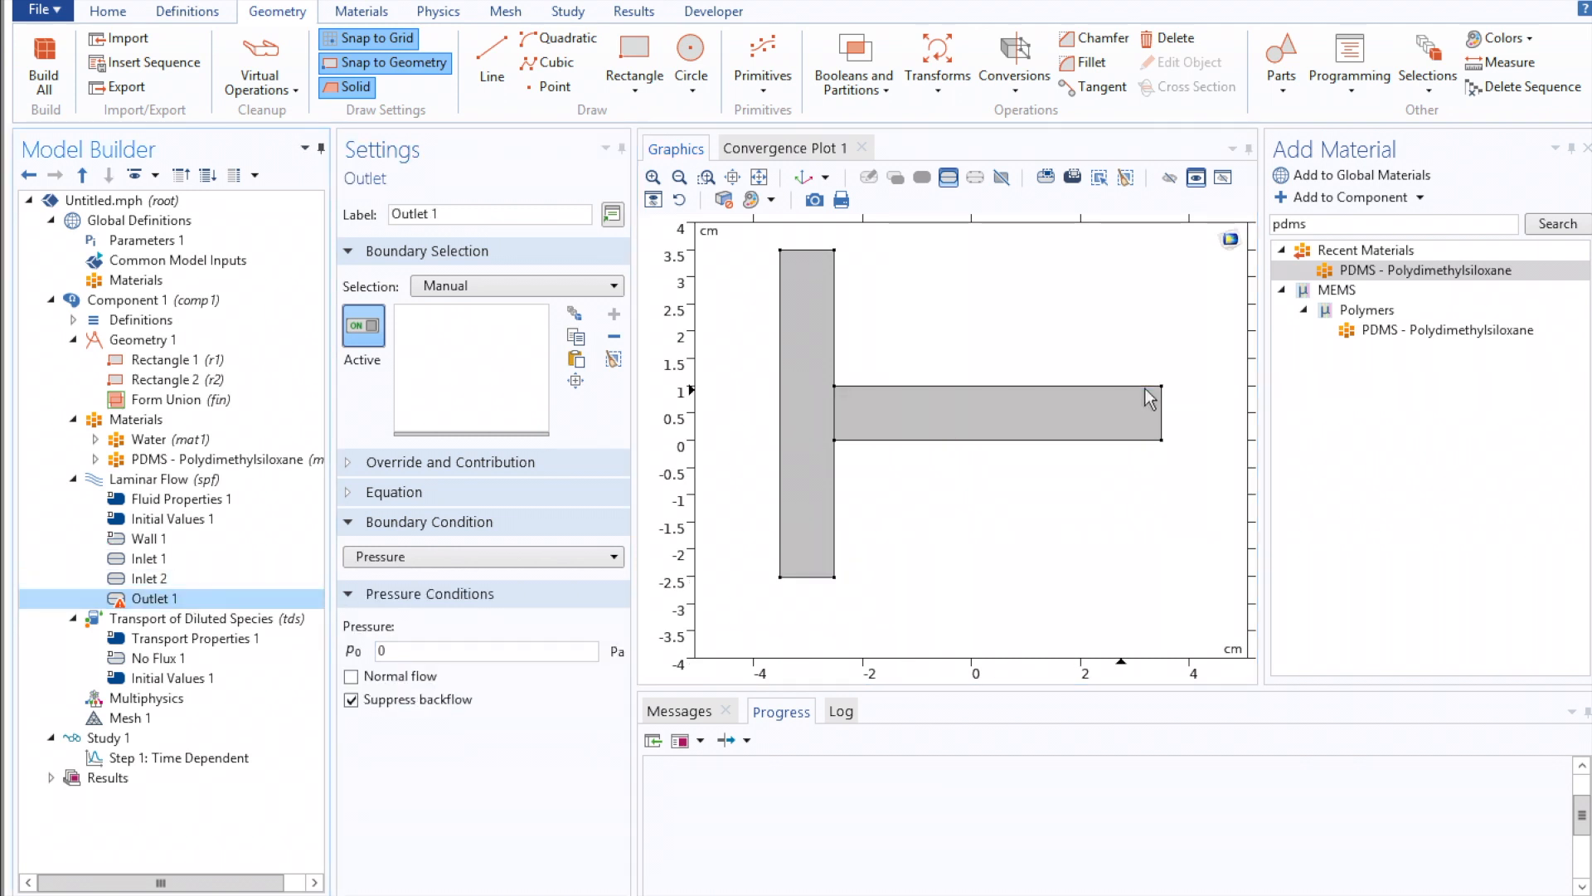
{"action": "left_click", "coordinate": [1161, 406]}
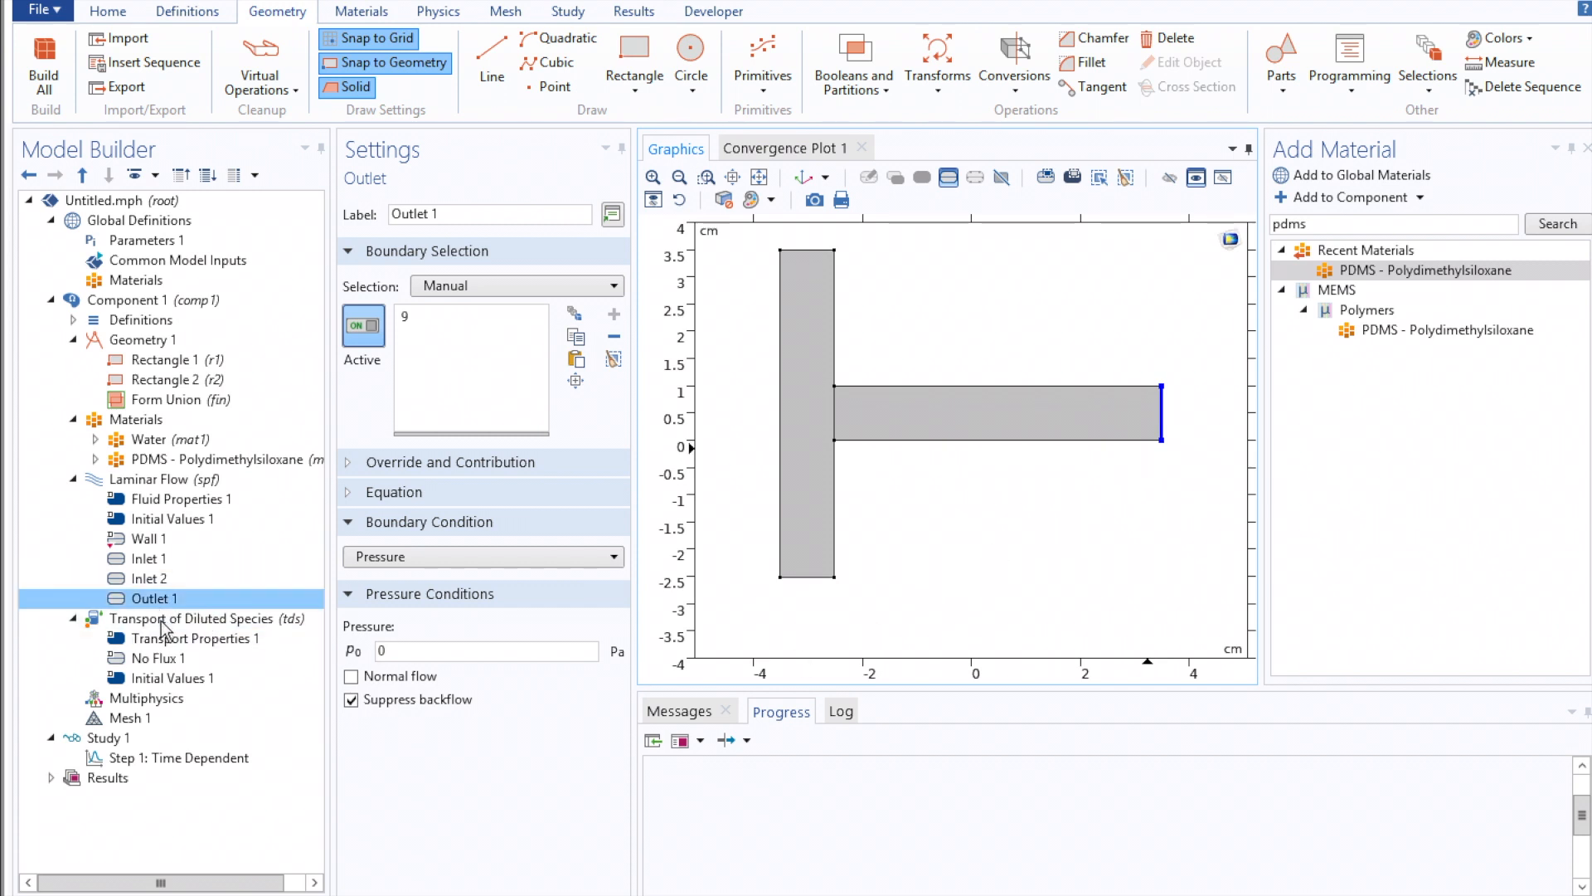
{"action": "left_click", "coordinate": [193, 617]}
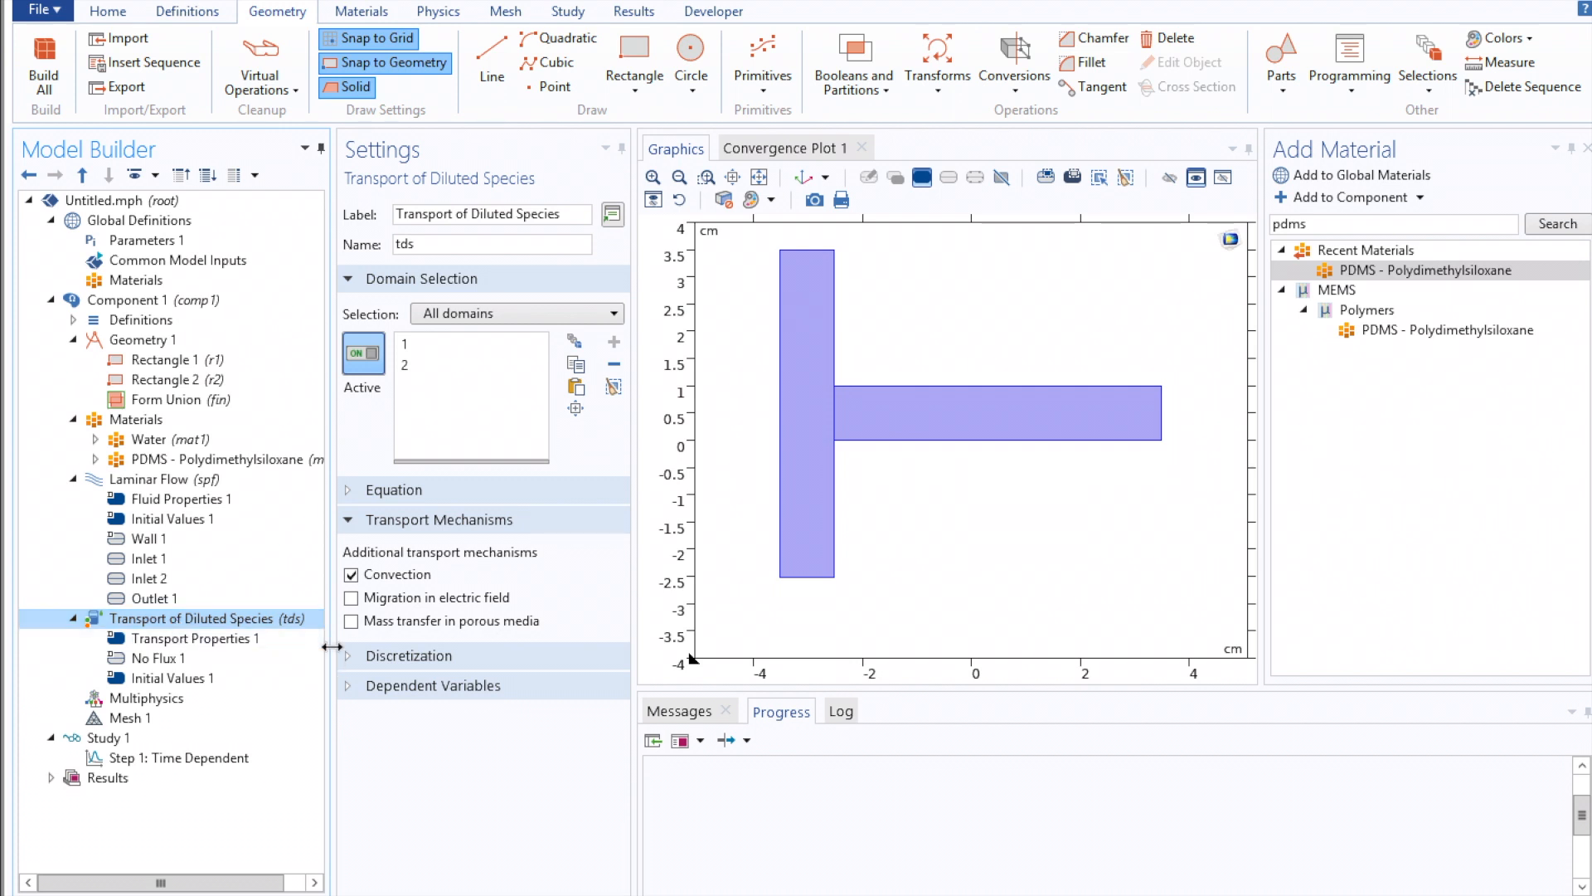
Show species c and c2 and set Transport Properties convection to Velocity field (spf)
{"action": "left_click", "coordinate": [433, 685]}
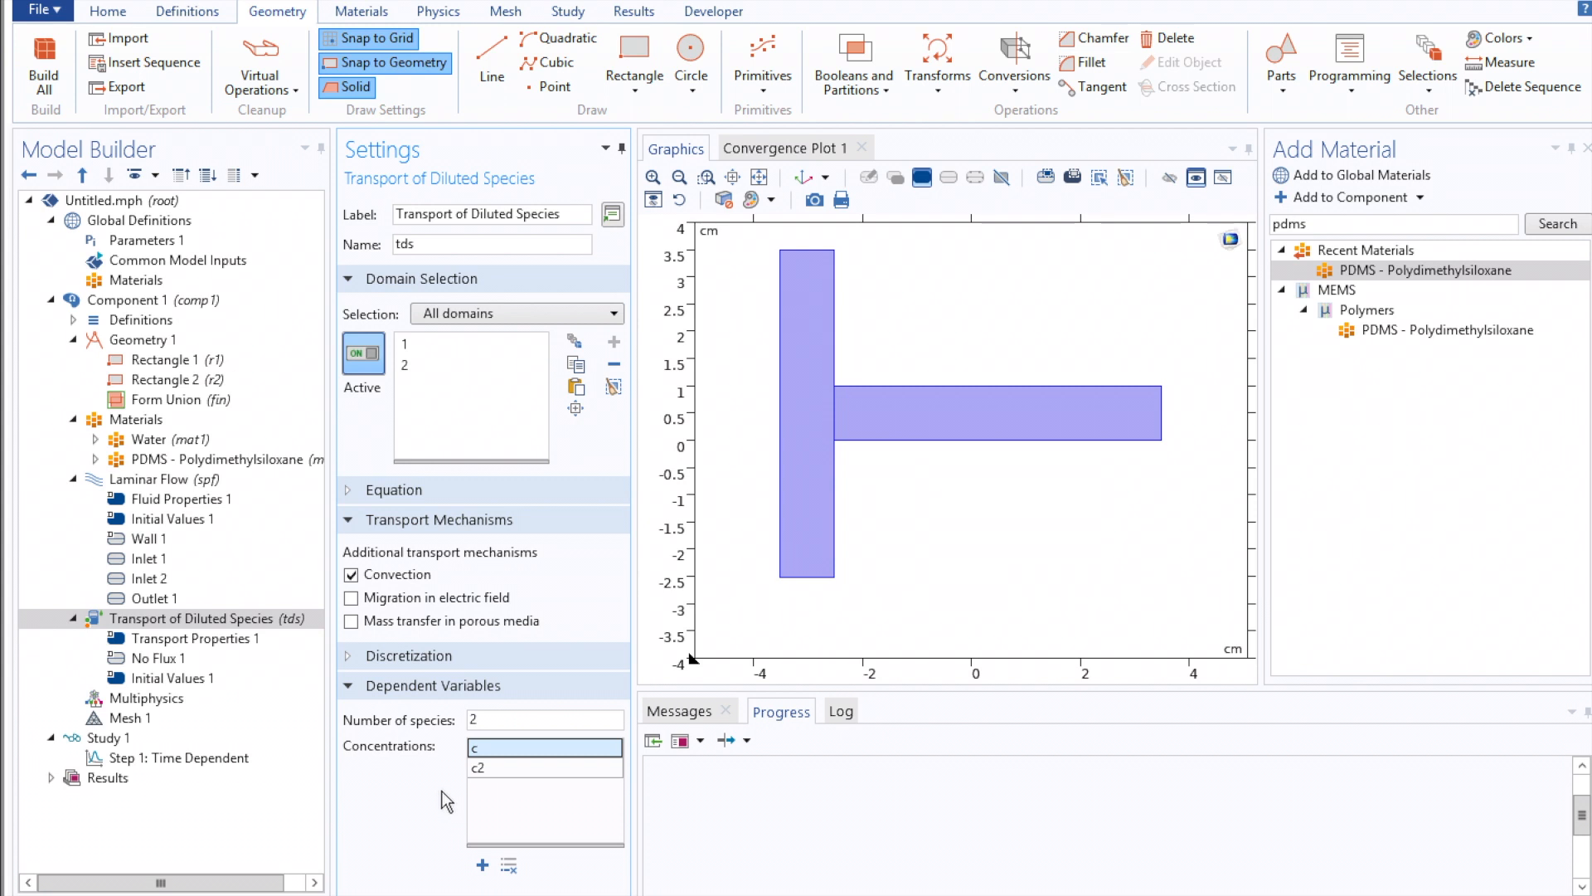
{"action": "left_click", "coordinate": [197, 638]}
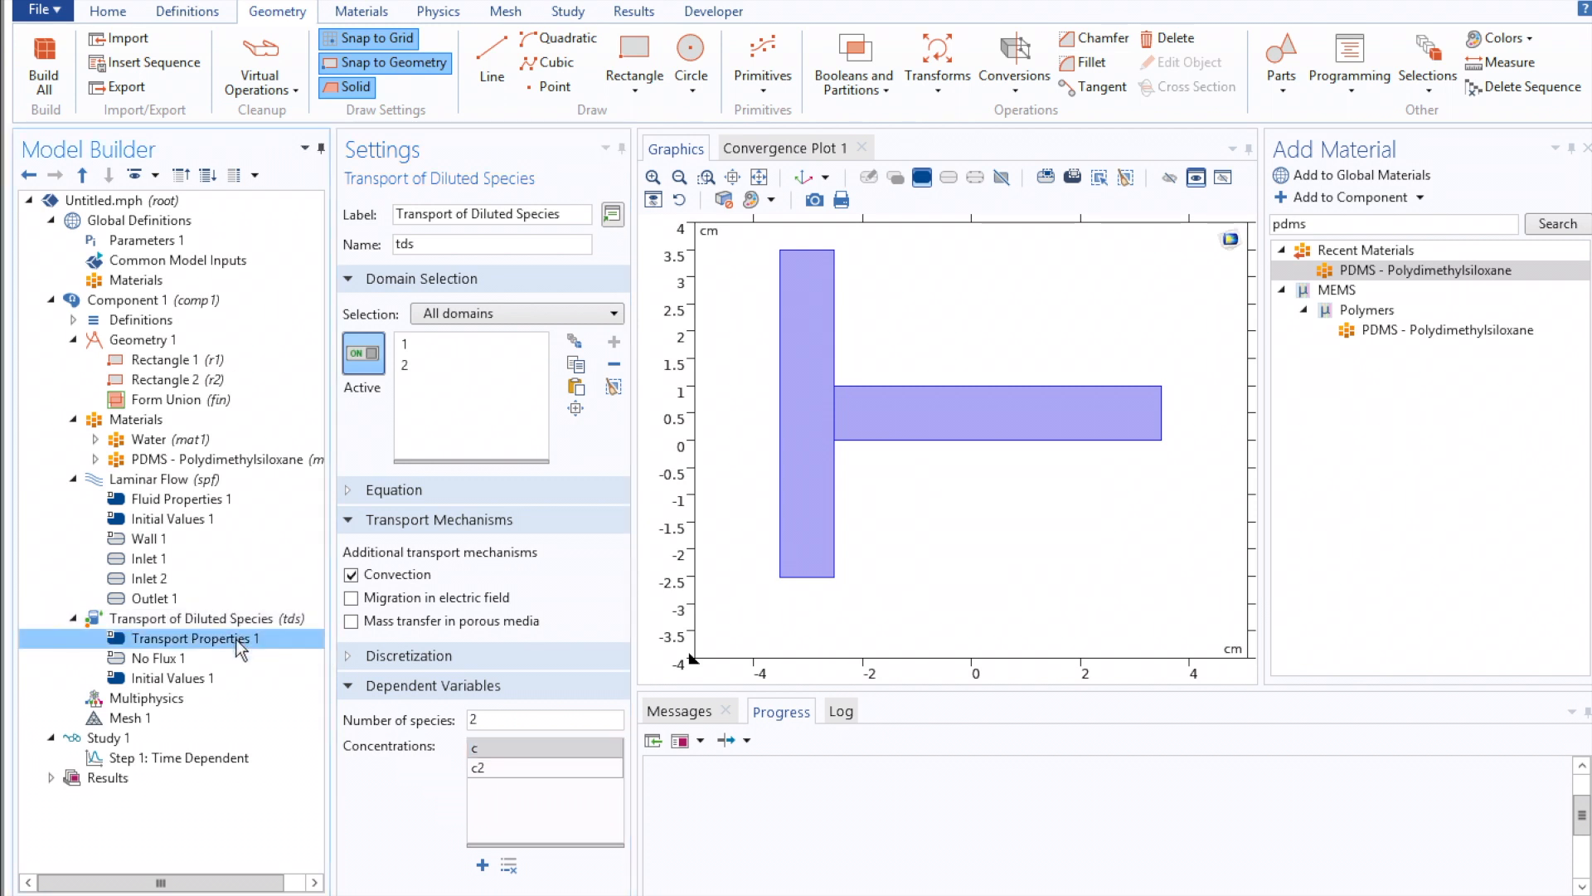
{"action": "left_click", "coordinate": [198, 638]}
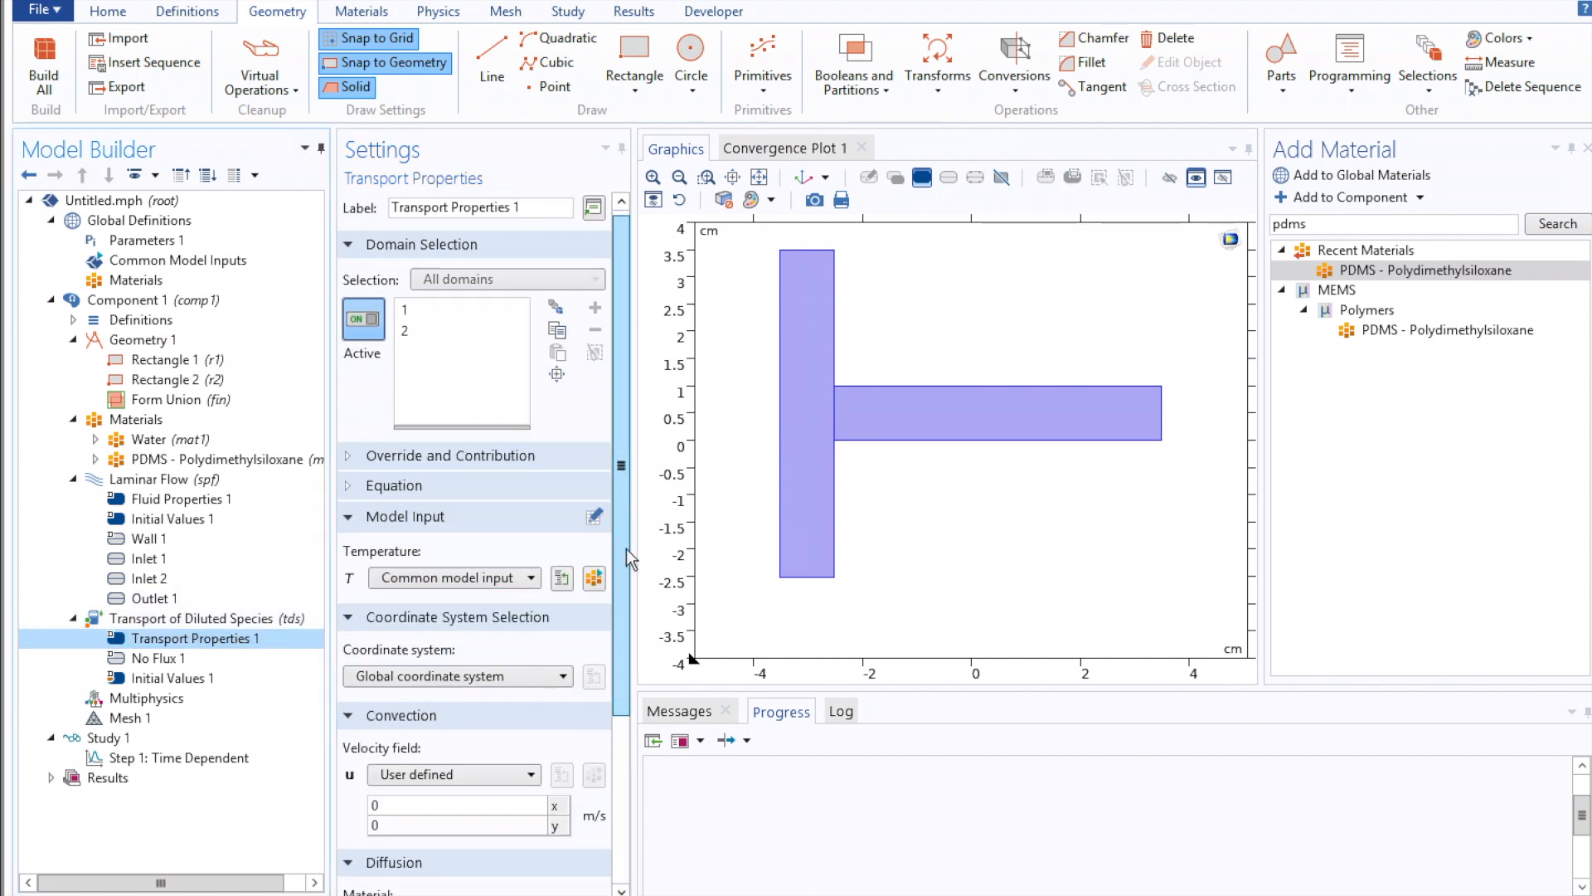
{"action": "scroll", "scroll_direction": "down", "scroll_amount": 3}
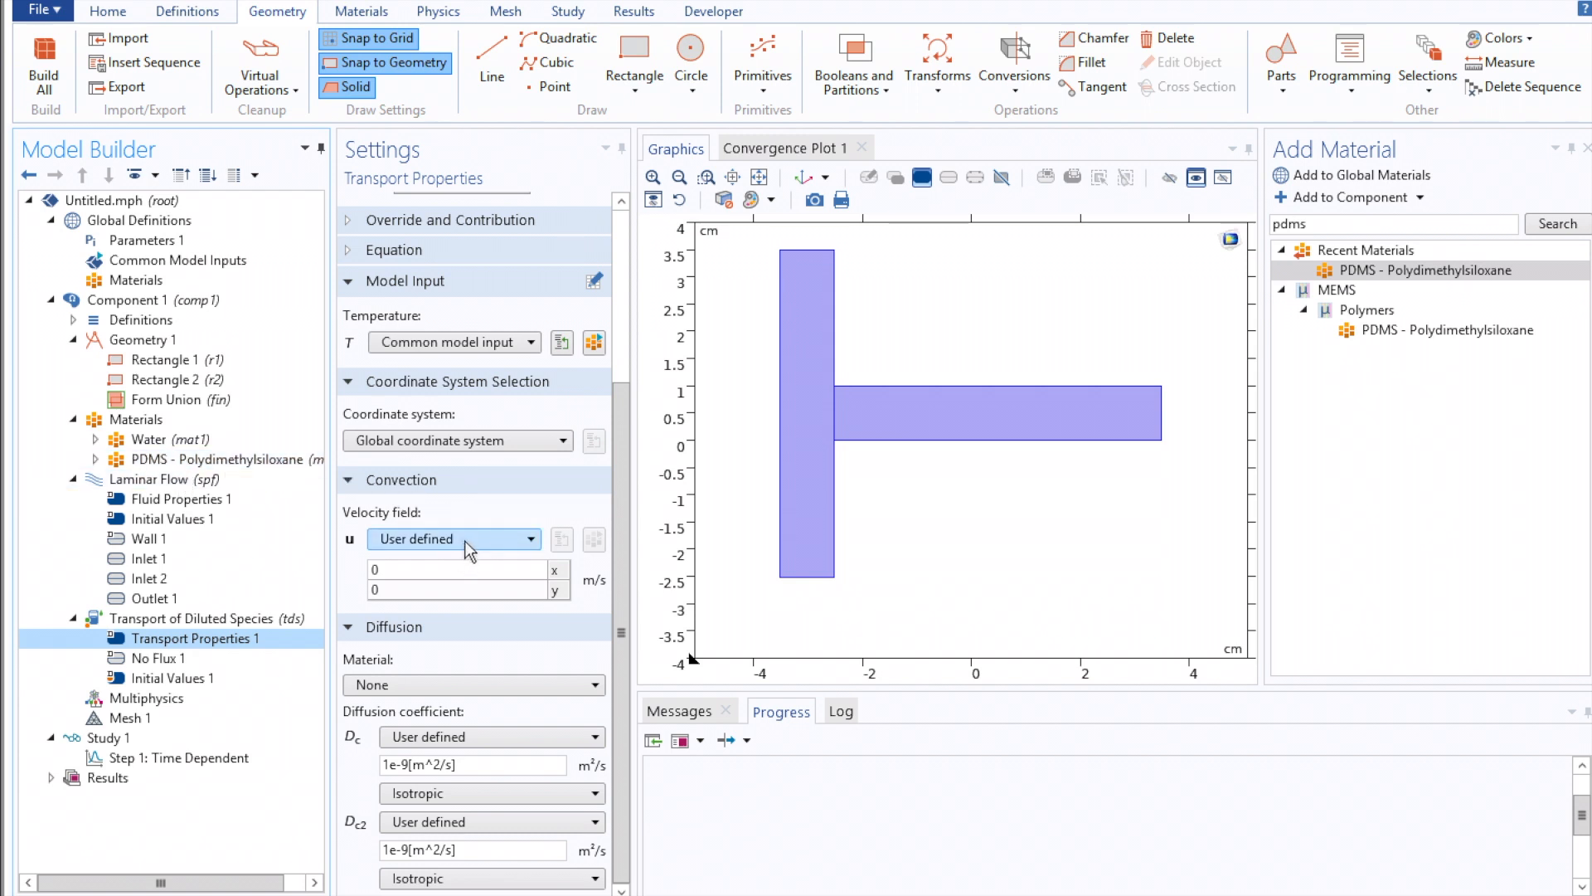
{"action": "left_click", "coordinate": [455, 537]}
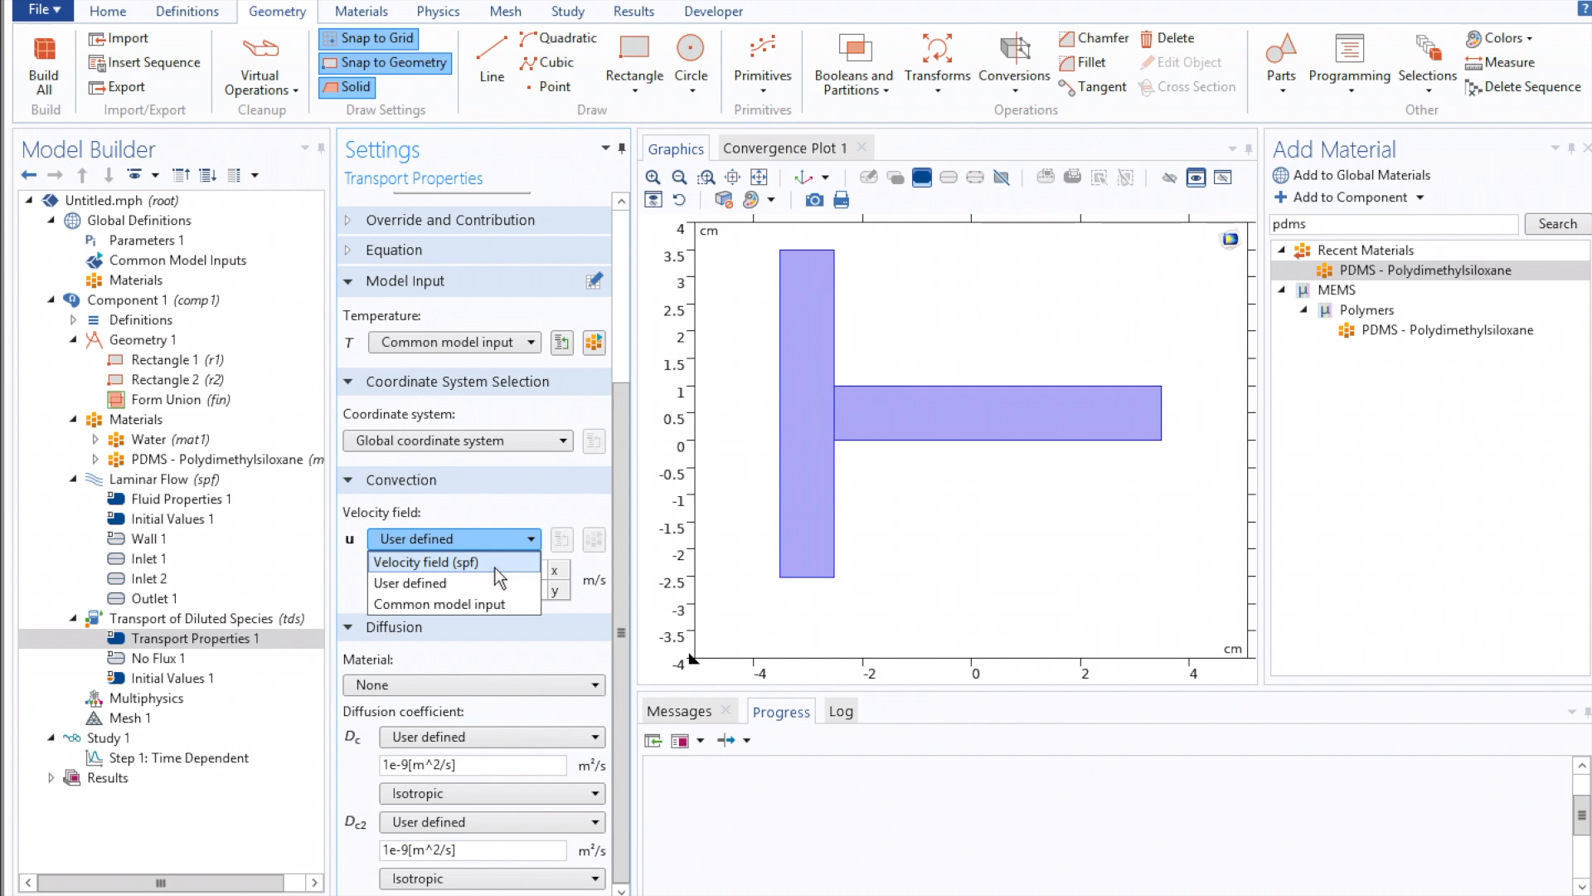
{"action": "left_click", "coordinate": [426, 562]}
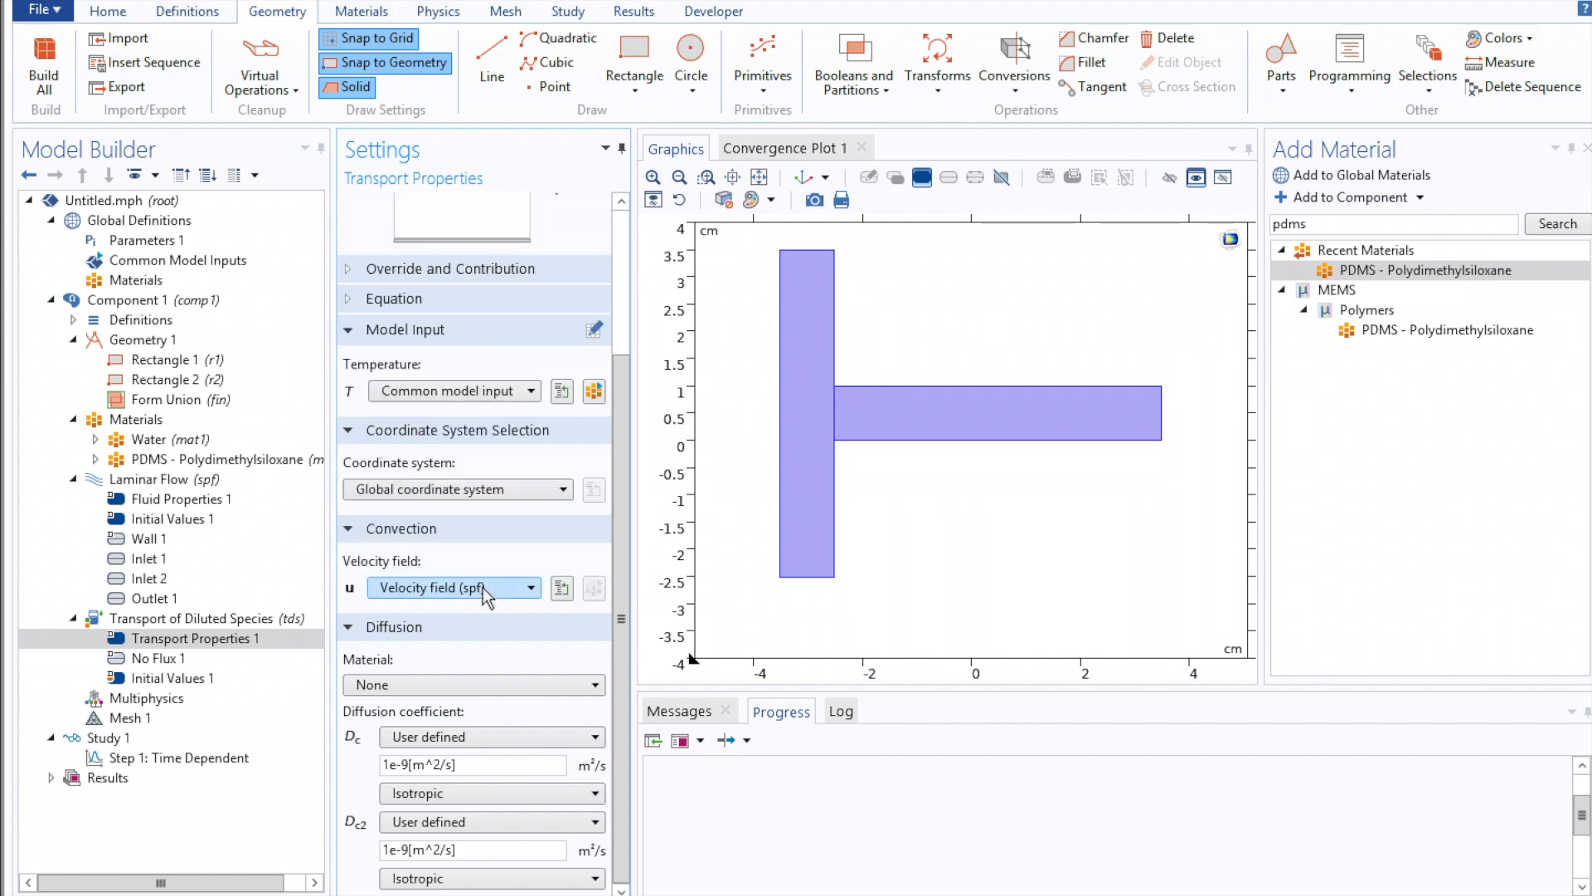
{"action": "mouse_move", "coordinate": [604, 660]}
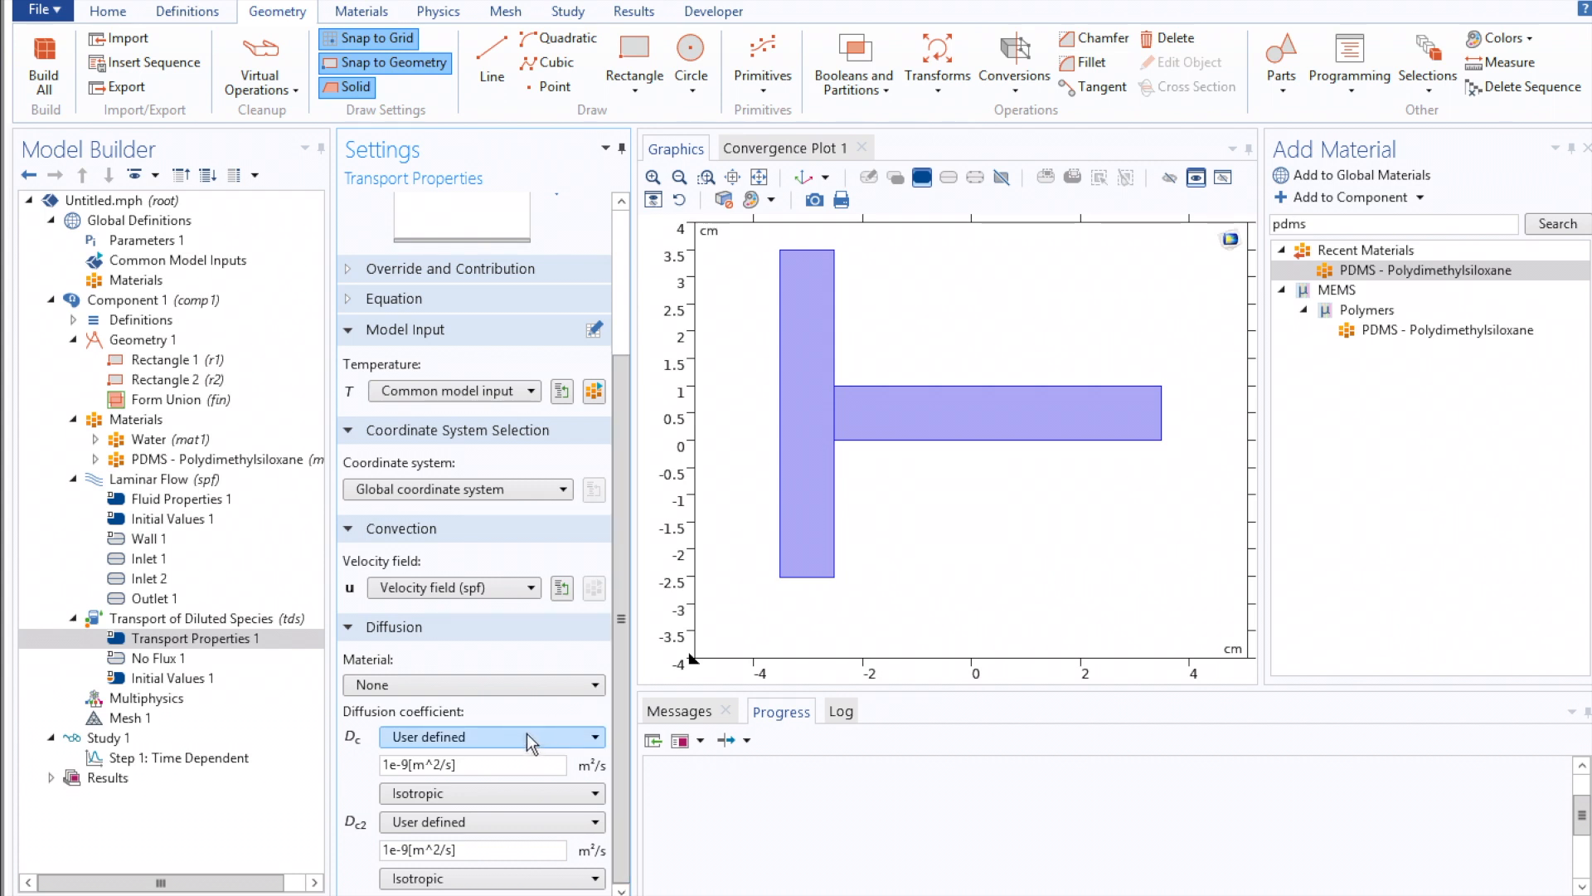
{"action": "mouse_move", "coordinate": [282, 647]}
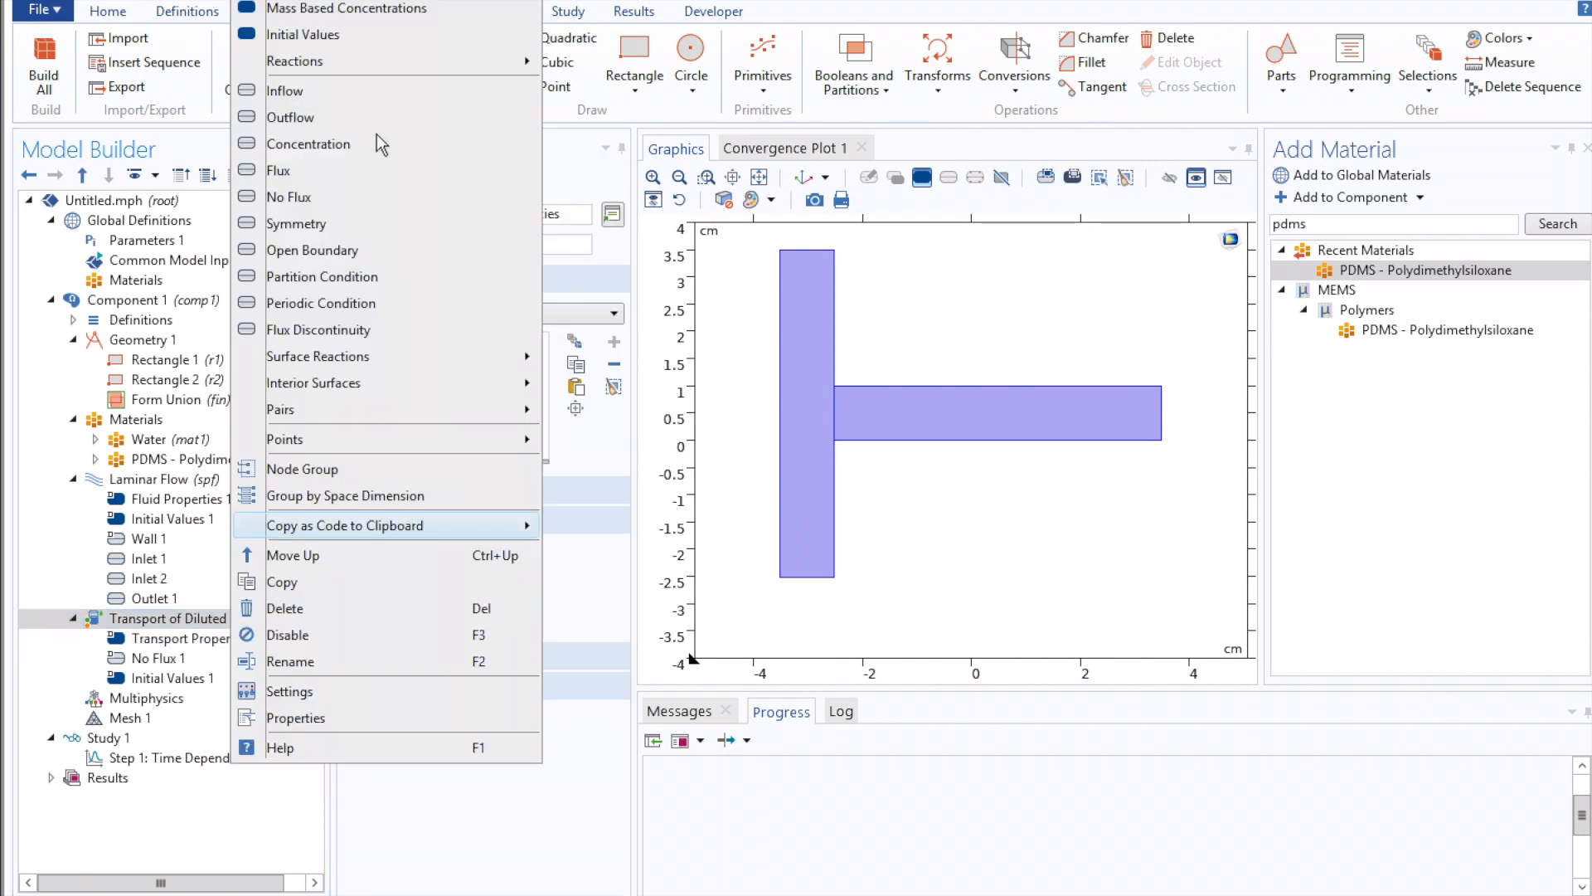
Add two Concentration conditions and fix species c on the top channel end
{"action": "left_click", "coordinate": [309, 142]}
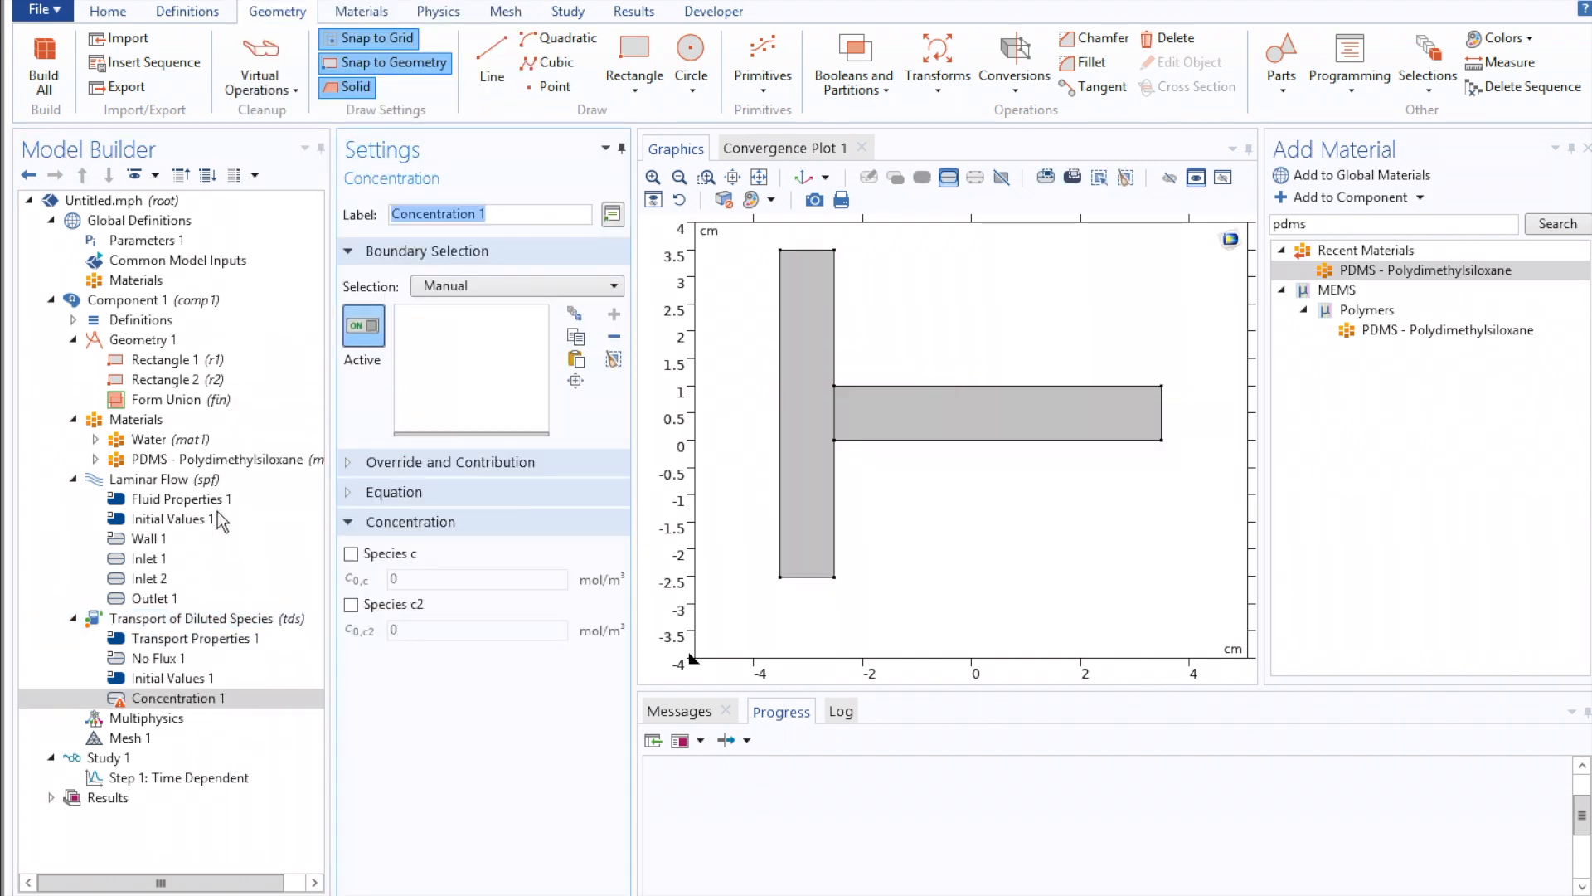
{"action": "left_click", "coordinate": [192, 619]}
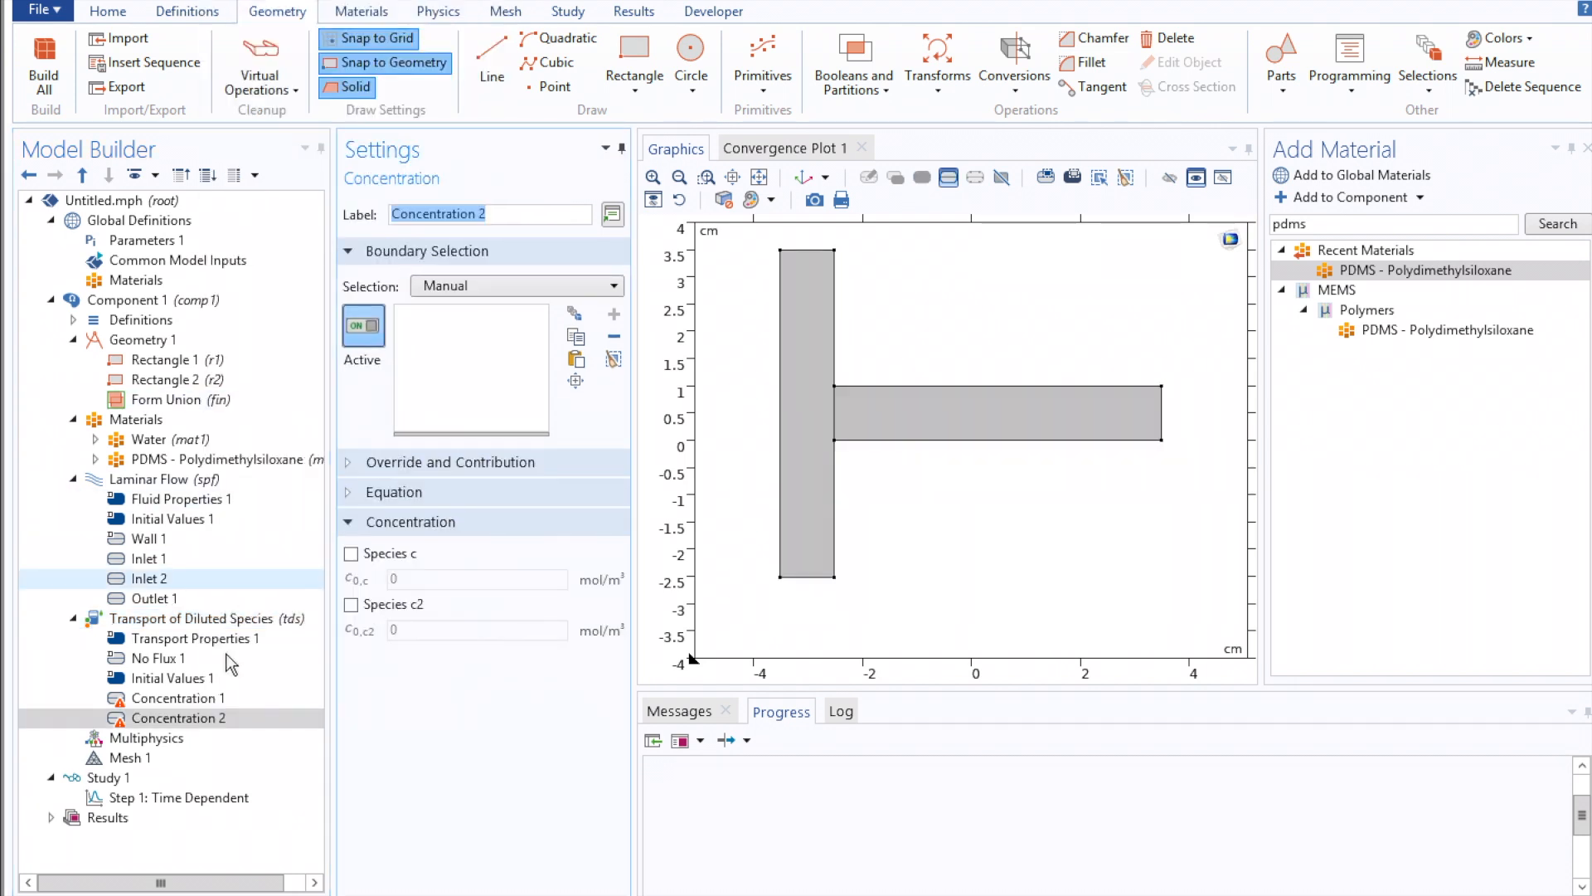
{"action": "left_click", "coordinate": [178, 698]}
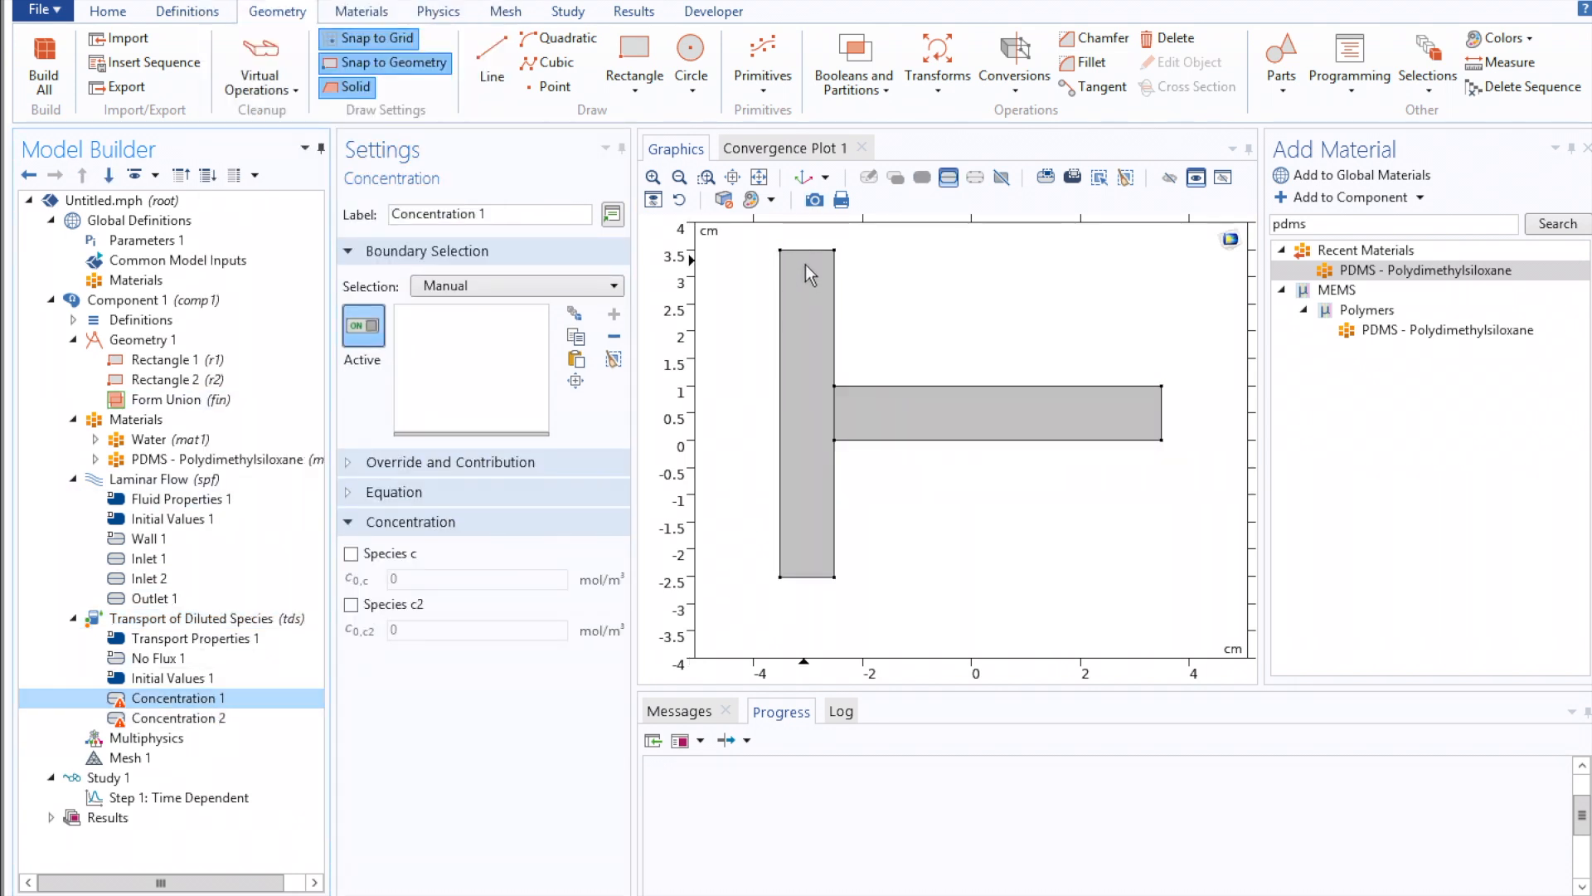
{"action": "left_click", "coordinate": [806, 256]}
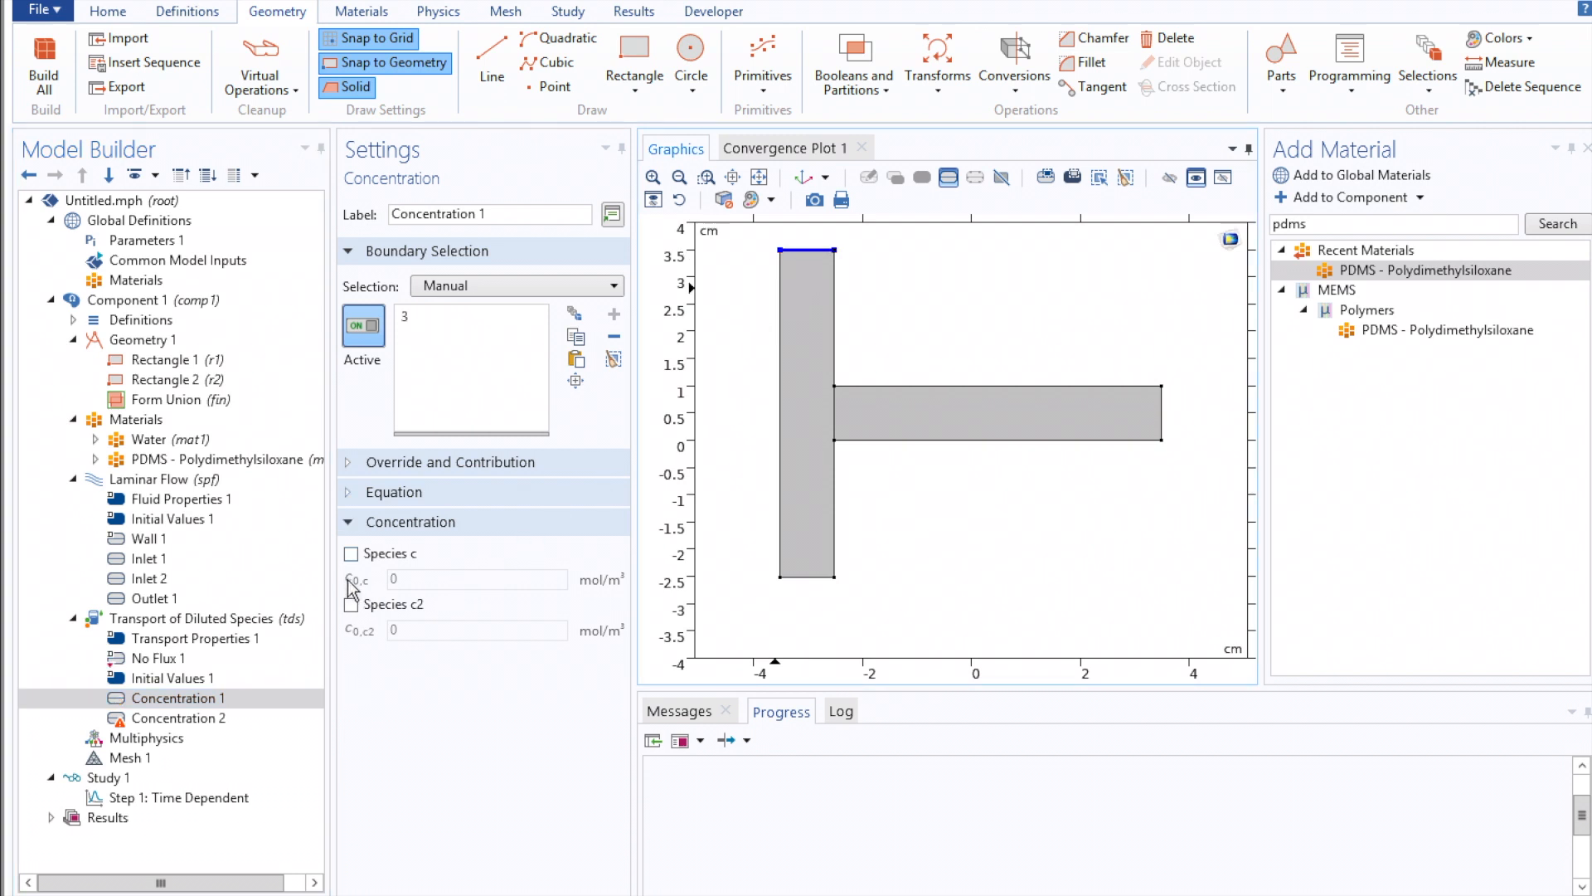
{"action": "left_click", "coordinate": [352, 554]}
{"action": "type", "text": ".01"}
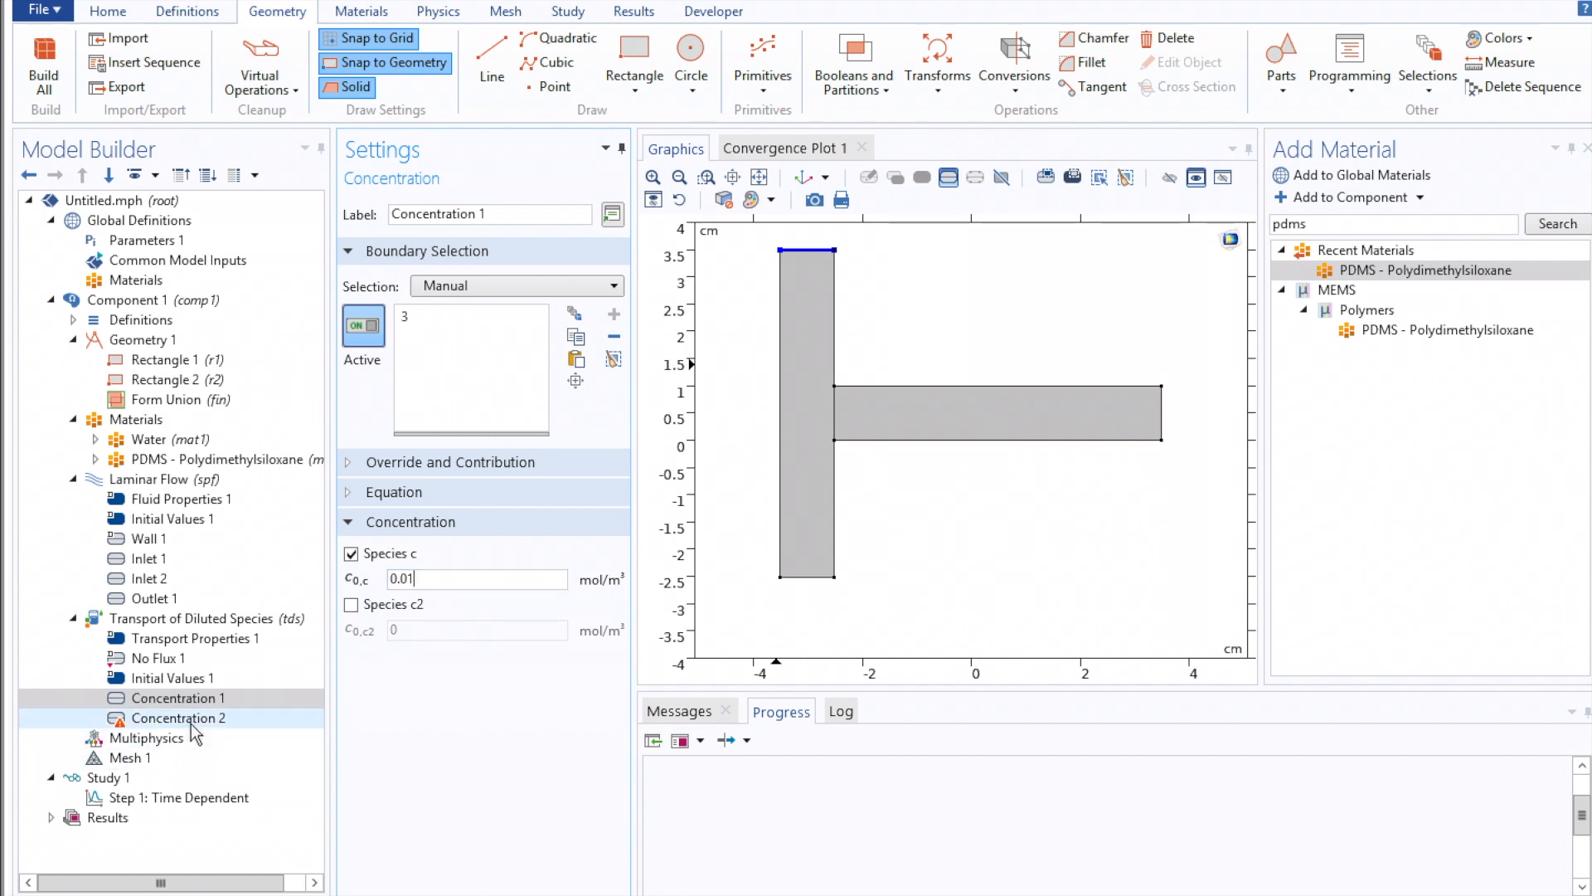
Set Concentration 2 for species c2 at 0.01 mol/m³ on the bottom channel end
{"action": "left_click", "coordinate": [177, 718]}
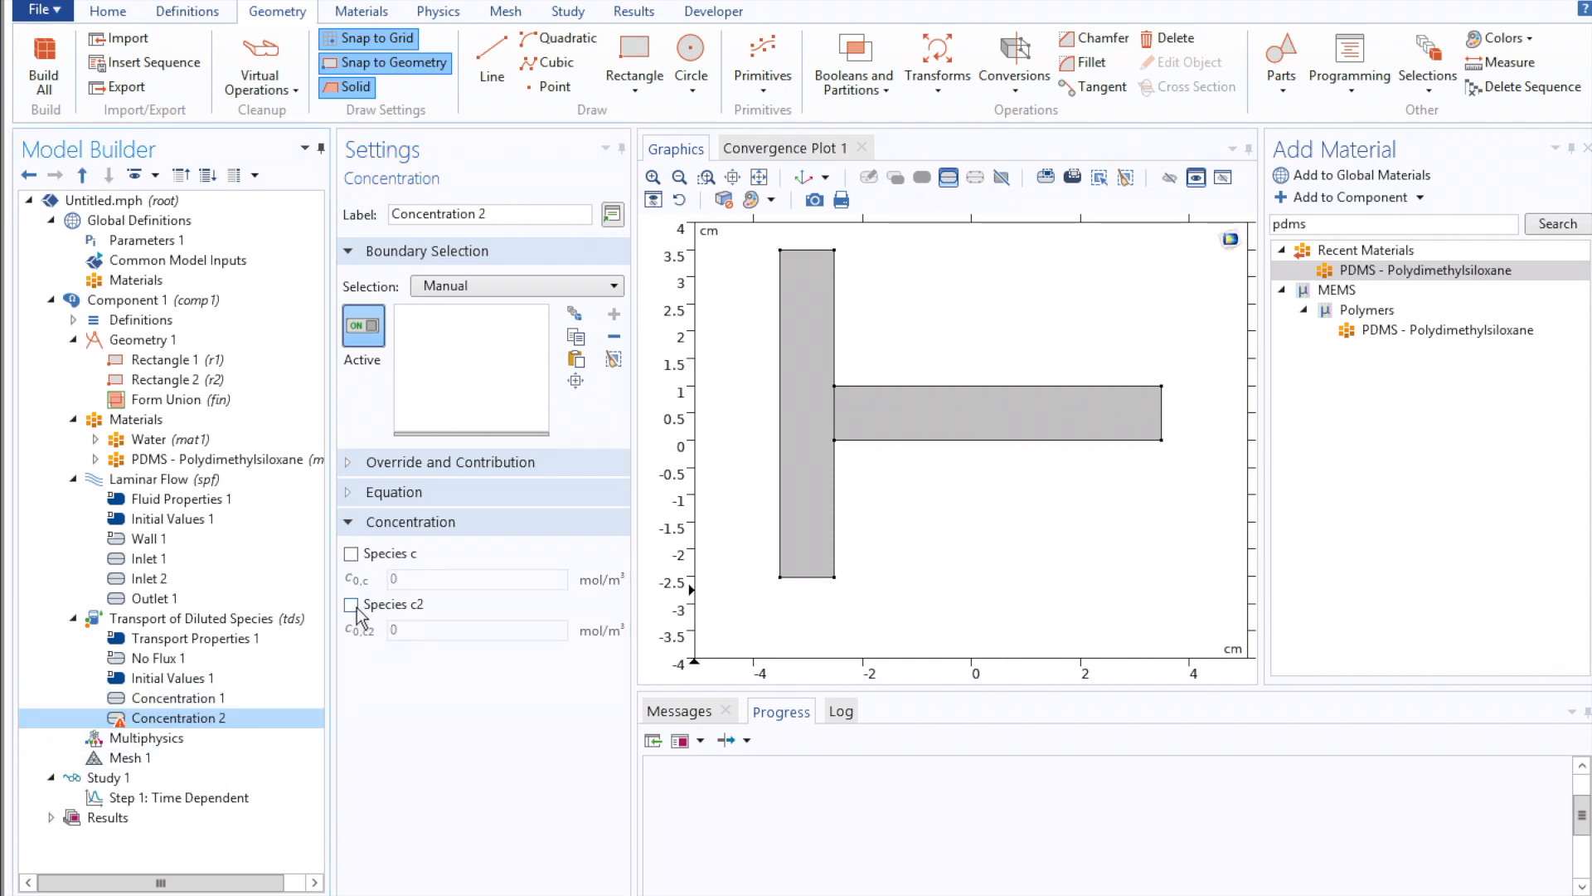
{"action": "left_click", "coordinate": [351, 603]}
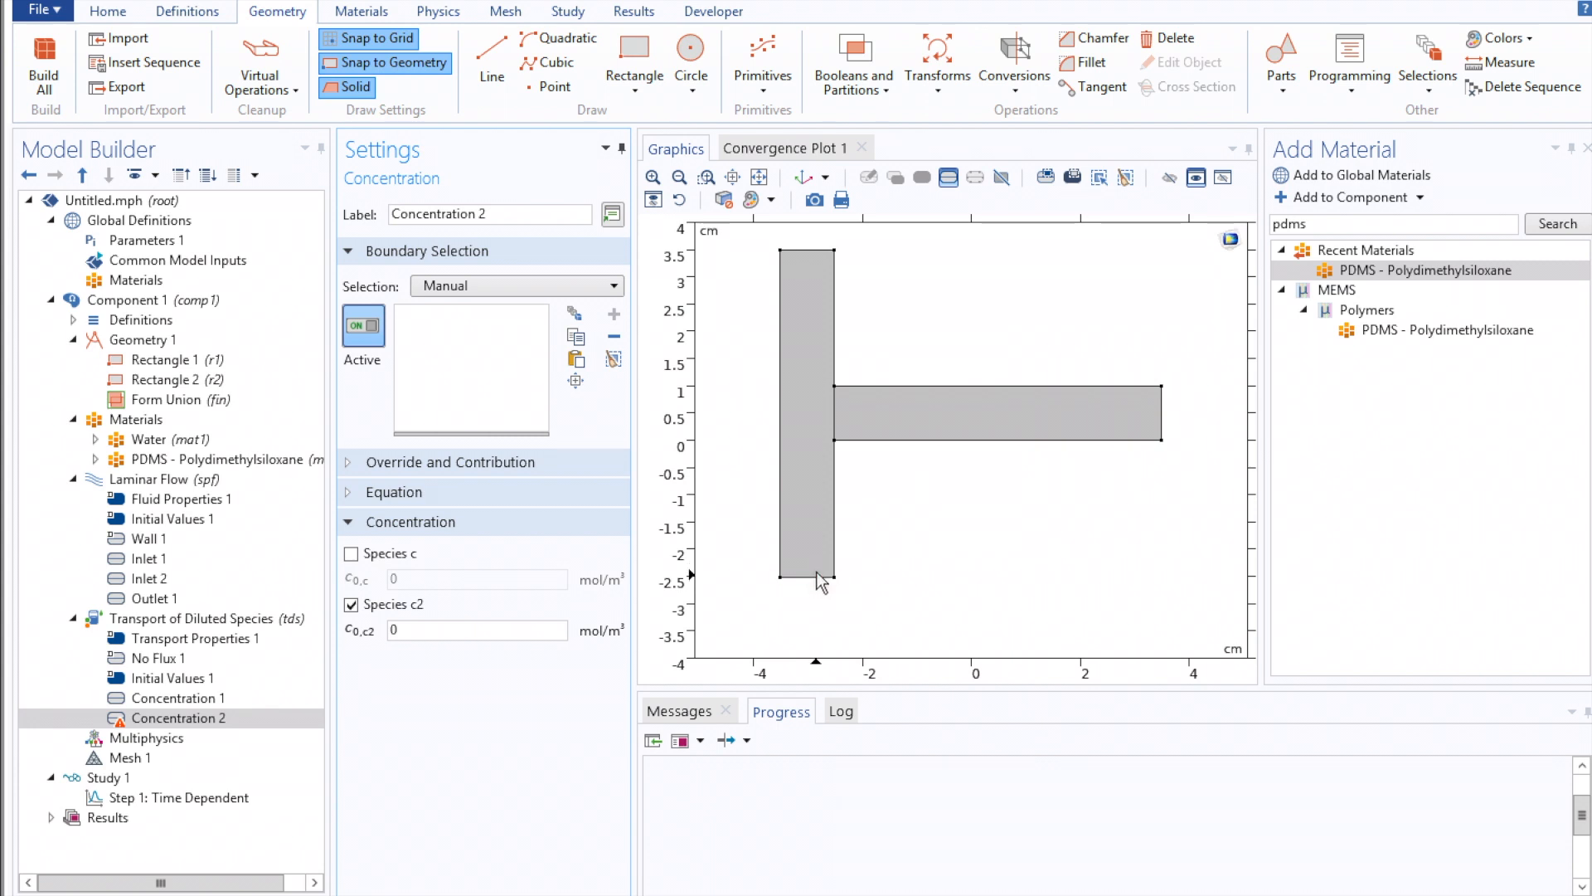
{"action": "left_click", "coordinate": [803, 577]}
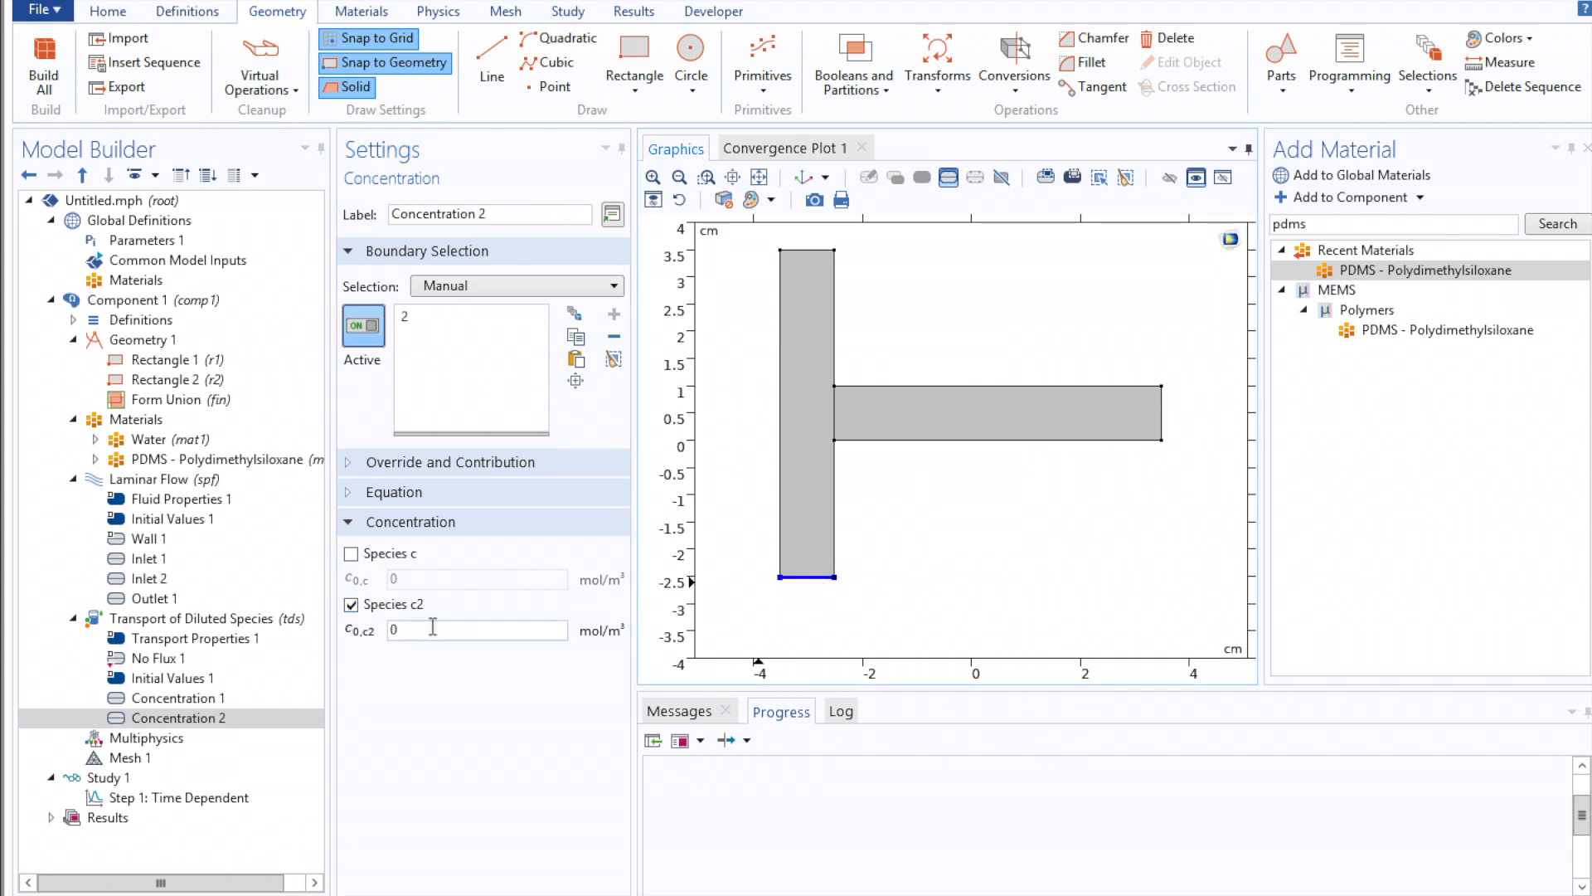
{"action": "type", "text": "0.01"}
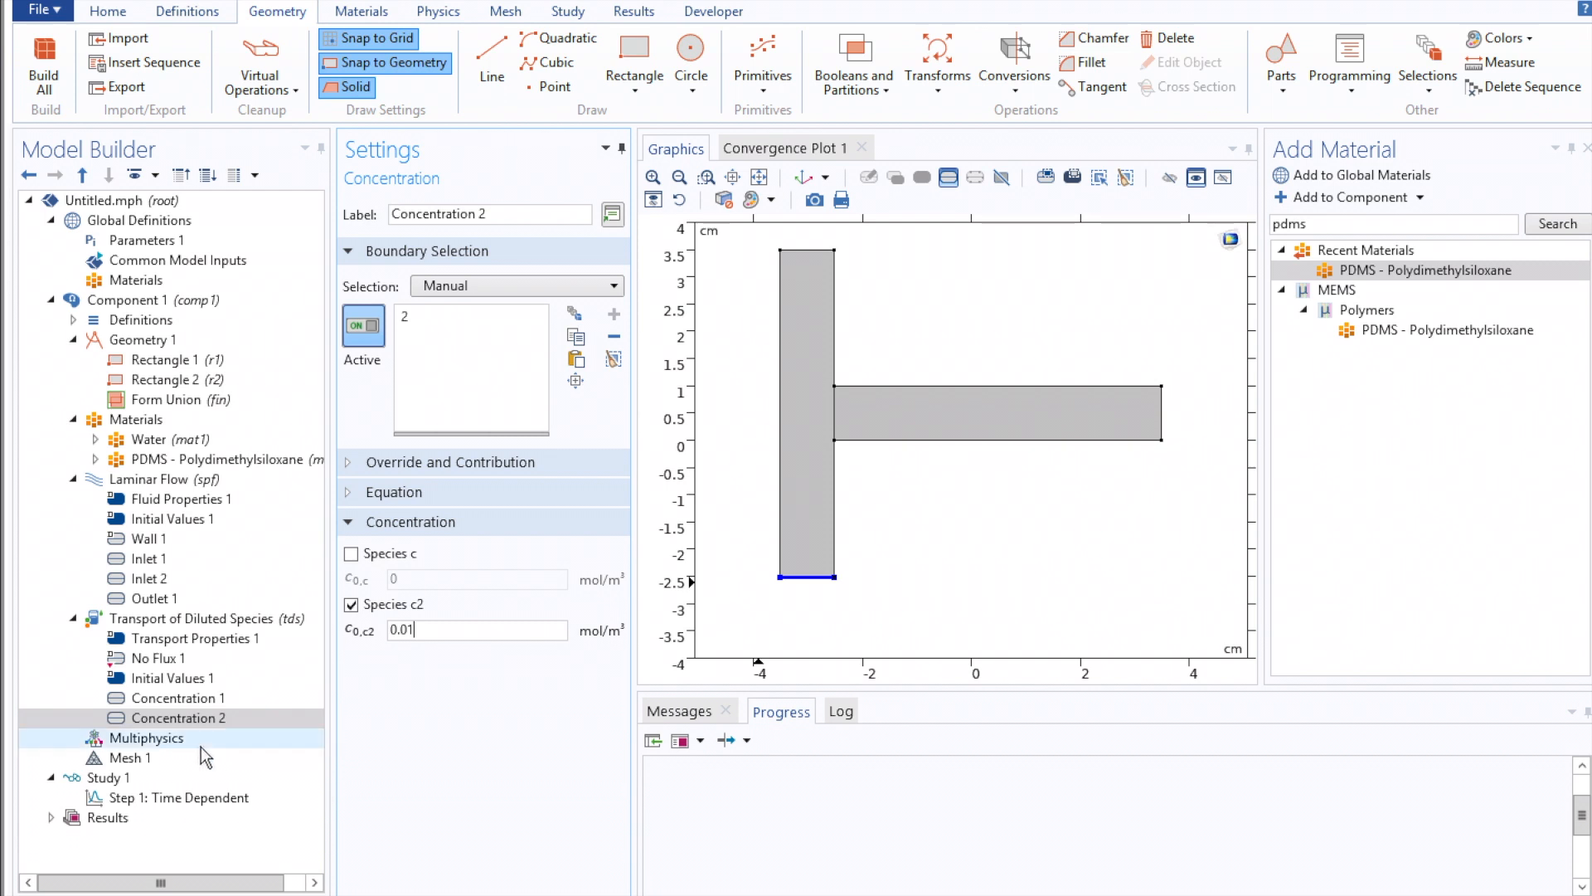
{"action": "left_click", "coordinate": [128, 758]}
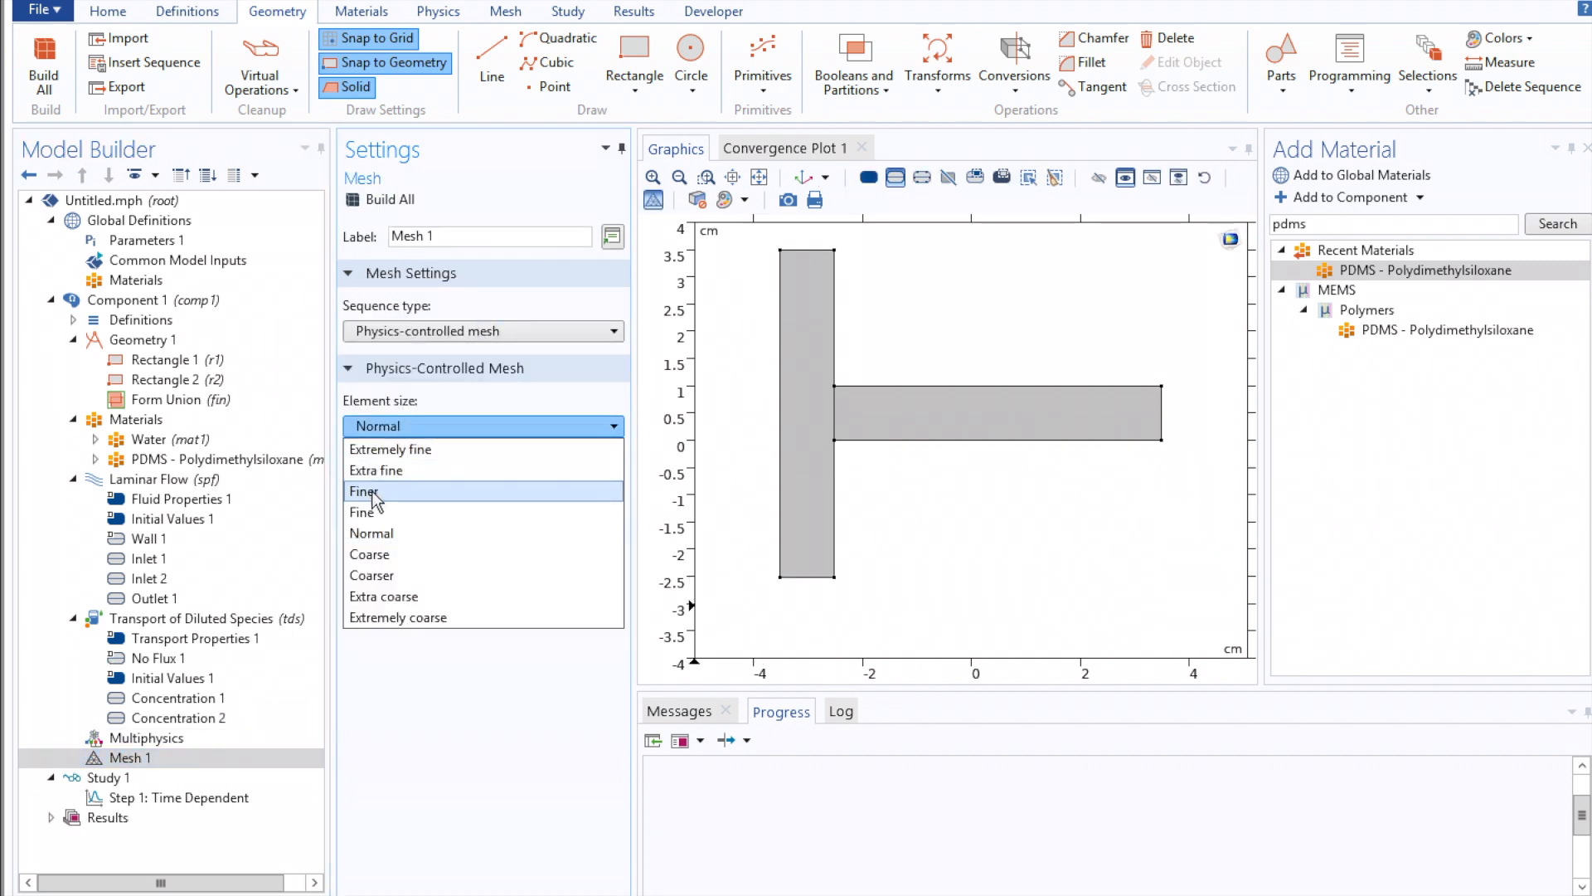
Build a Finer mesh and compute the time-dependent study
{"action": "left_click", "coordinate": [365, 491]}
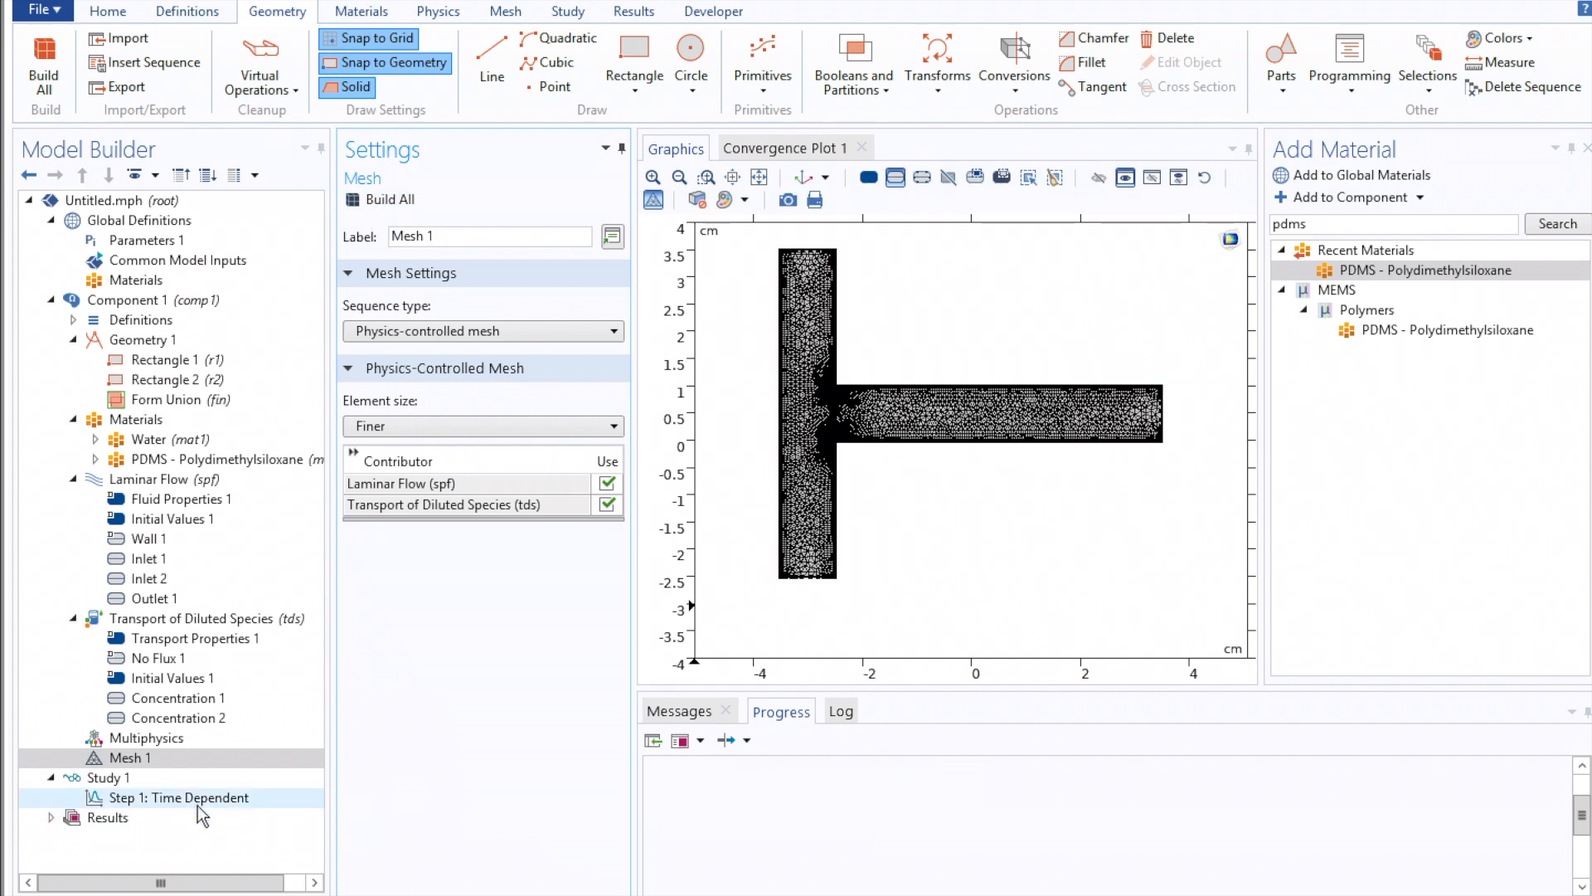
{"action": "left_click", "coordinate": [180, 798]}
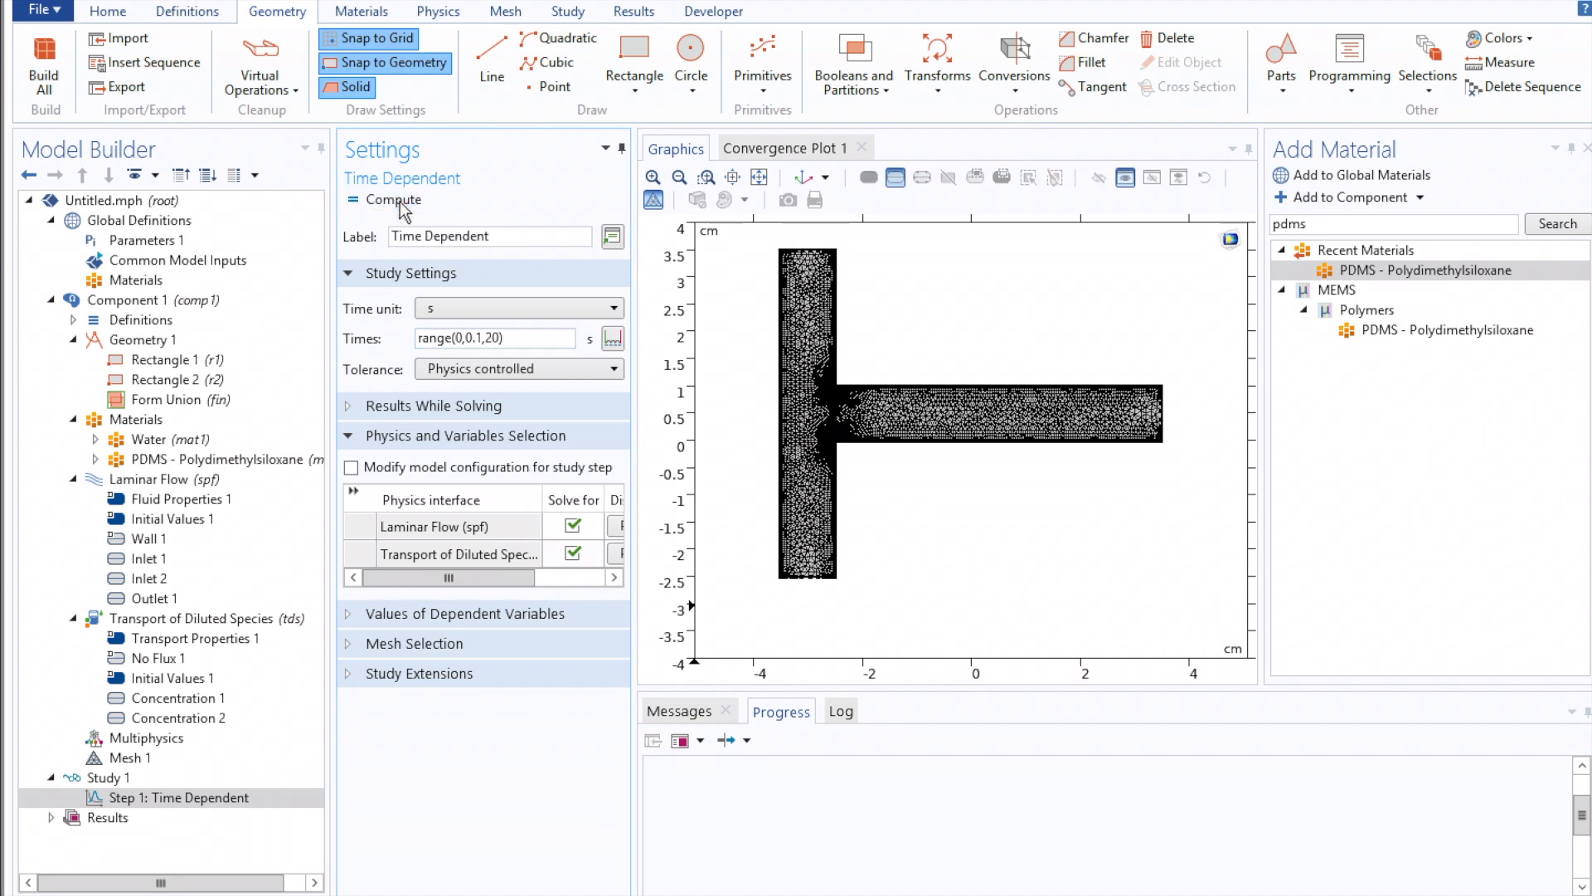
{"action": "left_click", "coordinate": [352, 199]}
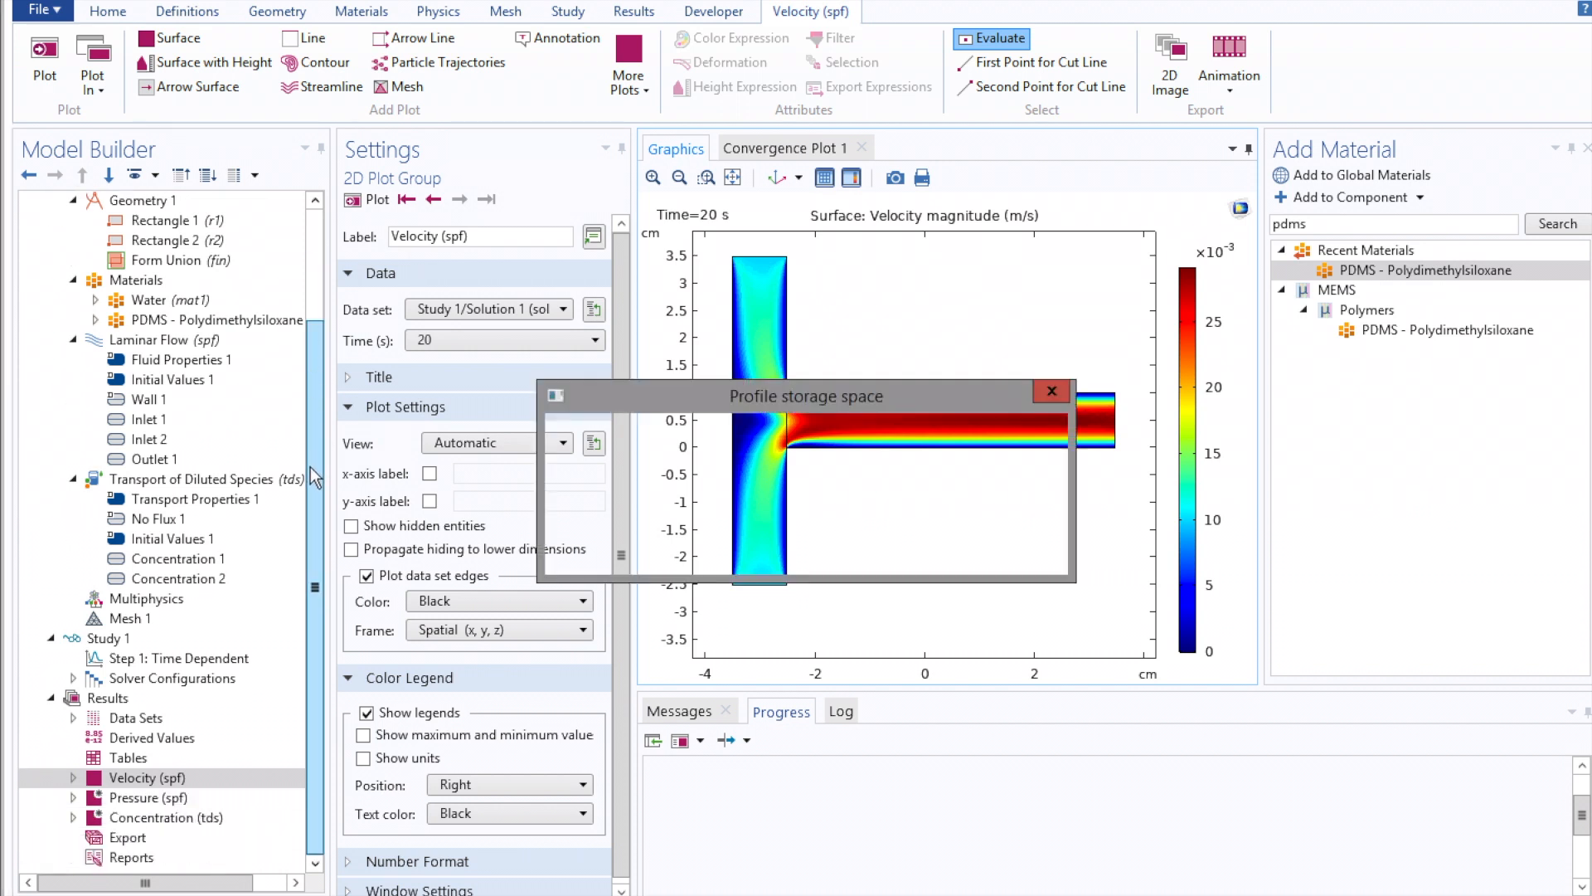
Review velocity, pressure and concentration plots, viewing concentration at time 9.5 s
{"action": "left_click", "coordinate": [1051, 391]}
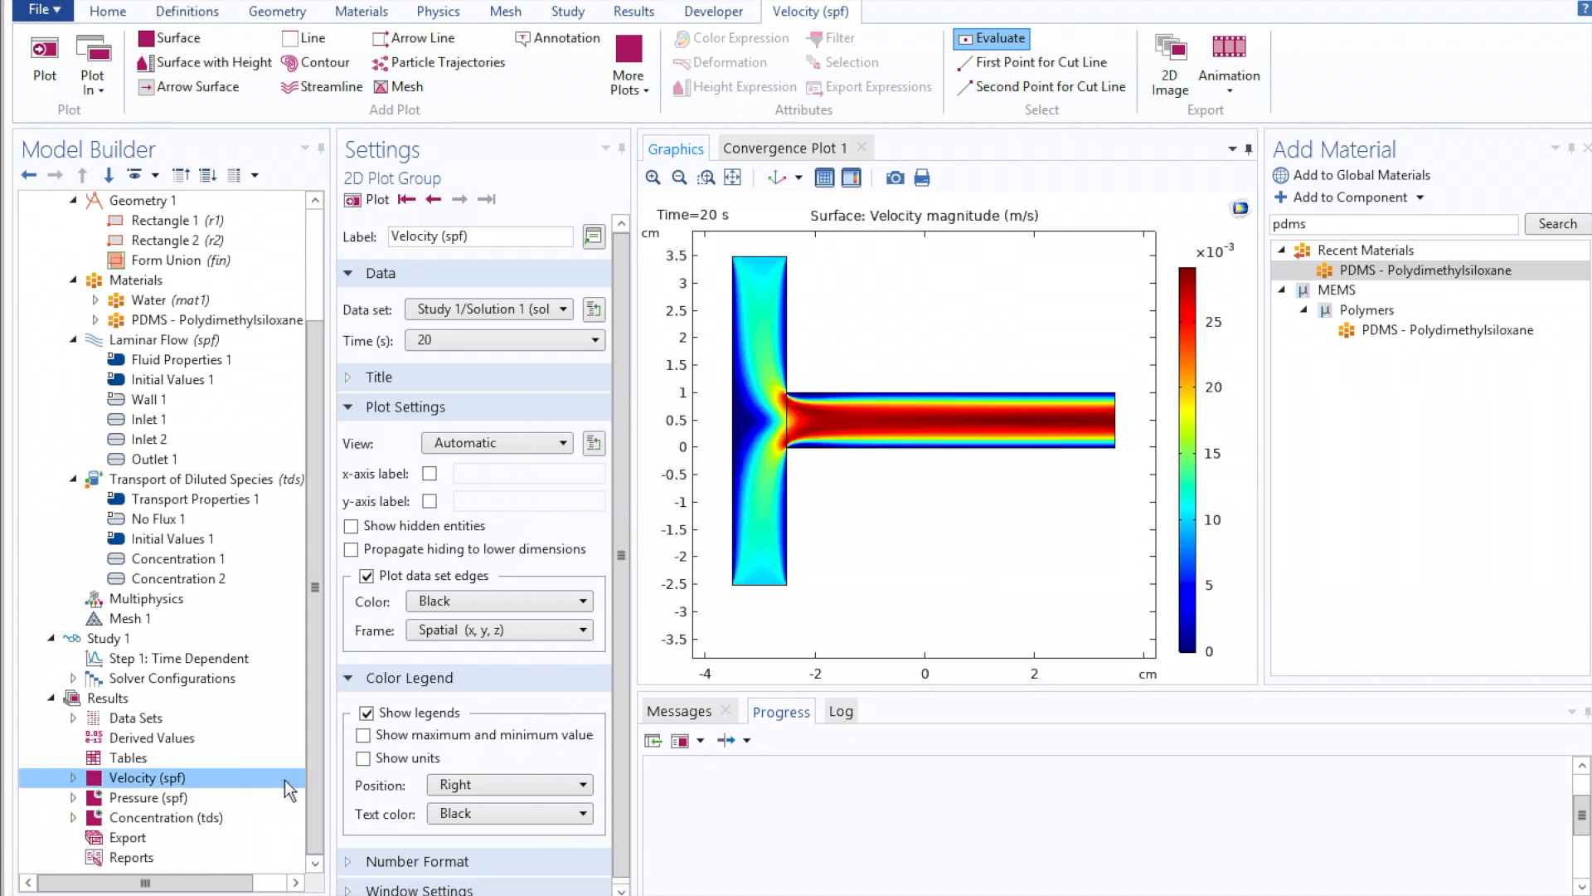
{"action": "mouse_move", "coordinate": [144, 798]}
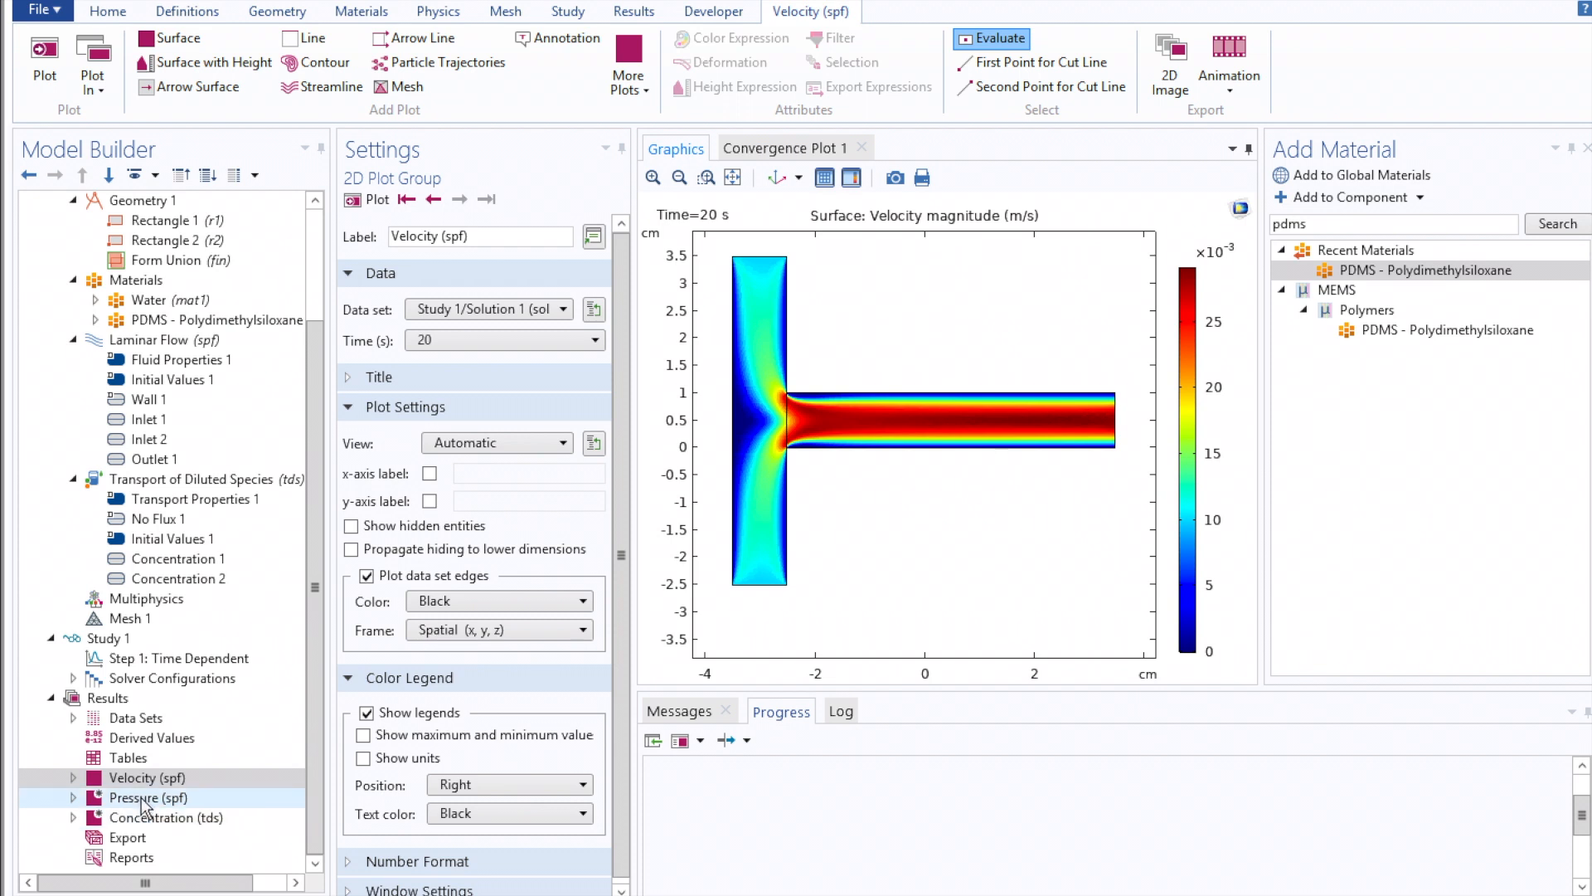
{"action": "left_click", "coordinate": [165, 818]}
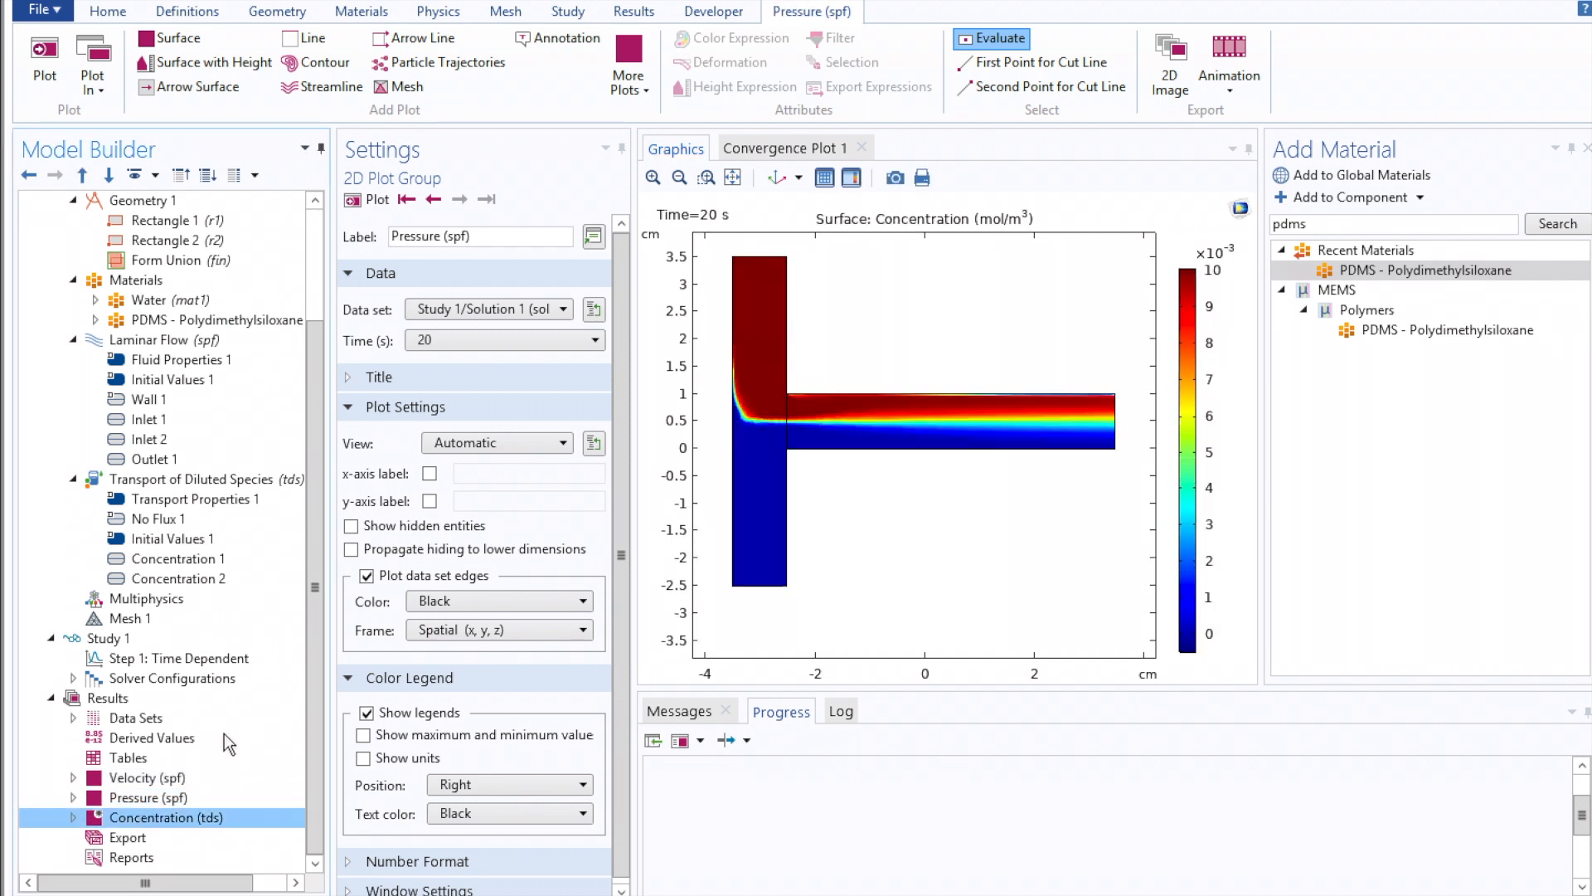
{"action": "left_click", "coordinate": [166, 818]}
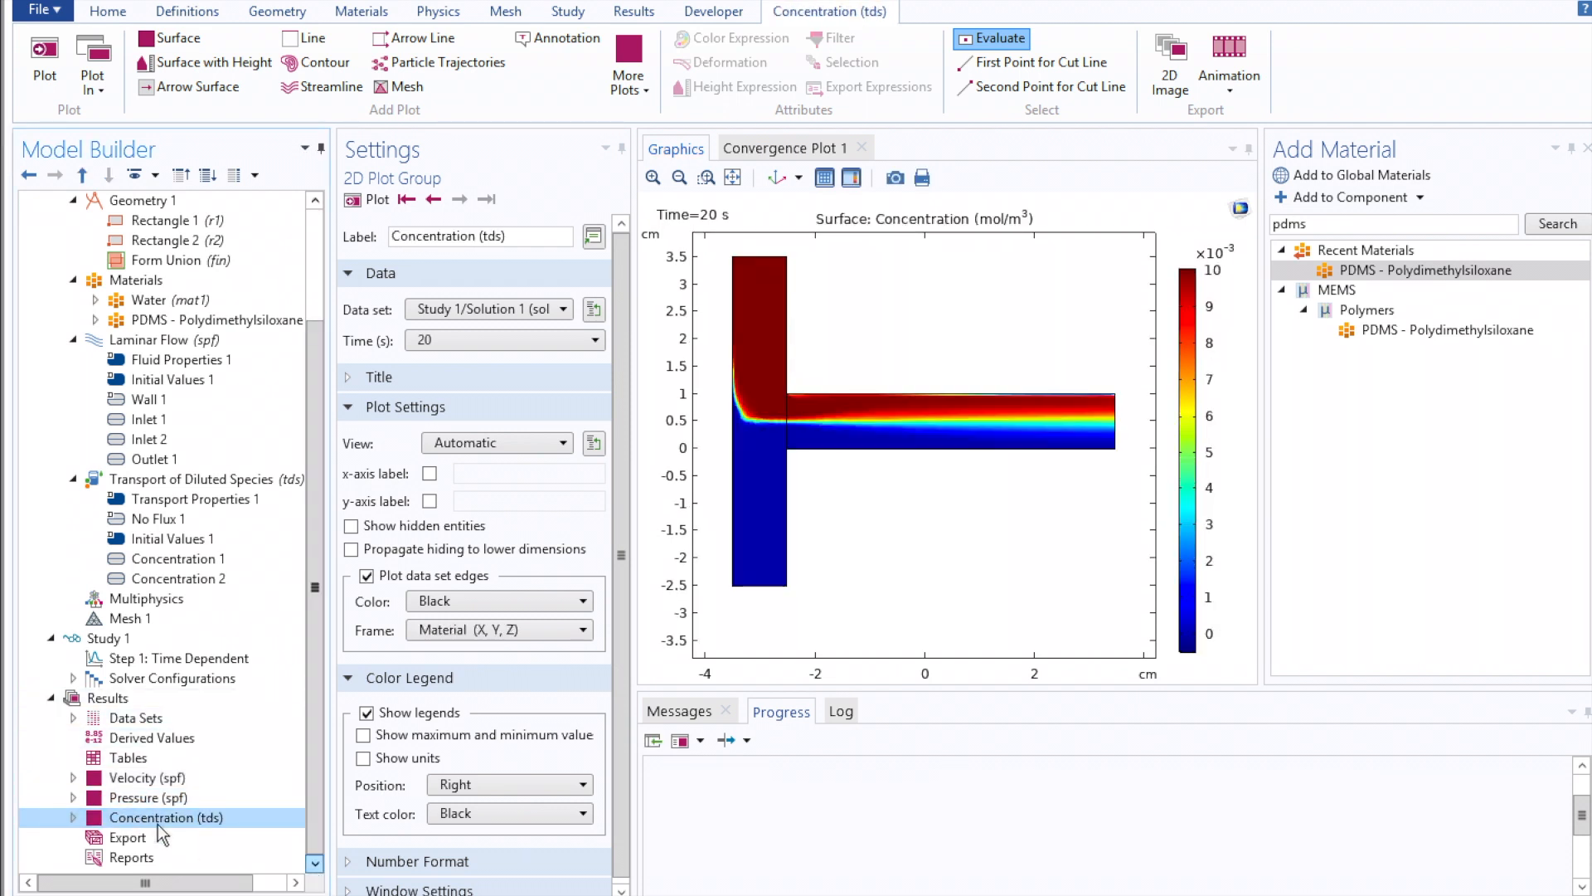
{"action": "left_click", "coordinate": [73, 818]}
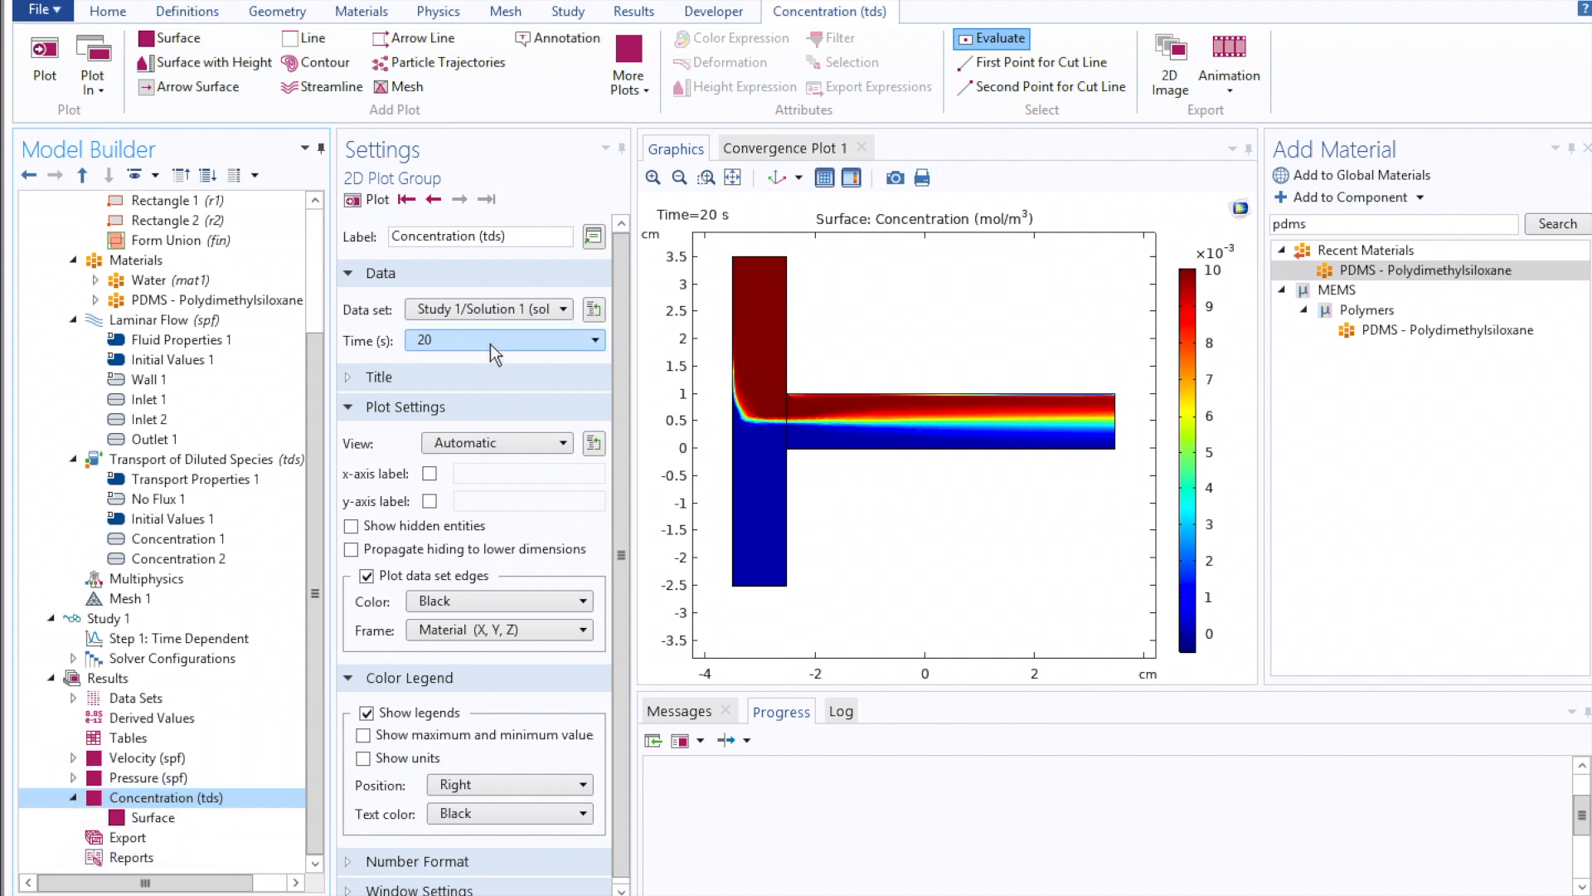
{"action": "left_click", "coordinate": [433, 199]}
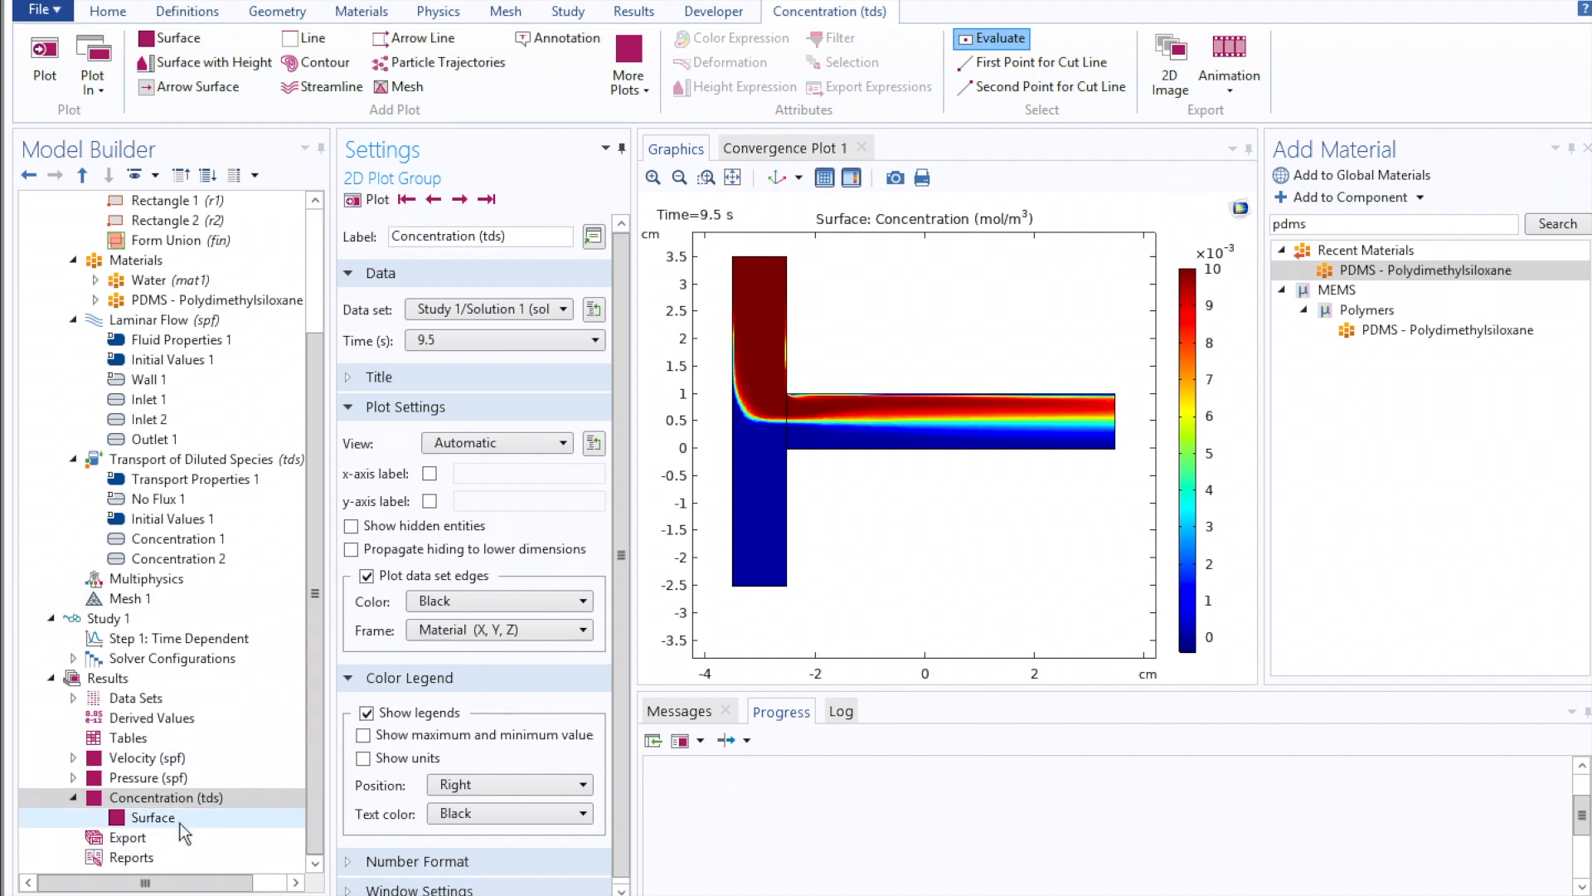
{"action": "left_click", "coordinate": [152, 818]}
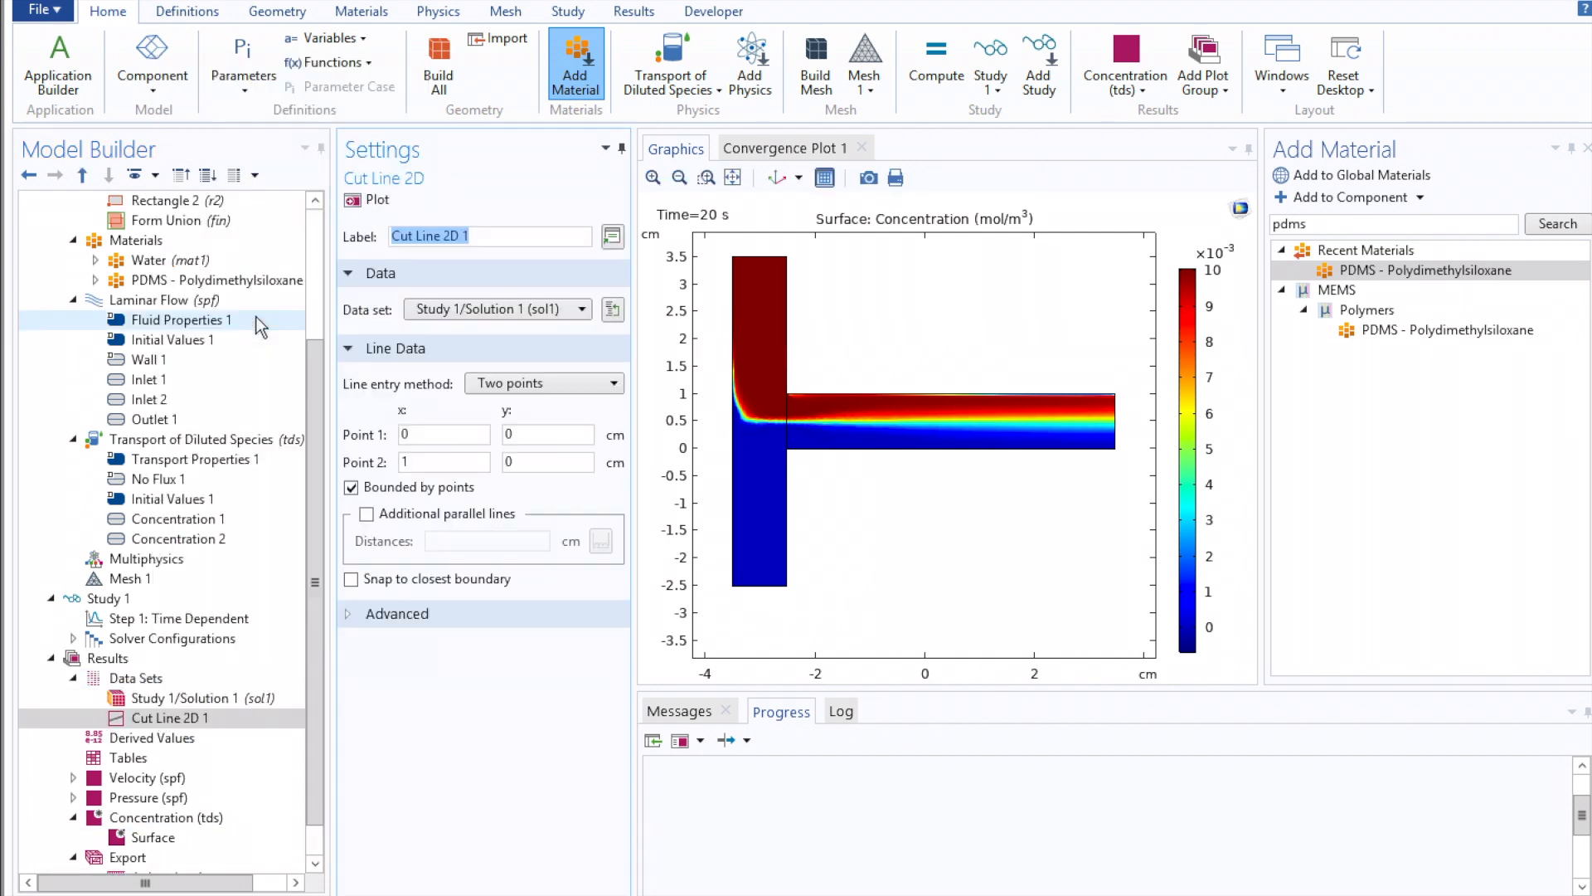
Set the cut line from (0, -2) to (0, 2) cm and return to the Results node
{"action": "triple_click", "coordinate": [549, 433]}
{"action": "type", "text": "-2"}
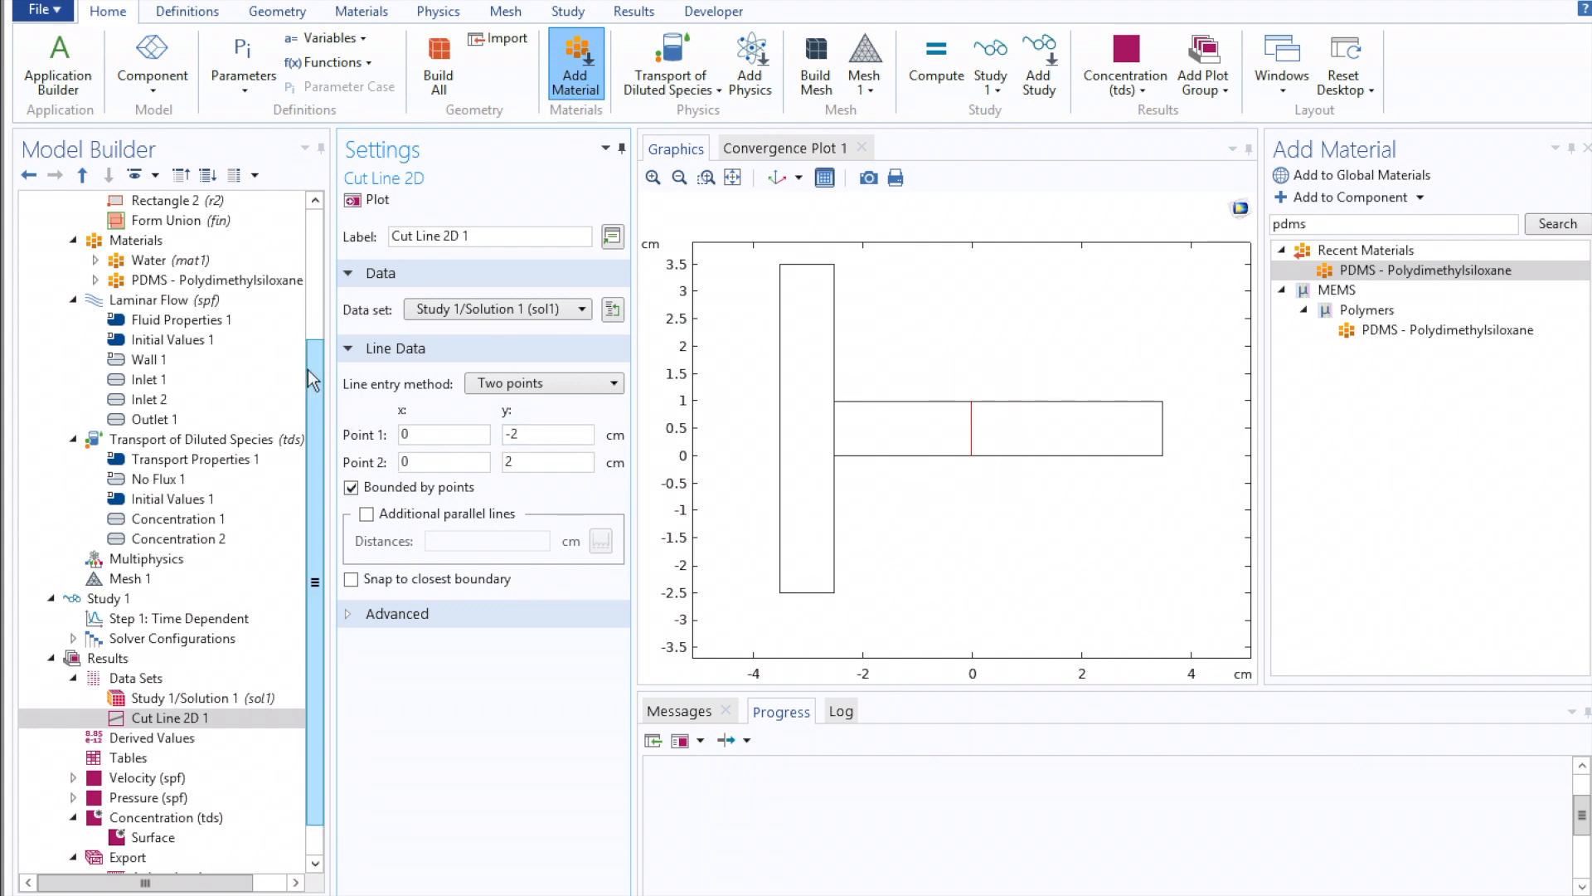
{"action": "scroll", "scroll_direction": "down", "scroll_amount": 3}
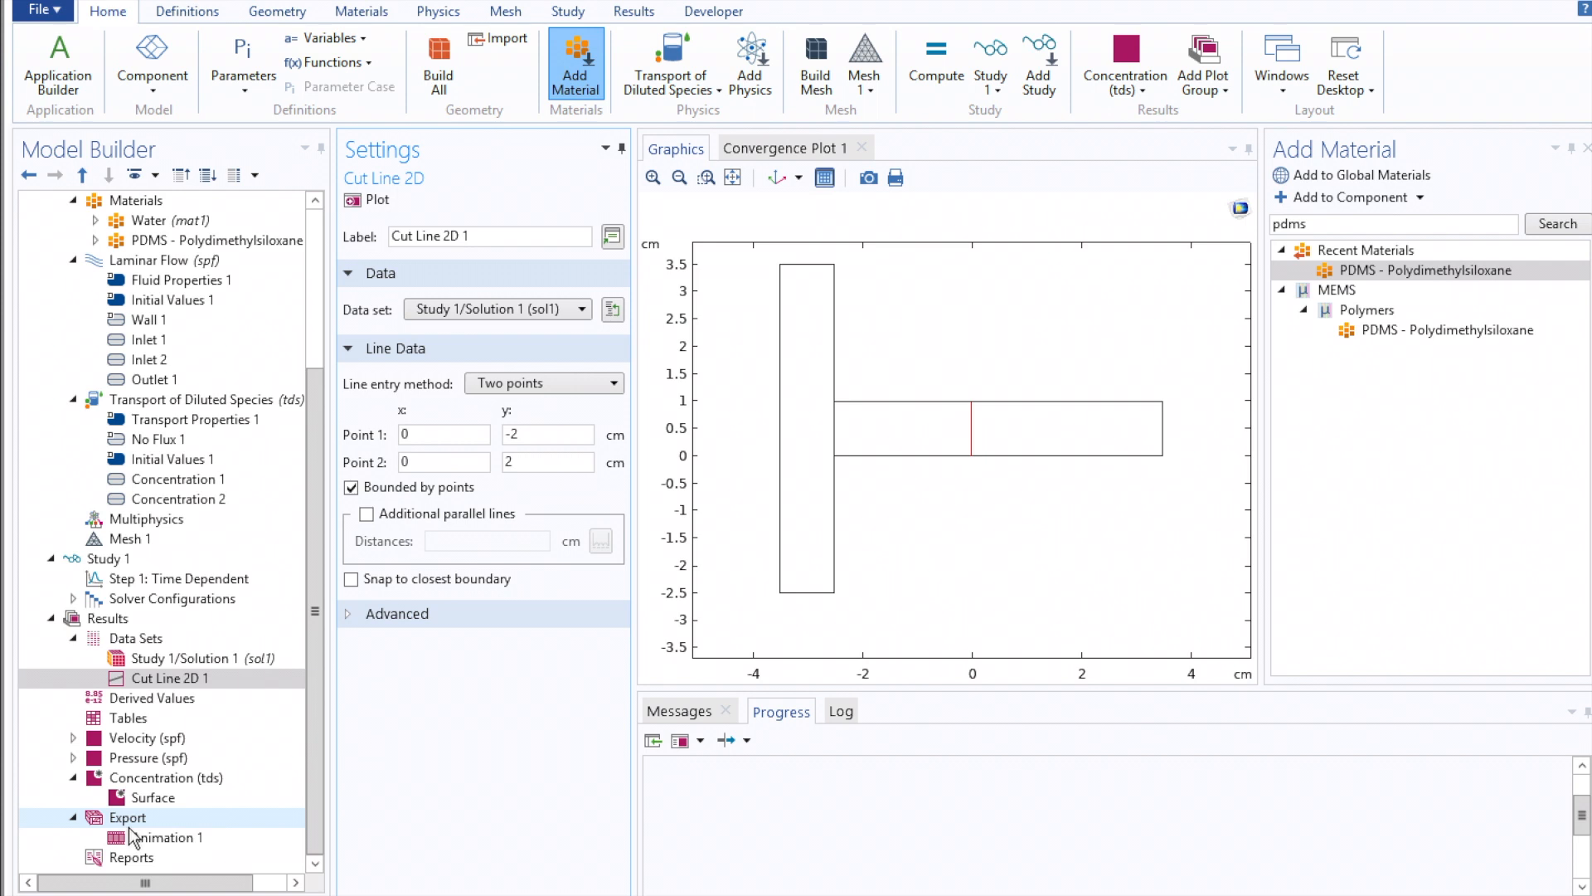
{"action": "left_click", "coordinate": [106, 619]}
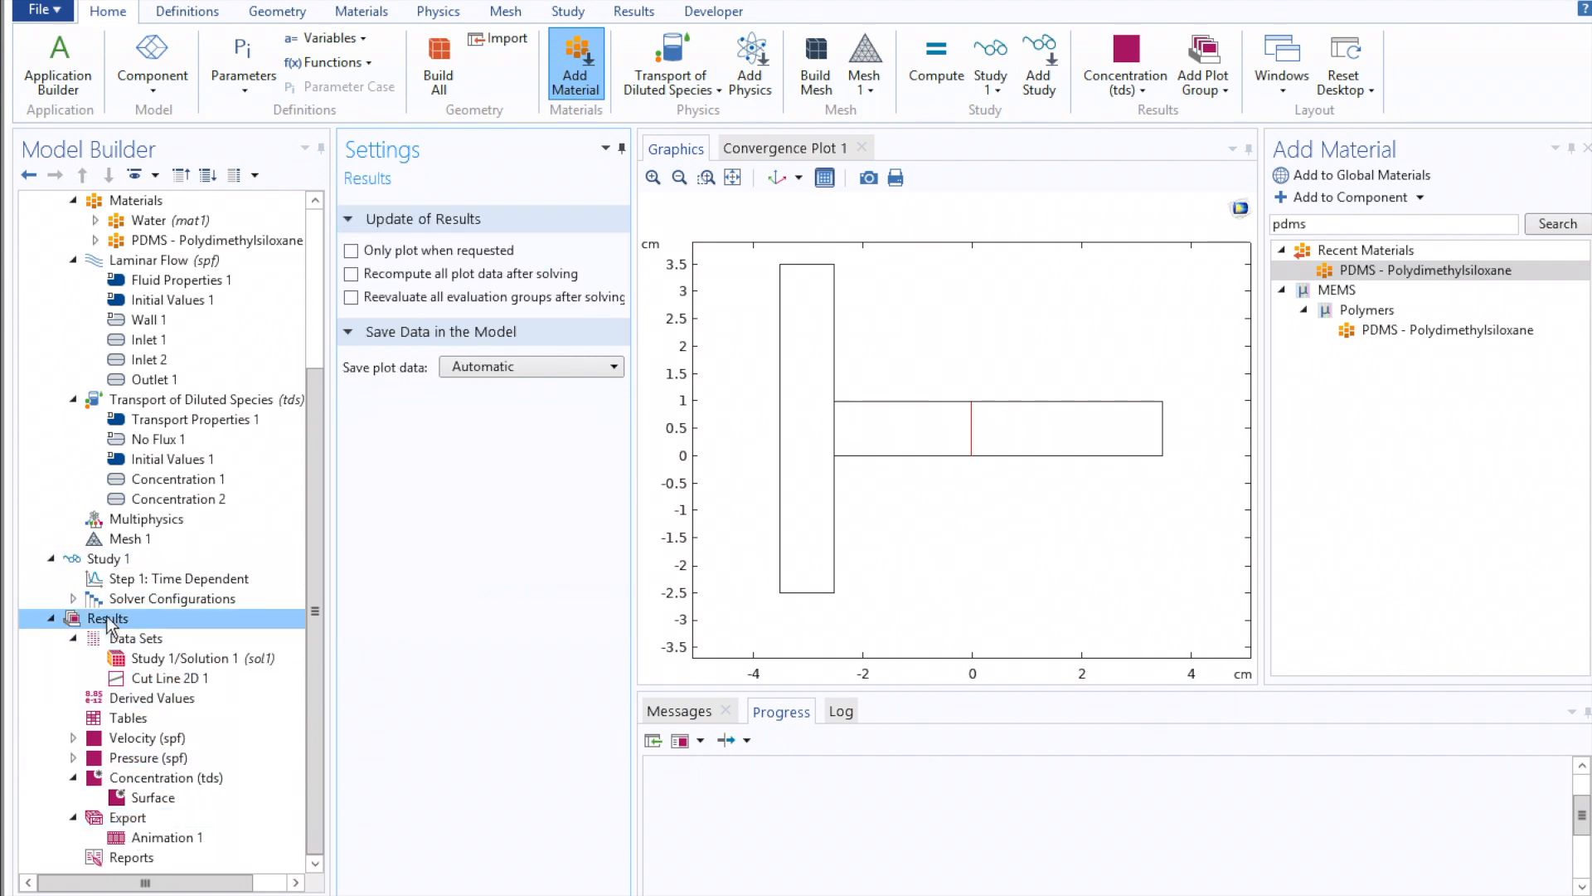
Add a 1D Plot Group with a first Line Graph
{"action": "right_click", "coordinate": [108, 619]}
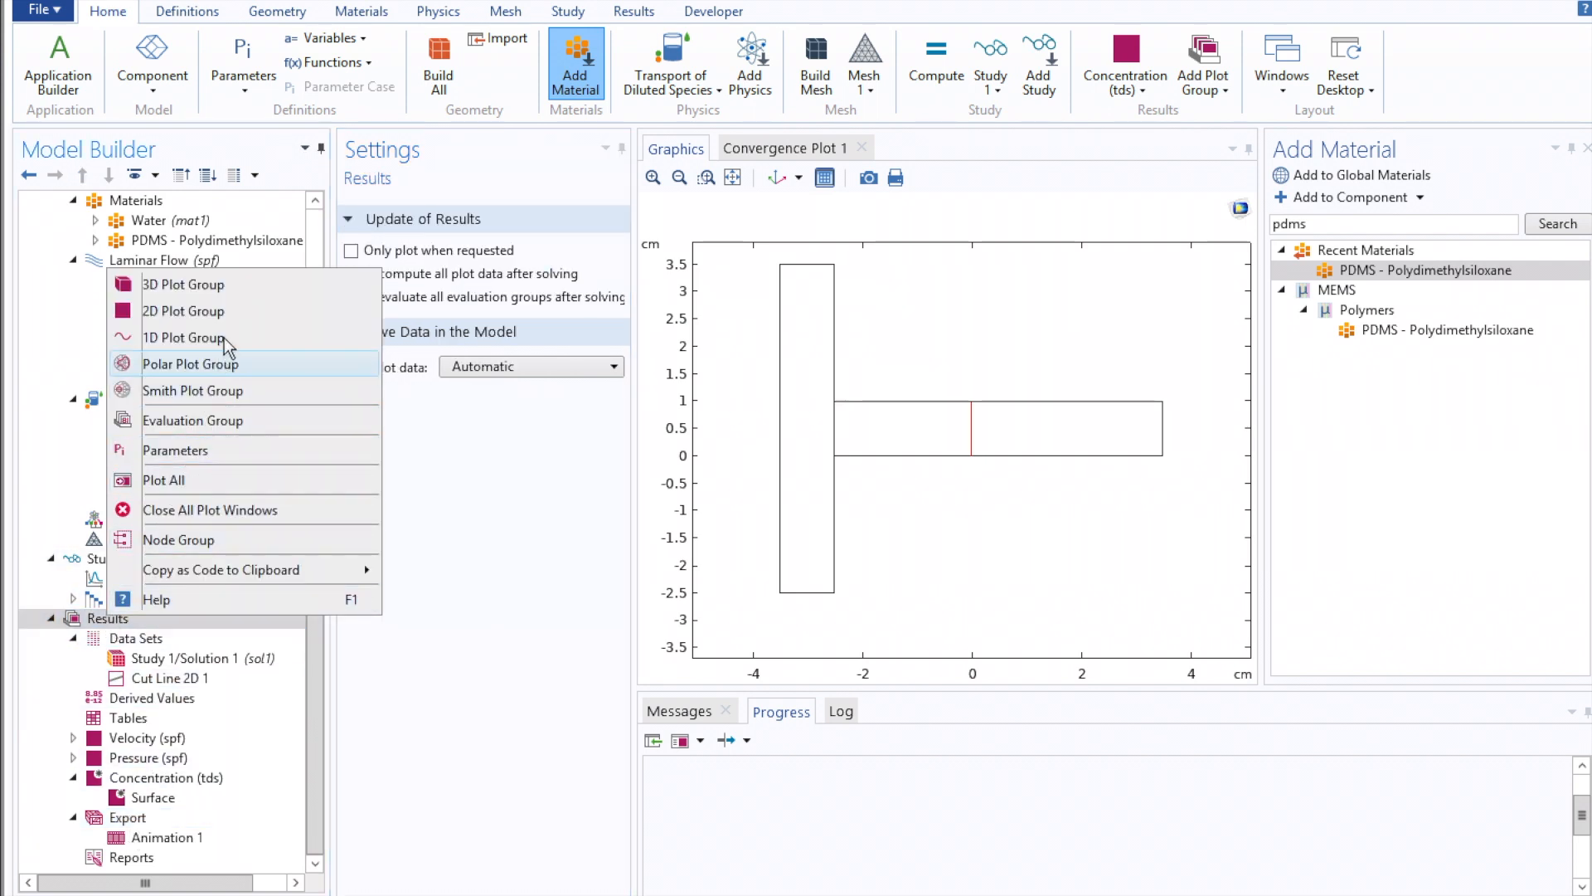
{"action": "left_click", "coordinate": [184, 337]}
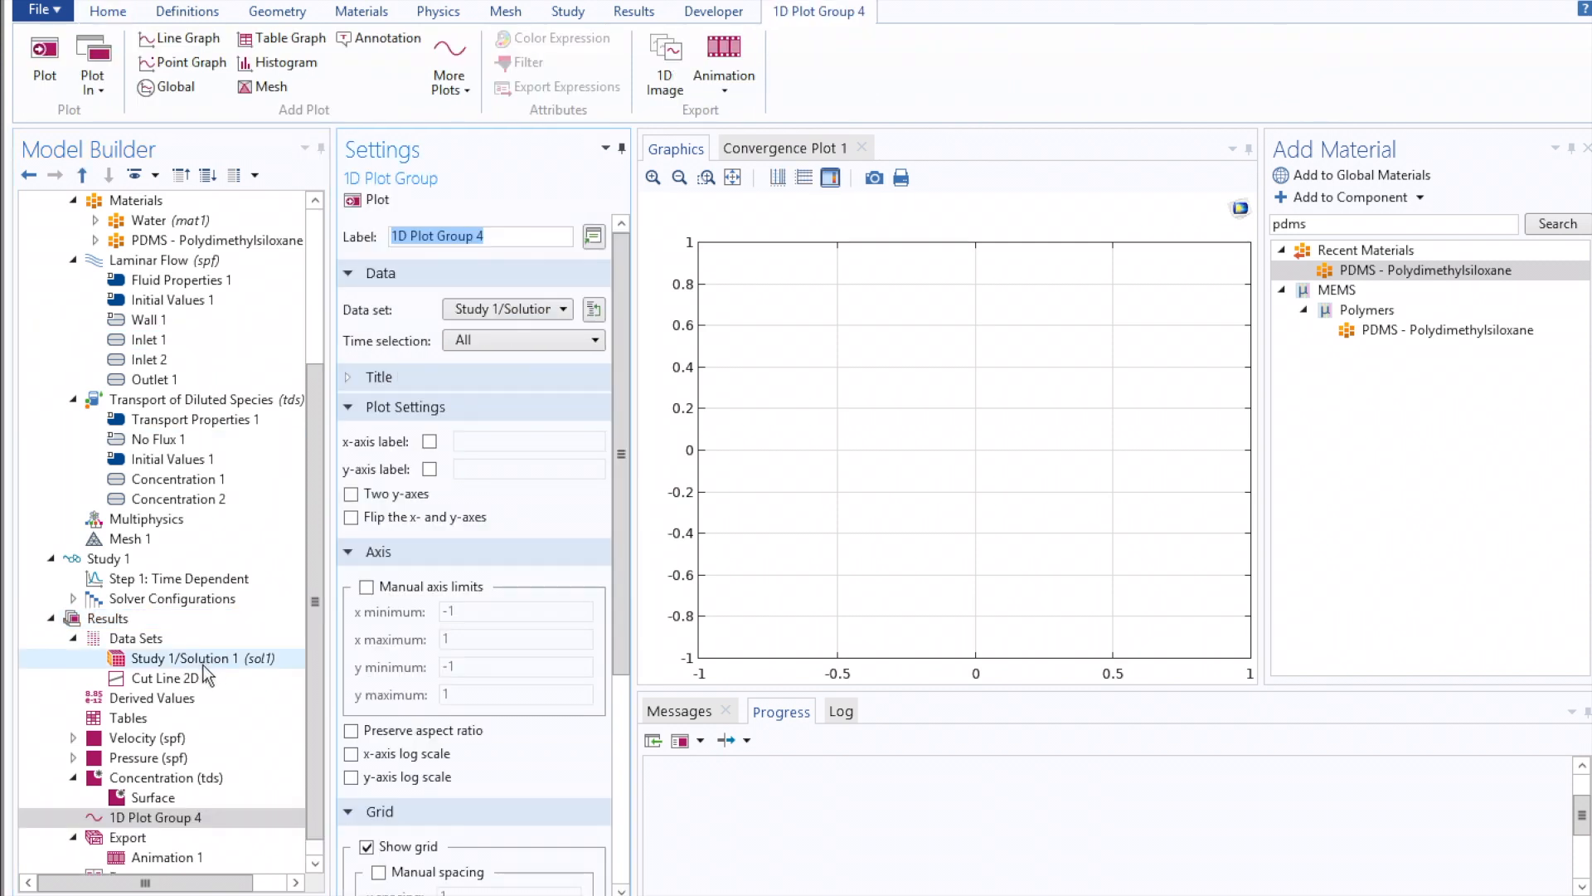
{"action": "right_click", "coordinate": [156, 817]}
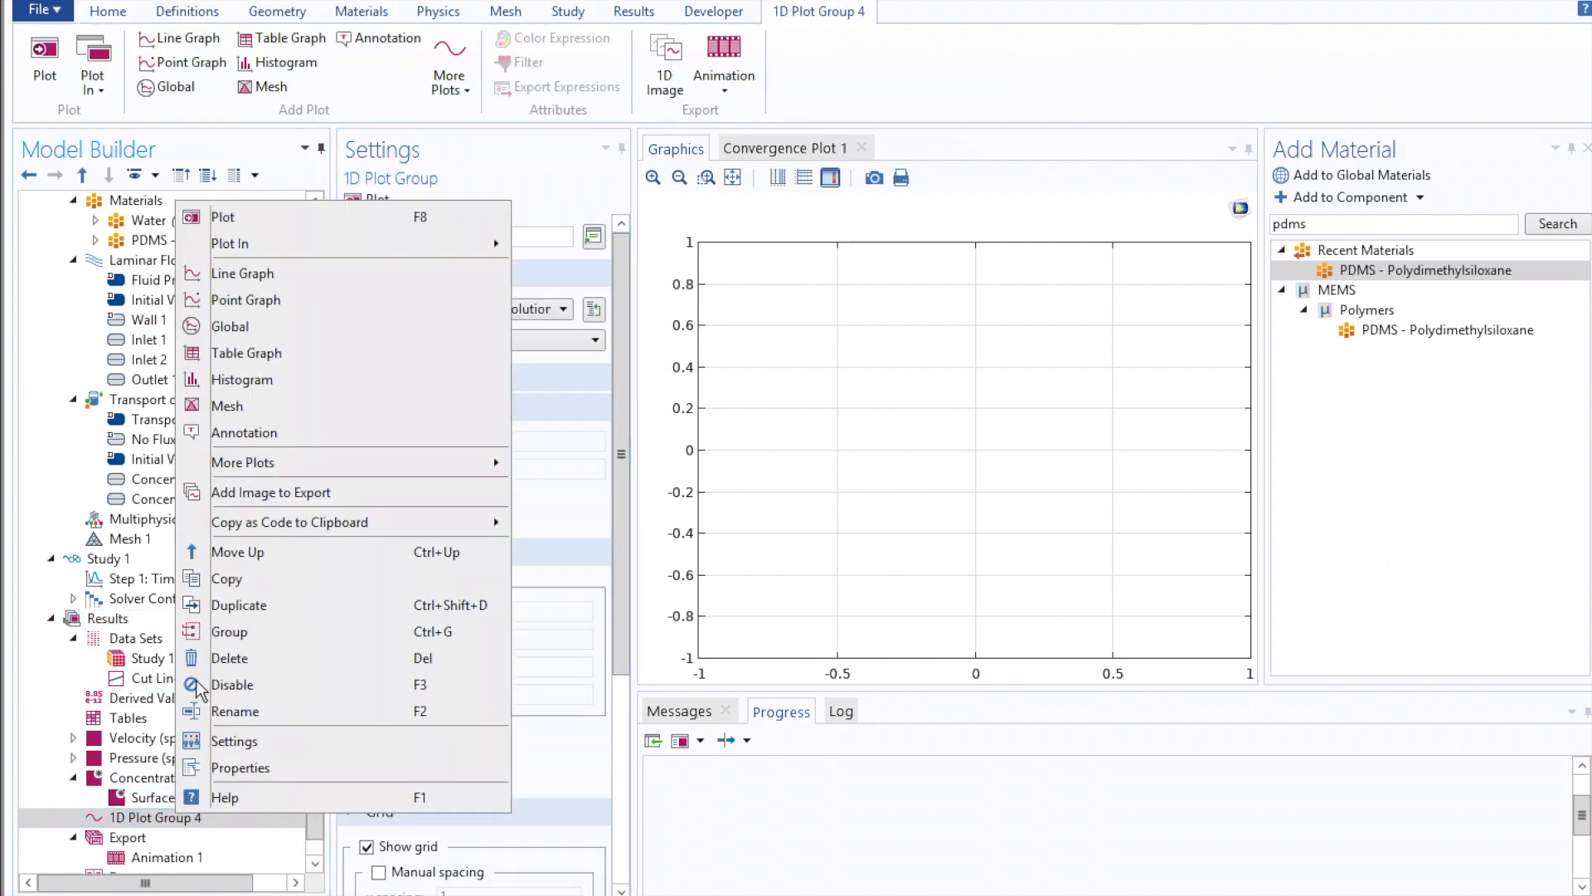
{"action": "left_click", "coordinate": [242, 274]}
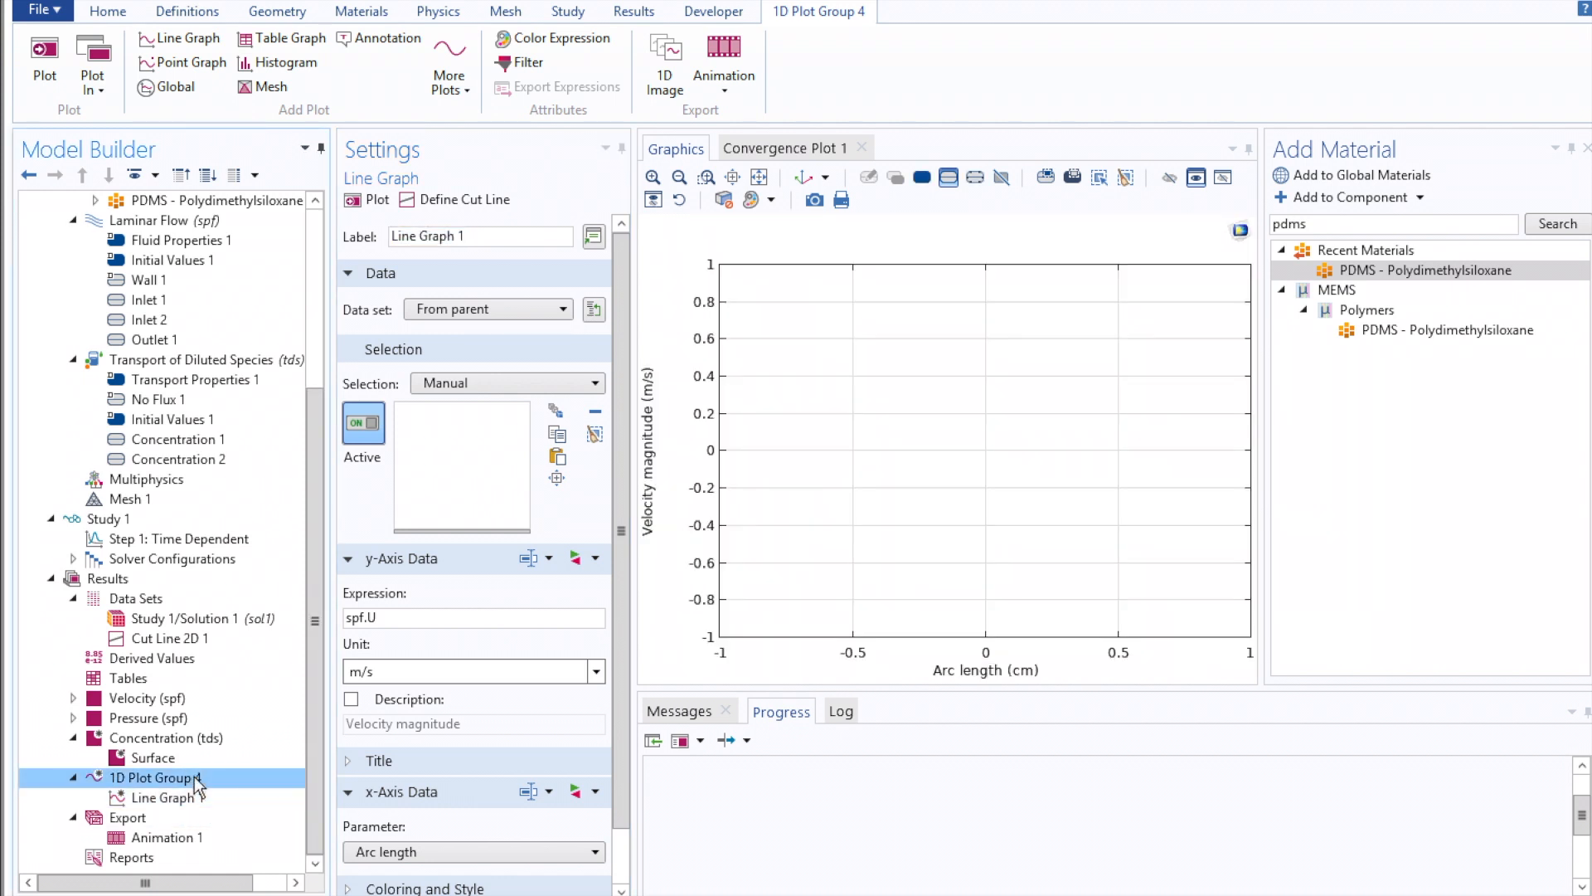
Add a second Line Graph taking its data from Cut Line 2D 1
{"action": "right_click", "coordinate": [156, 776]}
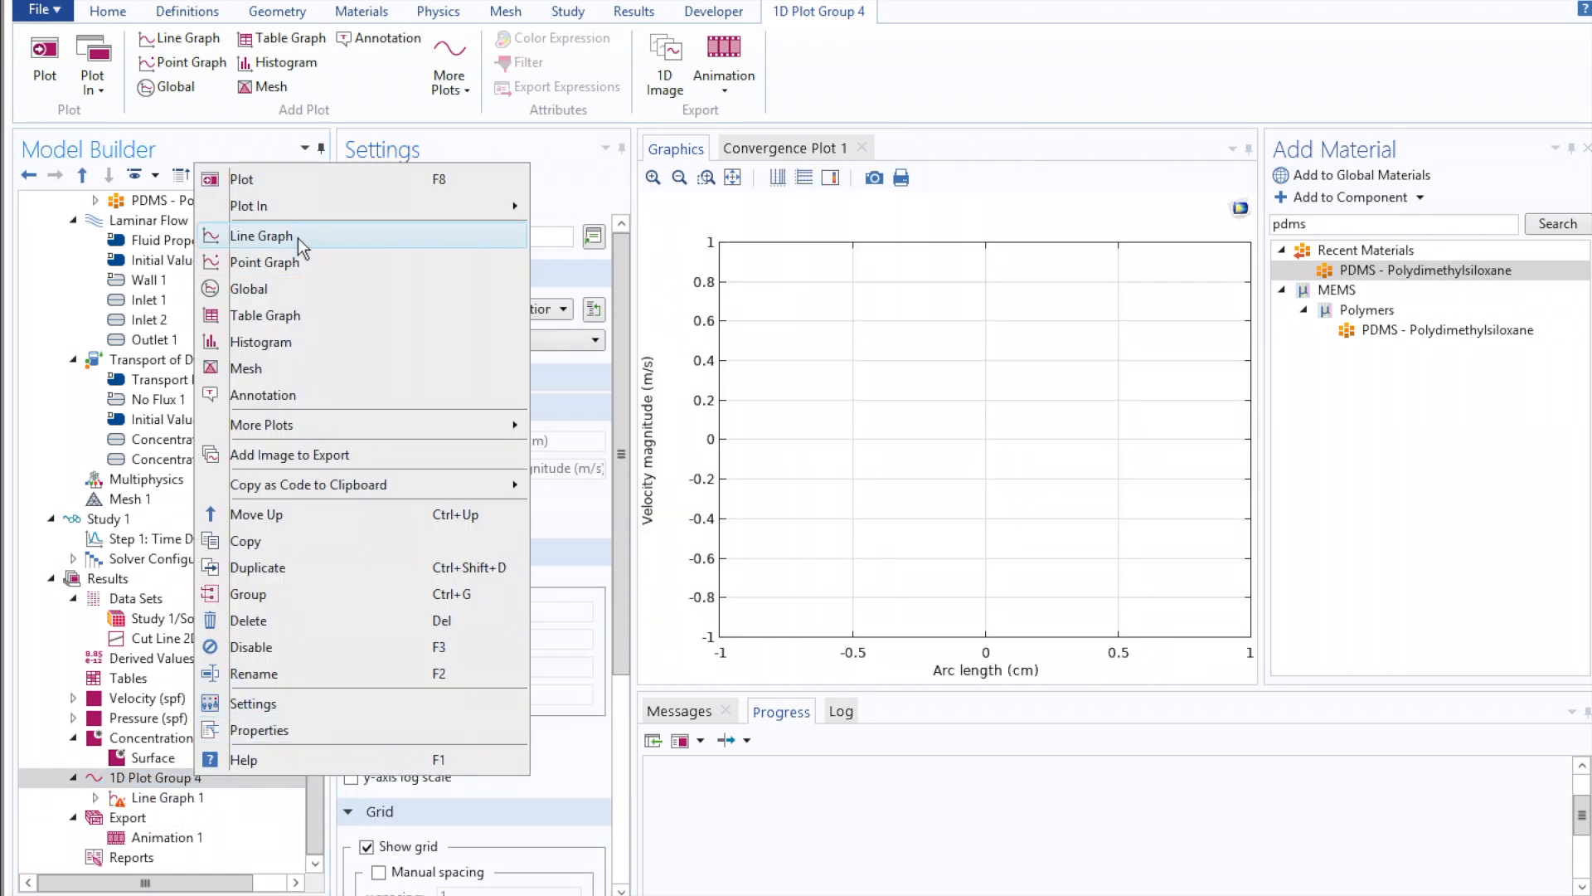
{"action": "left_click", "coordinate": [262, 236]}
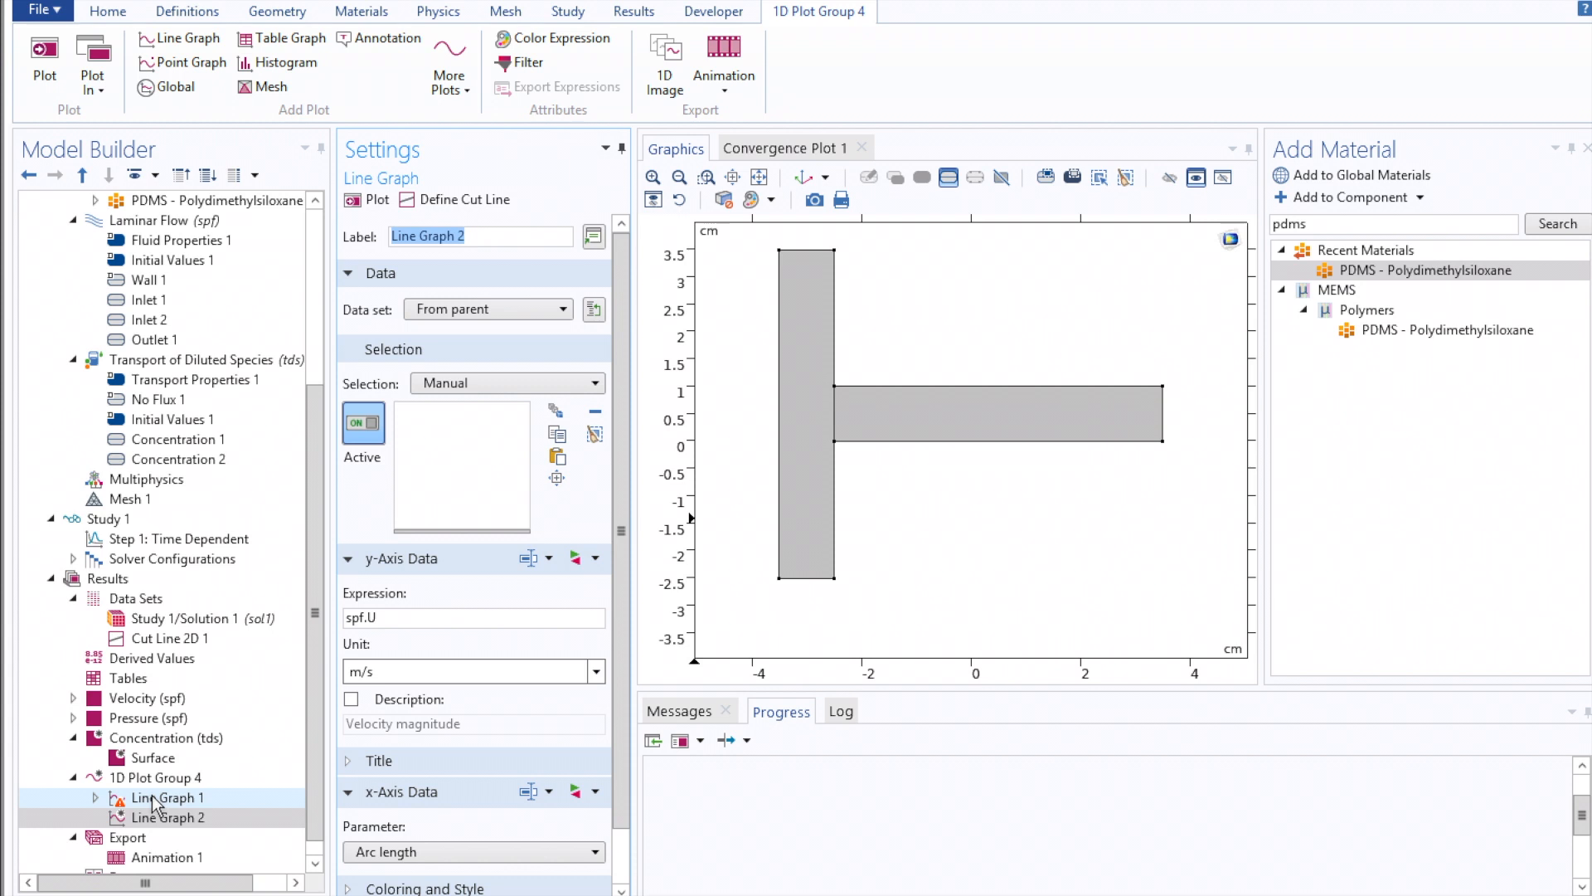
{"action": "left_click", "coordinate": [487, 308]}
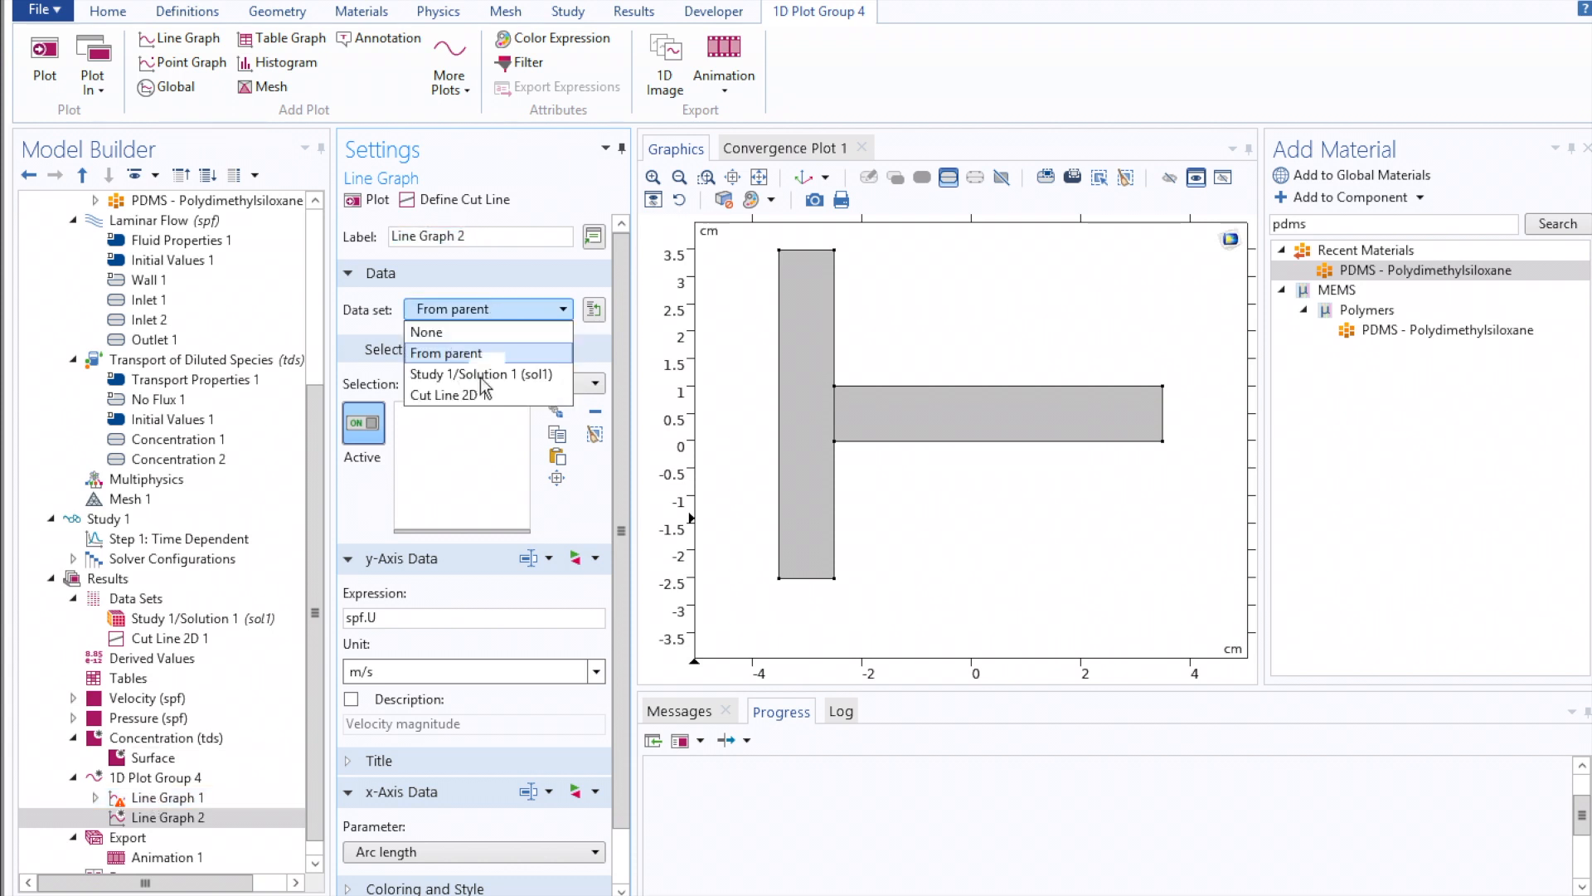
{"action": "left_click", "coordinate": [446, 394]}
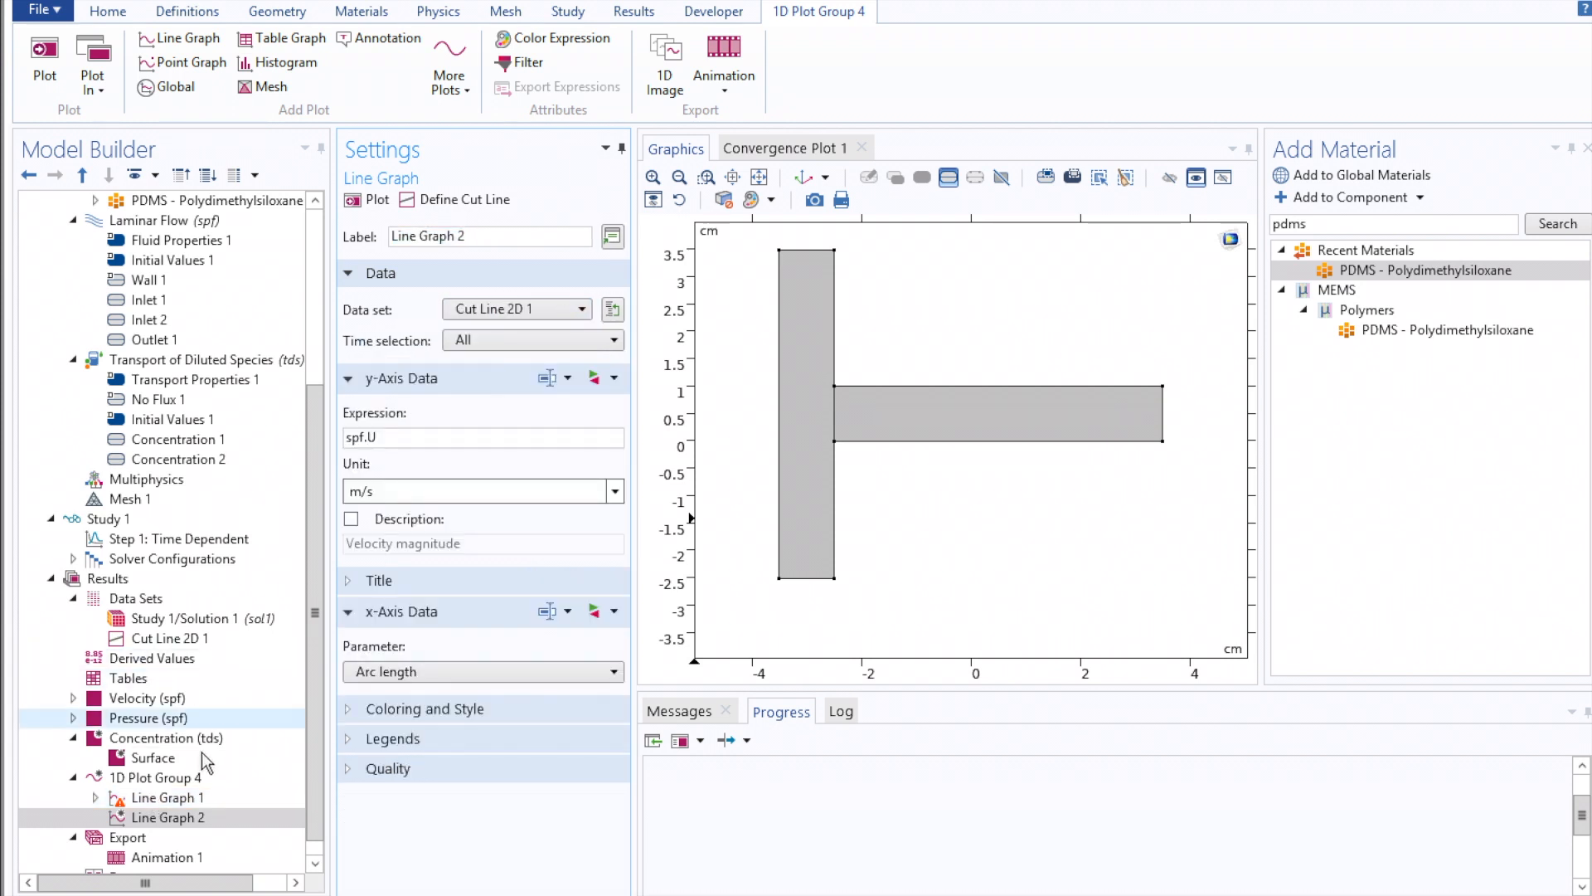
Plot the first concentration curve from Cut Line 2D 1 at the last time step, coloured red
{"action": "left_click", "coordinate": [169, 796]}
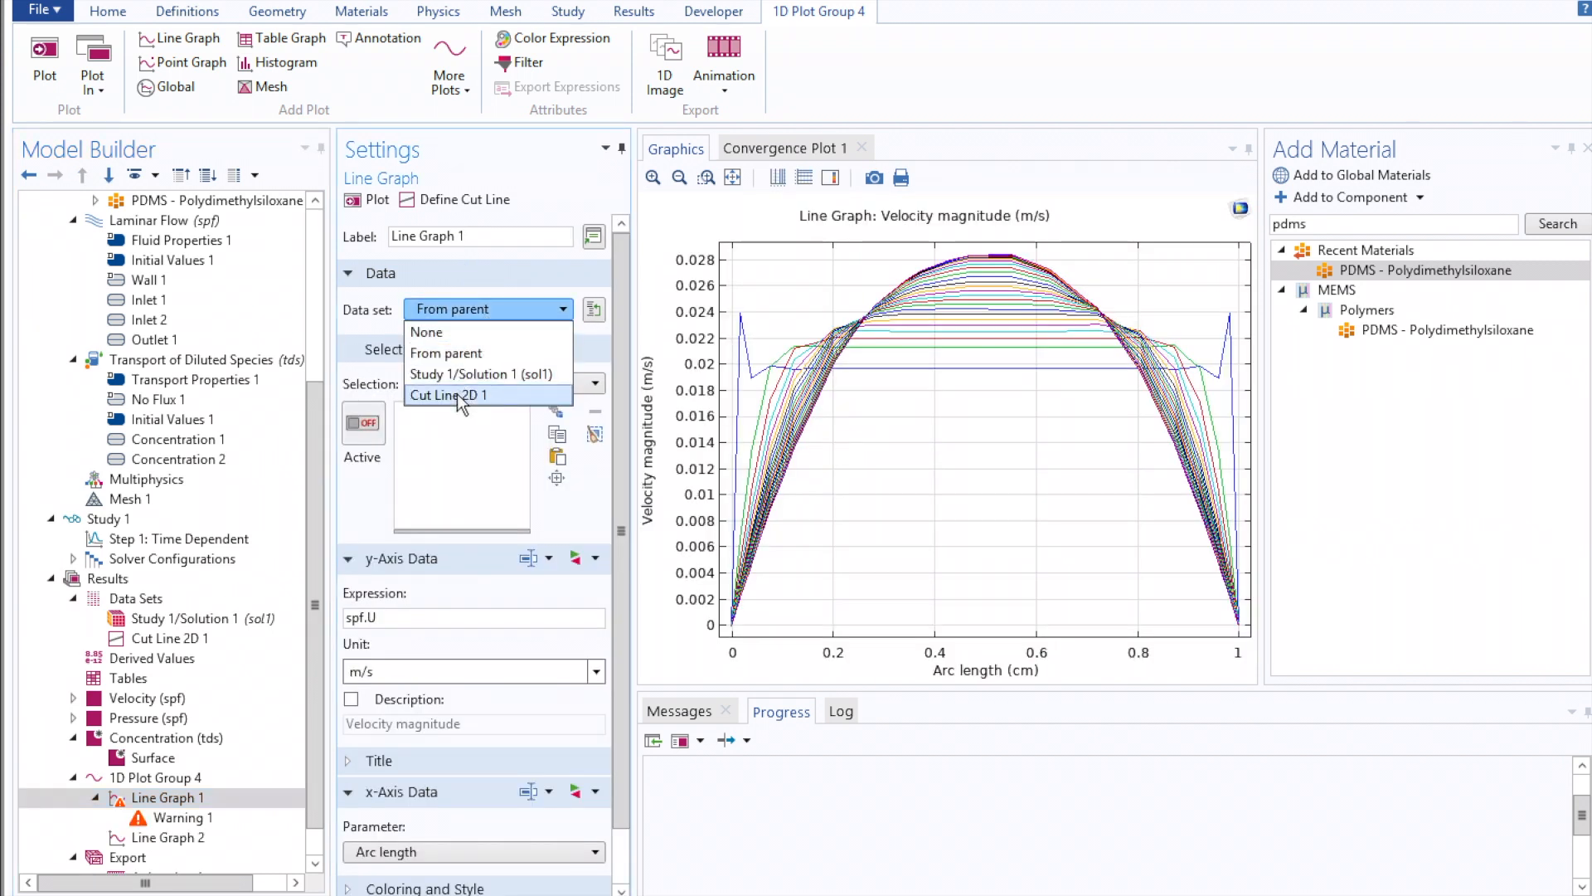
{"action": "left_click", "coordinate": [449, 395]}
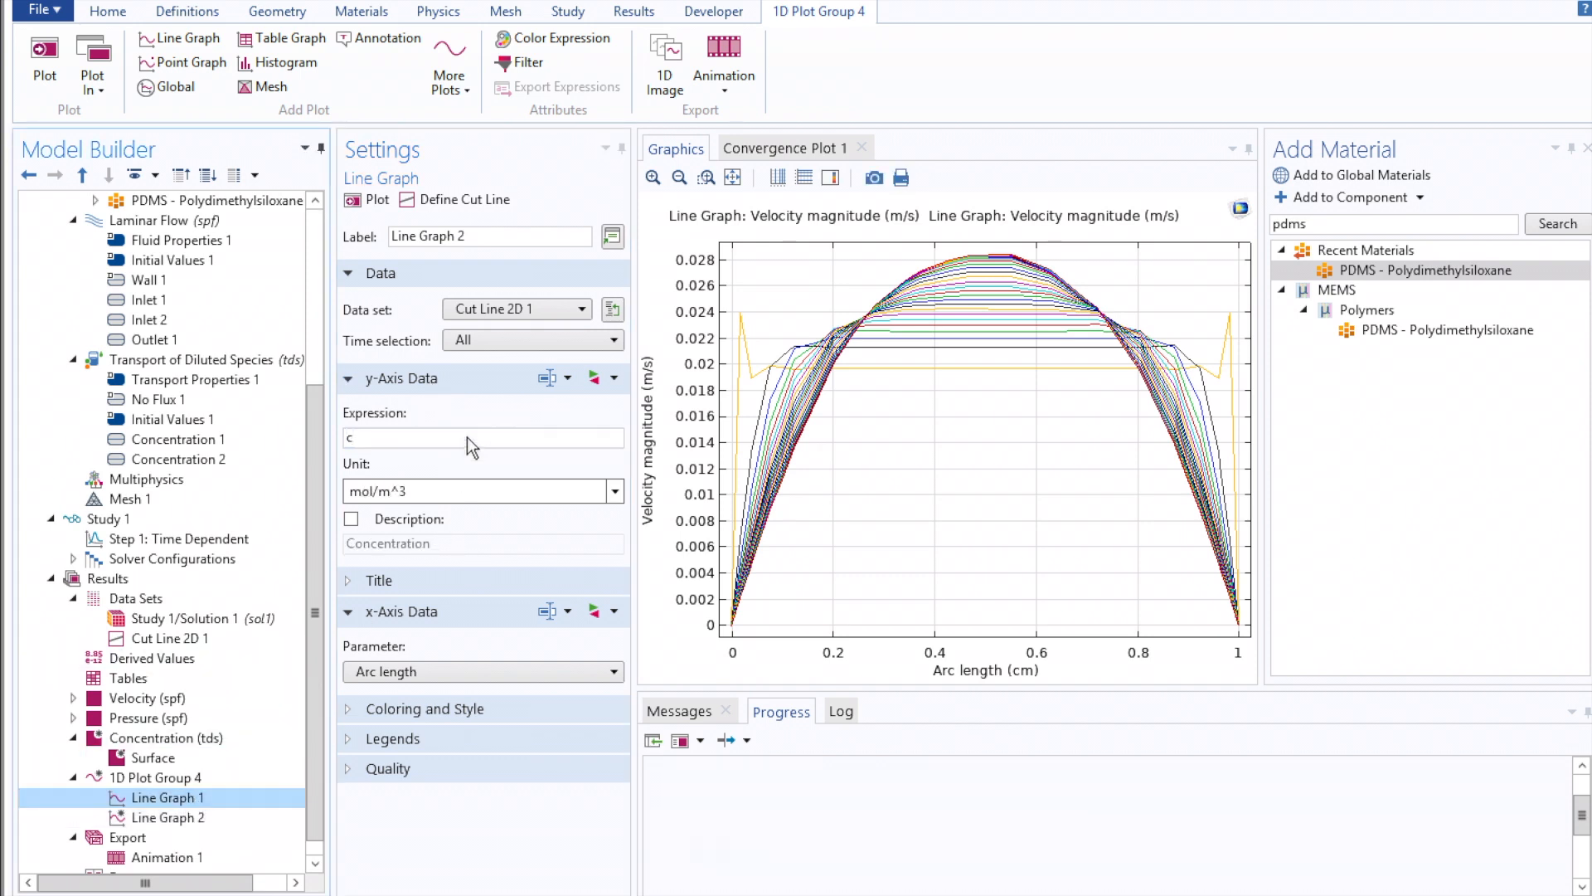
{"action": "left_click", "coordinate": [166, 798]}
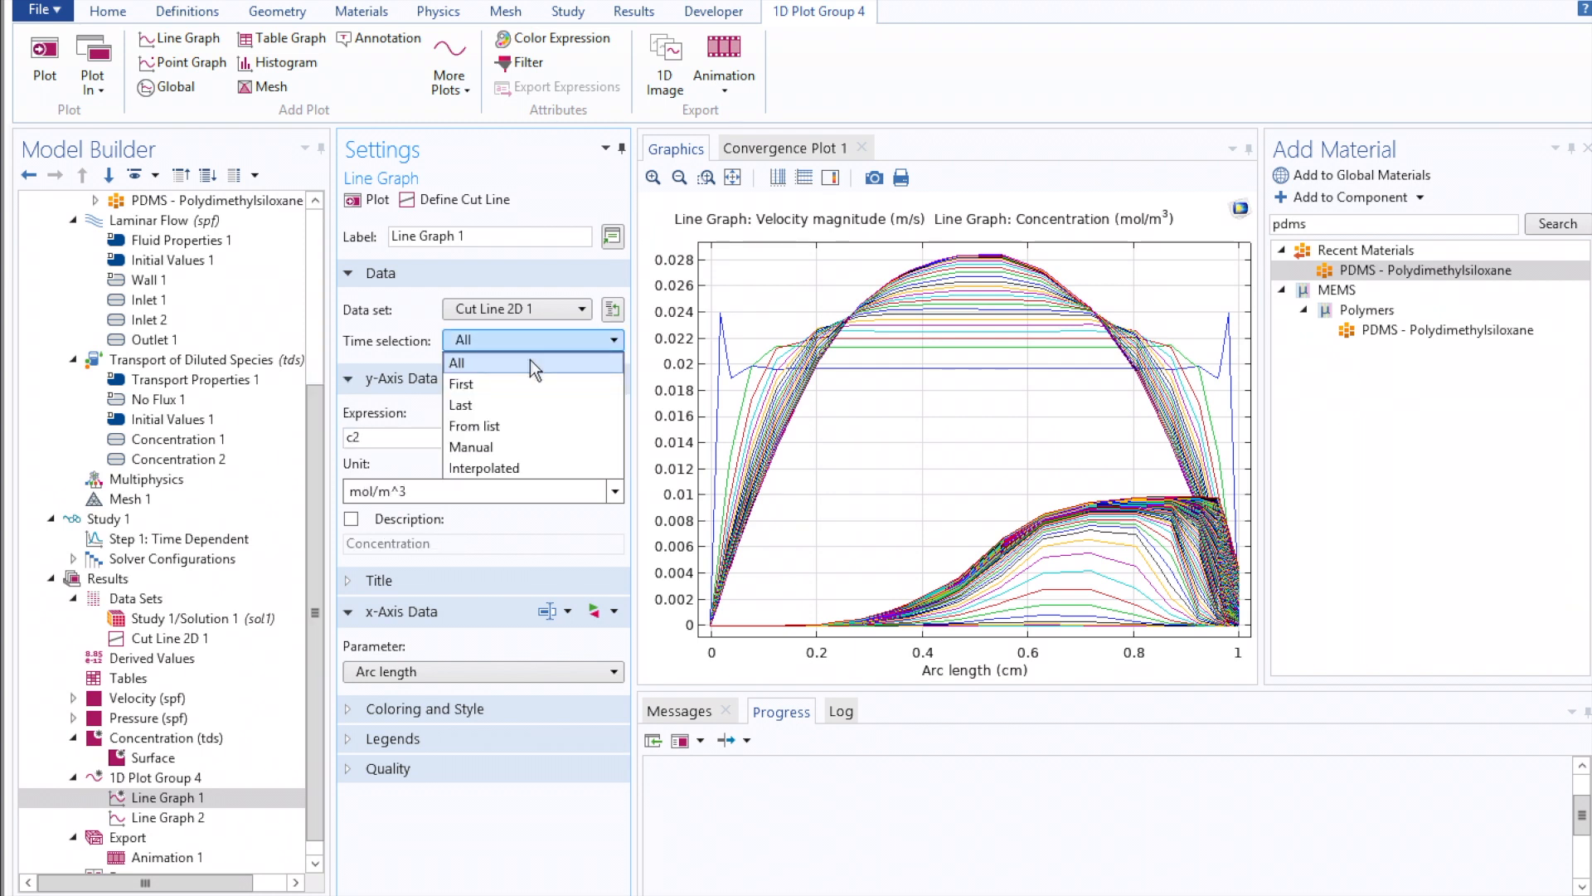
{"action": "left_click", "coordinate": [459, 405]}
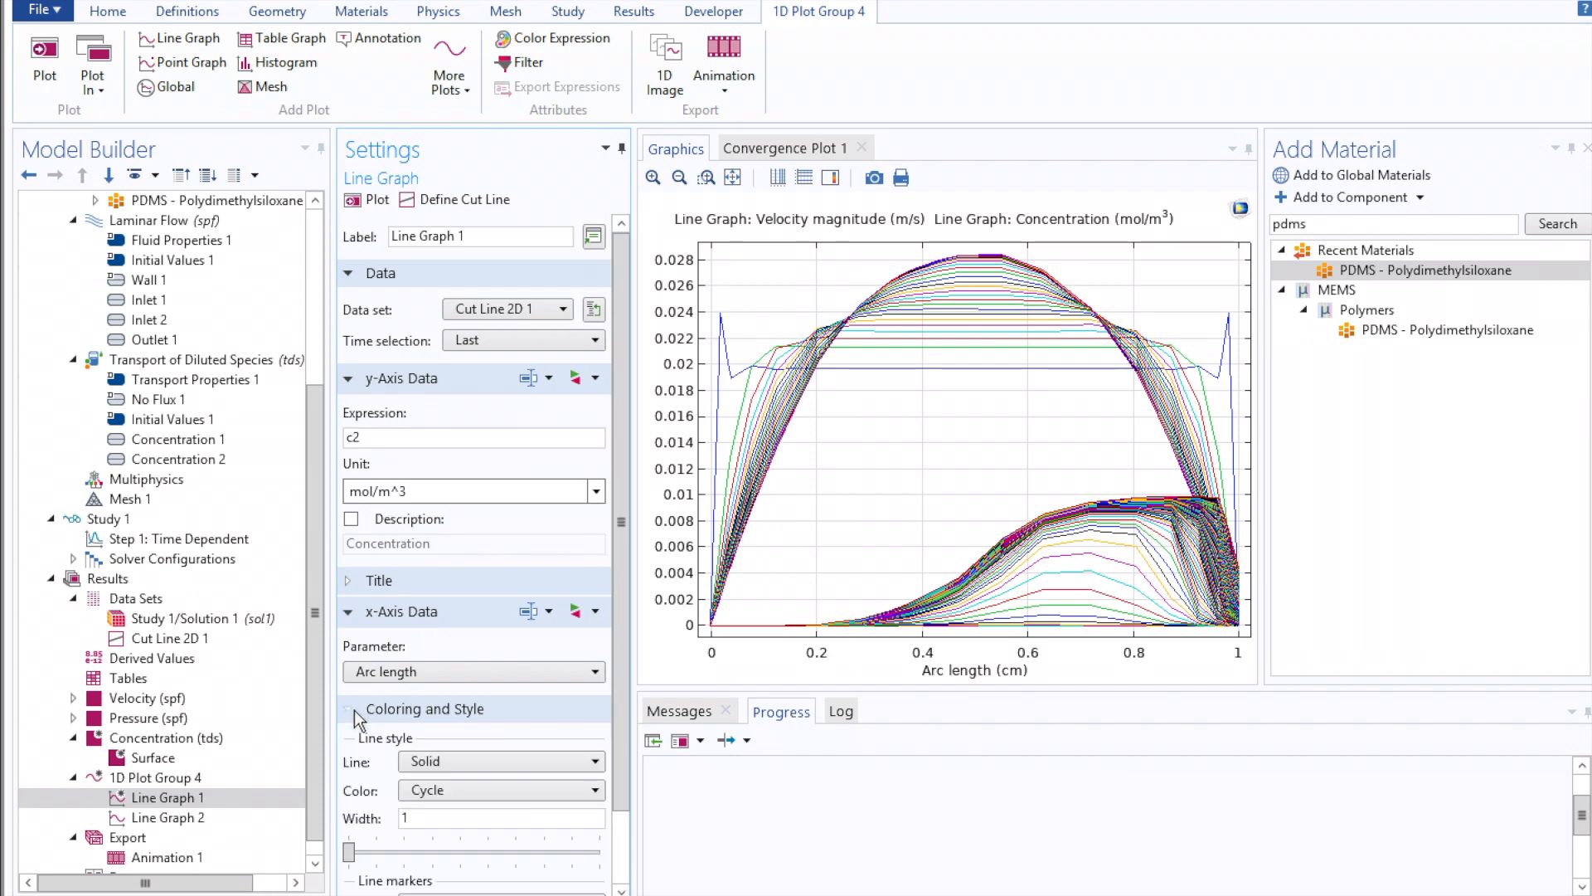
{"action": "left_click", "coordinate": [597, 790]}
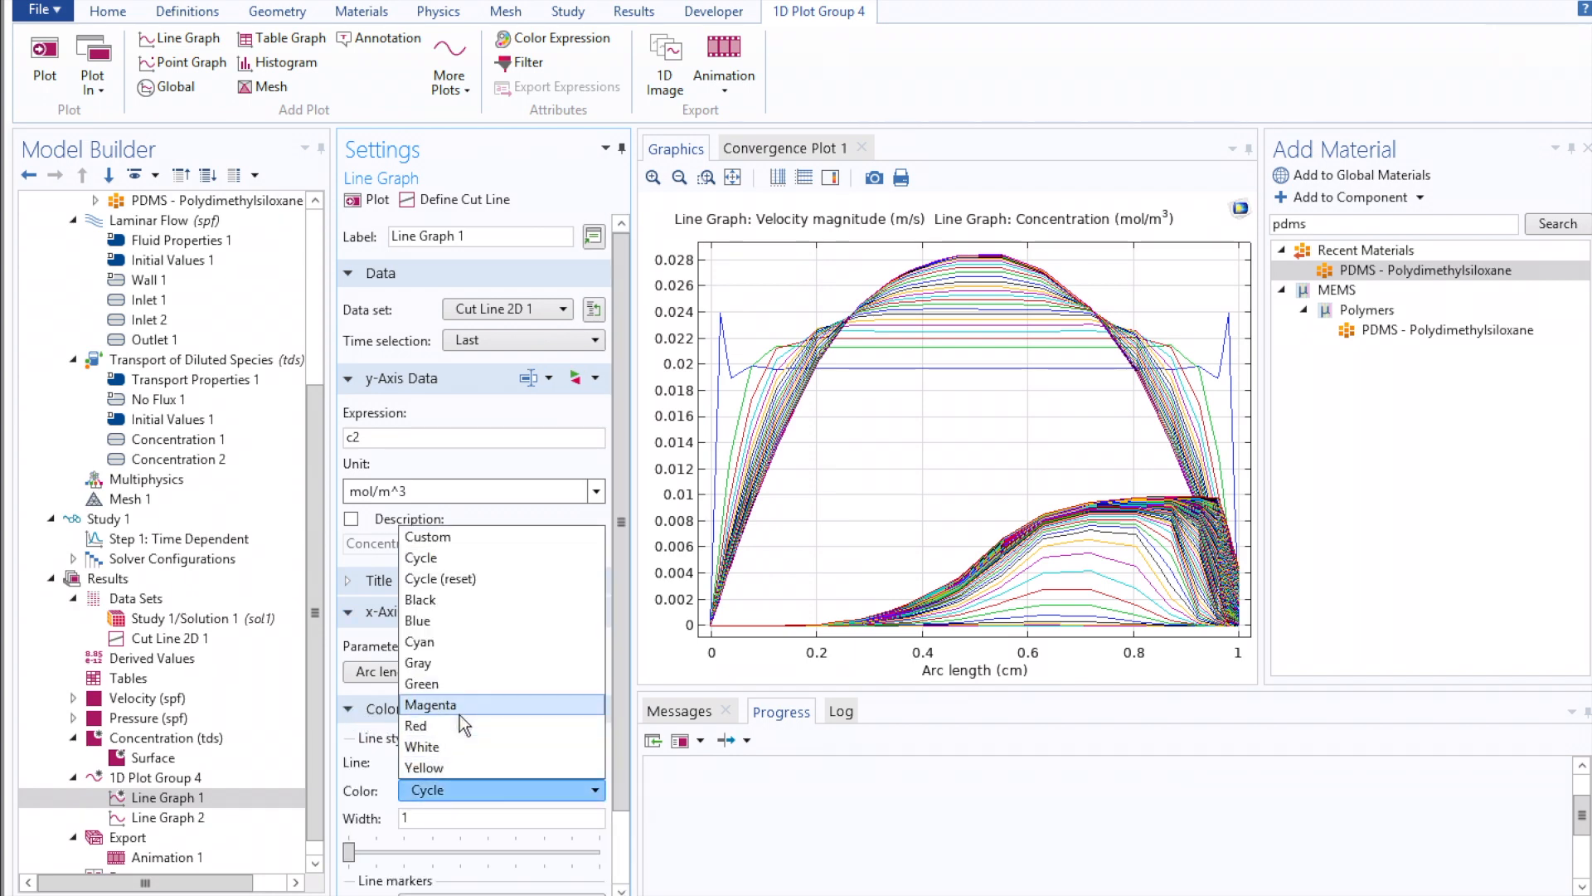
{"action": "left_click", "coordinate": [170, 818]}
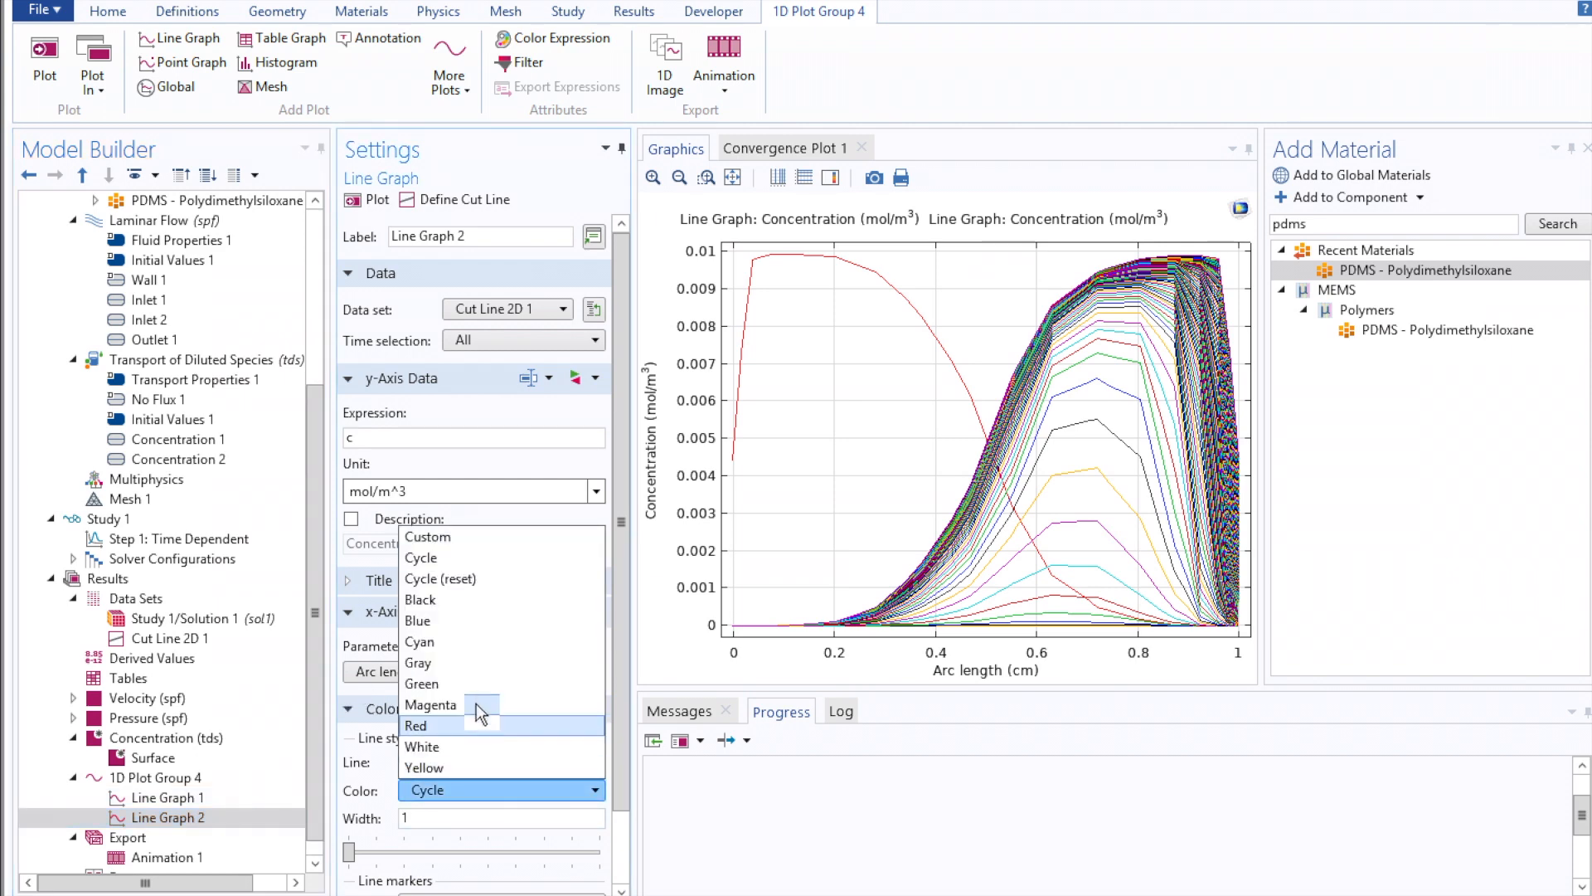
Colour the second concentration curve blue and restrict it to the last time step
{"action": "left_click", "coordinate": [418, 620]}
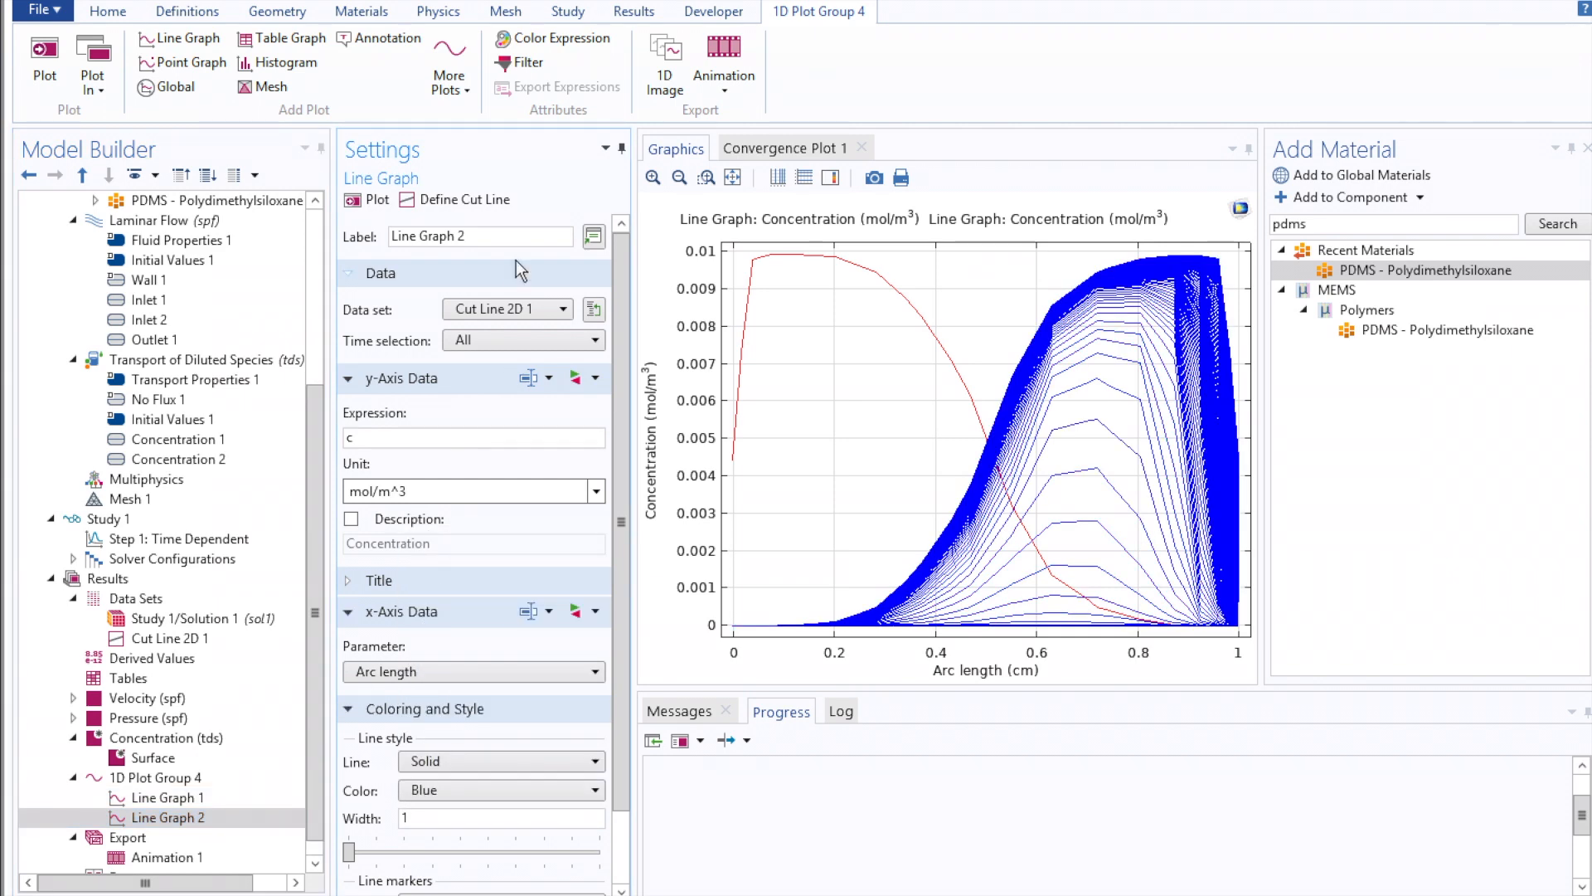
{"action": "left_click", "coordinate": [518, 340]}
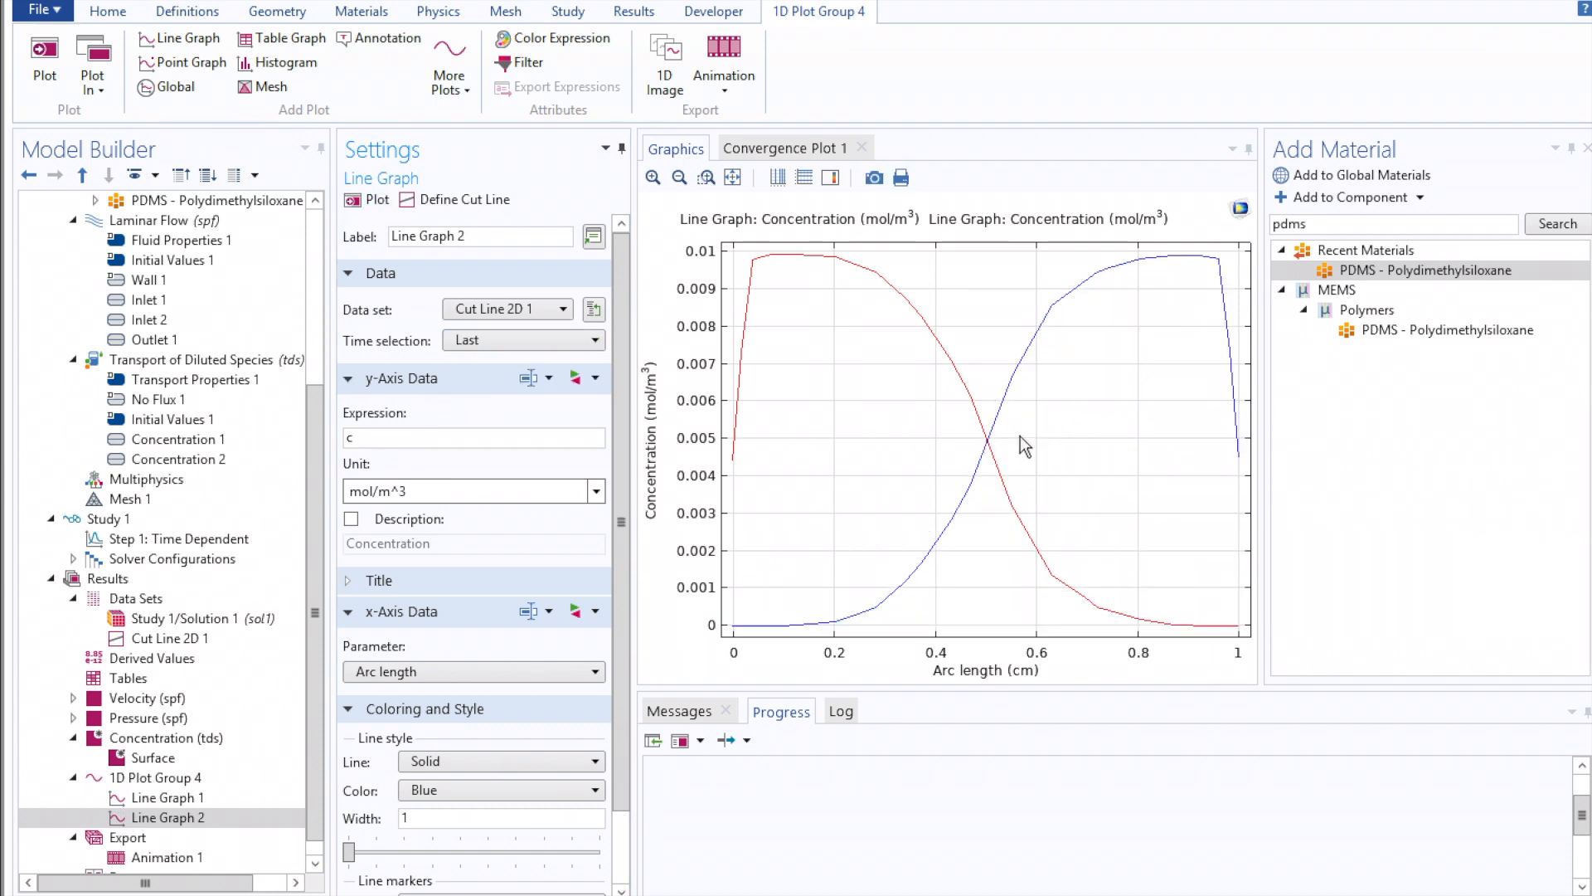
{"action": "mouse_move", "coordinate": [1117, 567]}
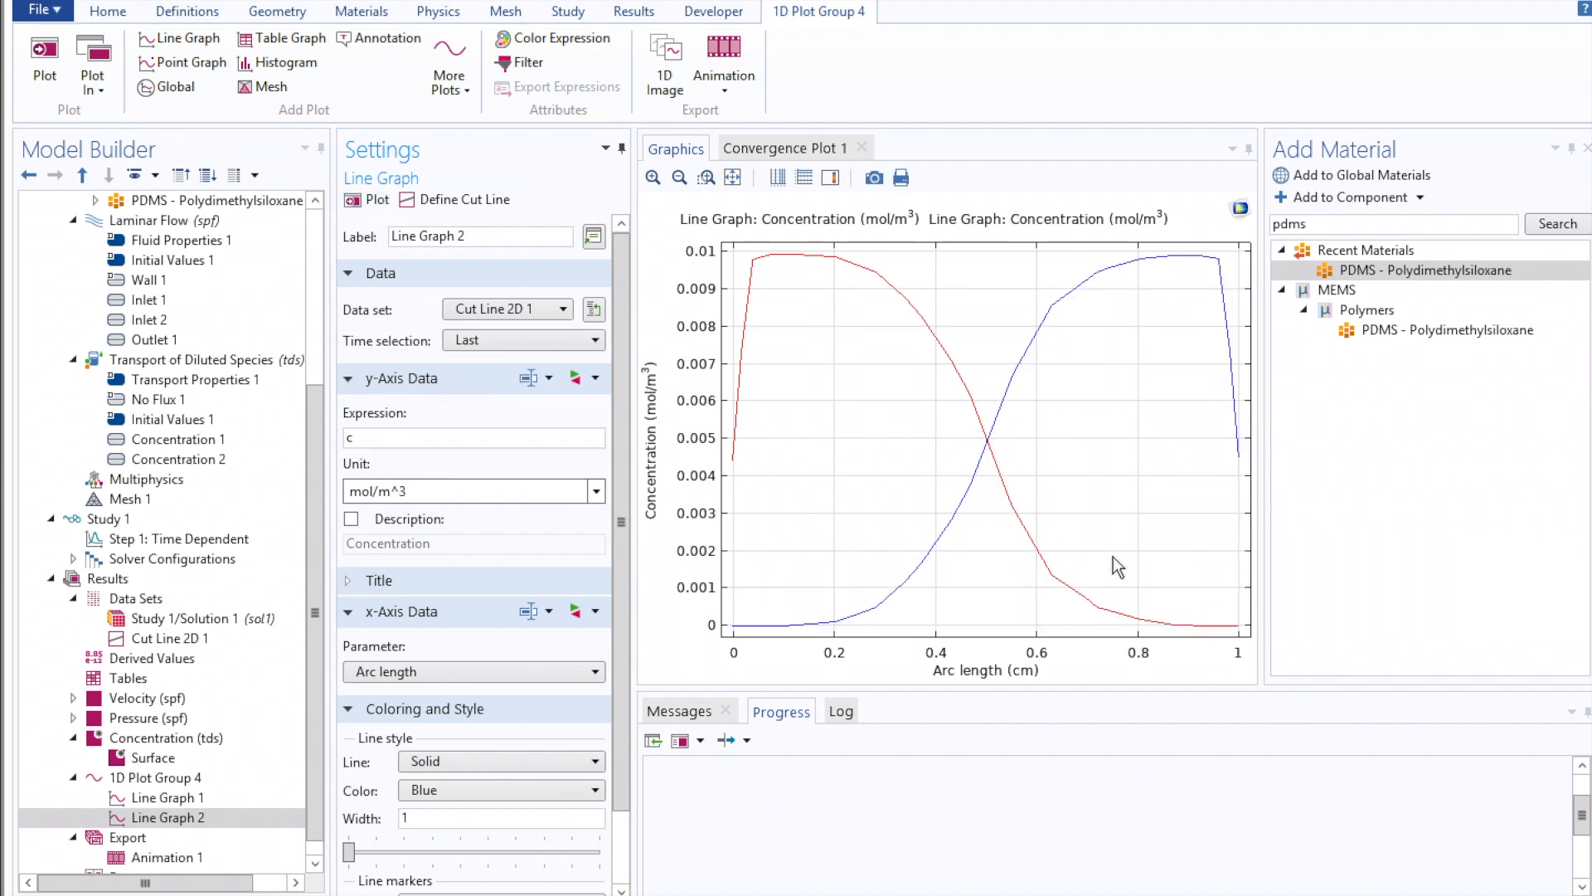
{"action": "mouse_move", "coordinate": [1116, 595]}
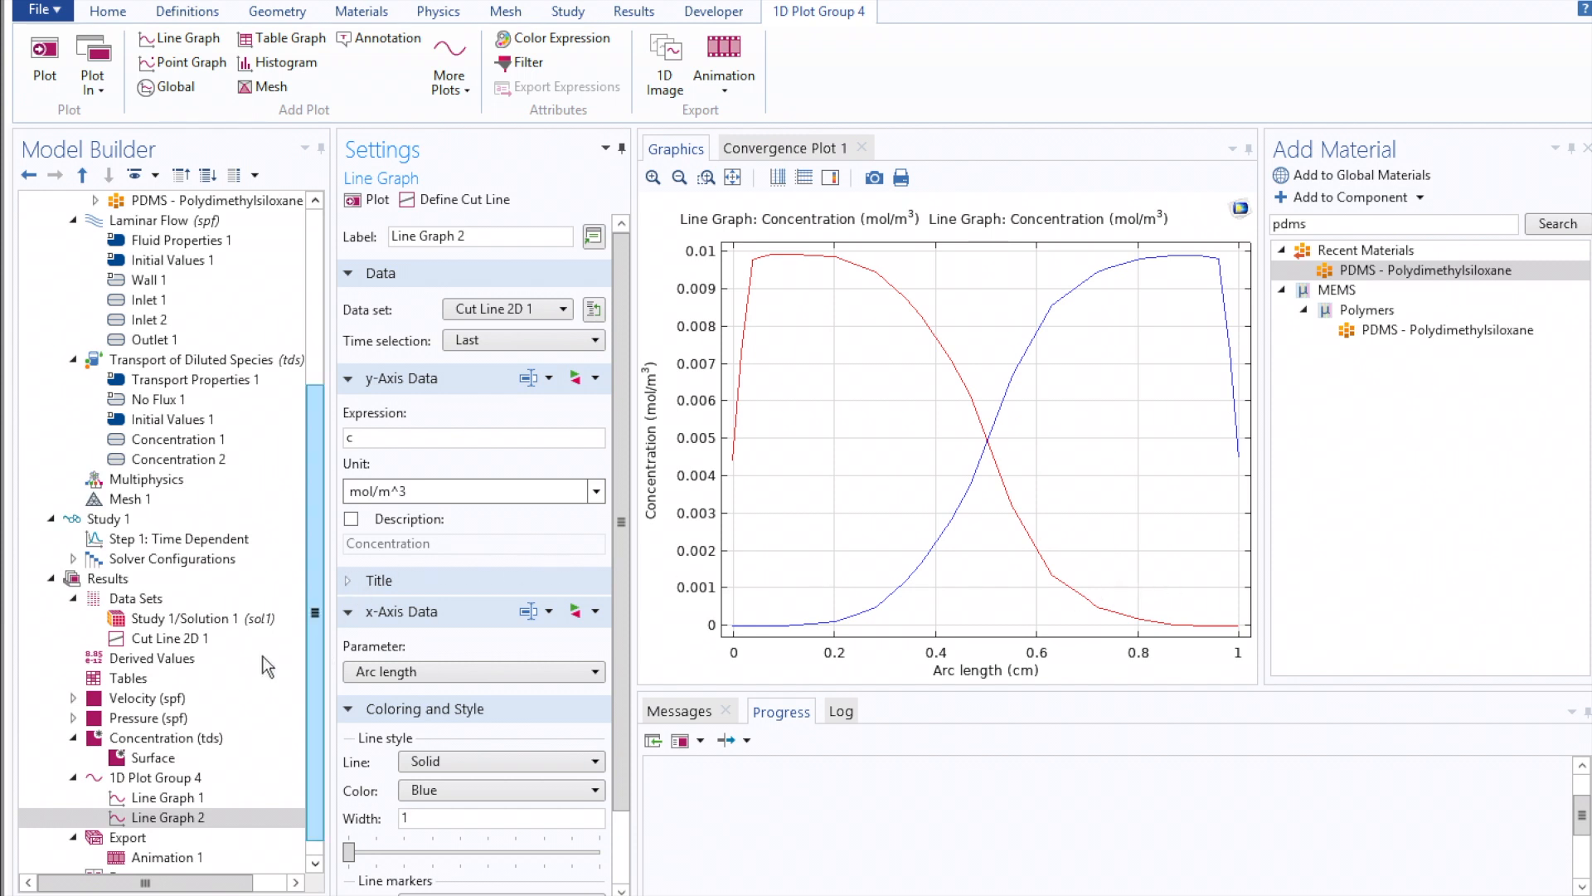
Move Cut Line 2D 1 to x = −2 and replot the c and c2 profiles along it
{"action": "left_click", "coordinate": [169, 637]}
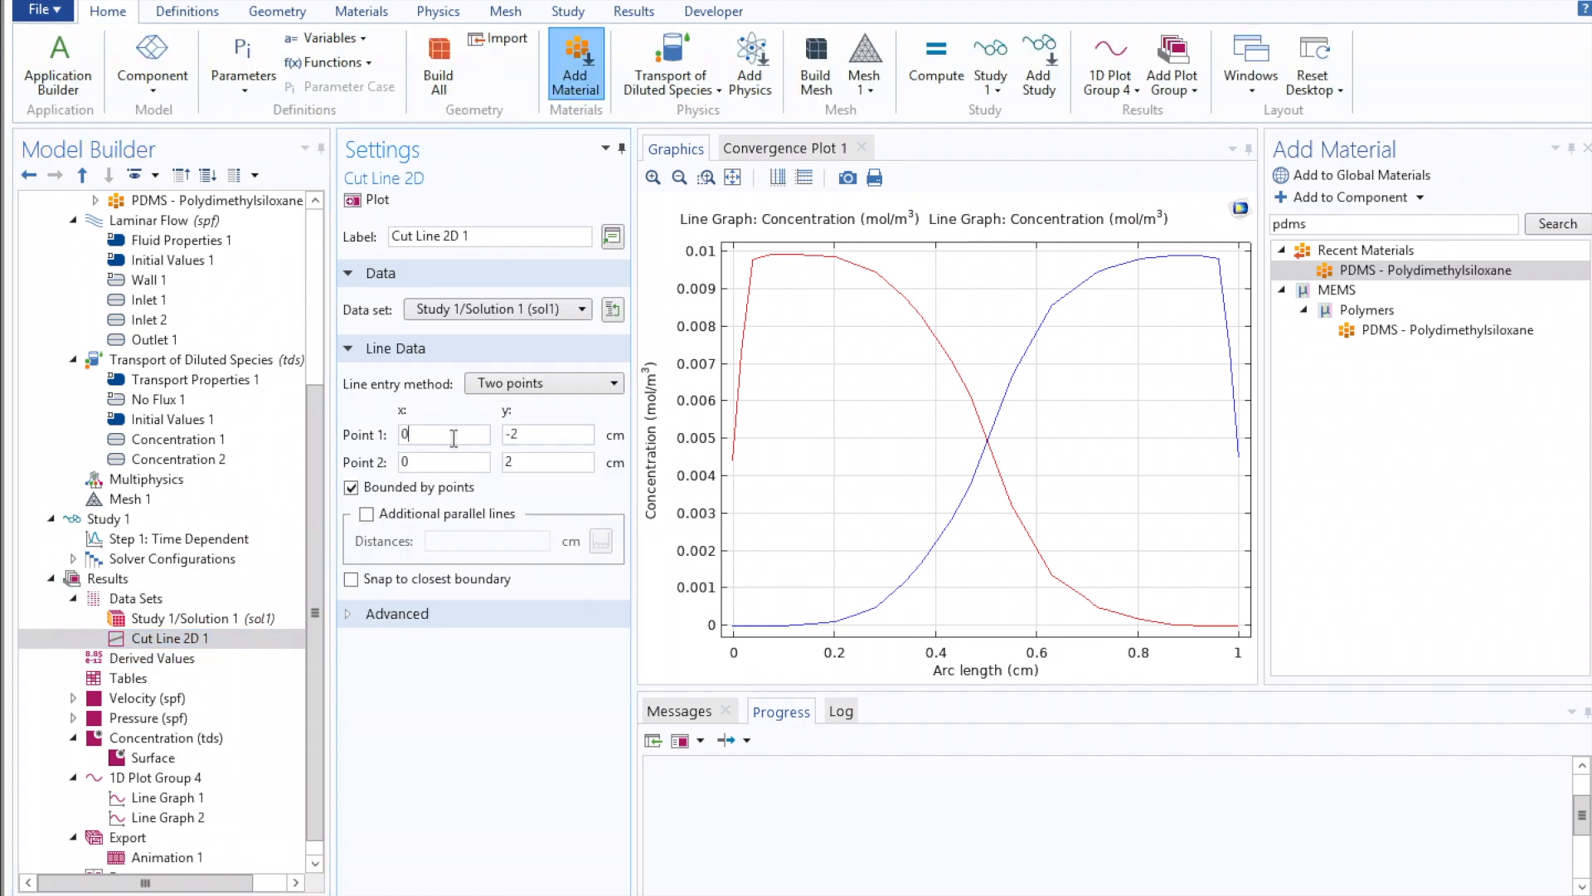
{"action": "type", "text": "-1"}
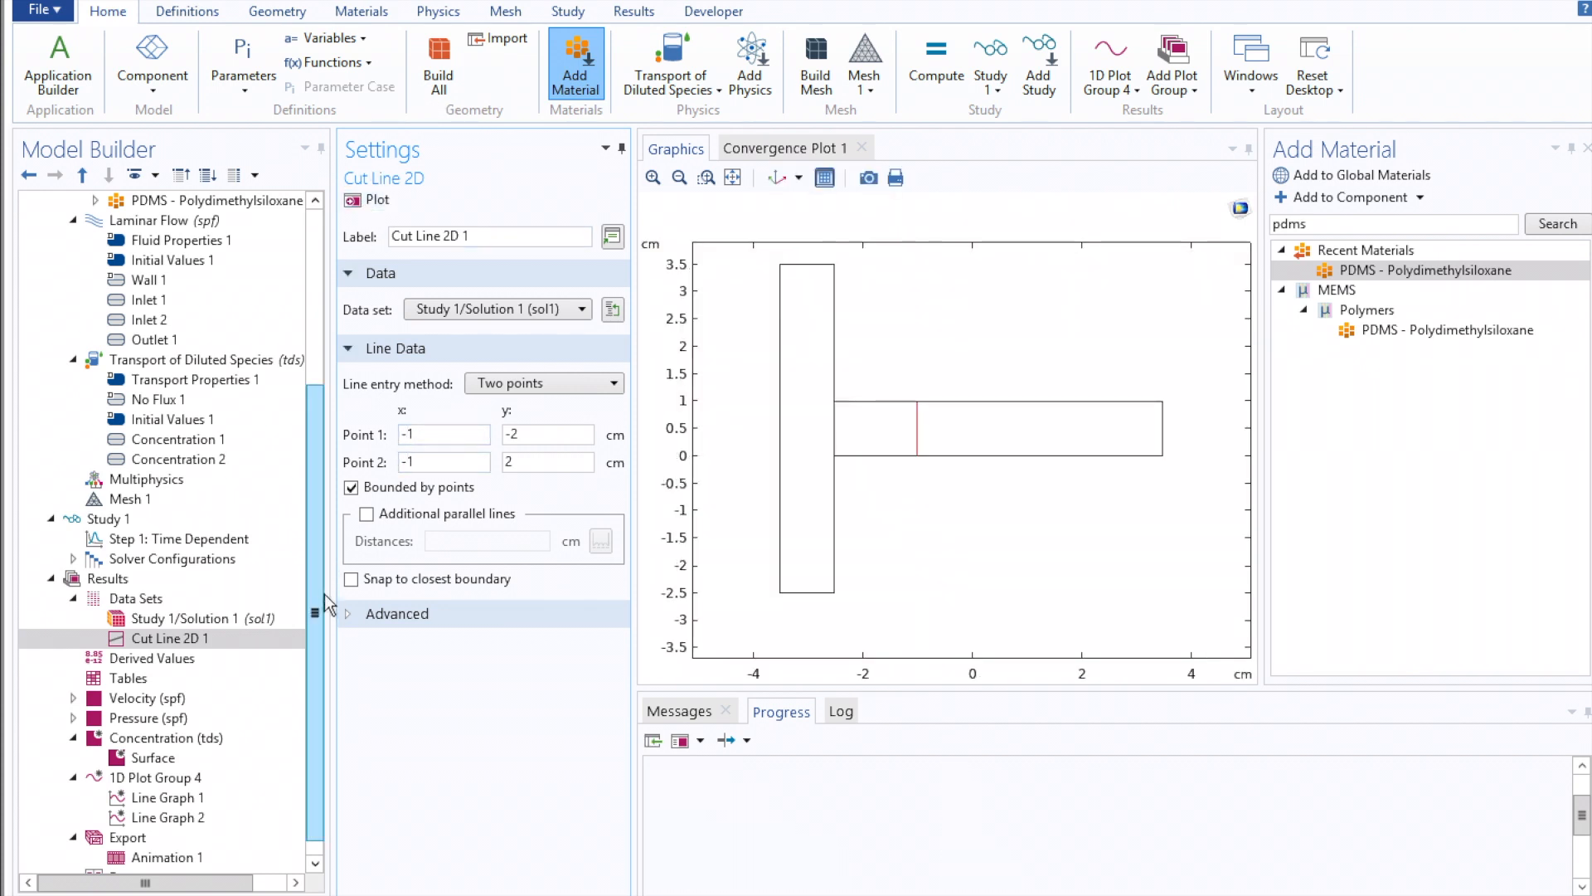
{"action": "left_click", "coordinate": [443, 435]}
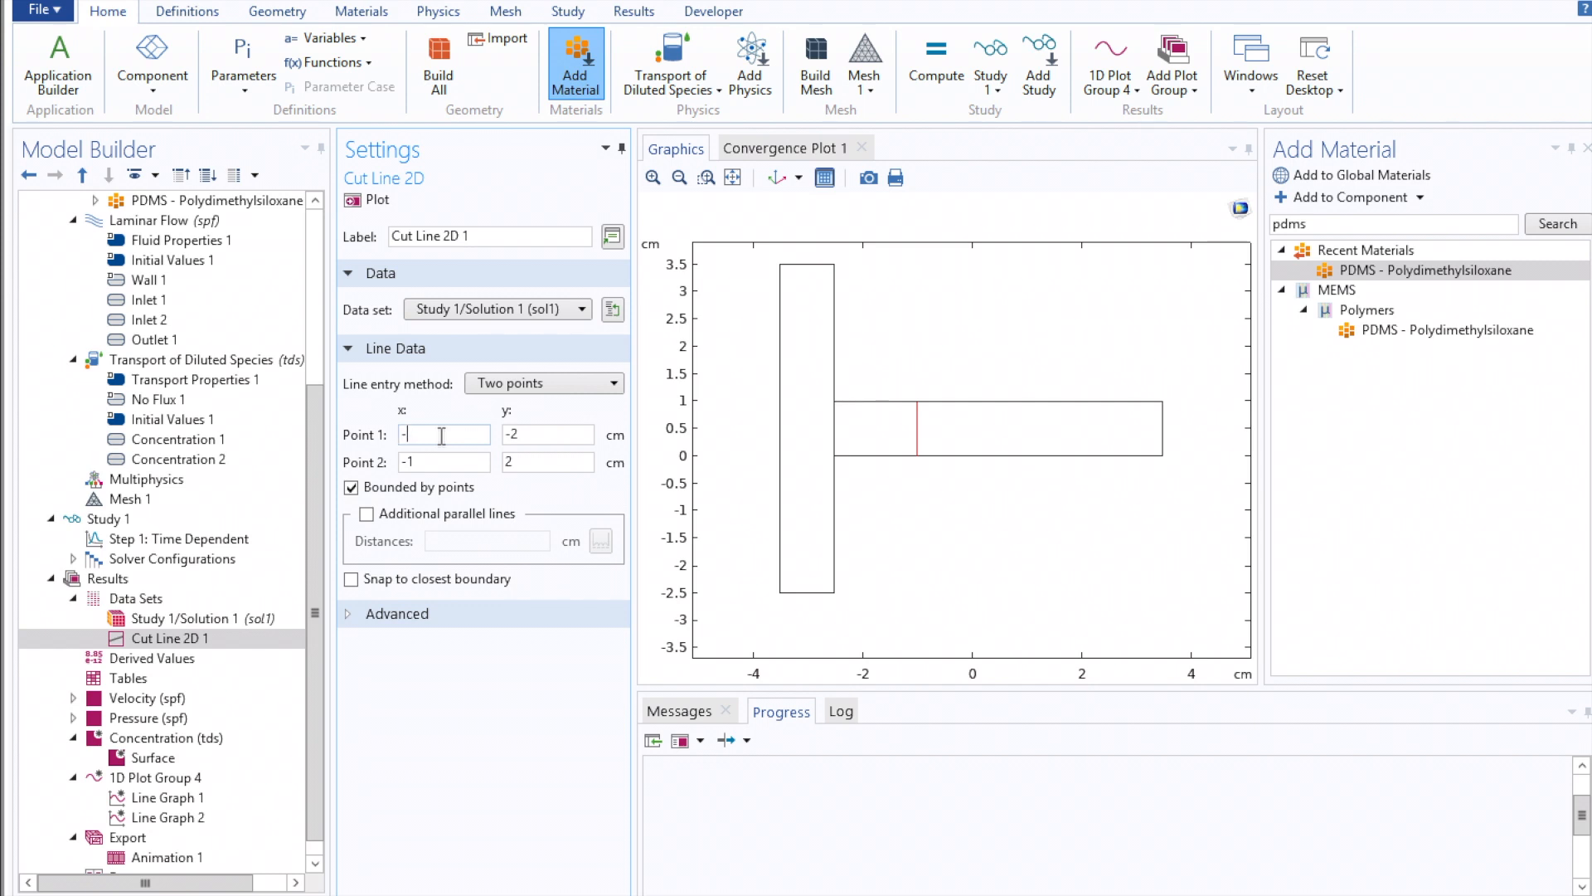
{"action": "type", "text": "2"}
{"action": "left_click", "coordinate": [443, 461]}
{"action": "type", "text": "-2"}
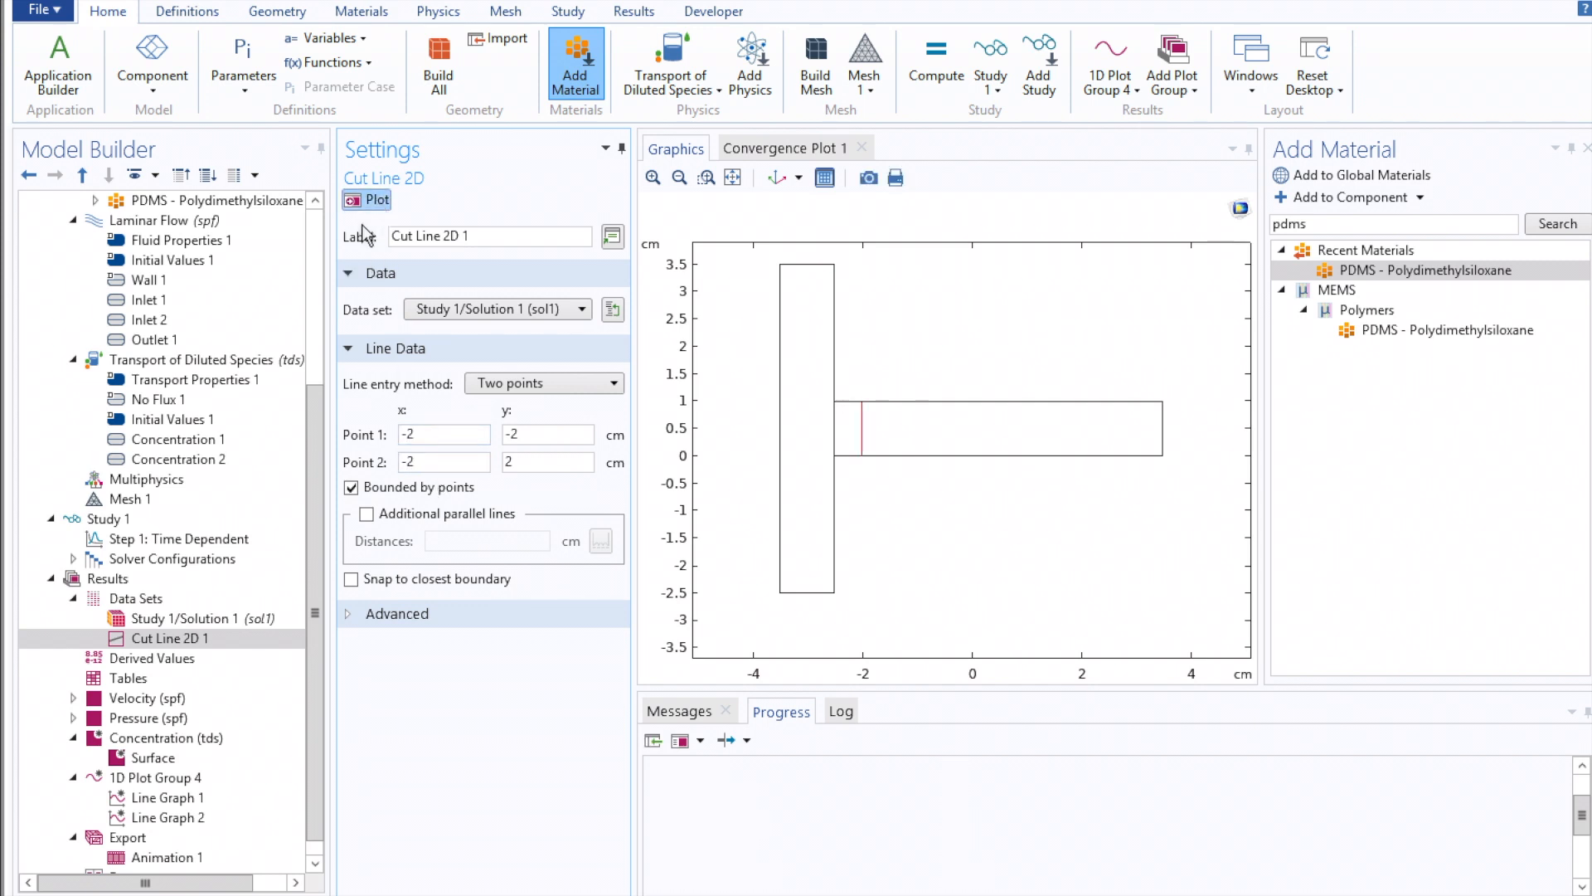
{"action": "left_click", "coordinate": [156, 777]}
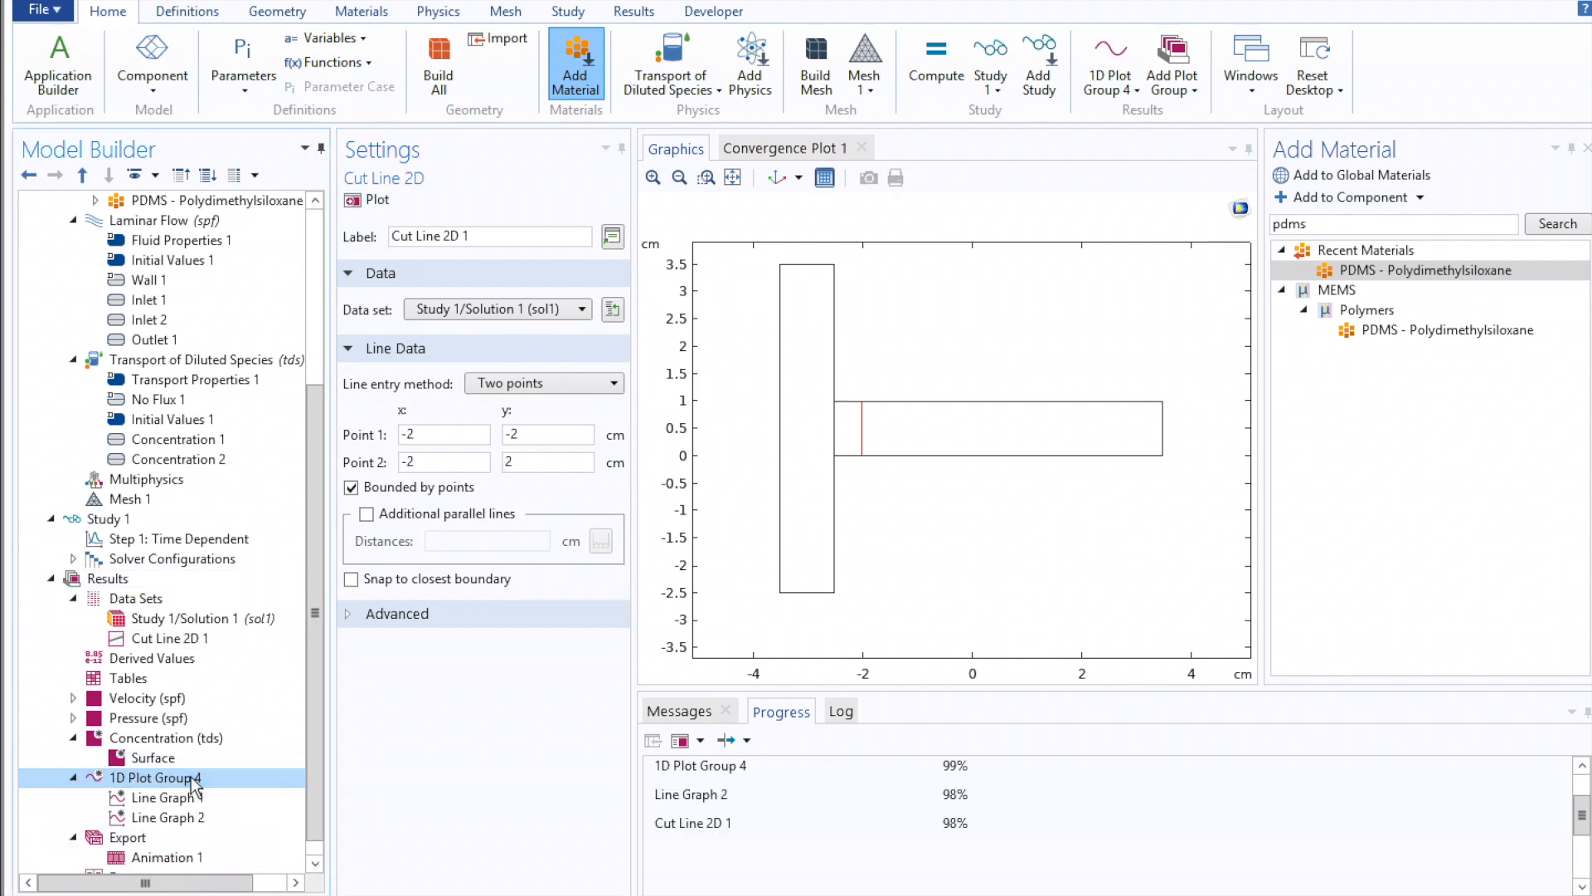
{"action": "left_click", "coordinate": [156, 776]}
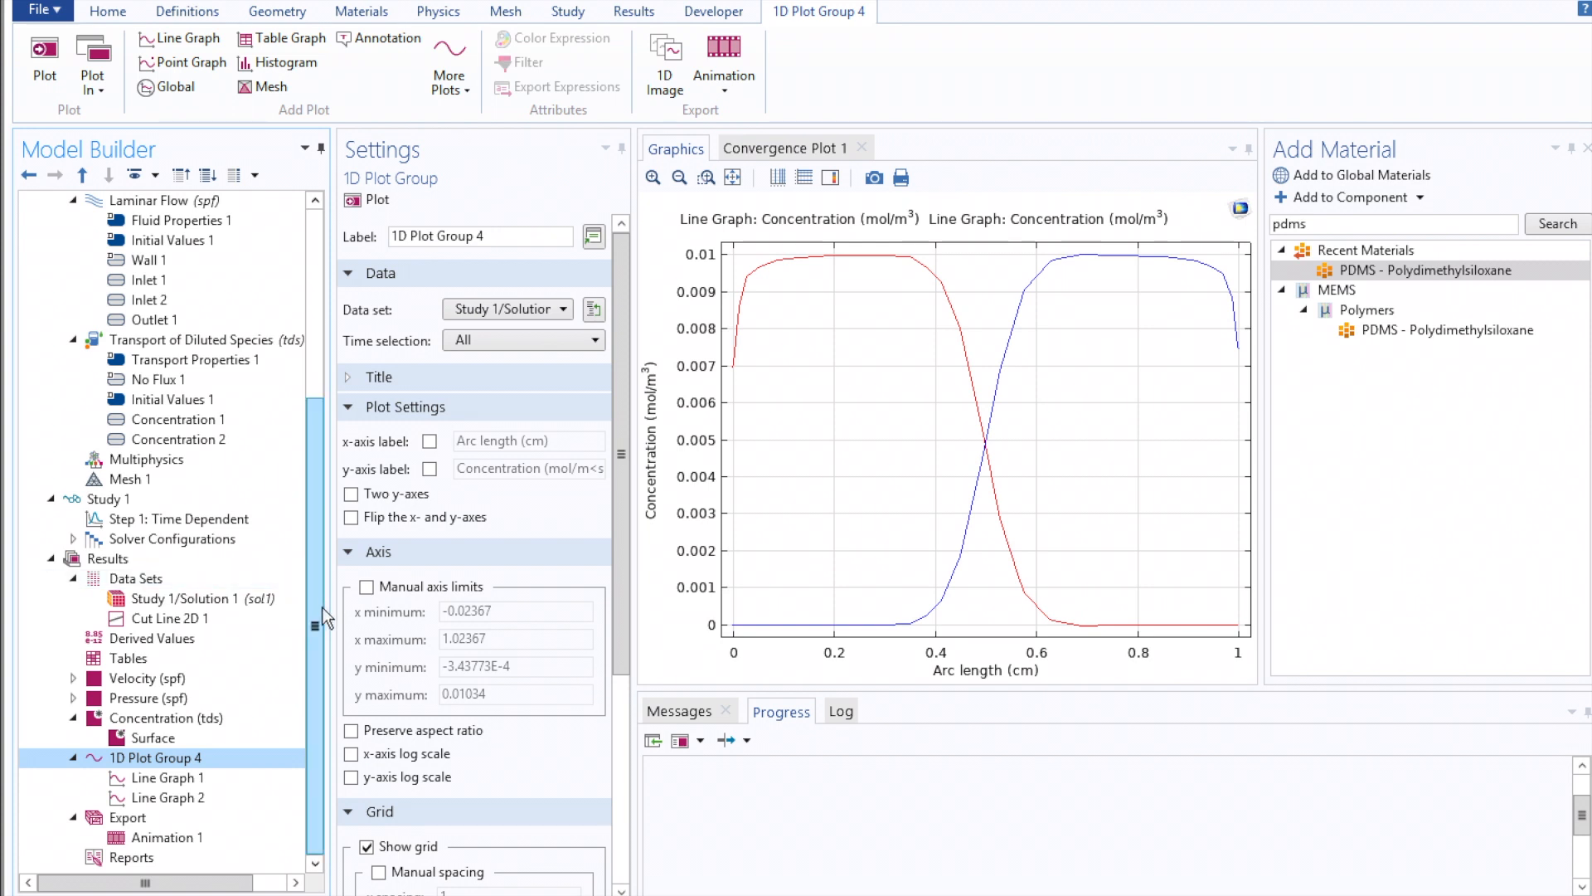
Review Transport Properties 1 diffusion coefficients (c 1e-11, c2 1e-6 m²/s), then go to Step 1: Time Dependent
{"action": "scroll", "scroll_direction": "up", "scroll_amount": 3}
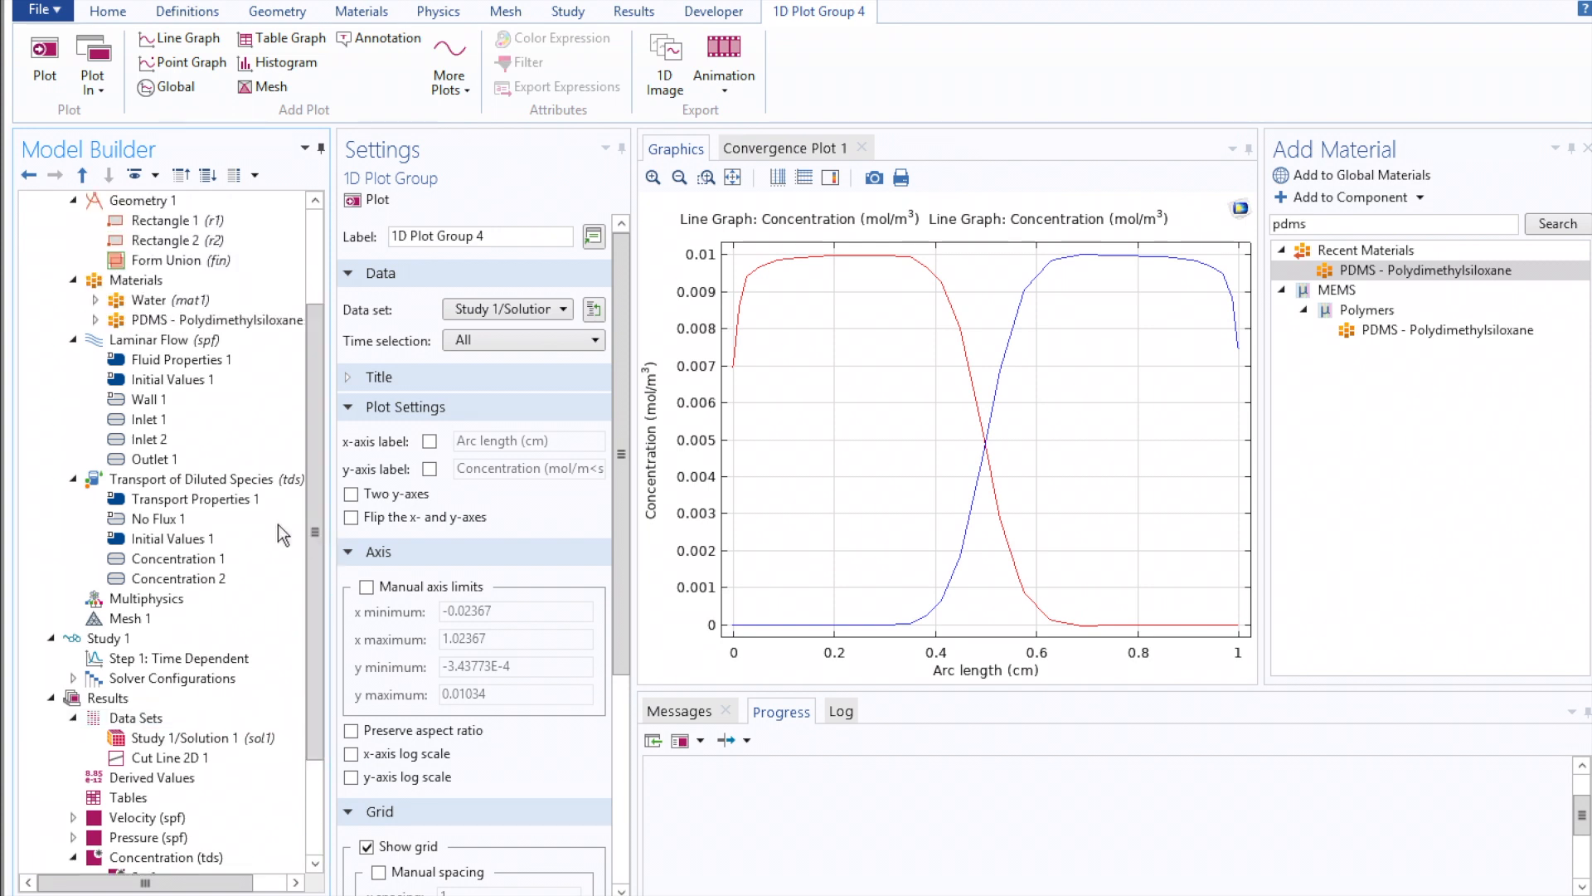
{"action": "left_click", "coordinate": [196, 499]}
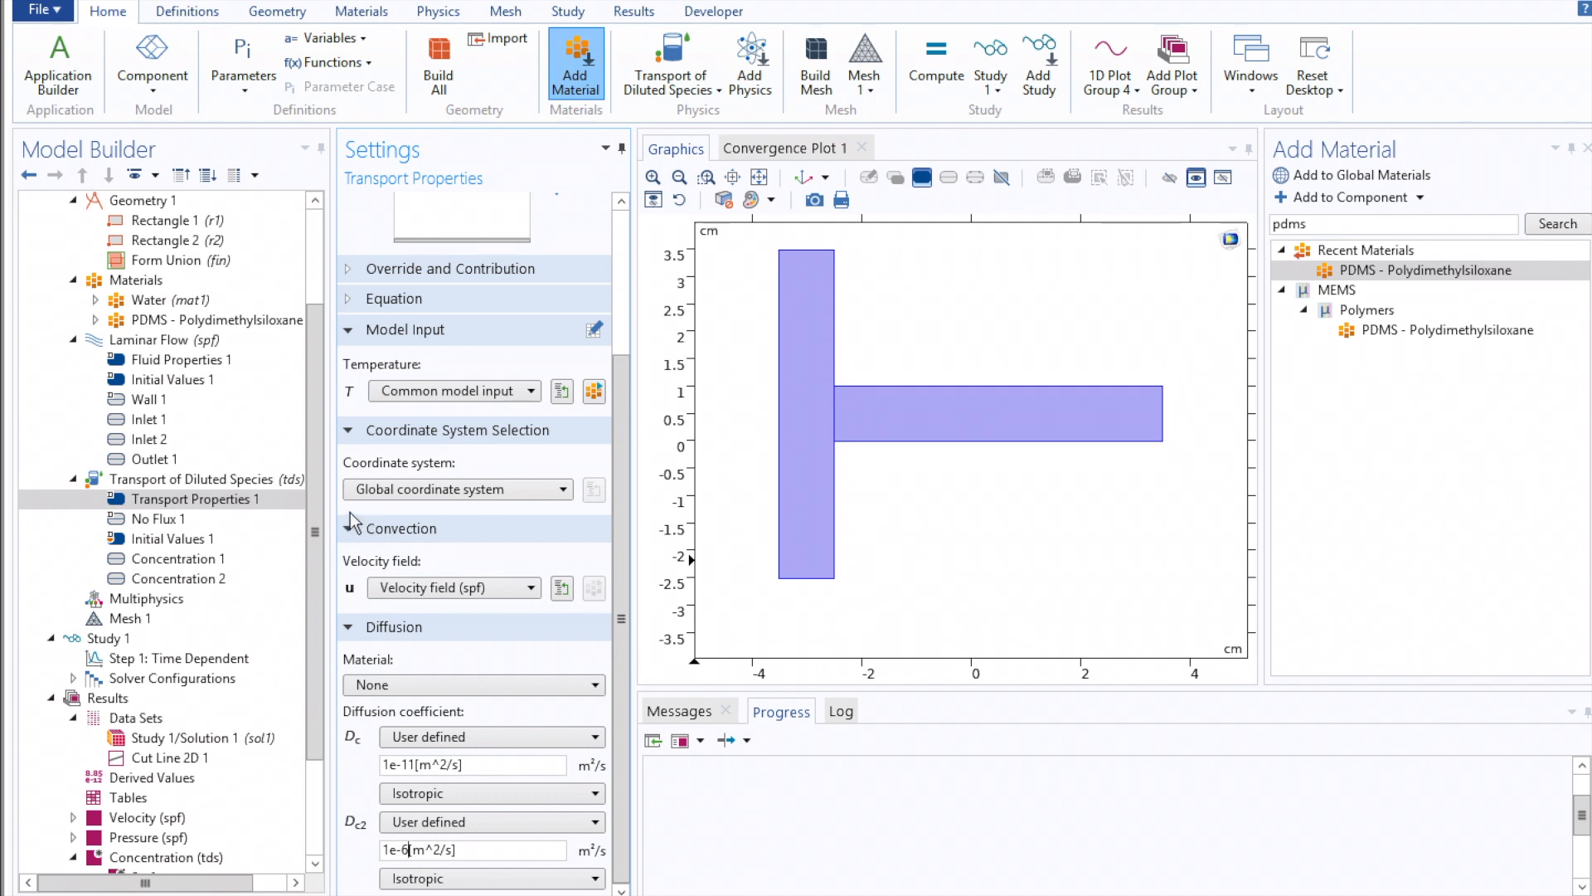
{"action": "scroll", "scroll_direction": "down", "scroll_amount": 3}
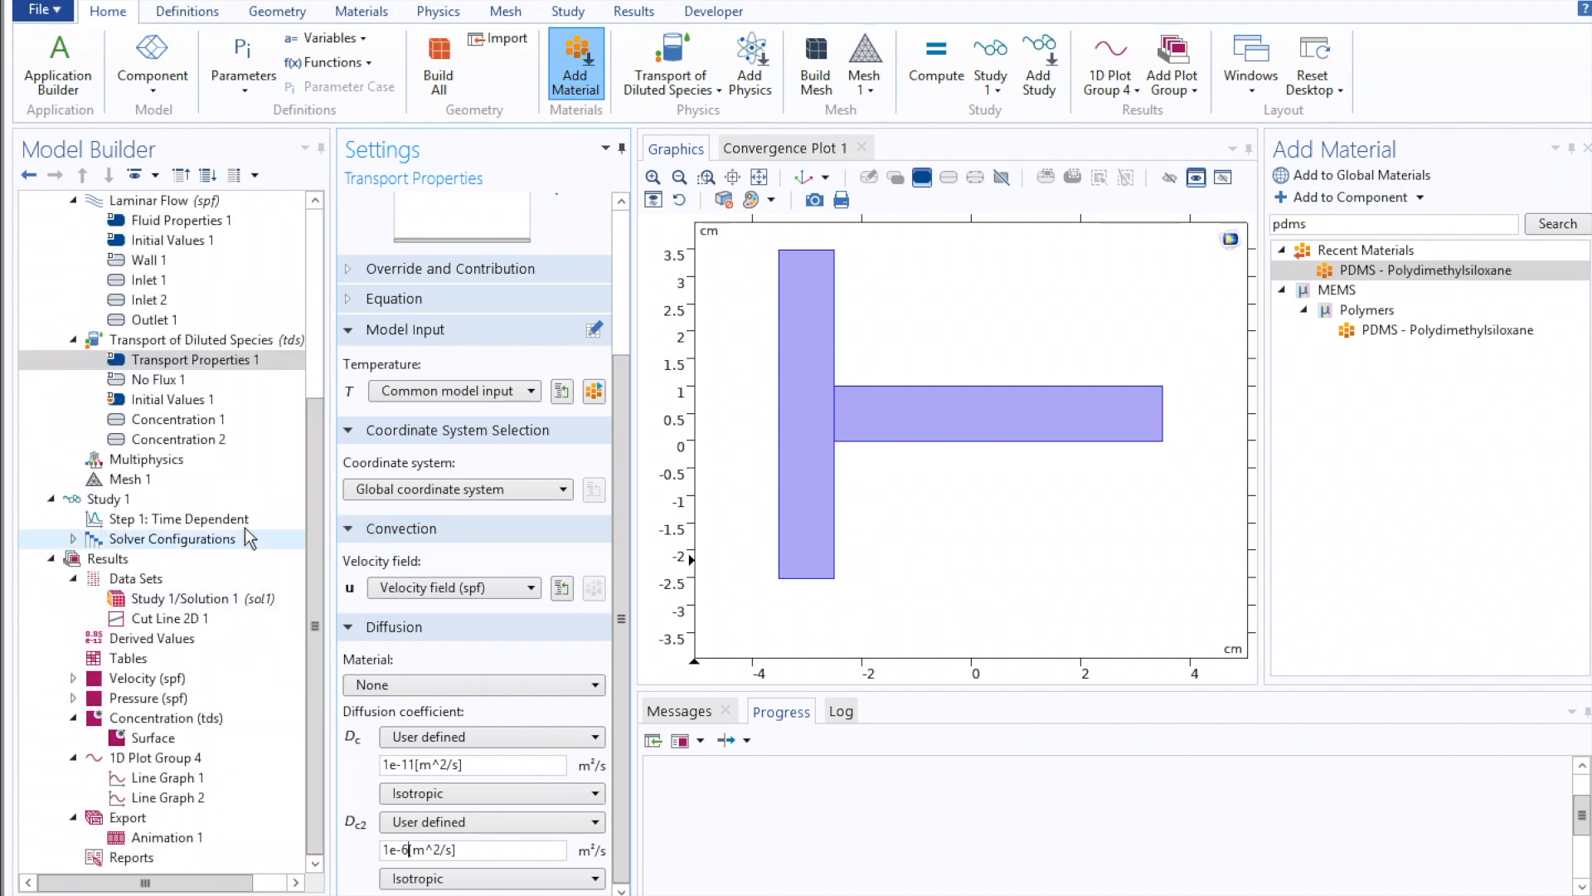
{"action": "left_click", "coordinate": [181, 519]}
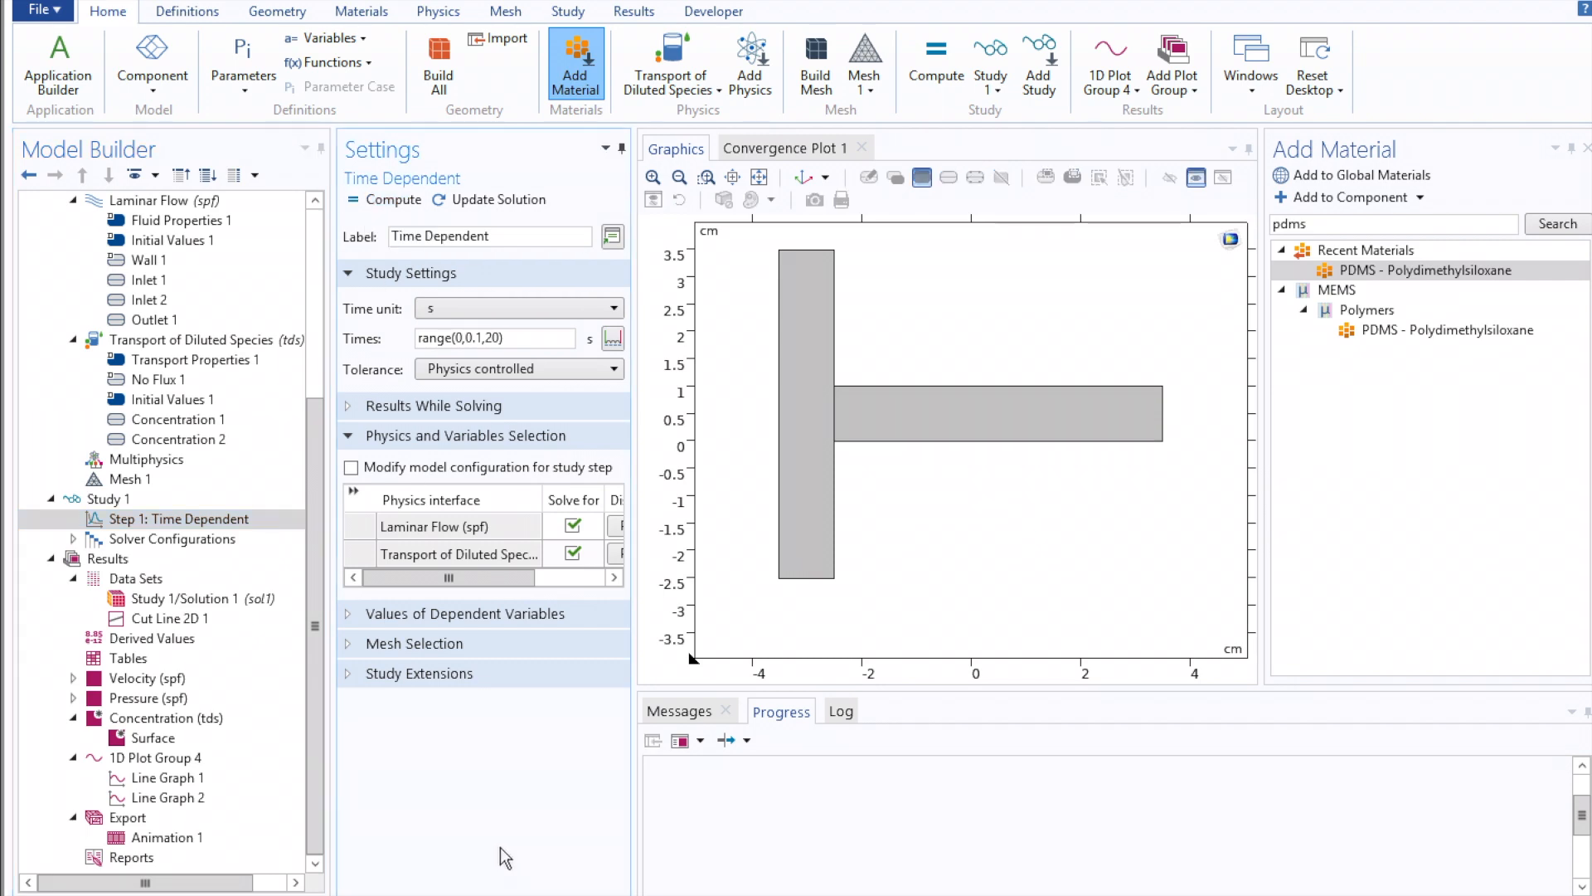
Recompute Study 1 and view the updated c and c2 profiles in 1D Plot Group 4
{"action": "left_click", "coordinate": [146, 679]}
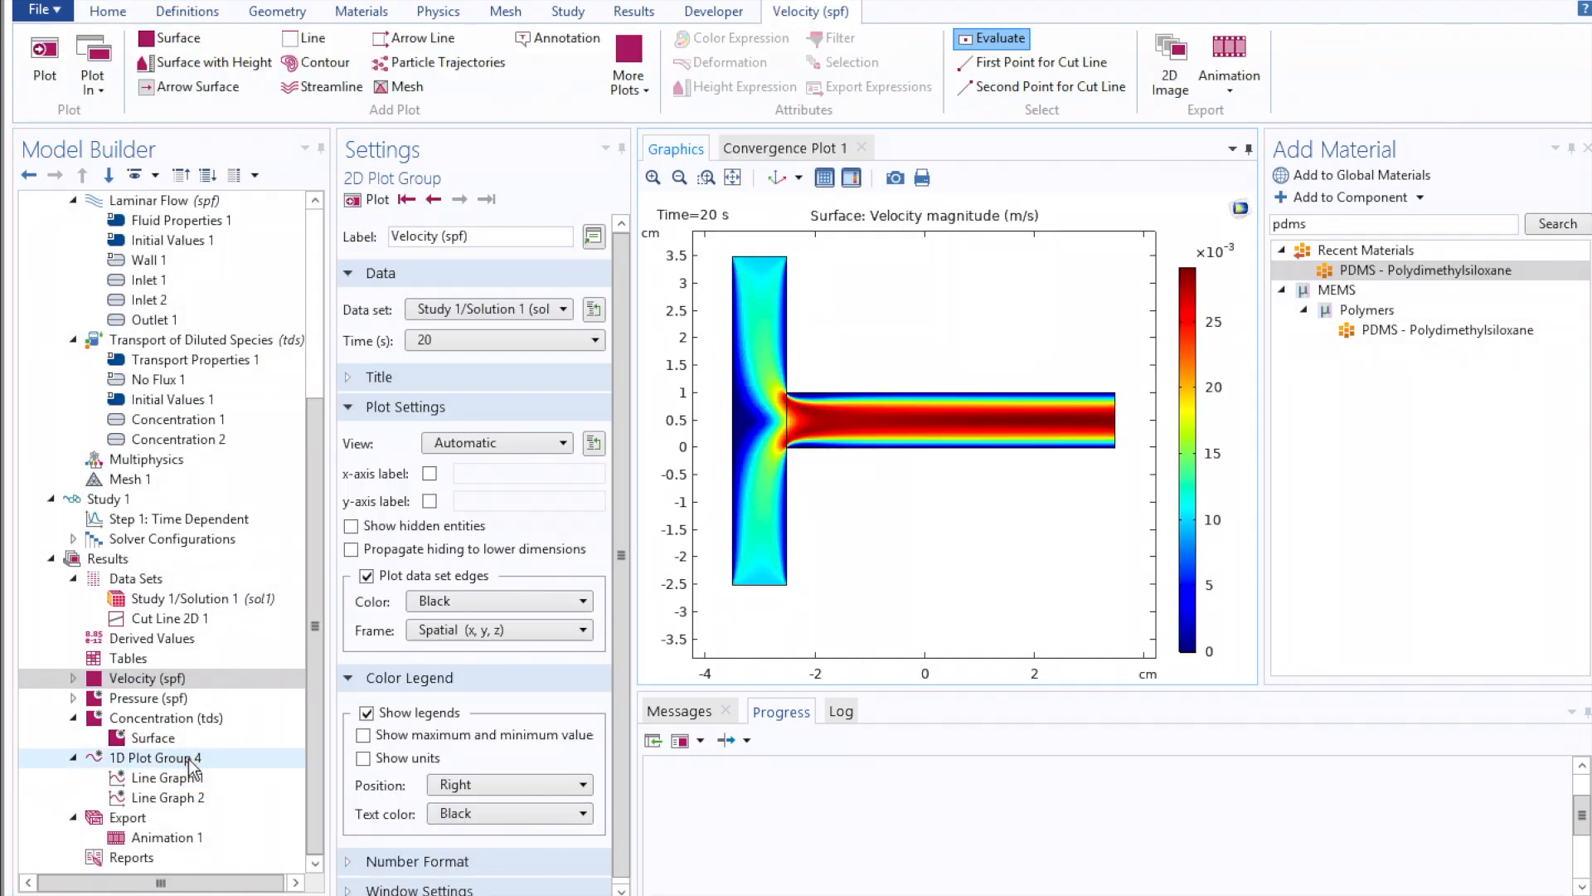
{"action": "left_click", "coordinate": [156, 757]}
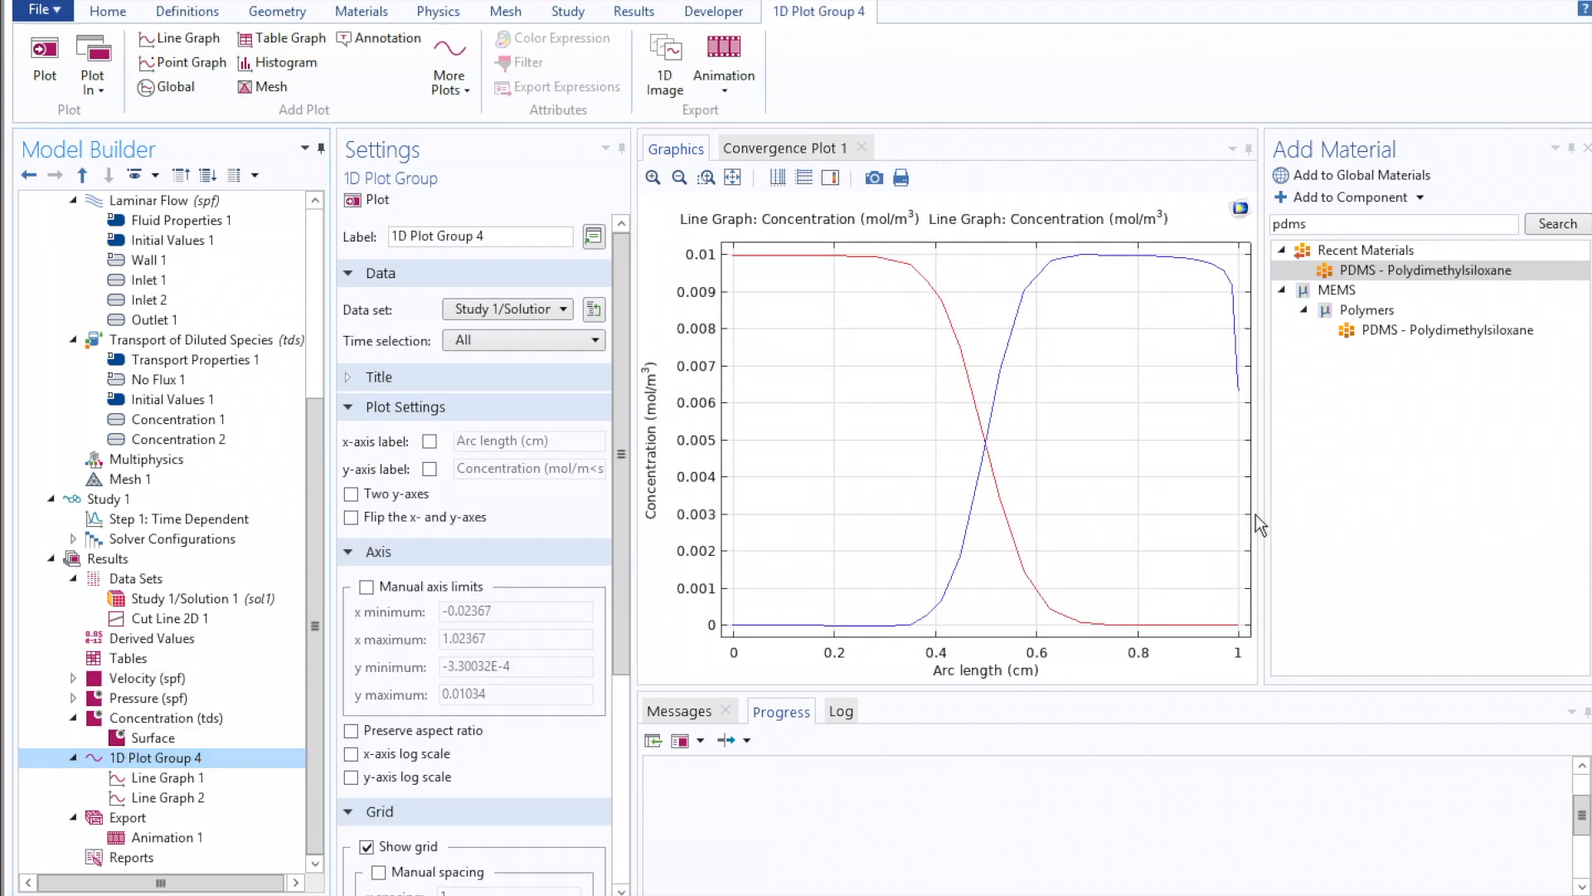
{"action": "mouse_move", "coordinate": [1012, 498]}
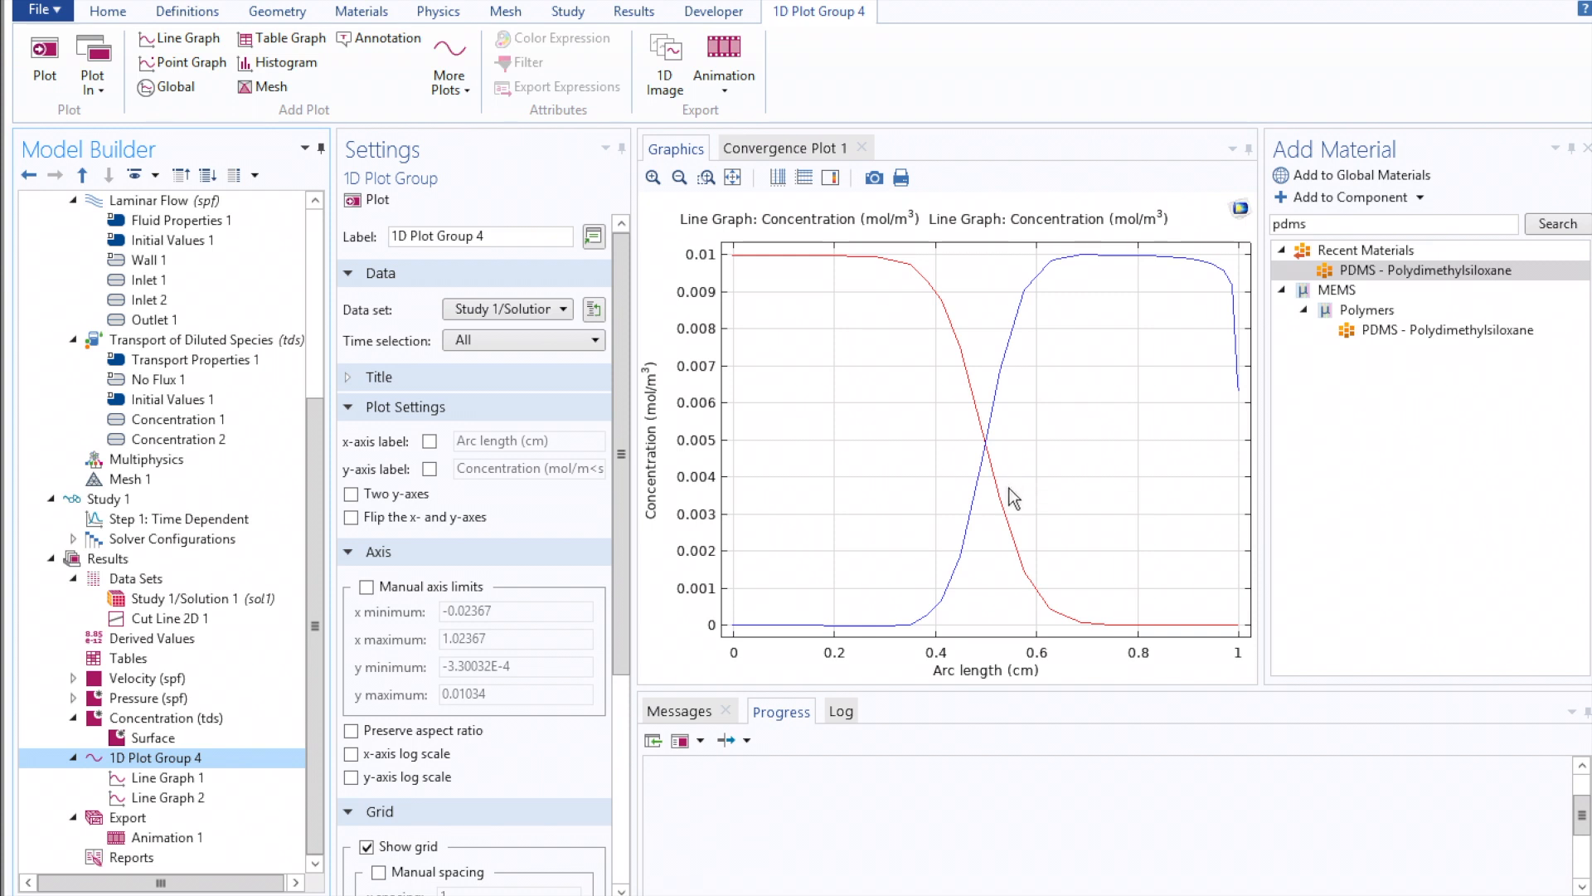
{"action": "mouse_move", "coordinate": [863, 334]}
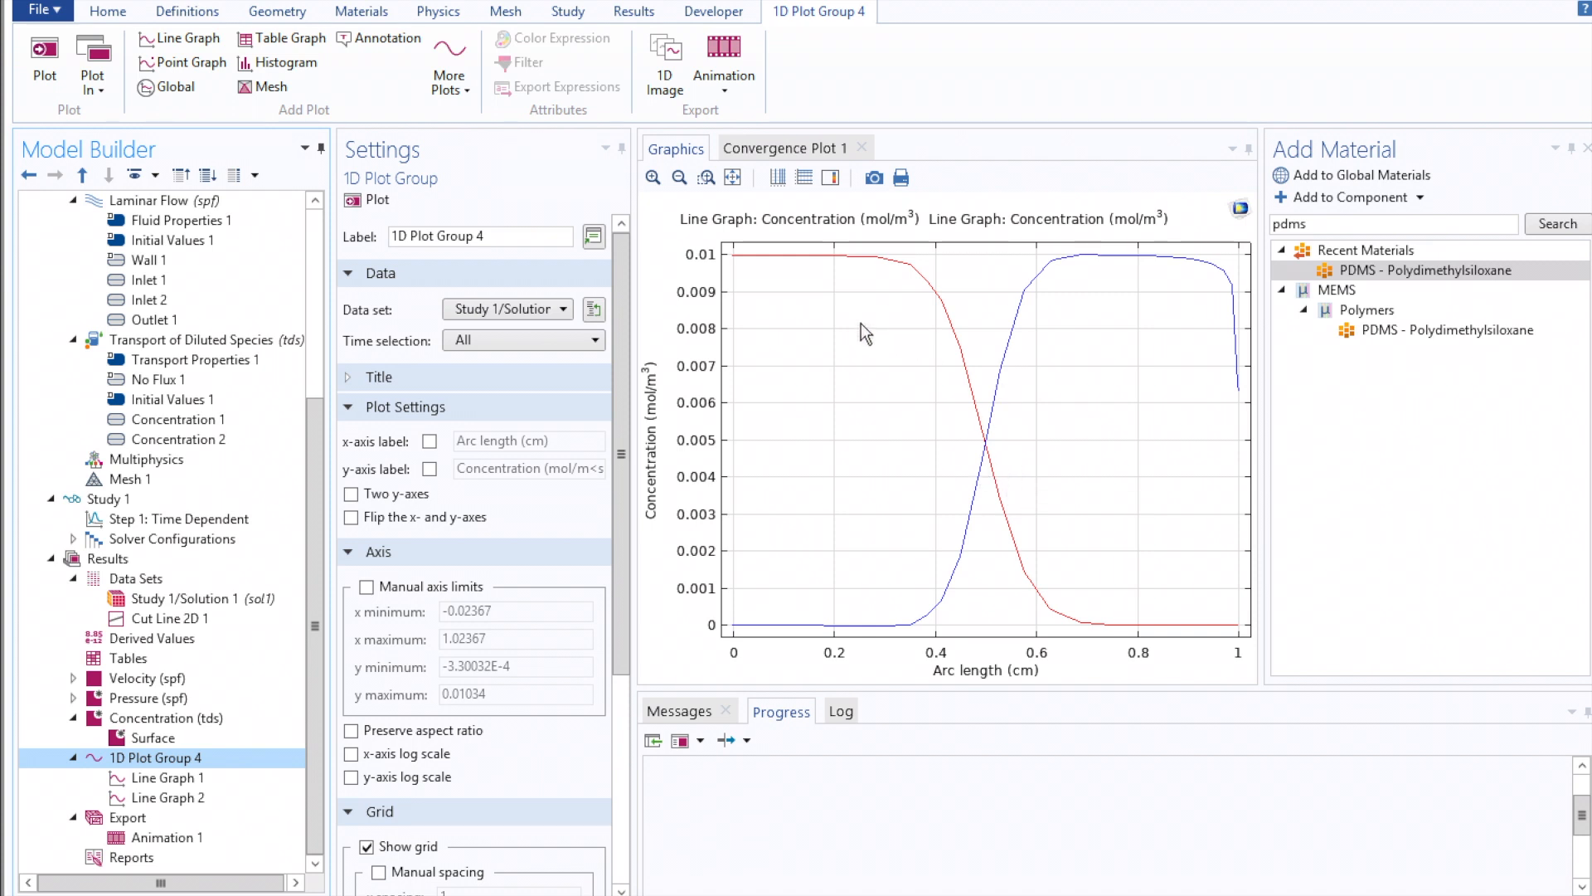
{"action": "mouse_move", "coordinate": [740, 262]}
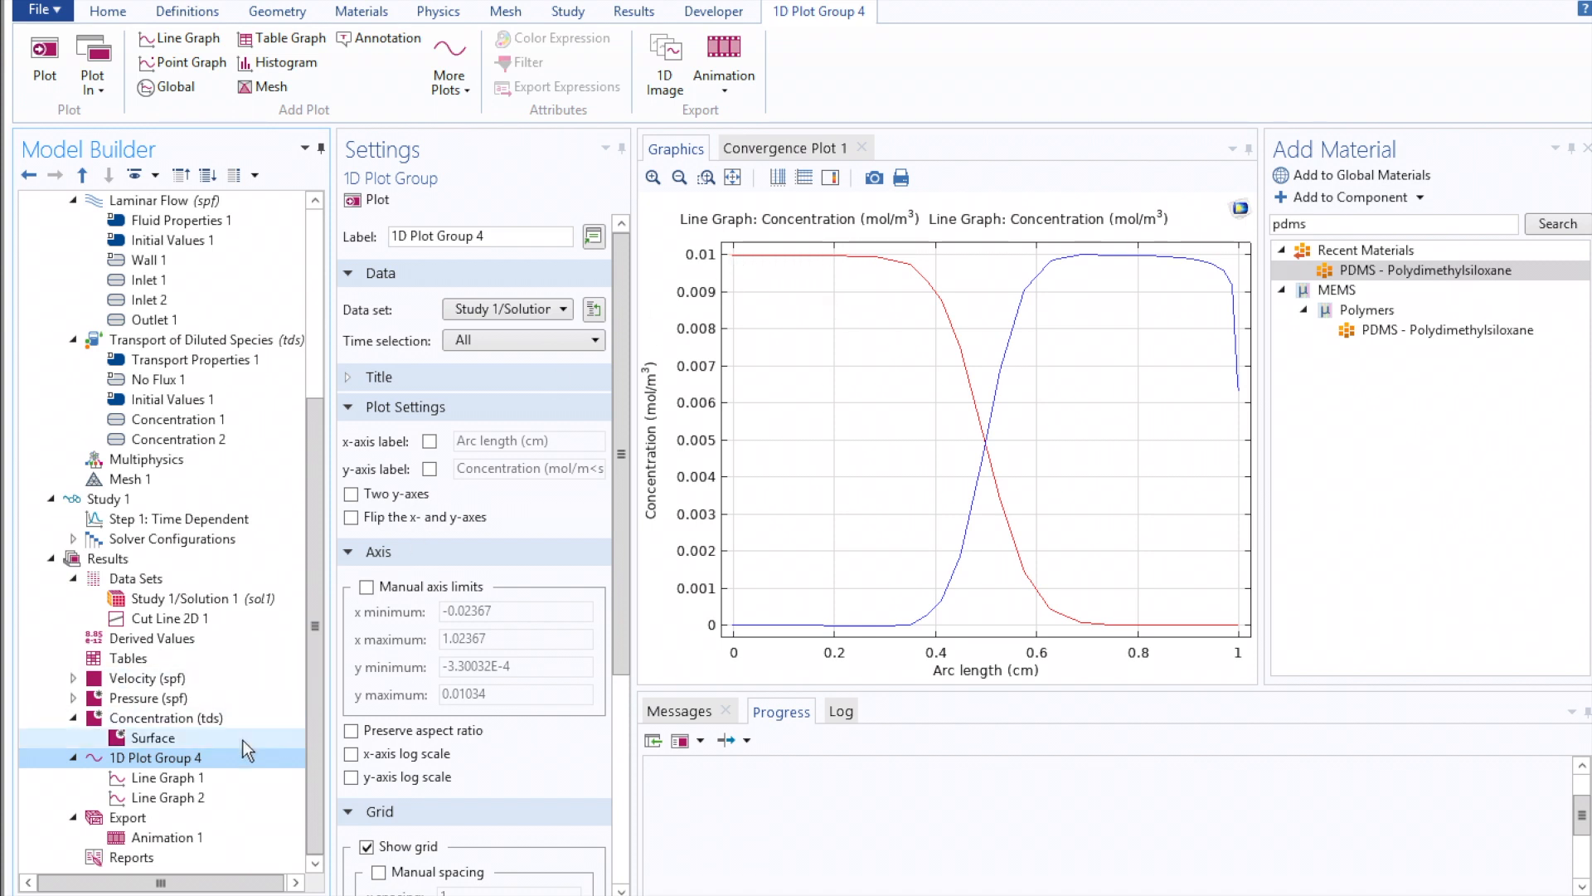
{"action": "left_click", "coordinate": [166, 836]}
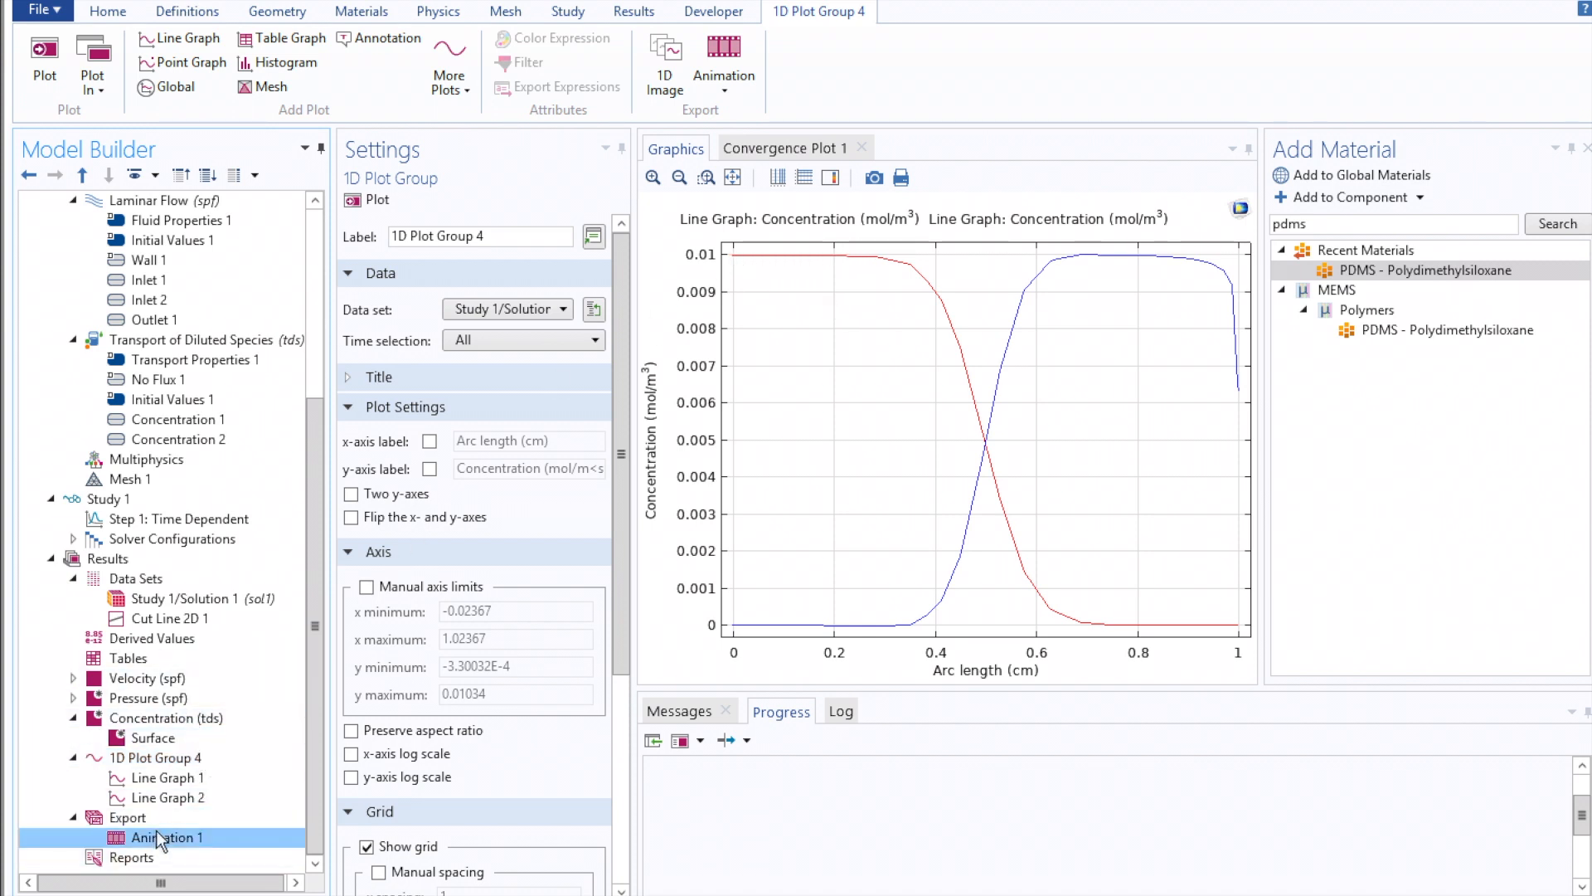